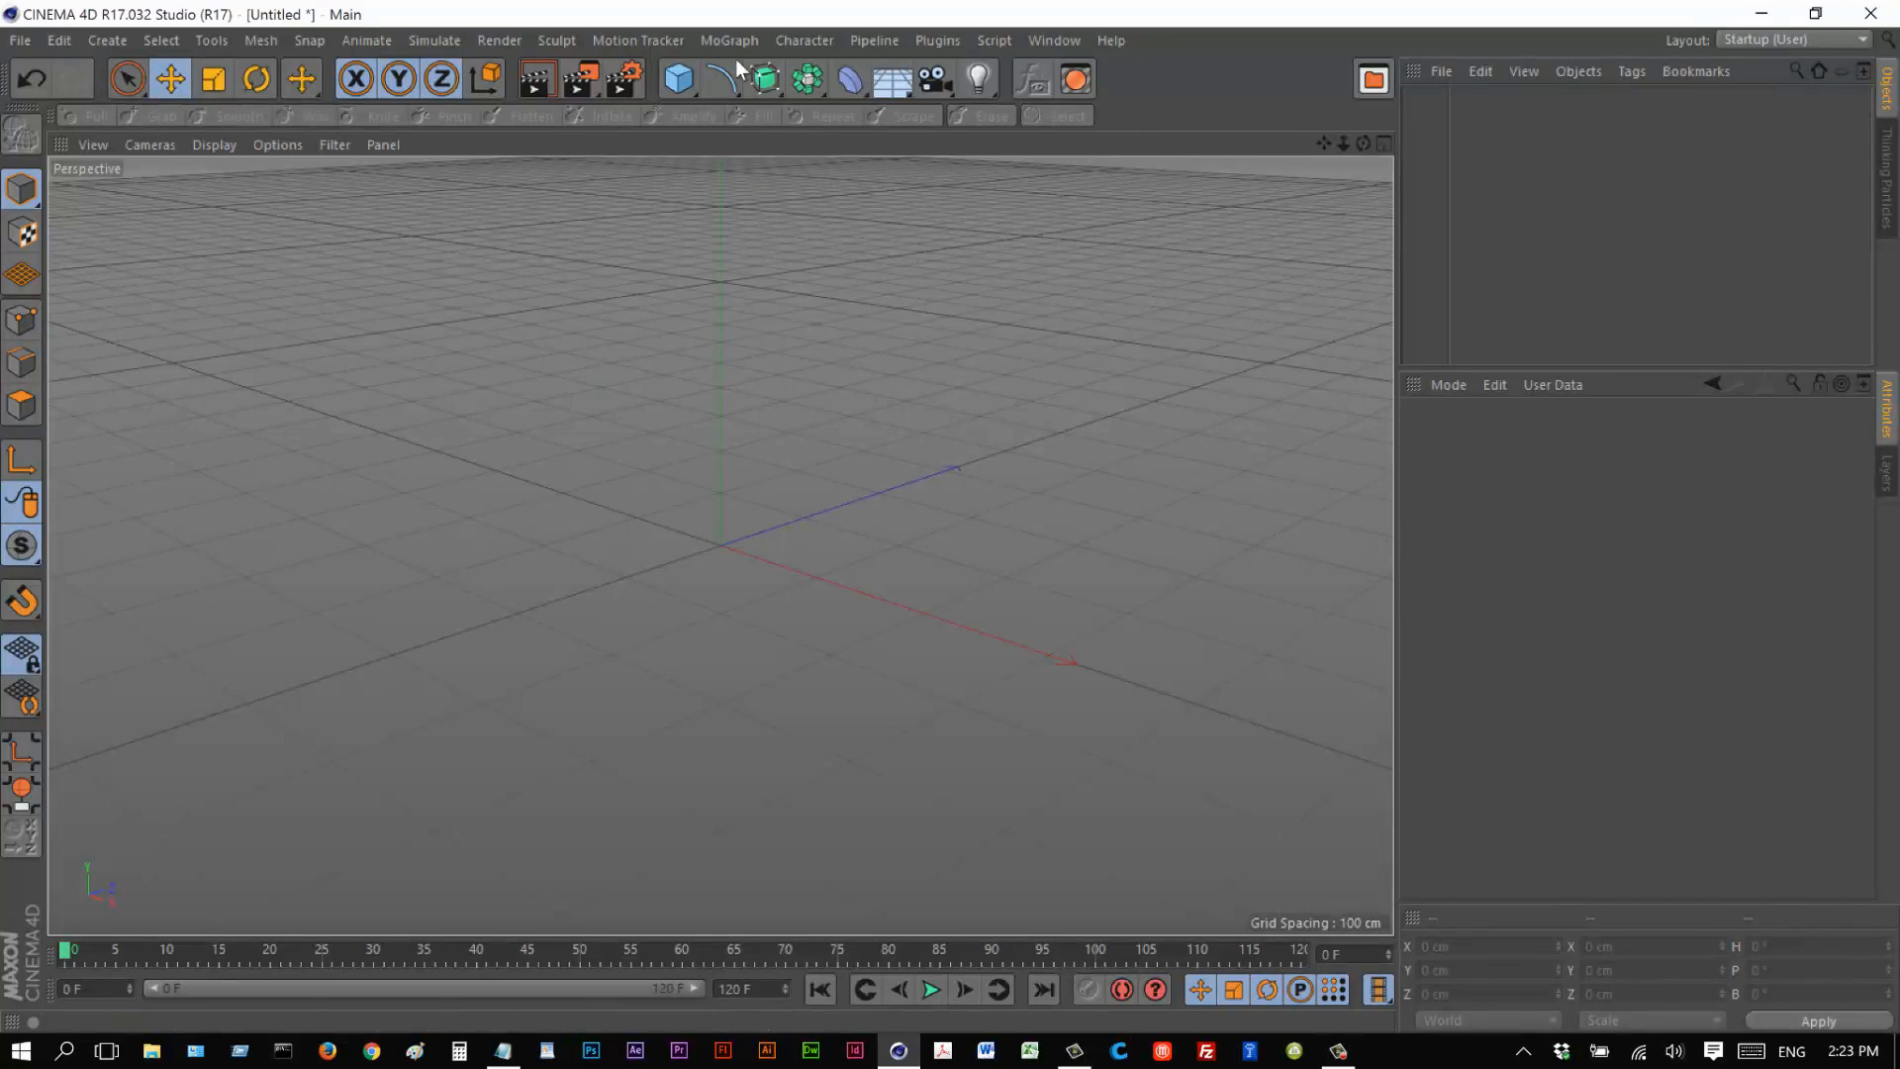
Add a Cube primitive and convert it to an editable polygon object with Make Editable.
{"action": "left_click", "coordinate": [673, 75]}
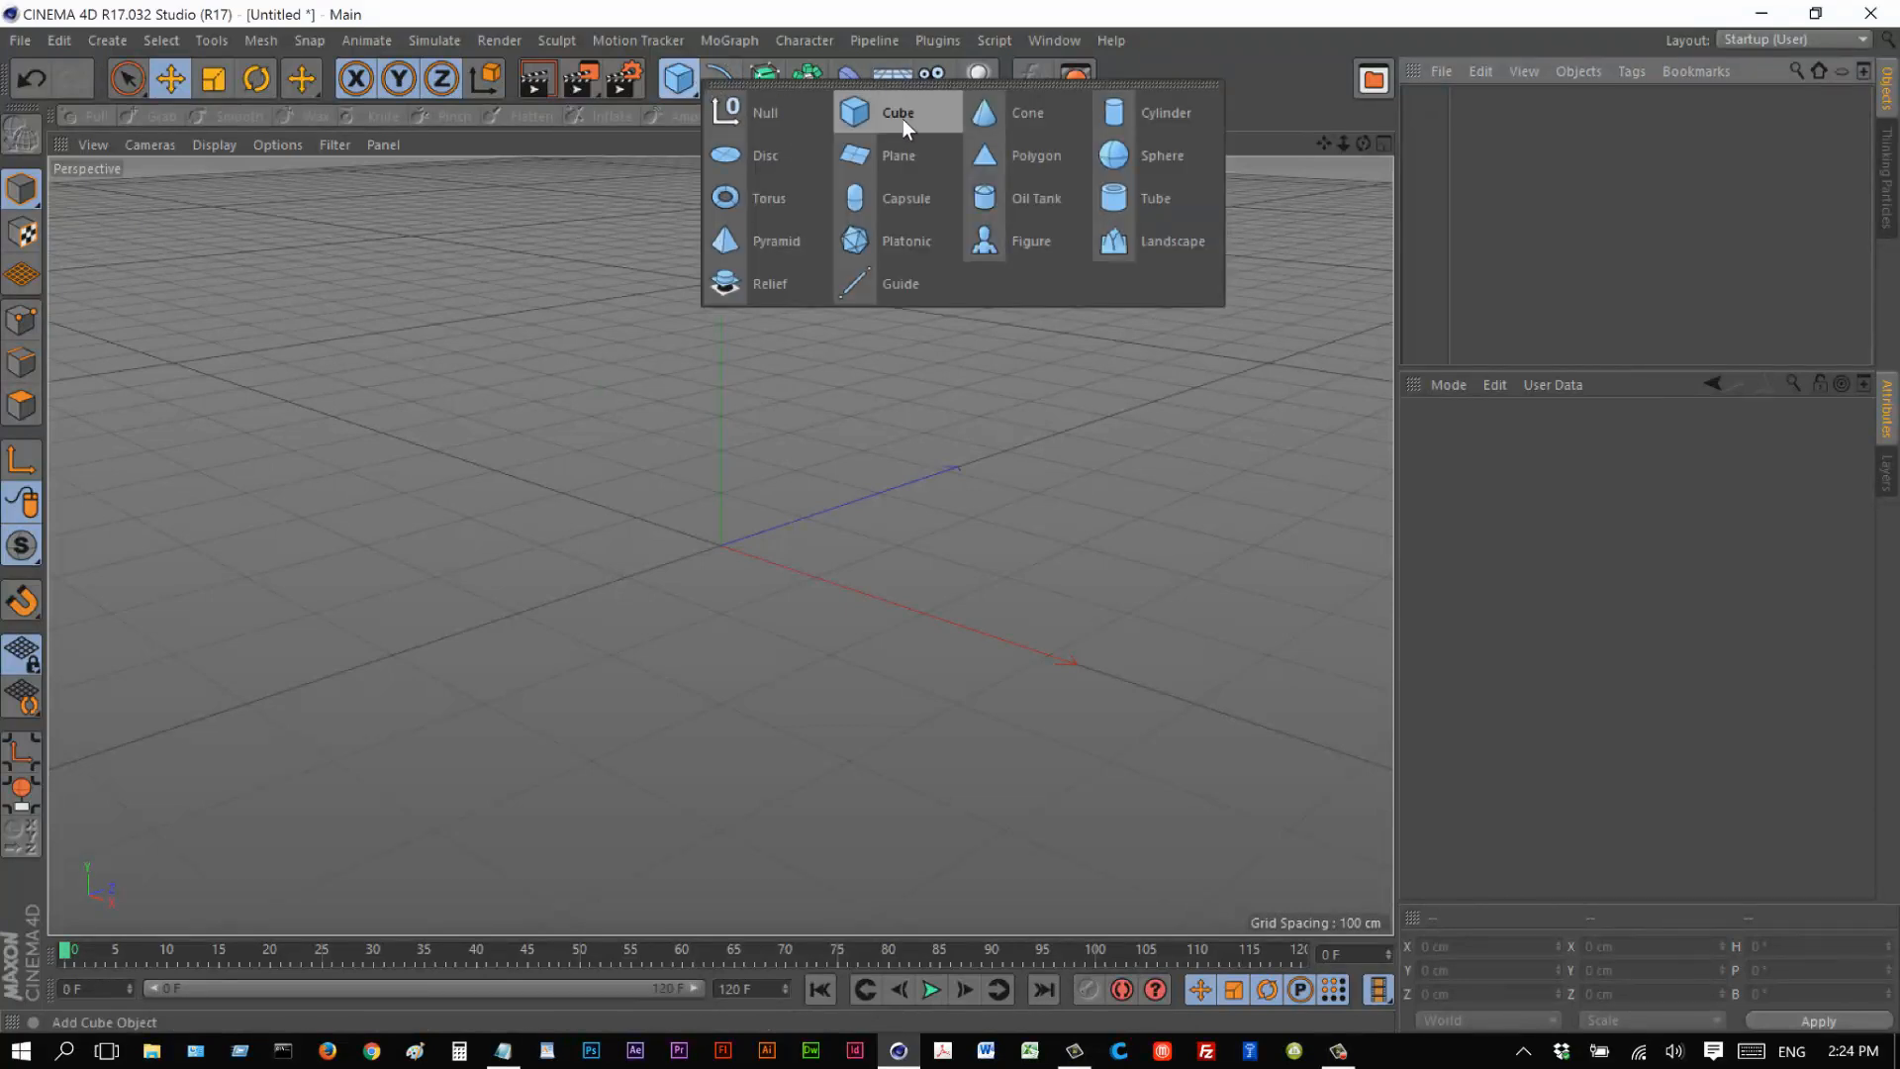
{"action": "left_click", "coordinate": [890, 113]}
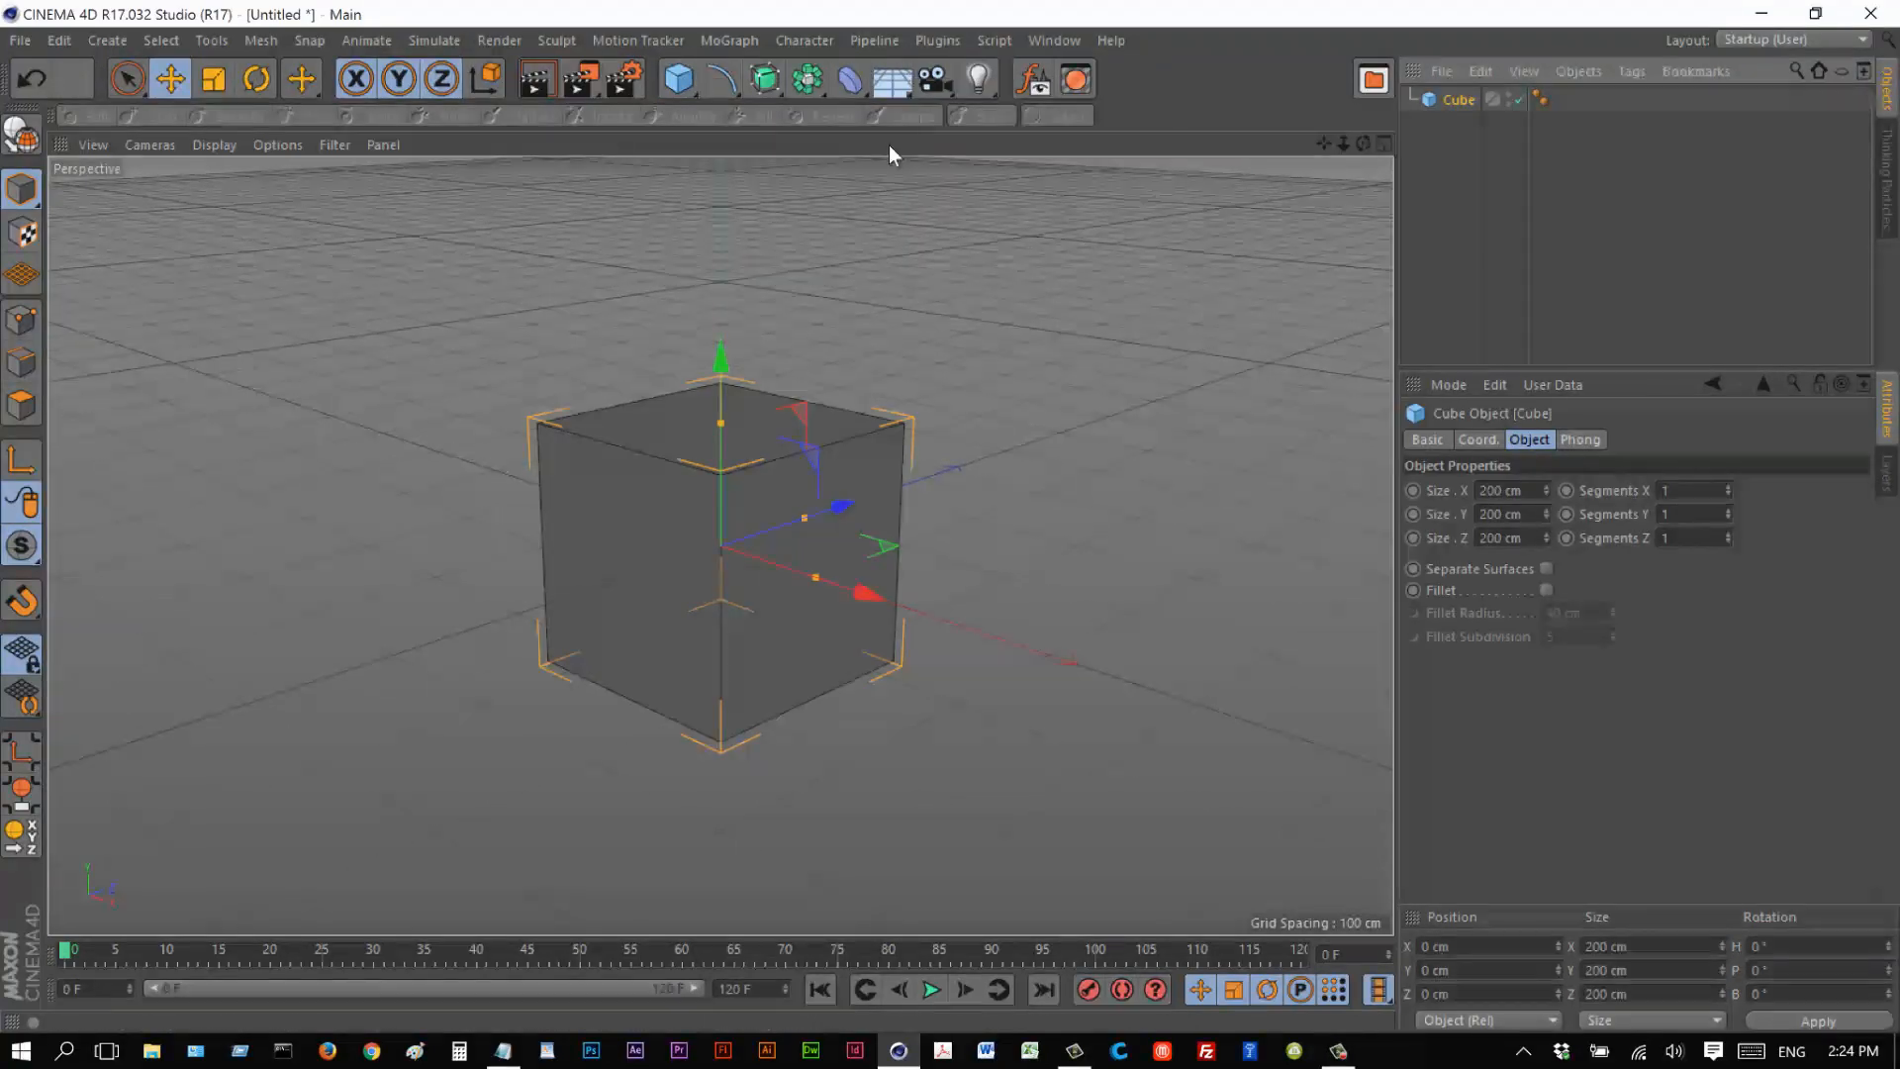
{"action": "left_click", "coordinate": [17, 129]}
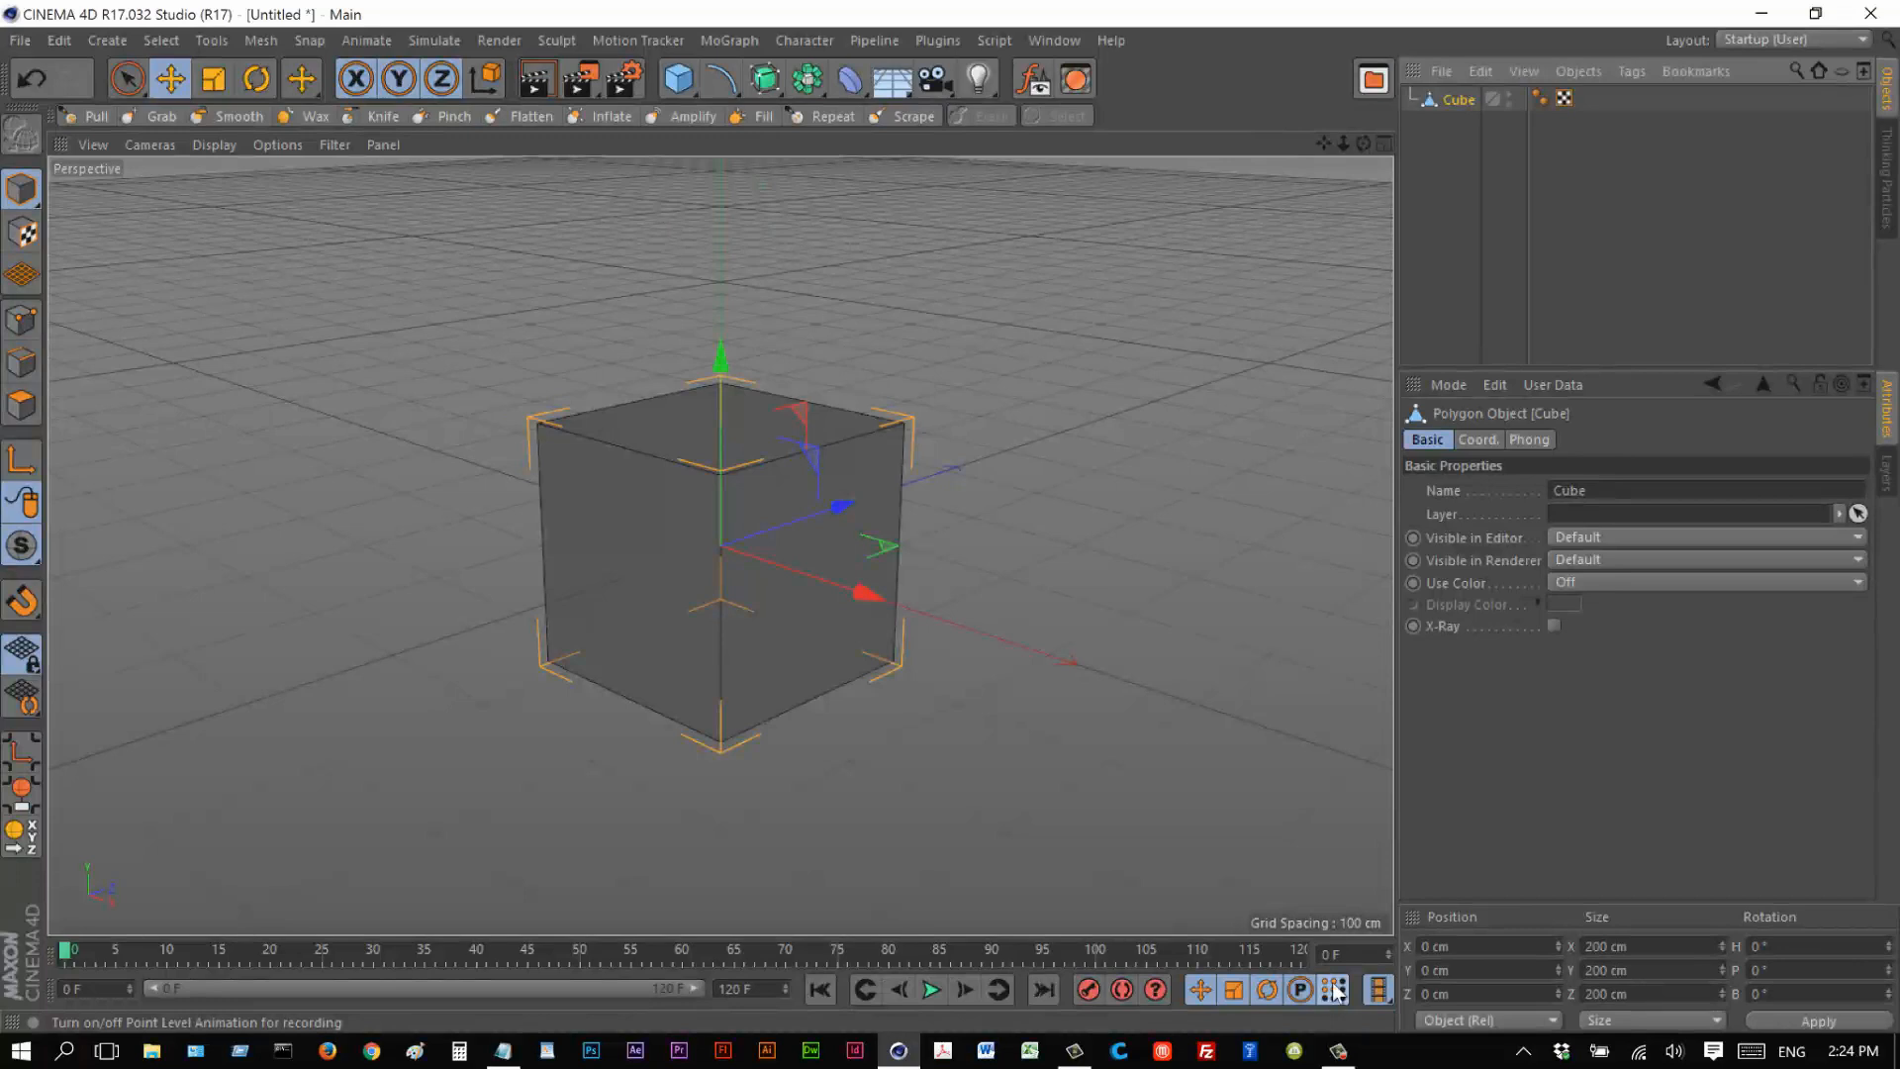
{"action": "mouse_move", "coordinate": [30, 364]}
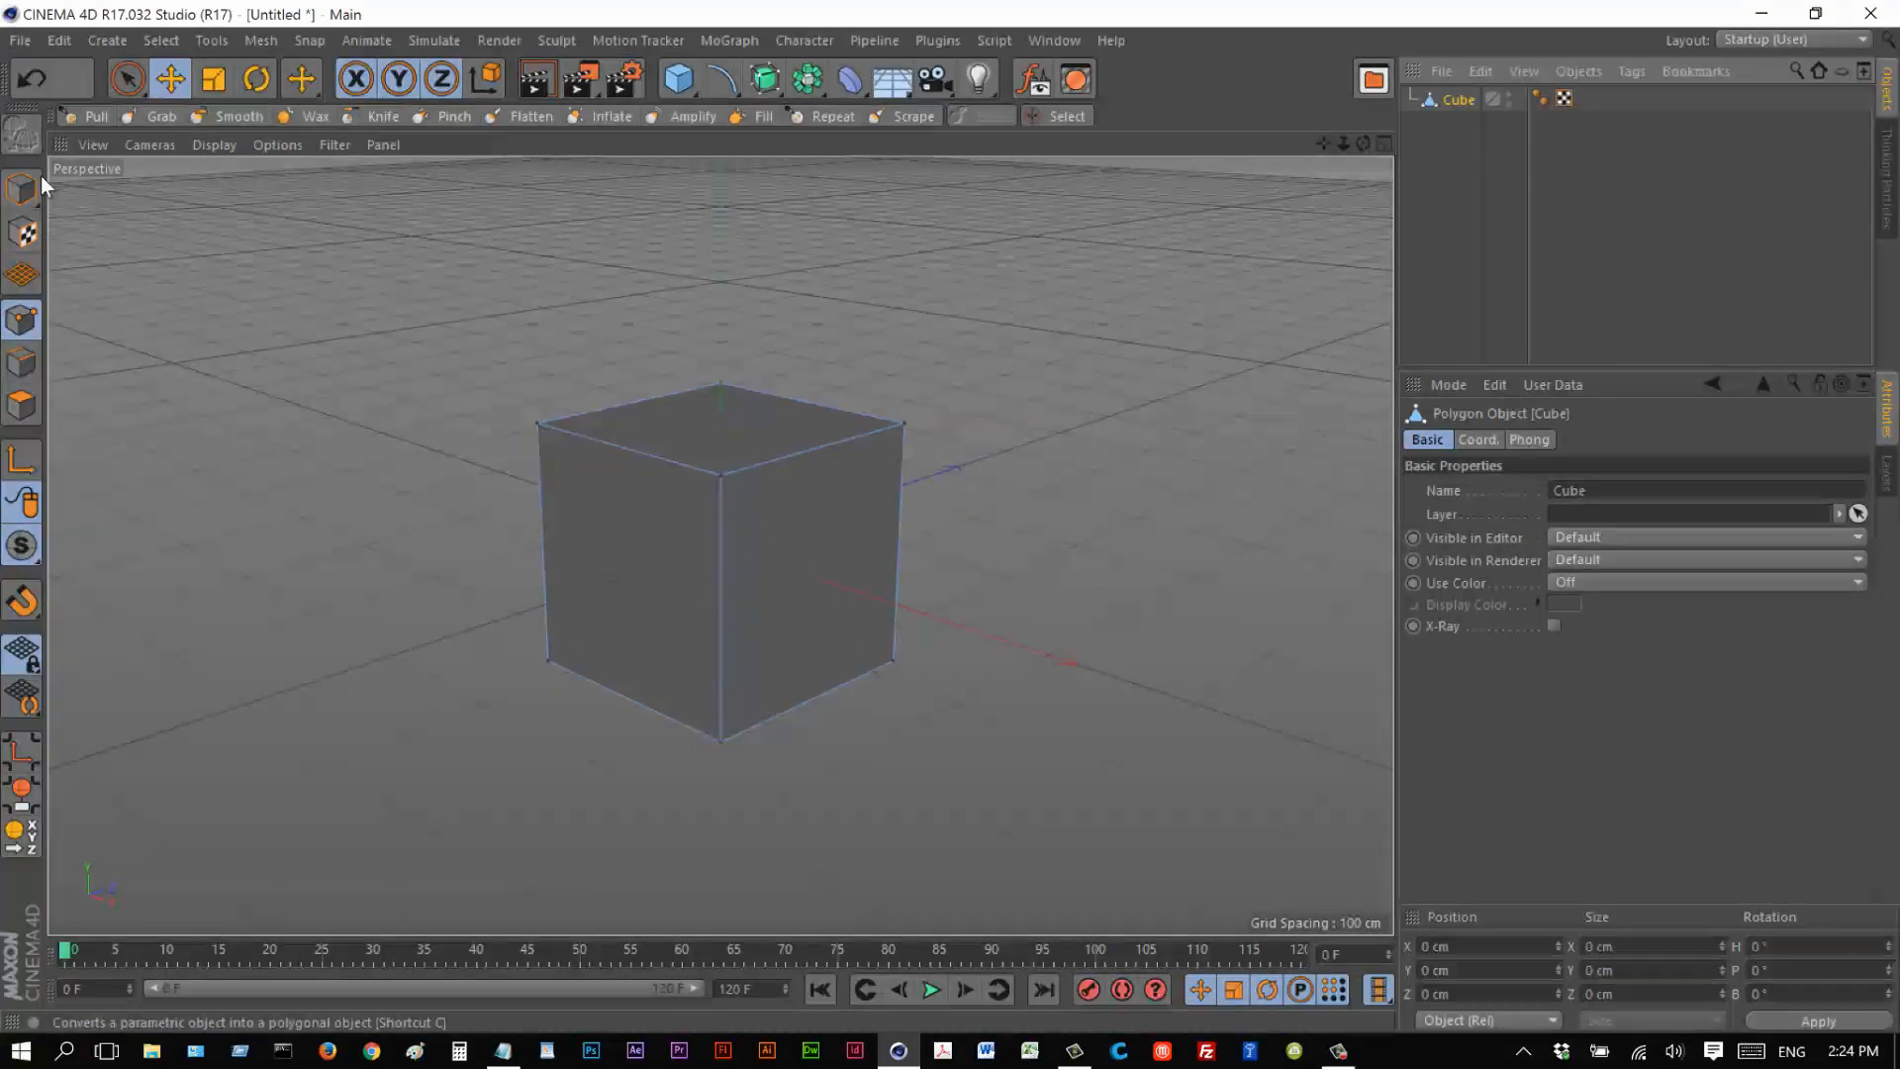
In Points mode, box-select the top points, shrink and lower them and key them at frames 15 and 25.
{"action": "left_click", "coordinate": [130, 75]}
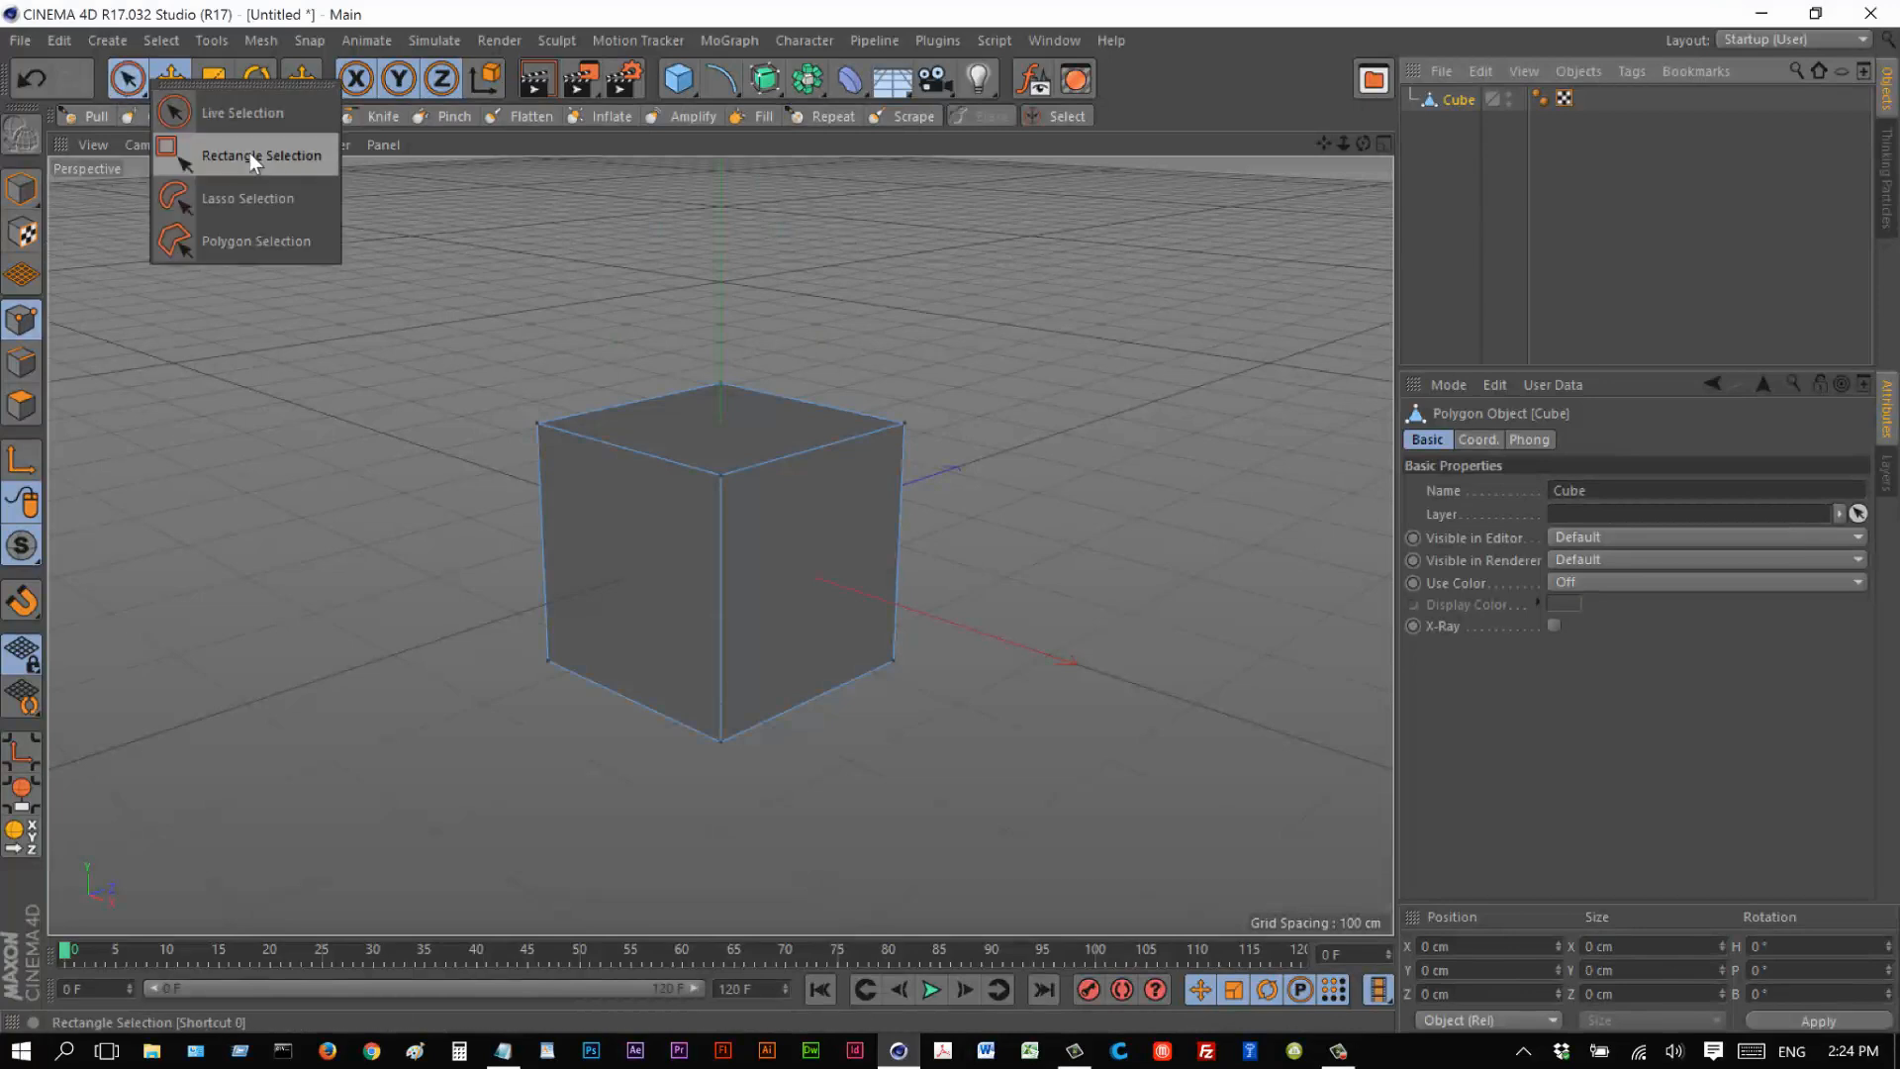
{"action": "left_click", "coordinate": [262, 155]}
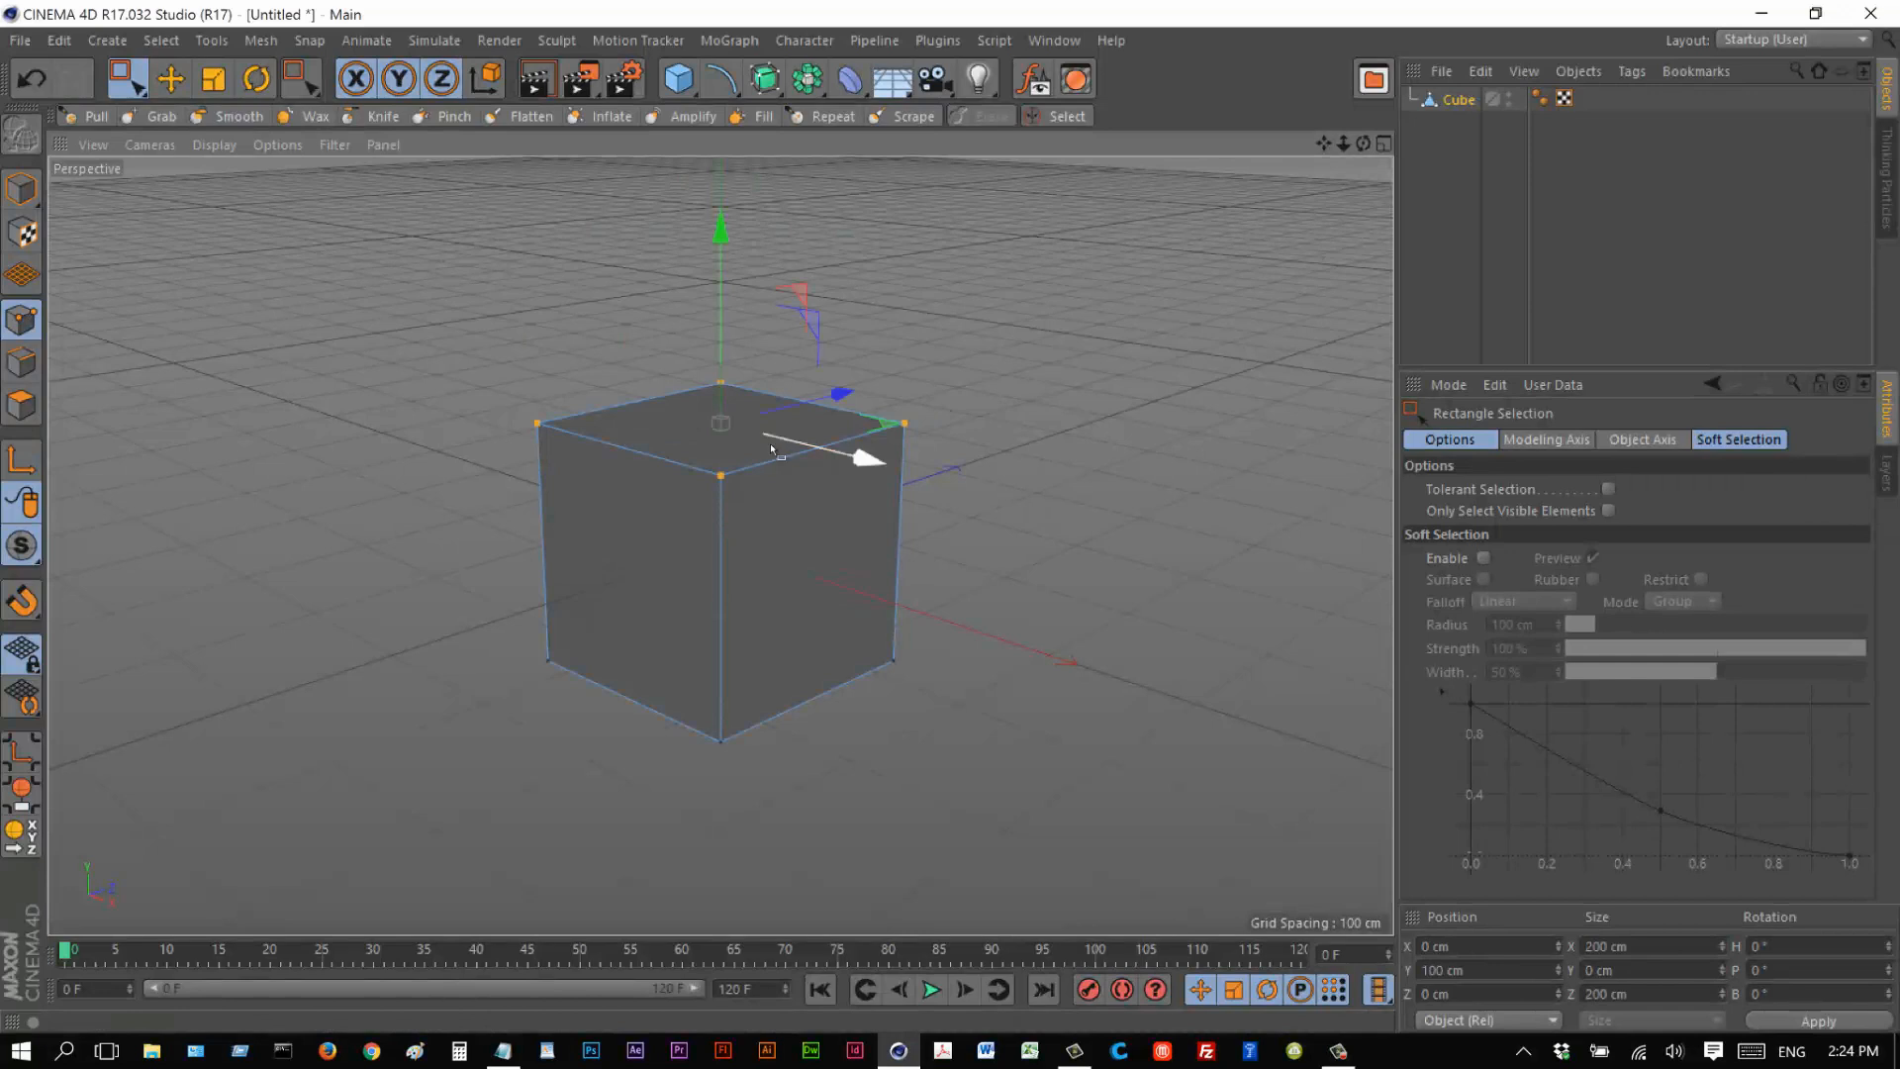
{"action": "mouse_move", "coordinate": [1088, 993]}
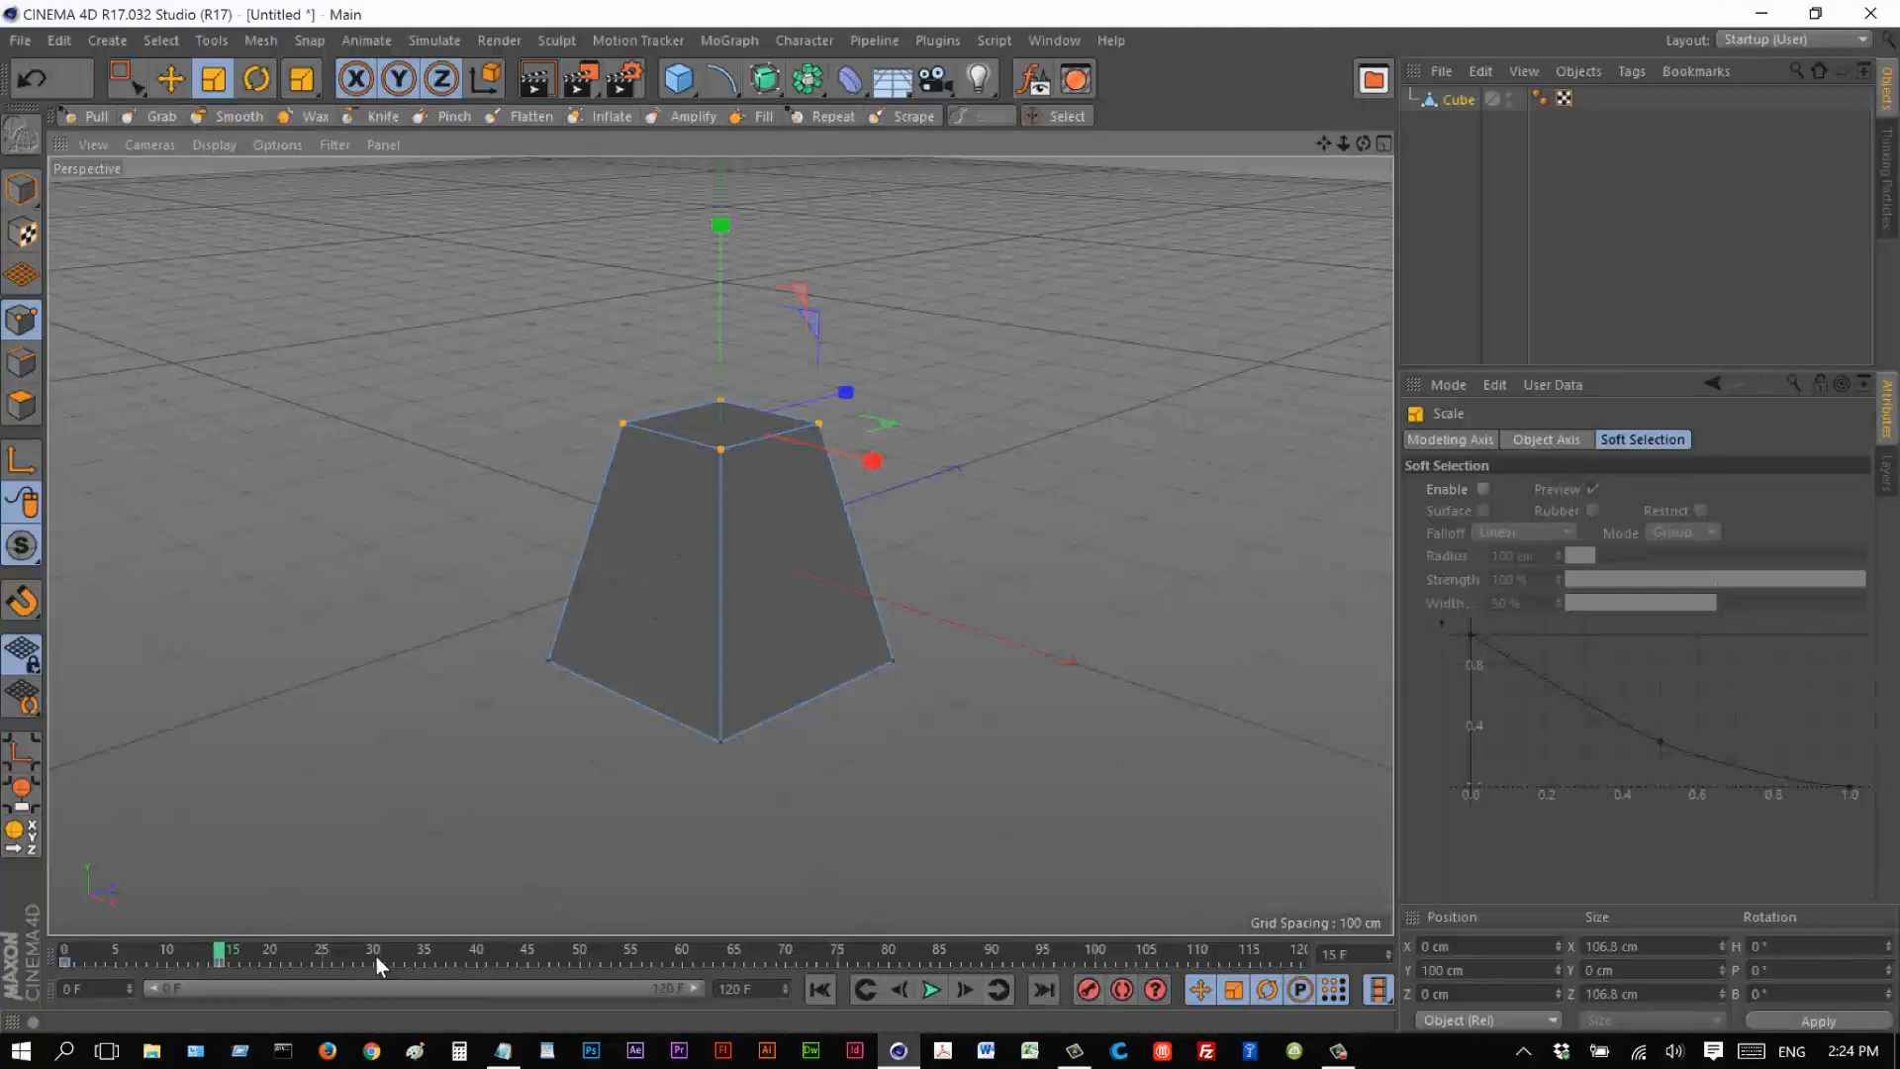
{"action": "left_click", "coordinate": [174, 79]}
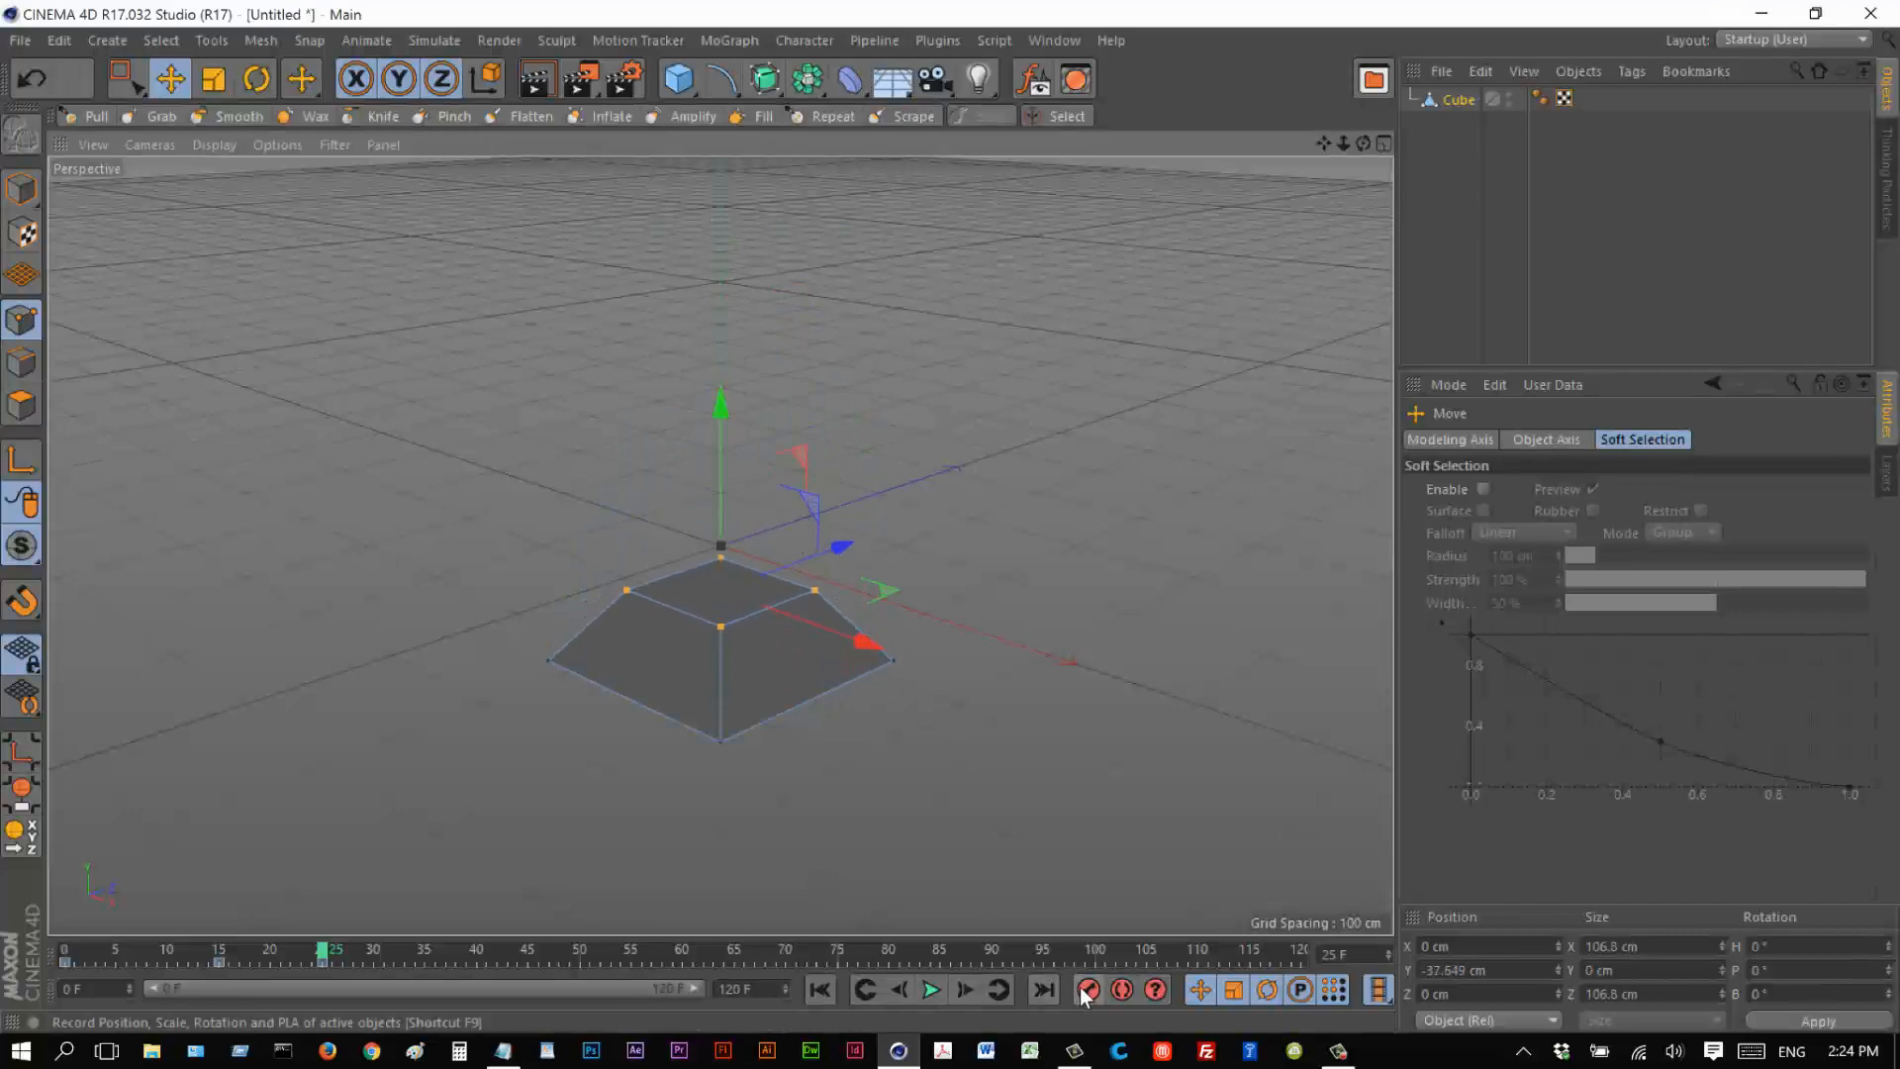
{"action": "left_click", "coordinate": [215, 77]}
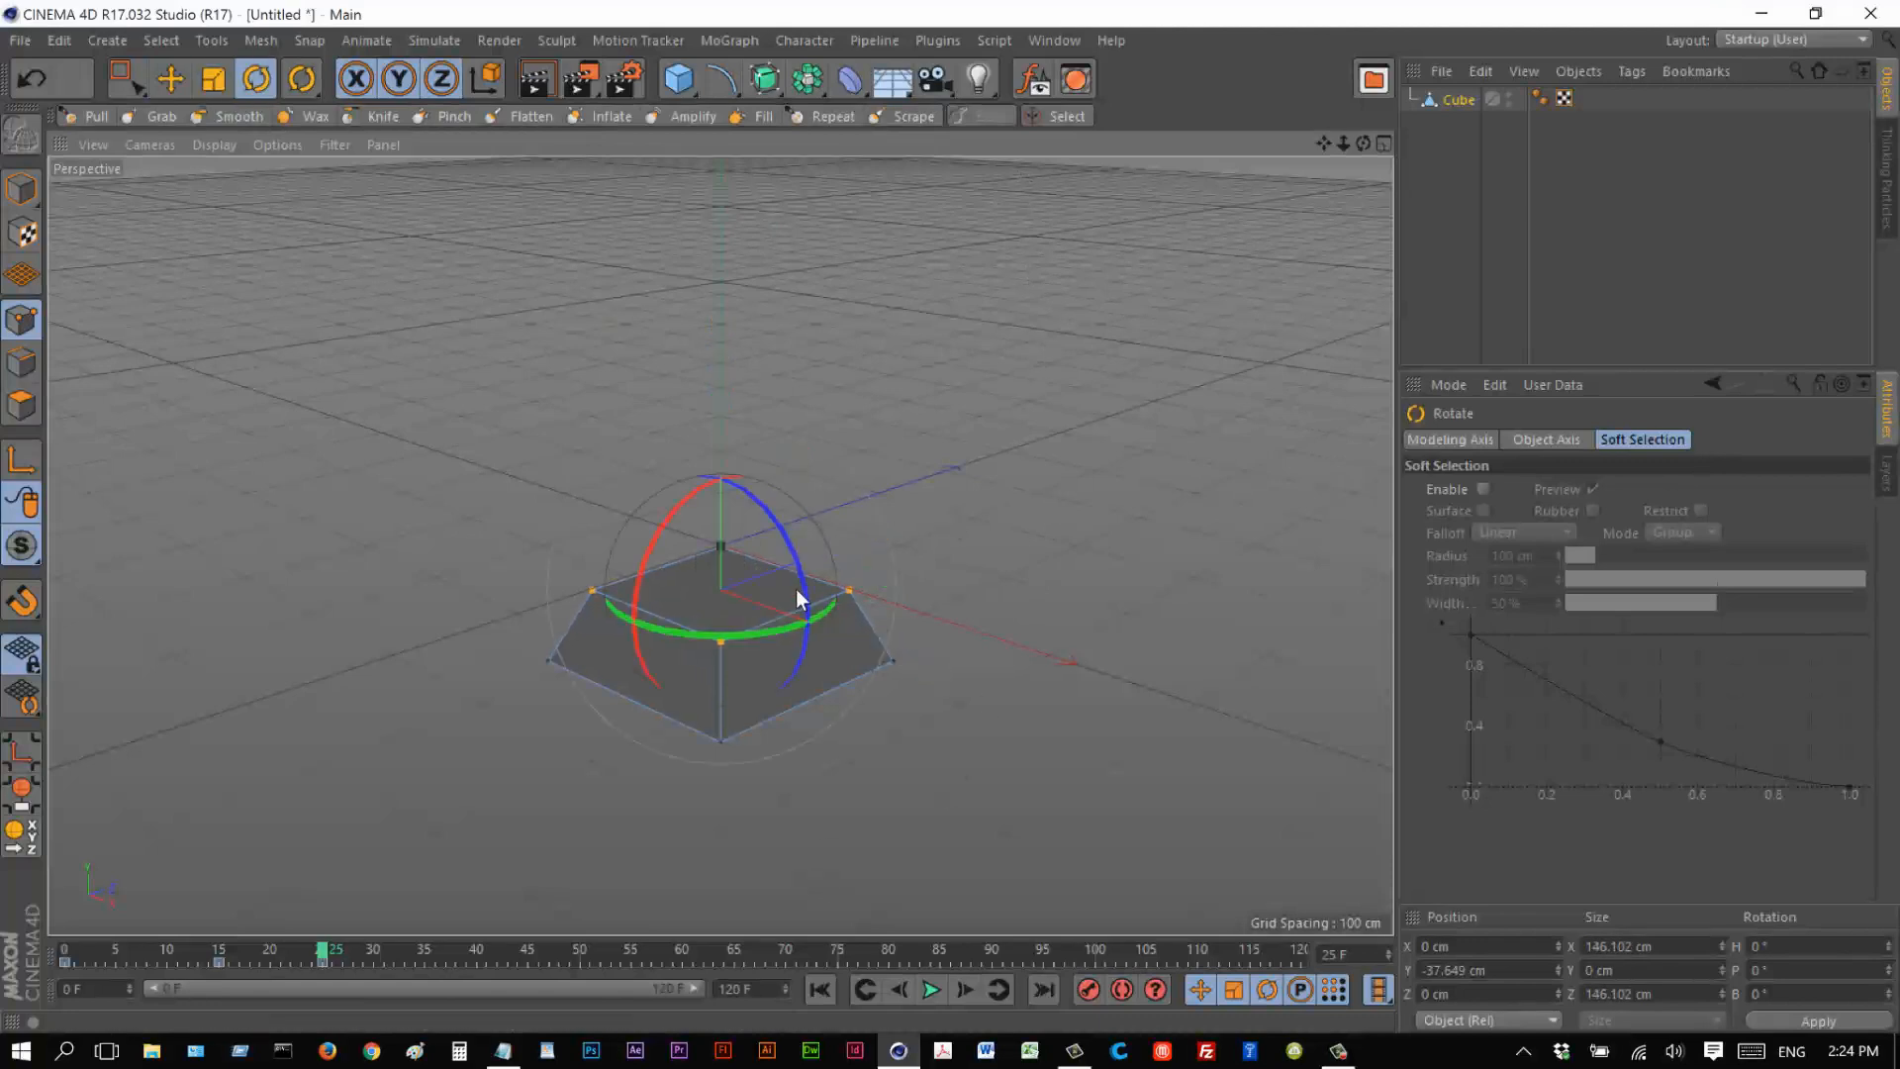
At frame 35, twist the top points around the vertical axis and record a key.
{"action": "left_click_drag", "start_coordinate": [800, 597], "coordinate": [818, 628]}
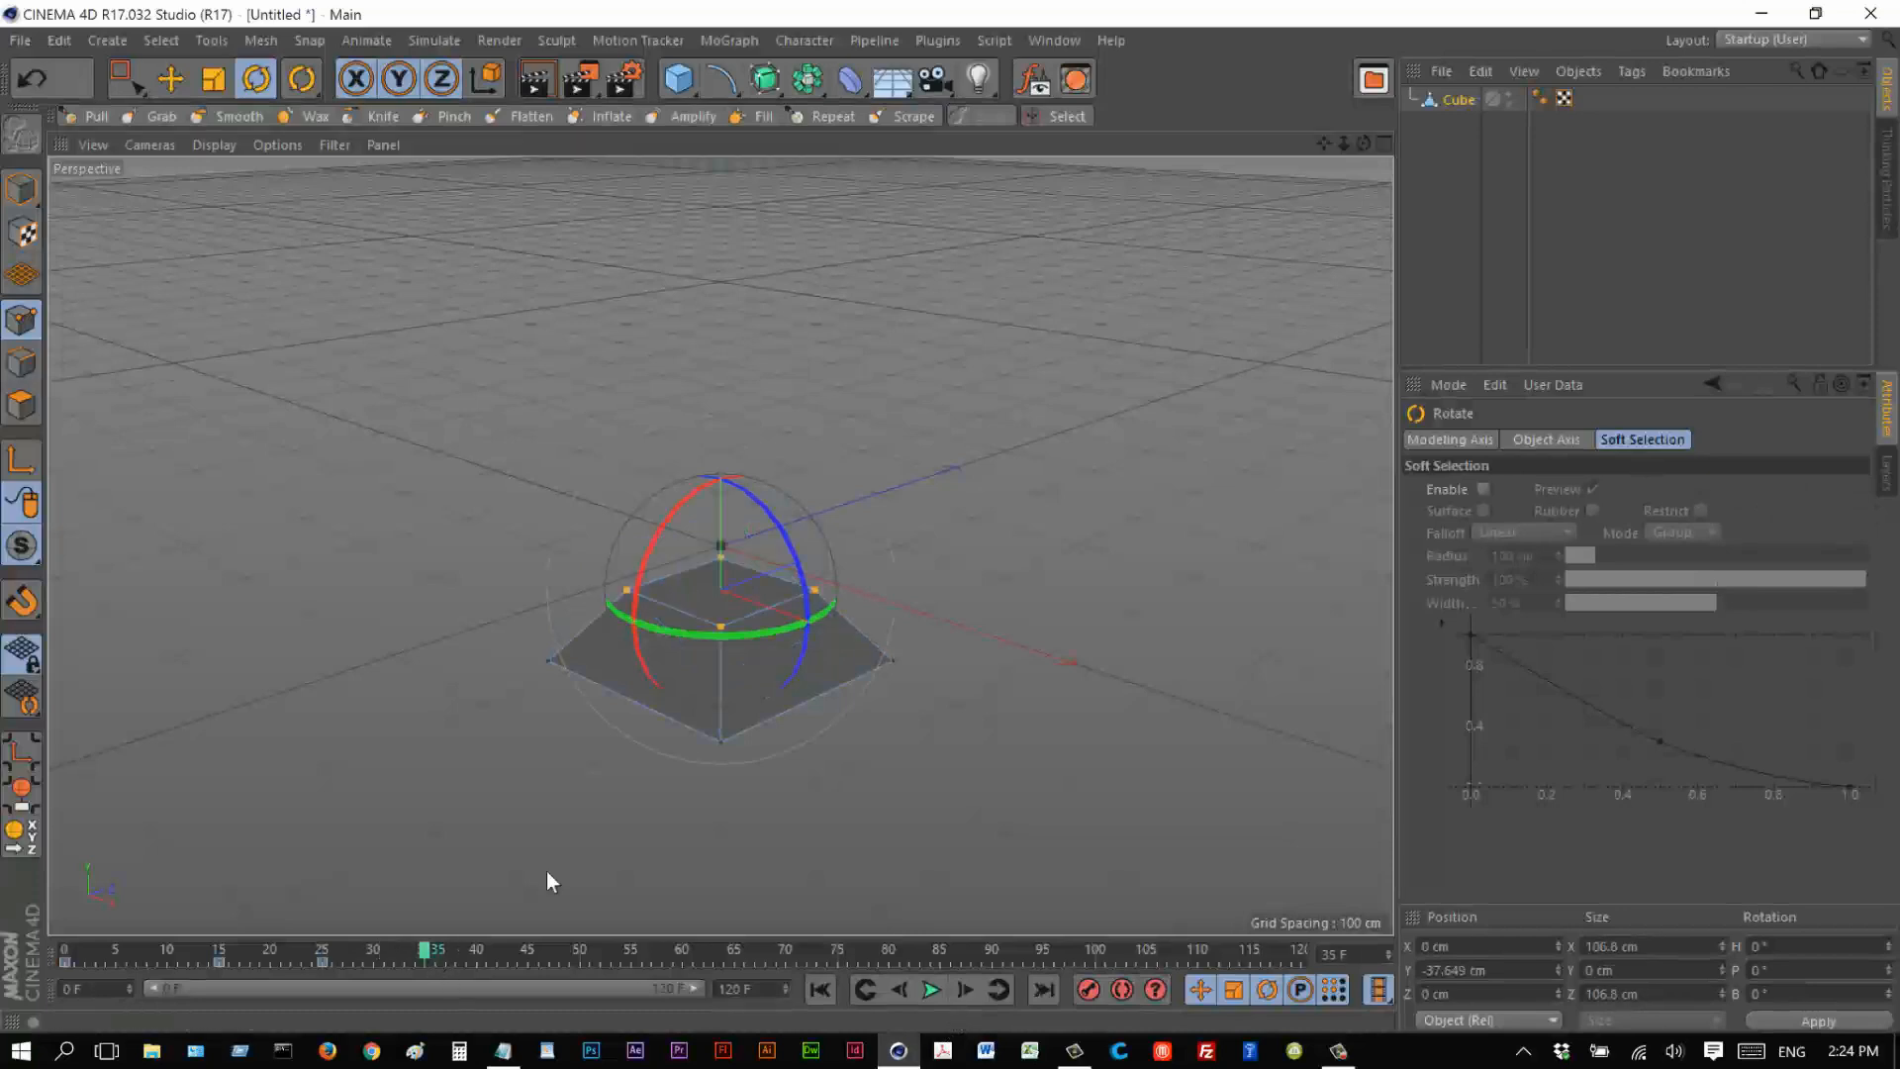
{"action": "left_click_drag", "start_coordinate": [721, 600], "coordinate": [830, 606]}
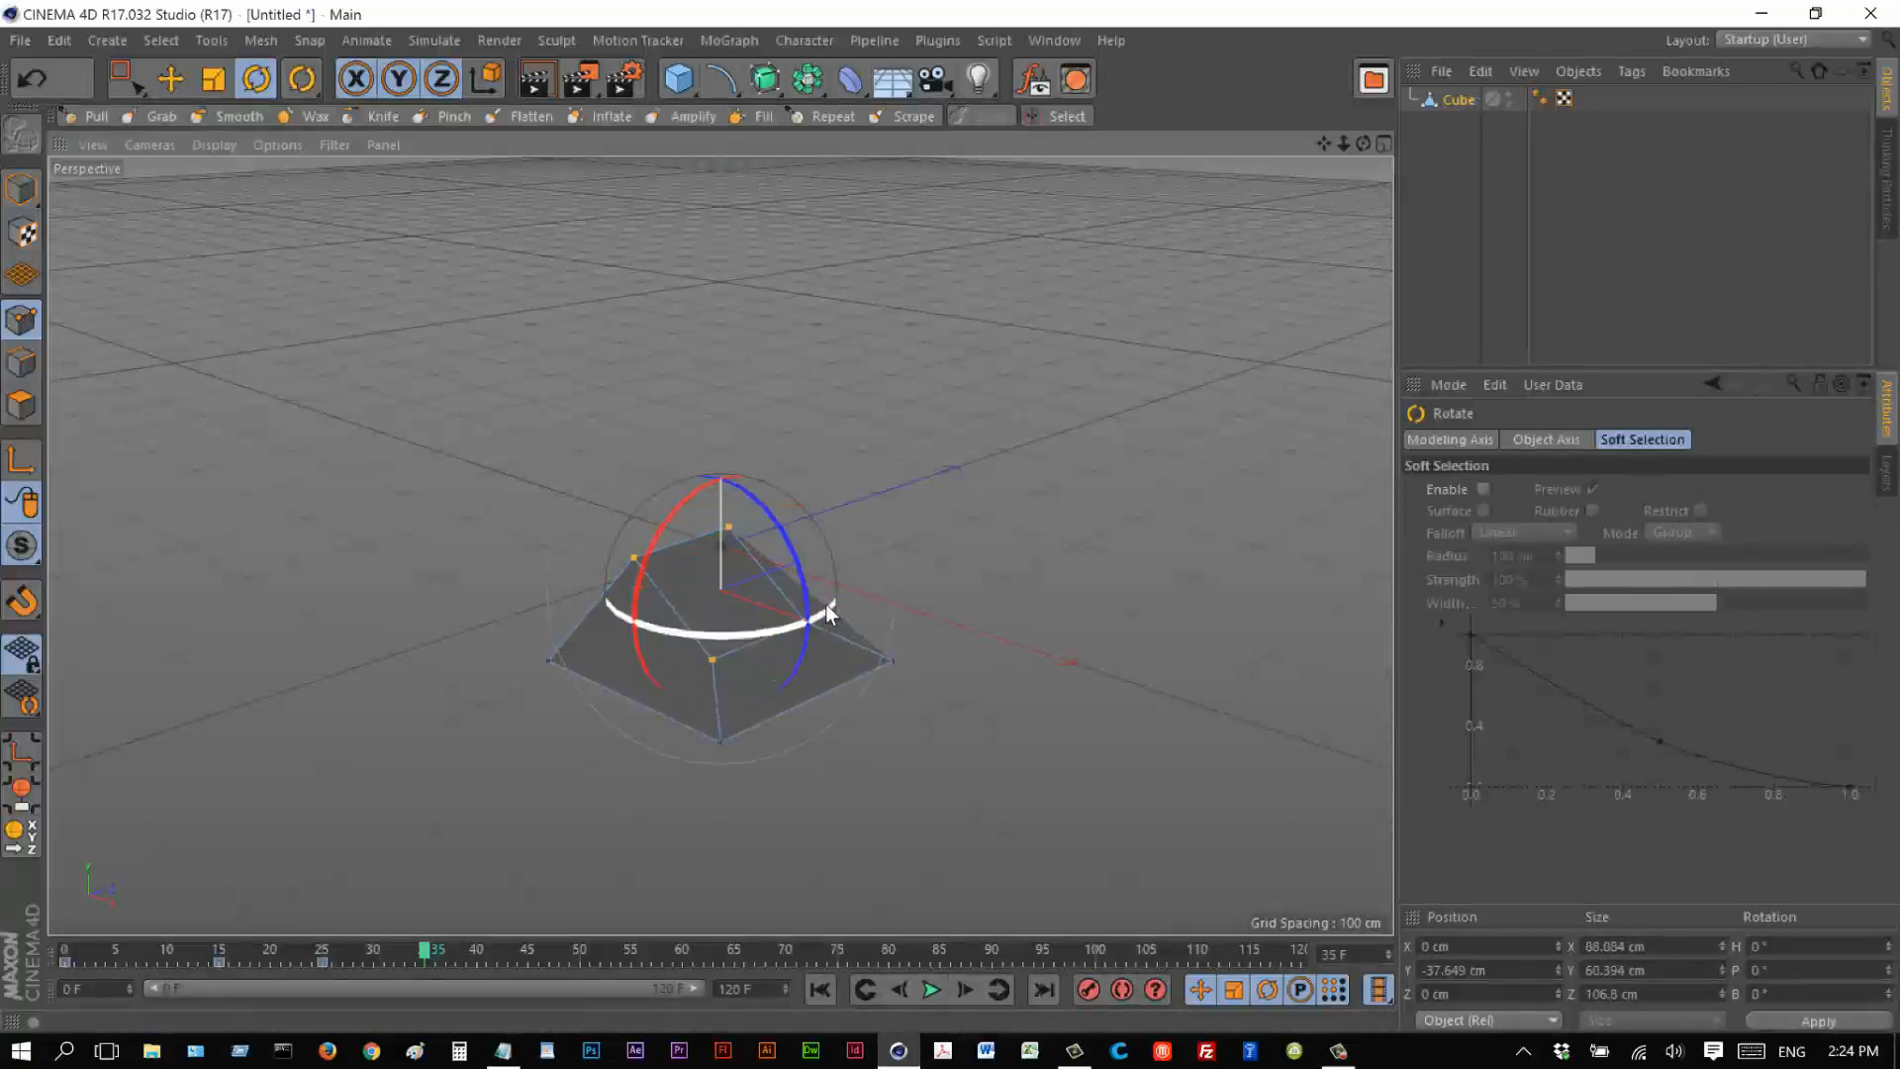
{"action": "left_click", "coordinate": [214, 79]}
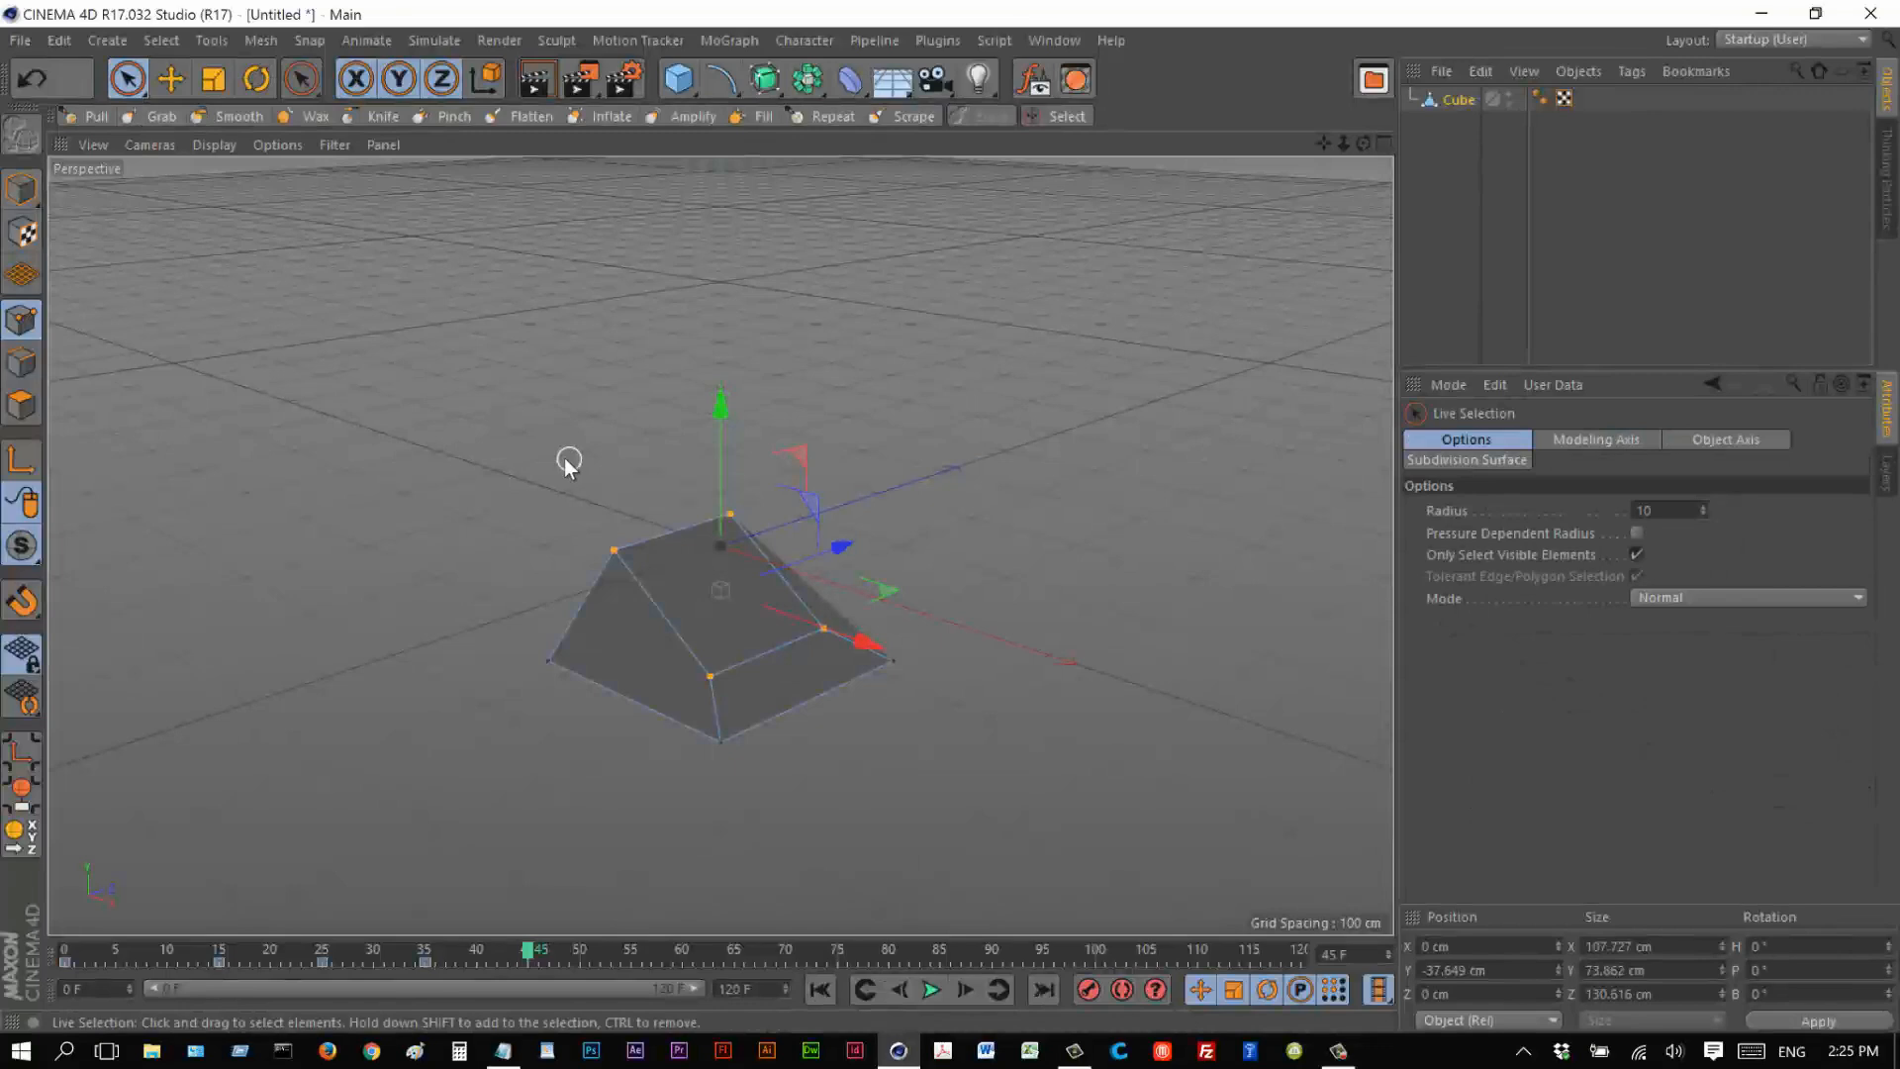
At frame 45 pull the top points into a pyramid peak, record it, and scrub to review the morph.
{"action": "left_click_drag", "start_coordinate": [721, 400], "coordinate": [606, 200]}
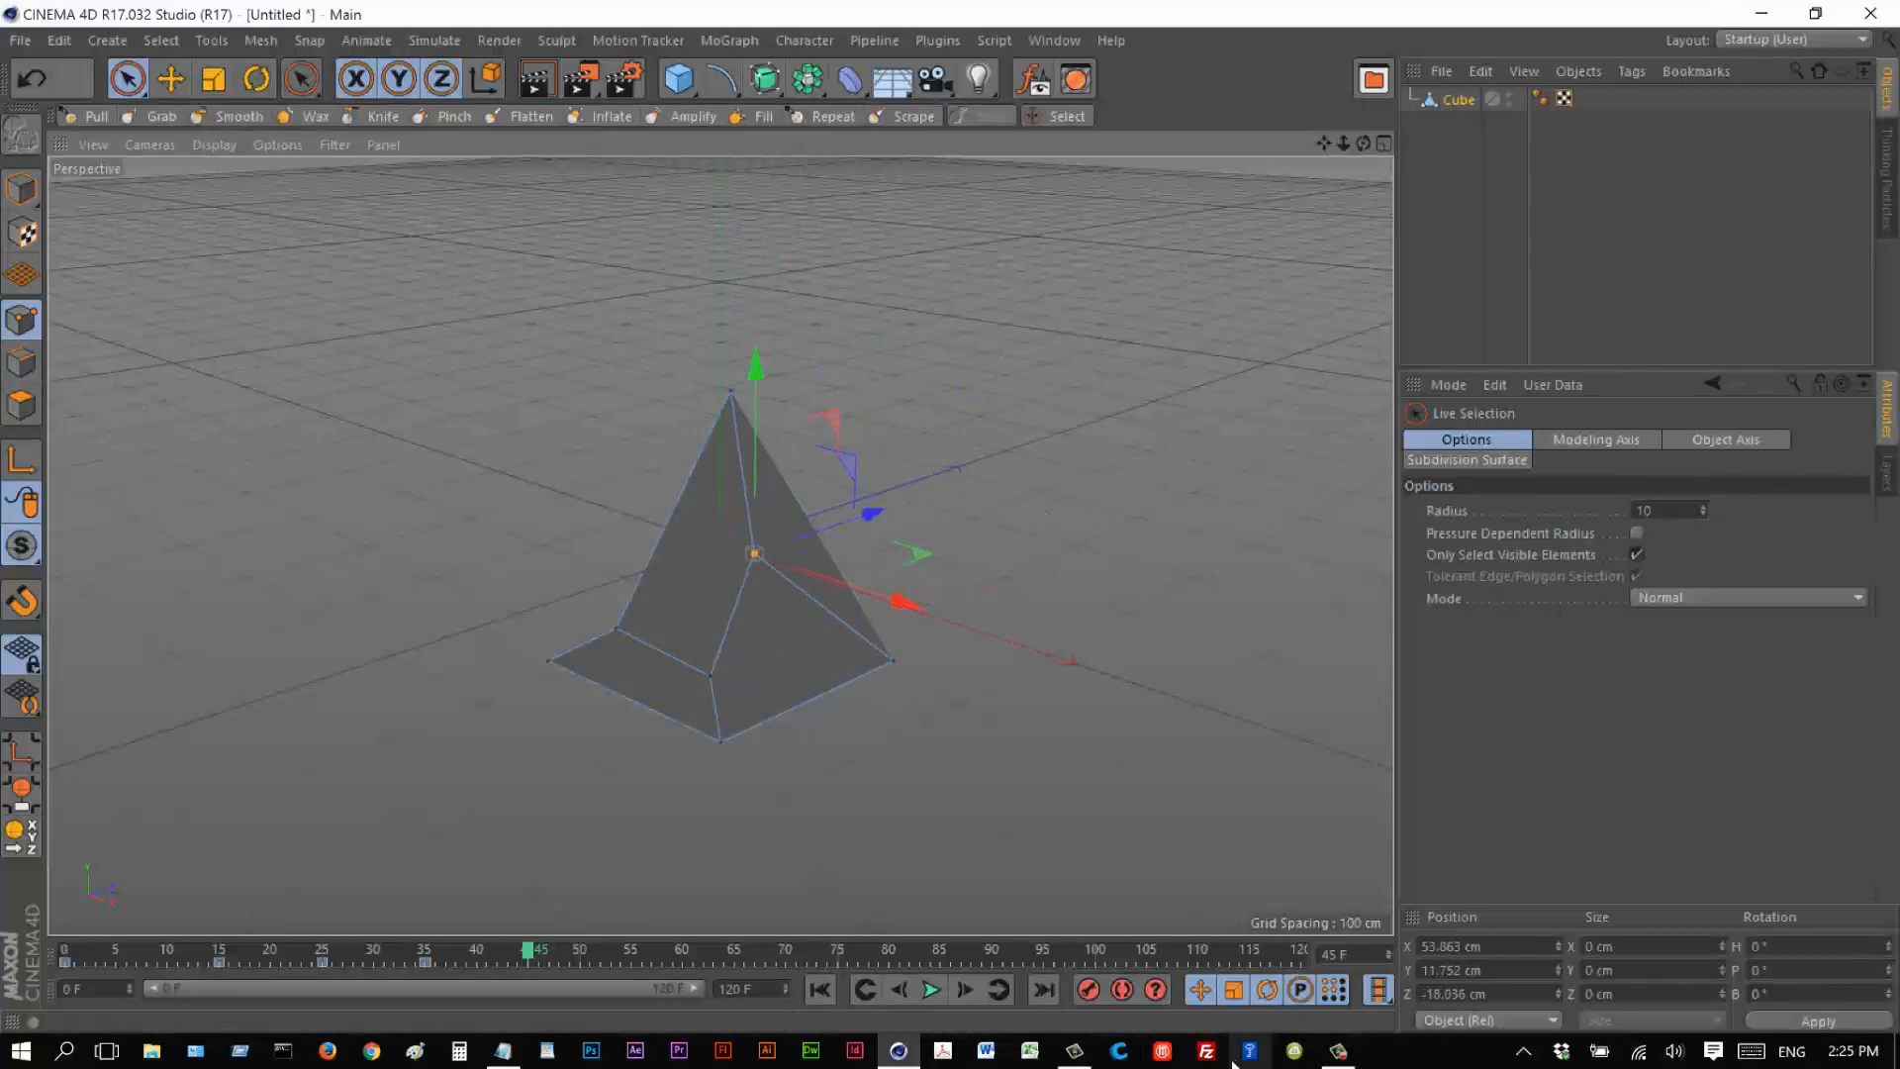
{"action": "mouse_move", "coordinate": [517, 1024]}
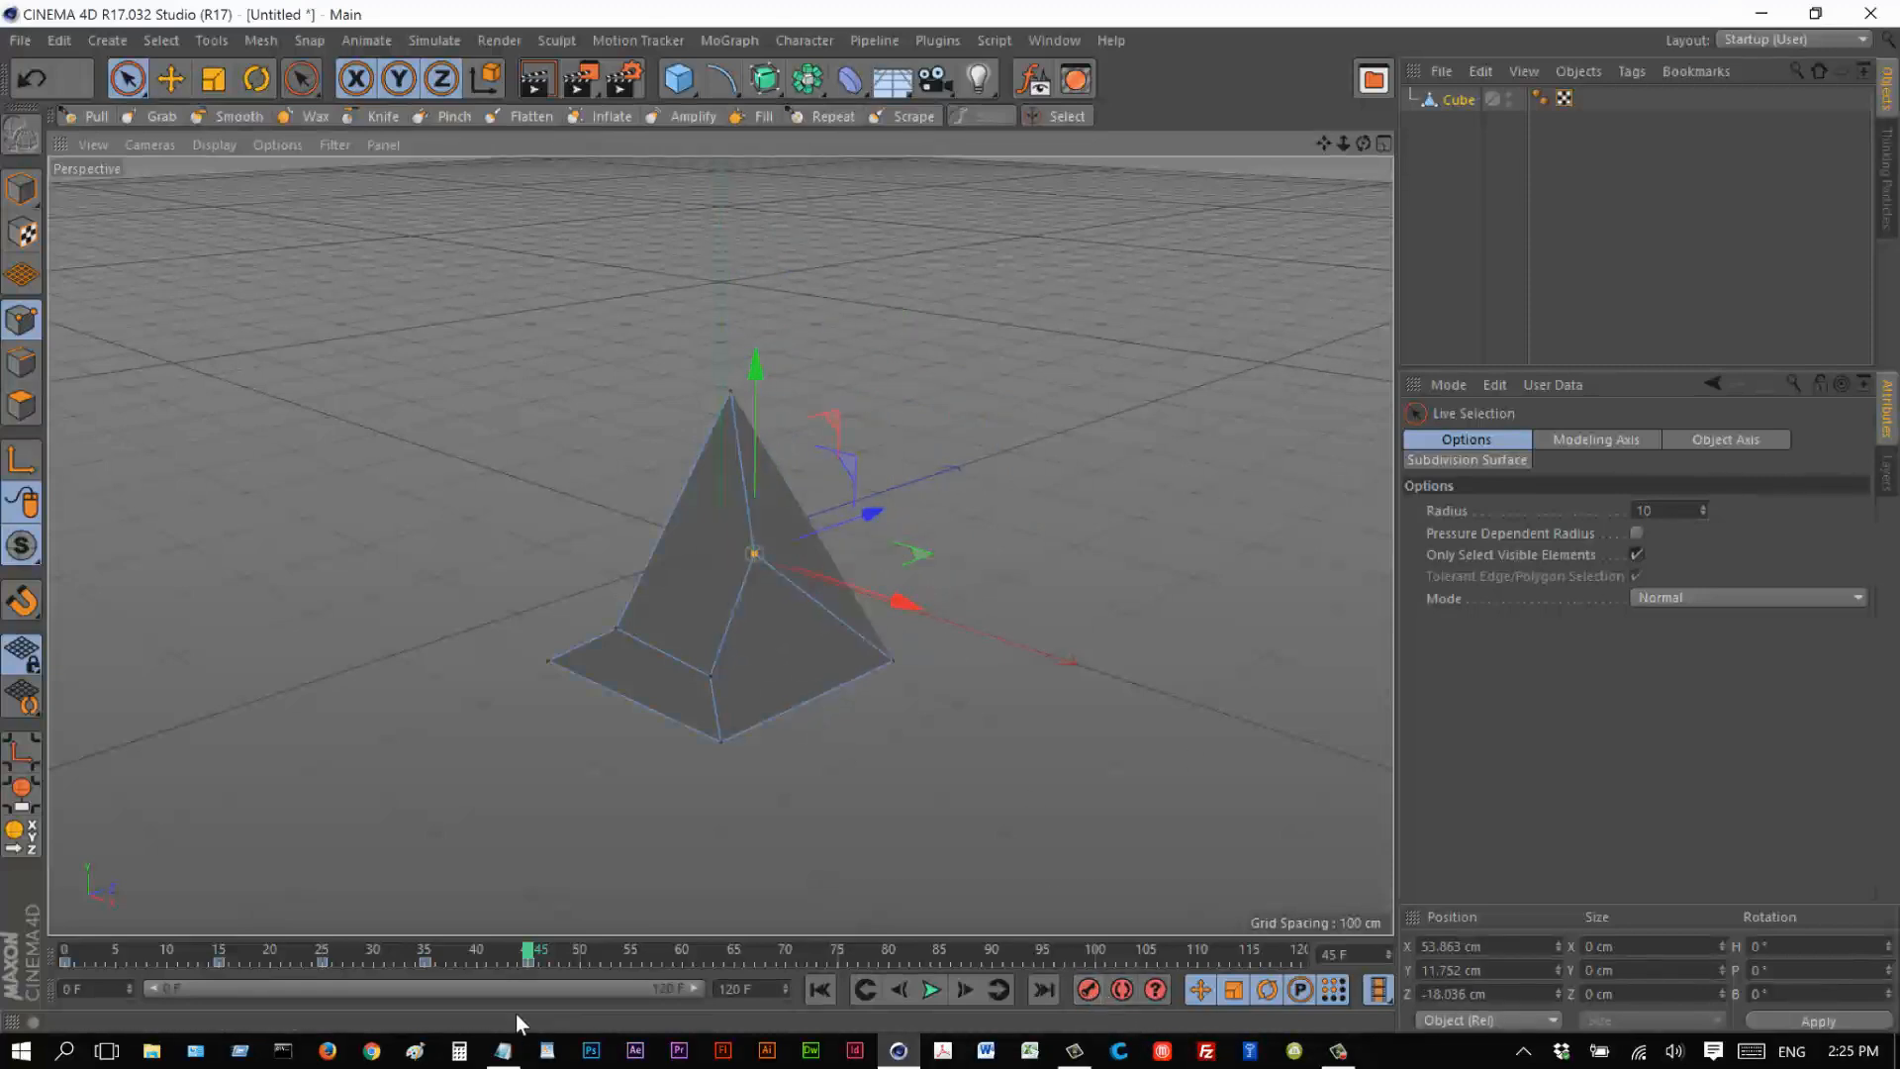
{"action": "left_click_drag", "start_coordinate": [531, 948], "coordinate": [451, 948]}
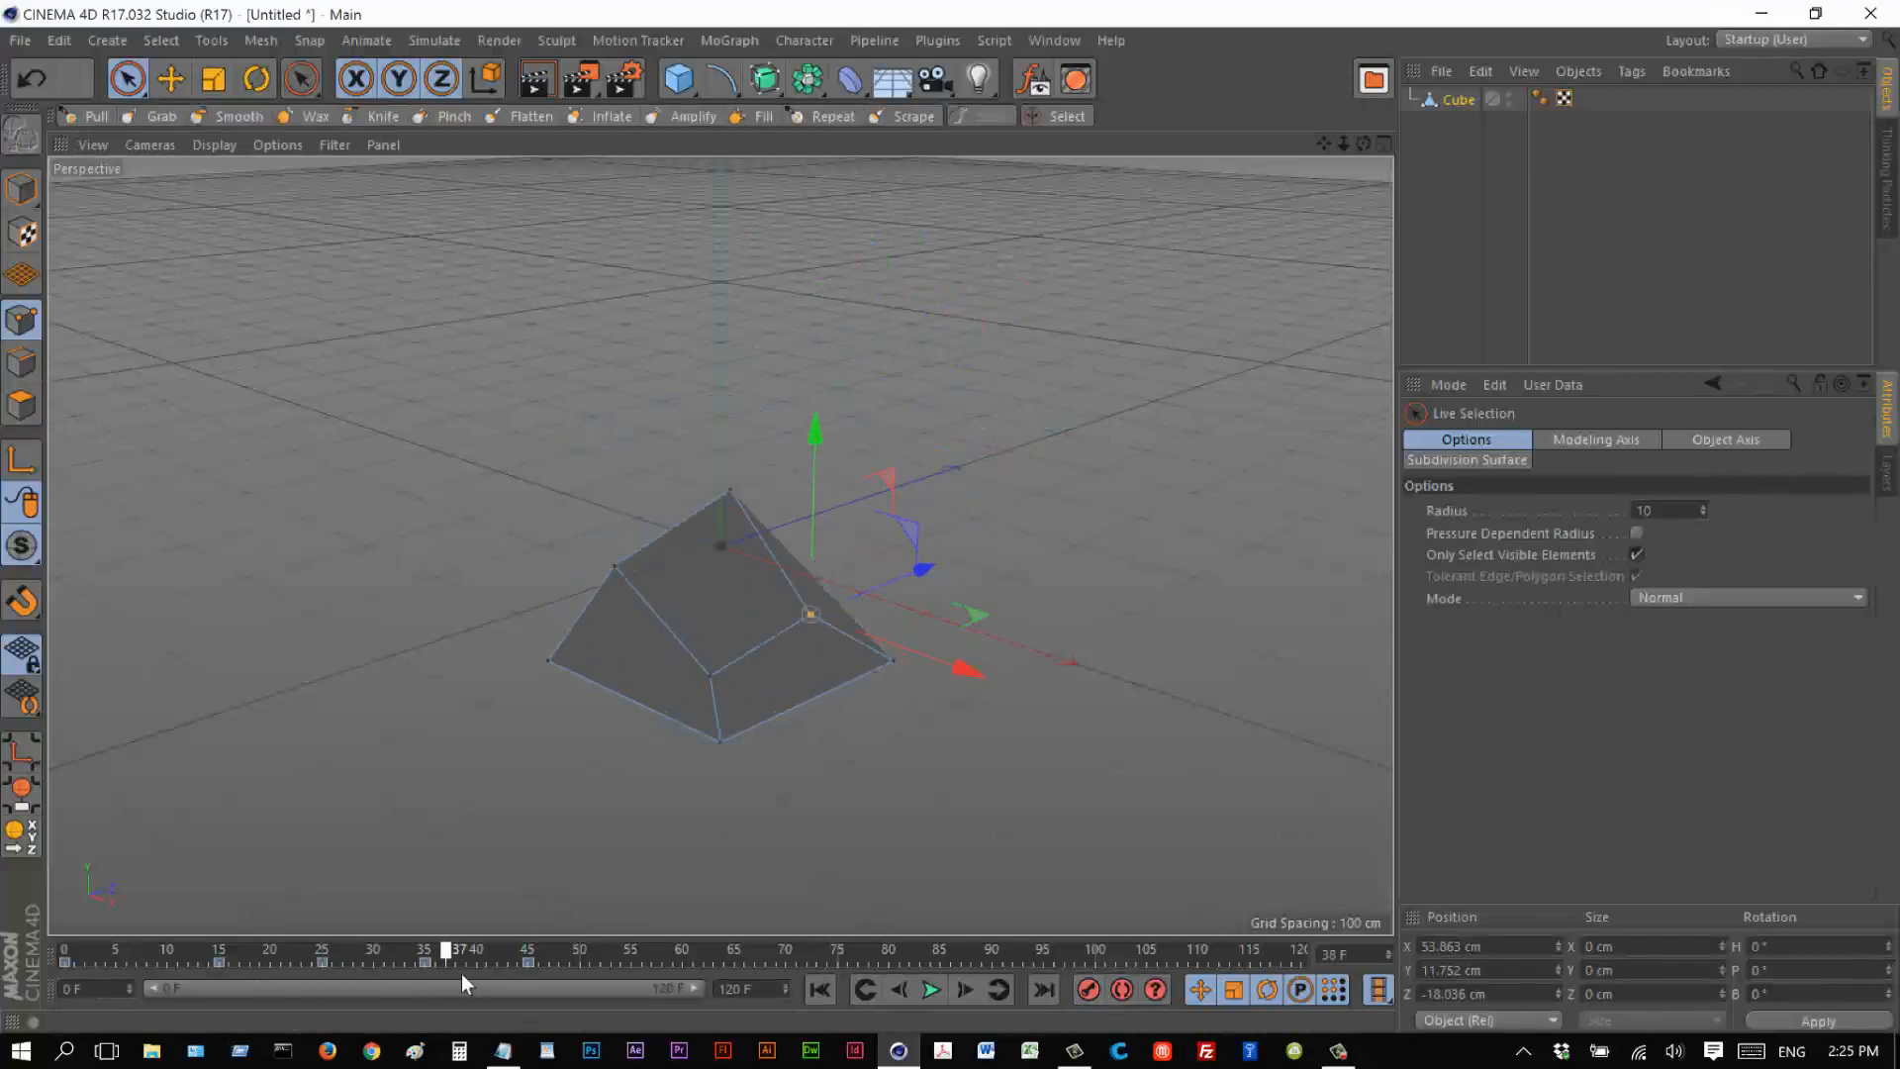
{"action": "left_click_drag", "start_coordinate": [445, 958], "coordinate": [558, 958]}
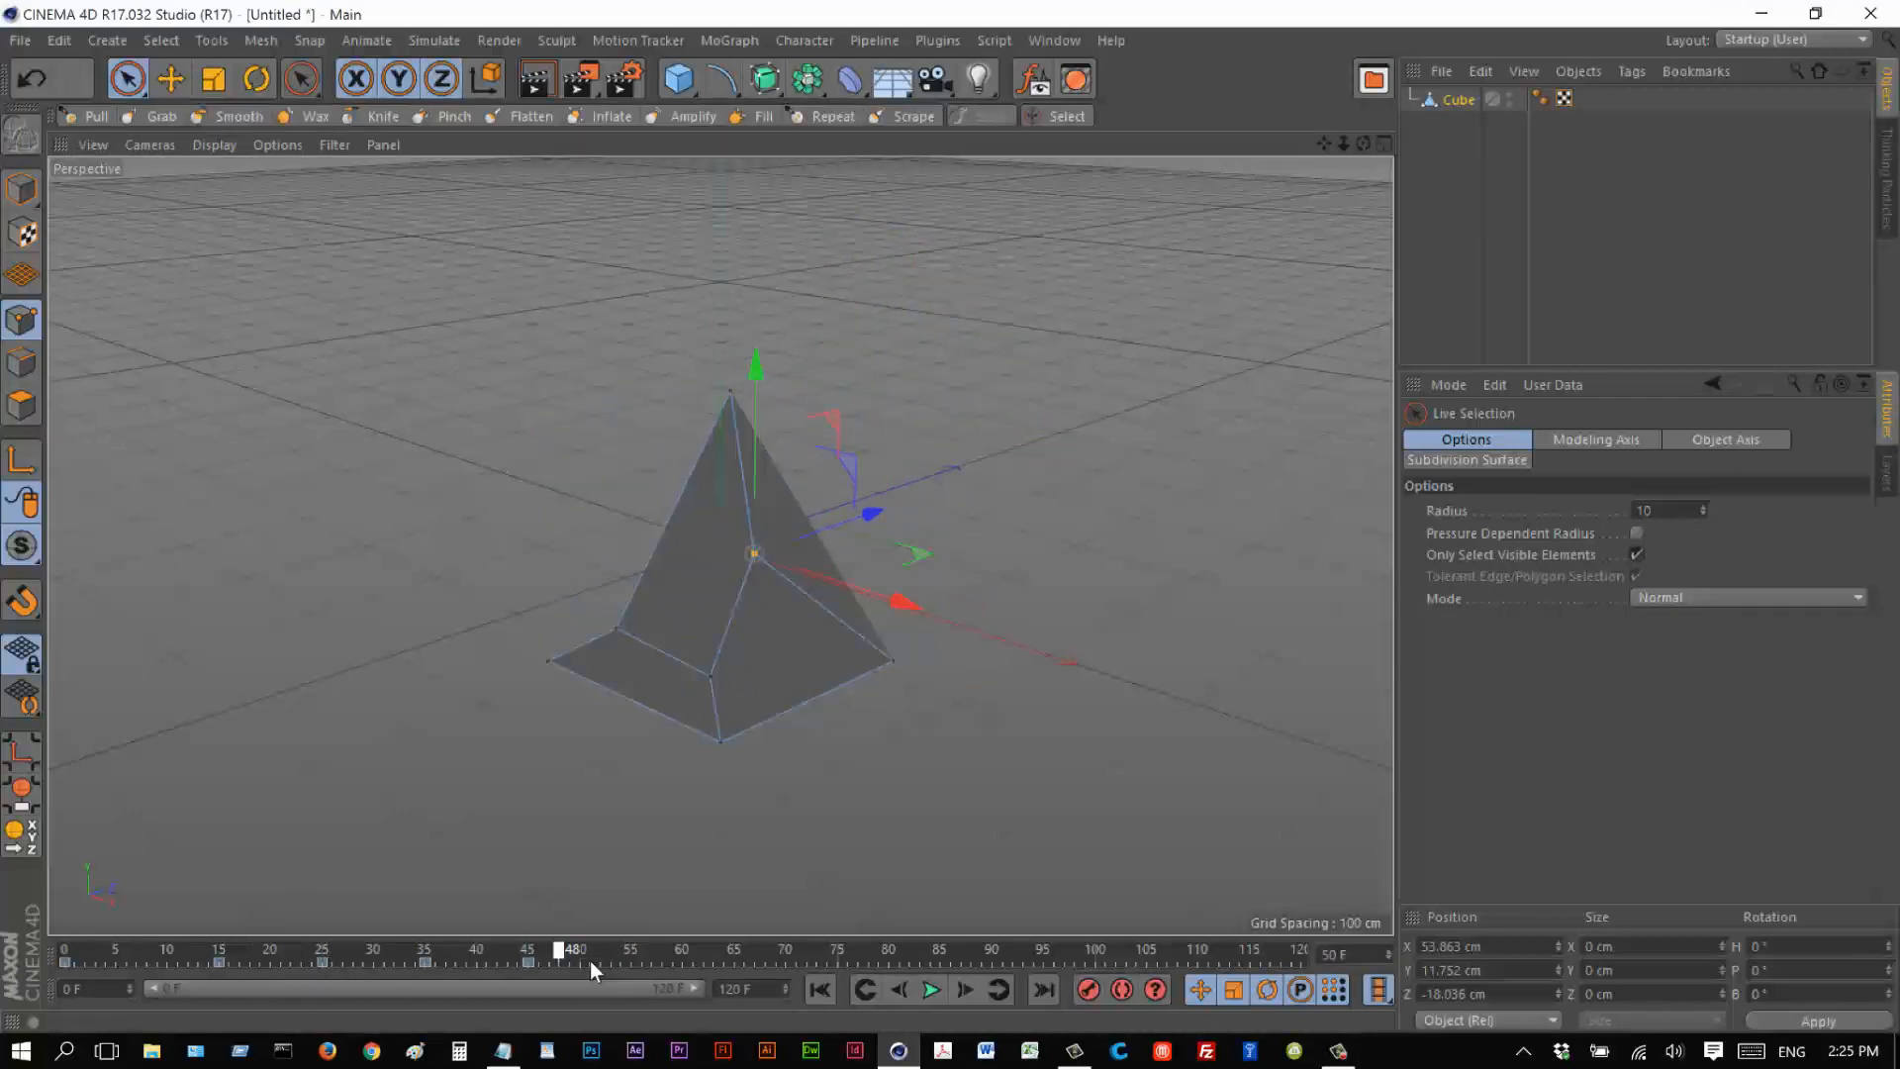
{"action": "left_click_drag", "start_coordinate": [554, 948], "coordinate": [158, 948]}
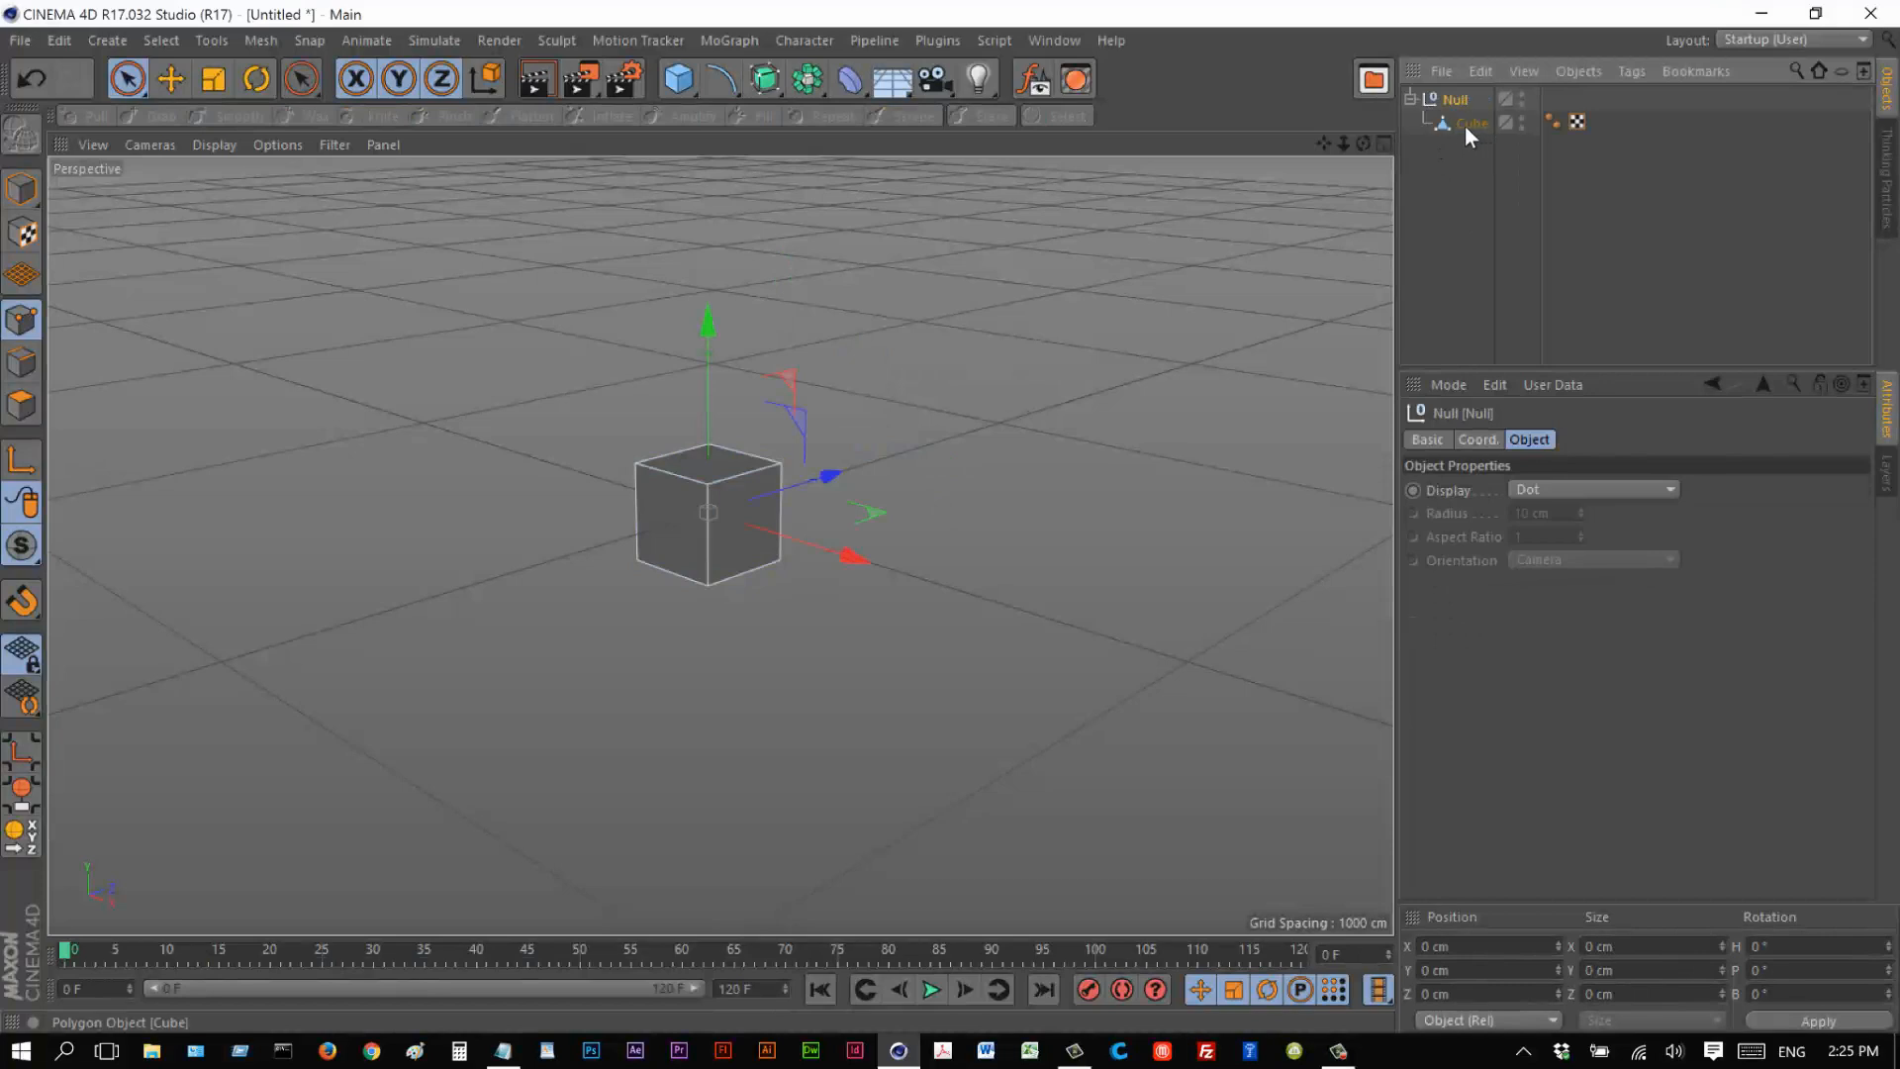
Parent the cube's Null under a MoGraph Cloner set to Grid Array with Count 8, 1, 8.
{"action": "left_click", "coordinate": [1452, 99]}
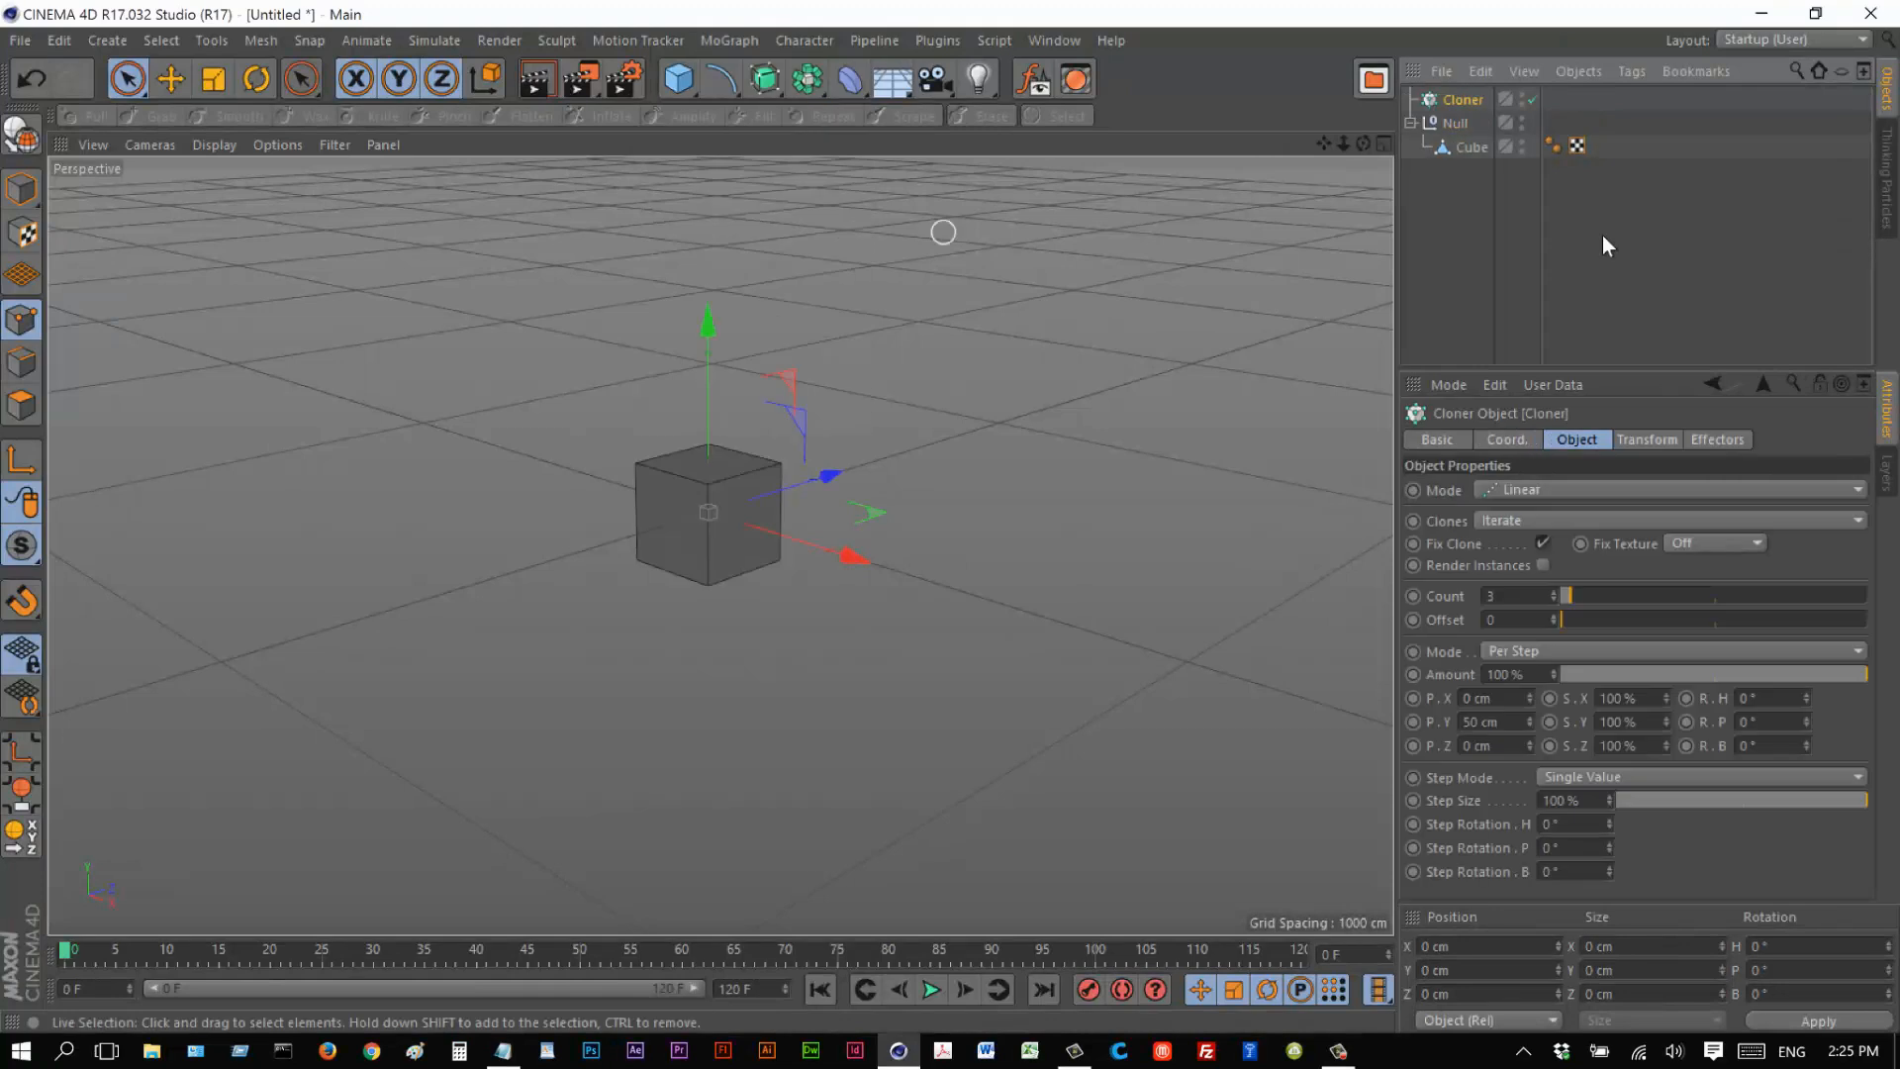
{"action": "left_click", "coordinate": [1453, 122]}
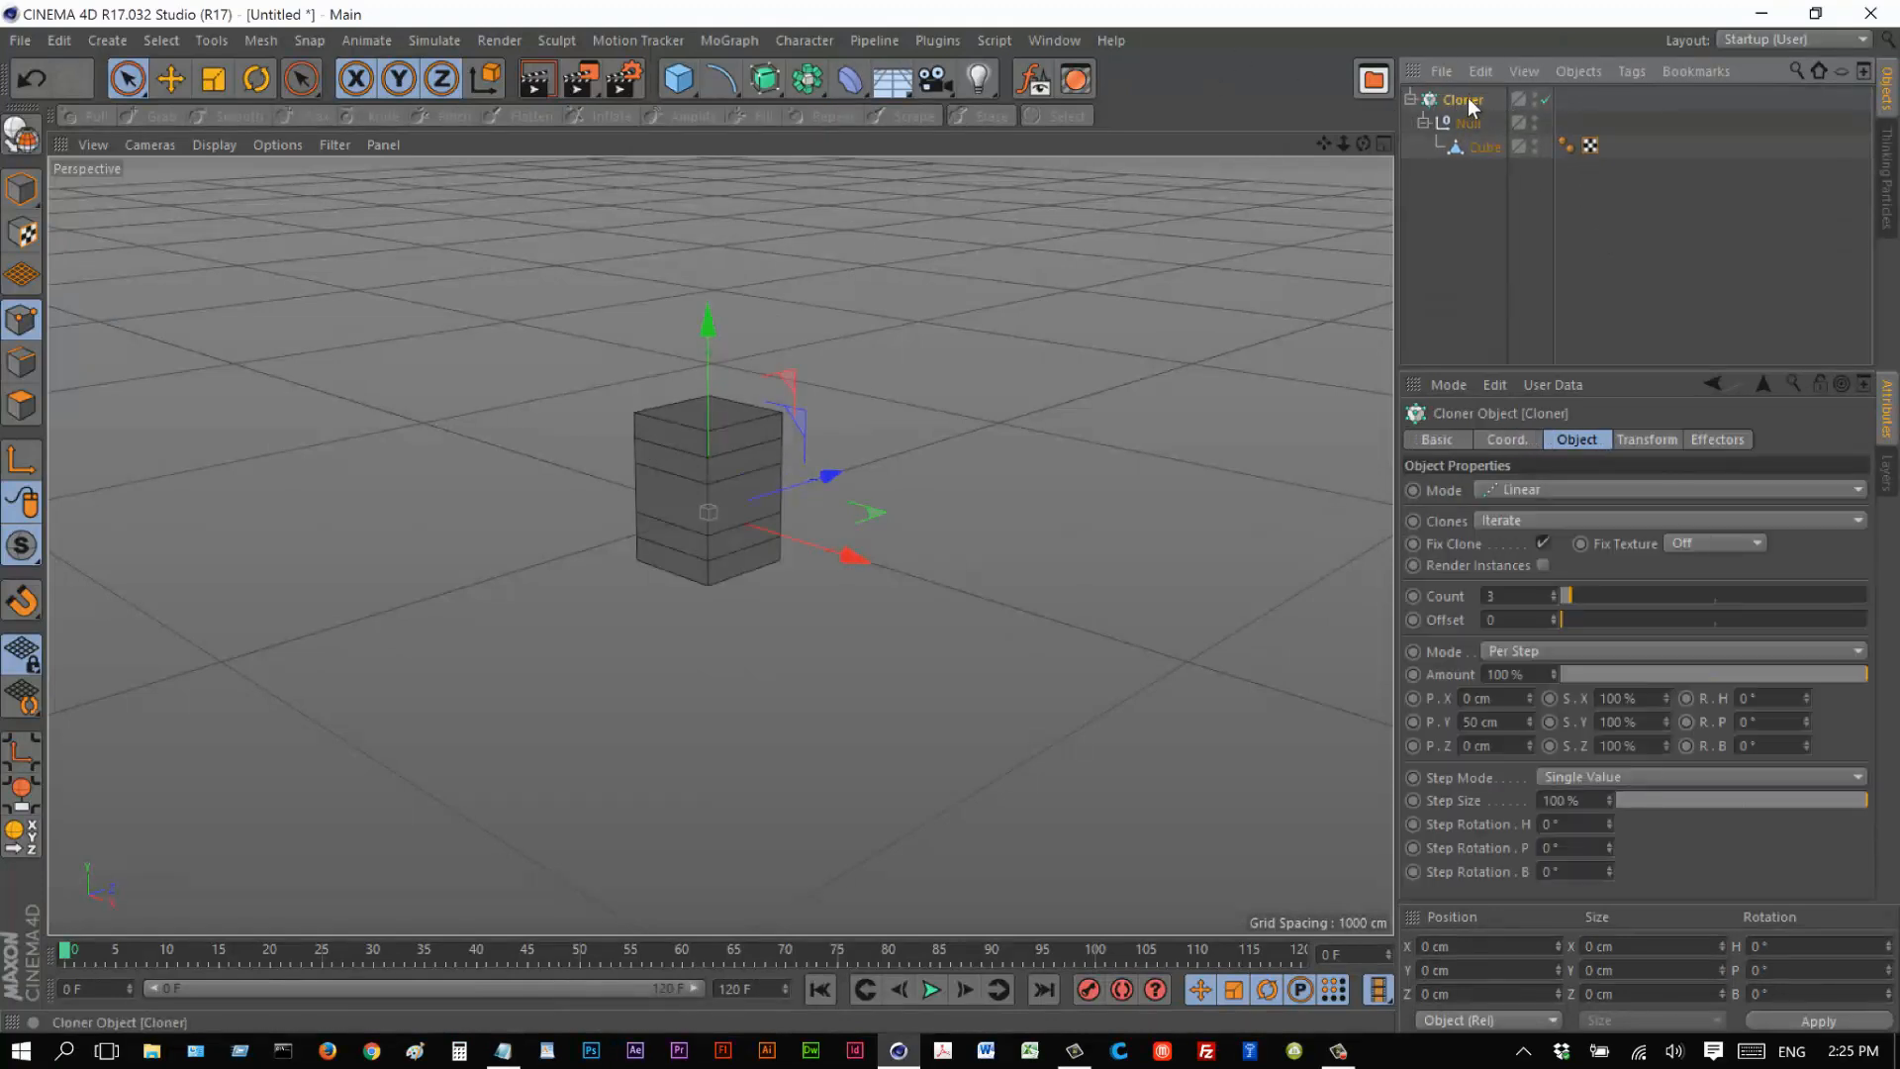
{"action": "left_click", "coordinate": [1667, 491]}
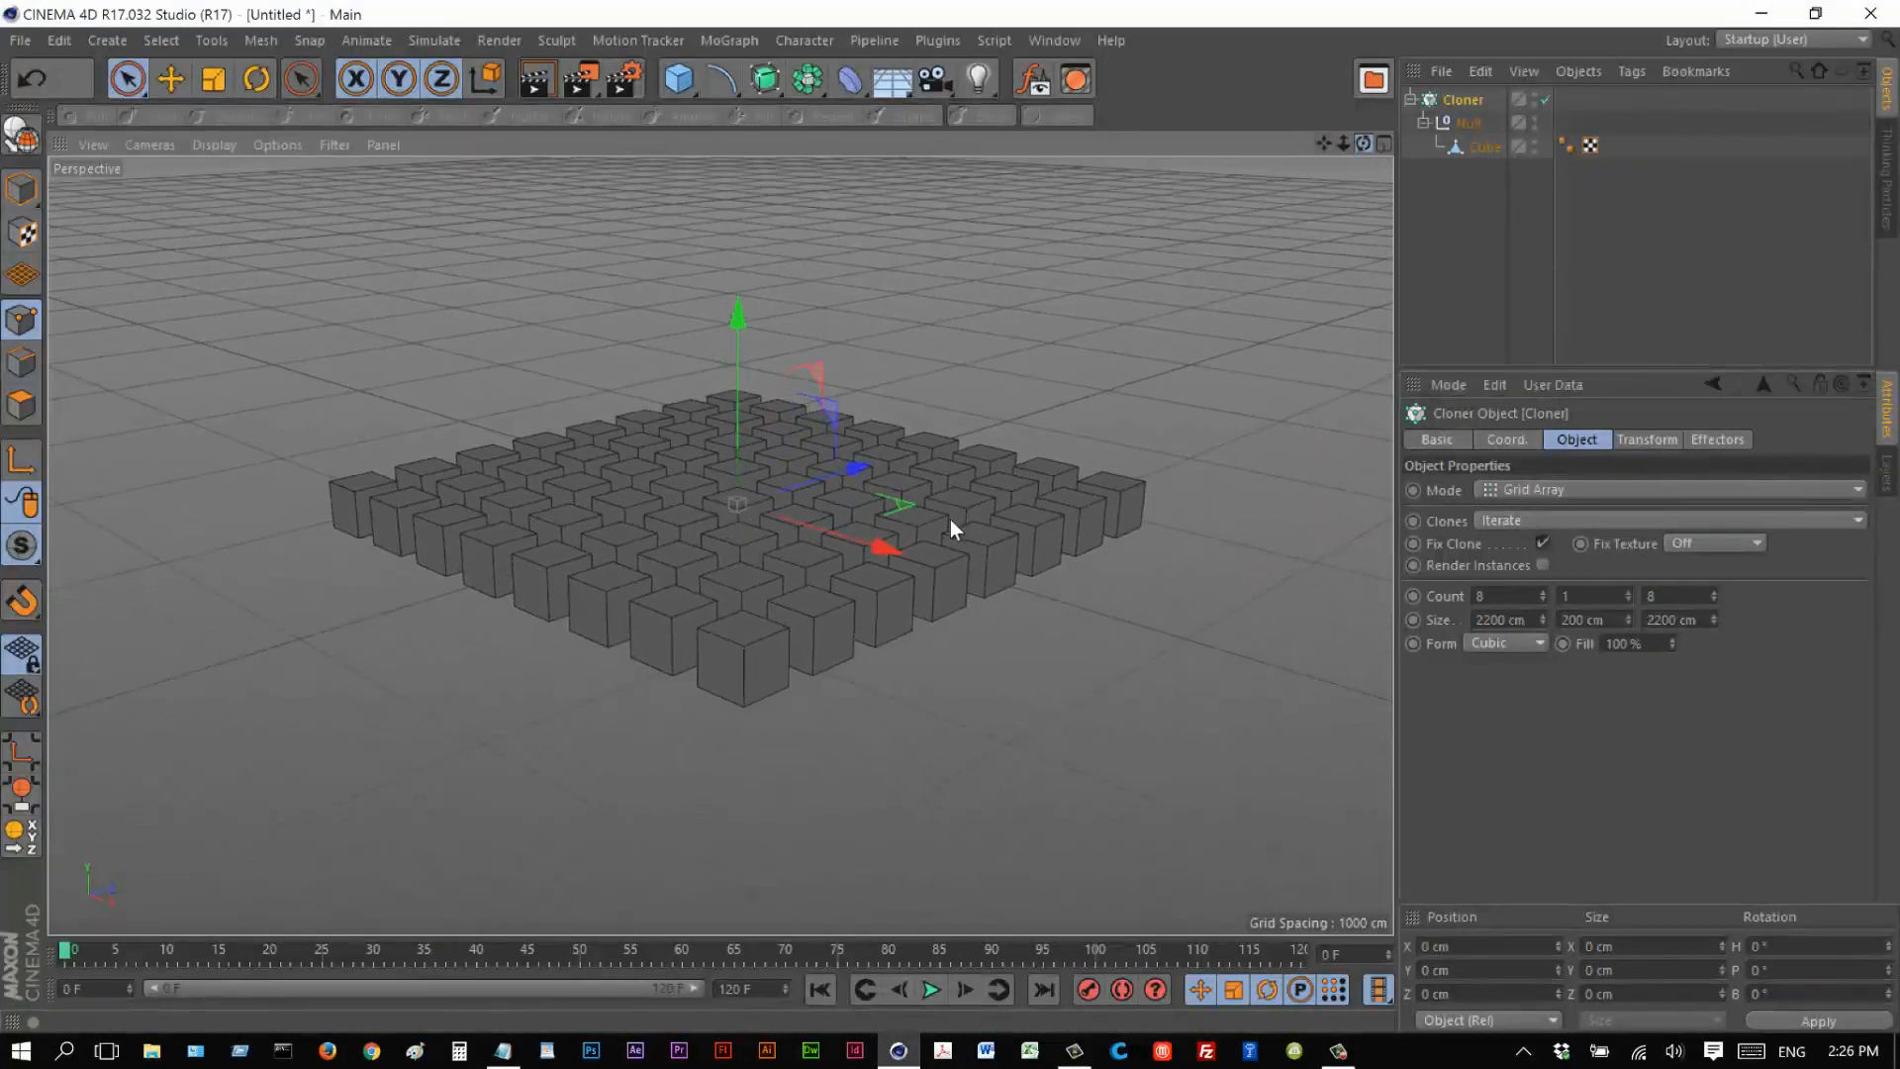
Play the animation so all 64 cloned cubes morph into pyramids, stopping near frame 77.
{"action": "left_click", "coordinate": [930, 990]}
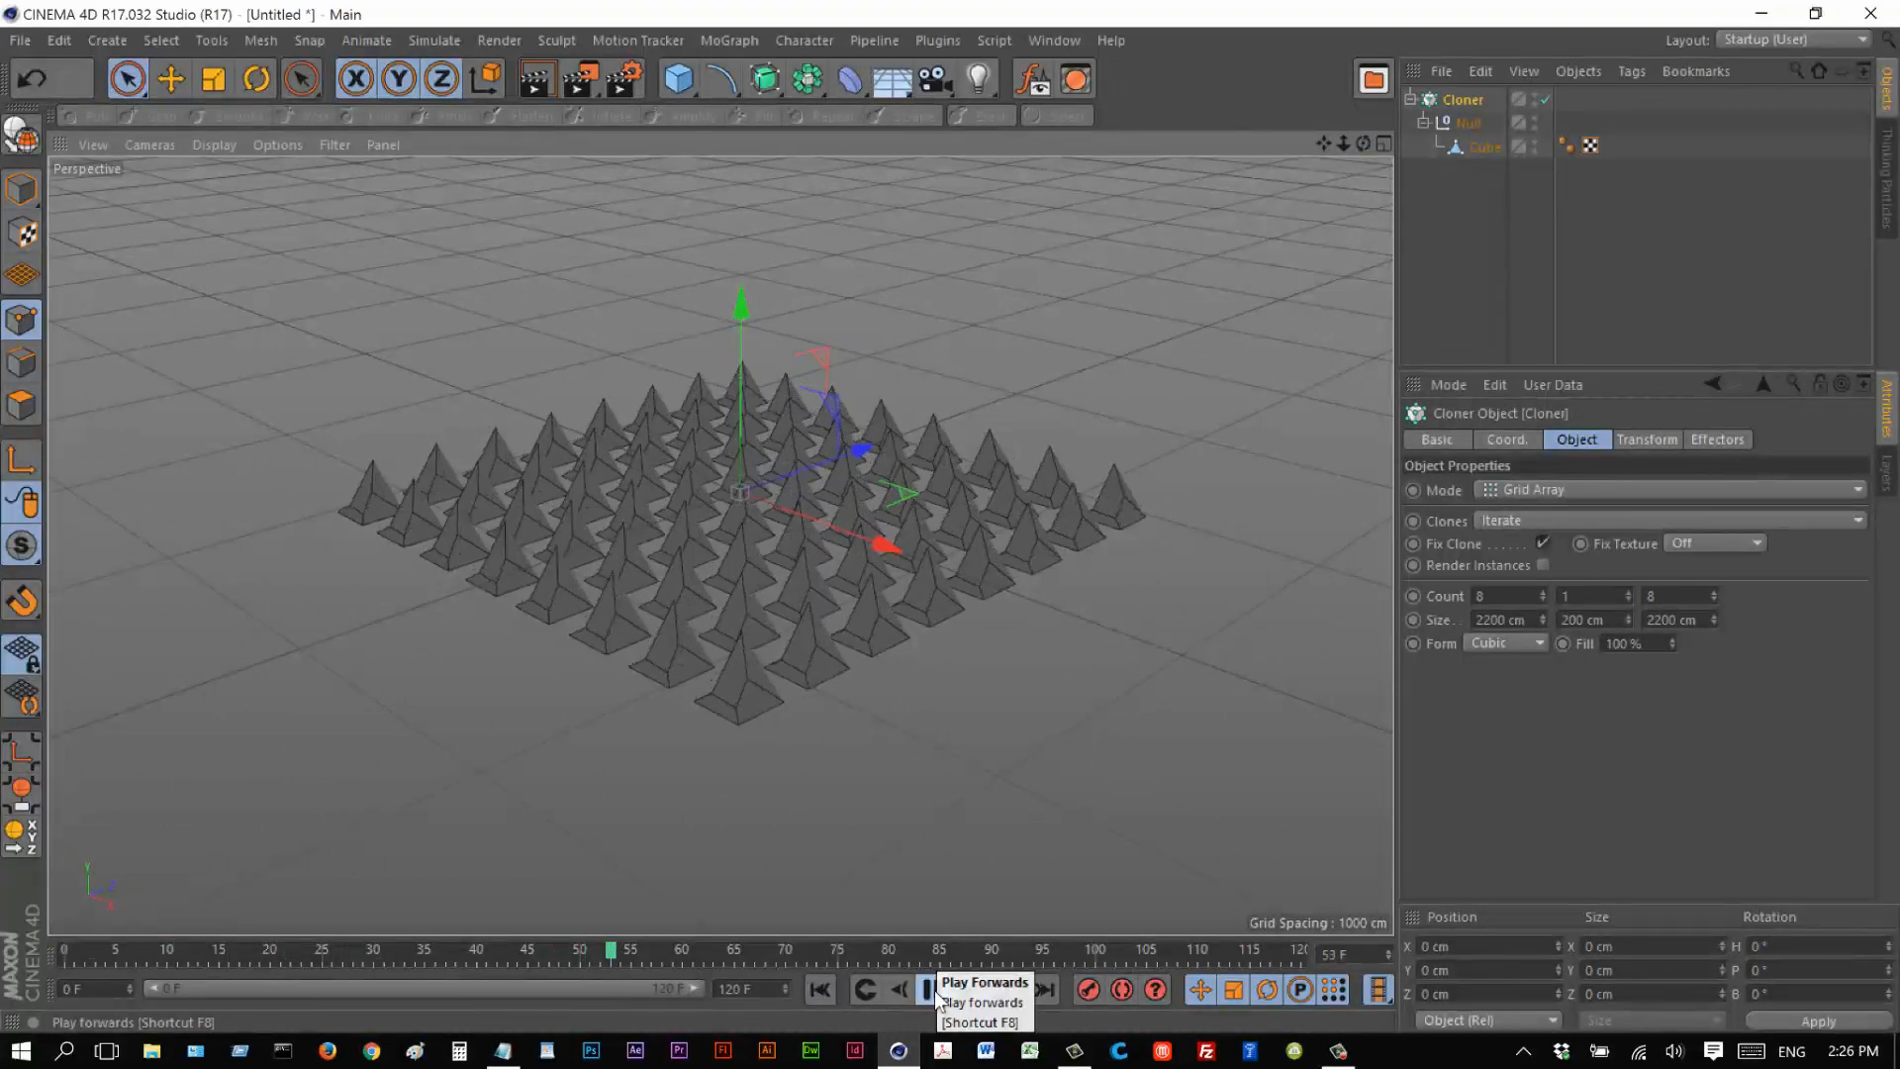
{"action": "left_click", "coordinate": [930, 990]}
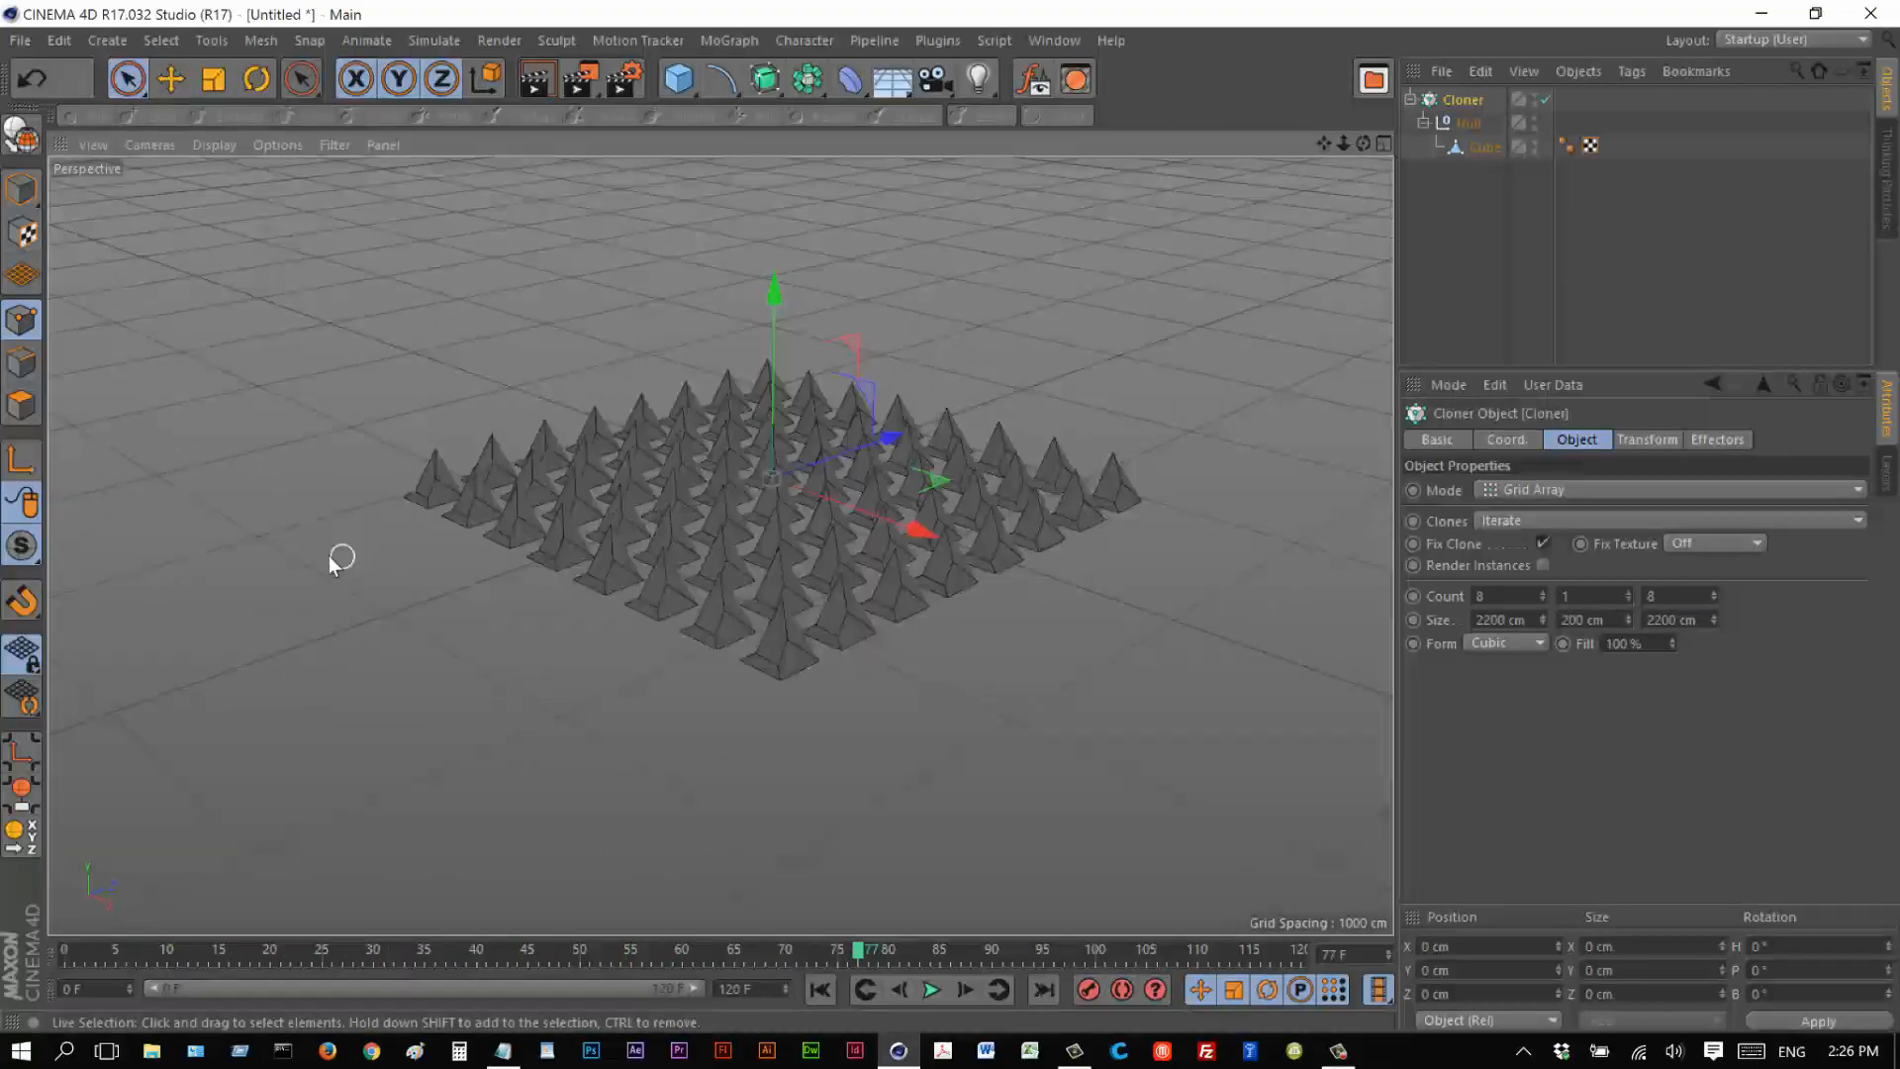
{"action": "mouse_move", "coordinate": [594, 592]}
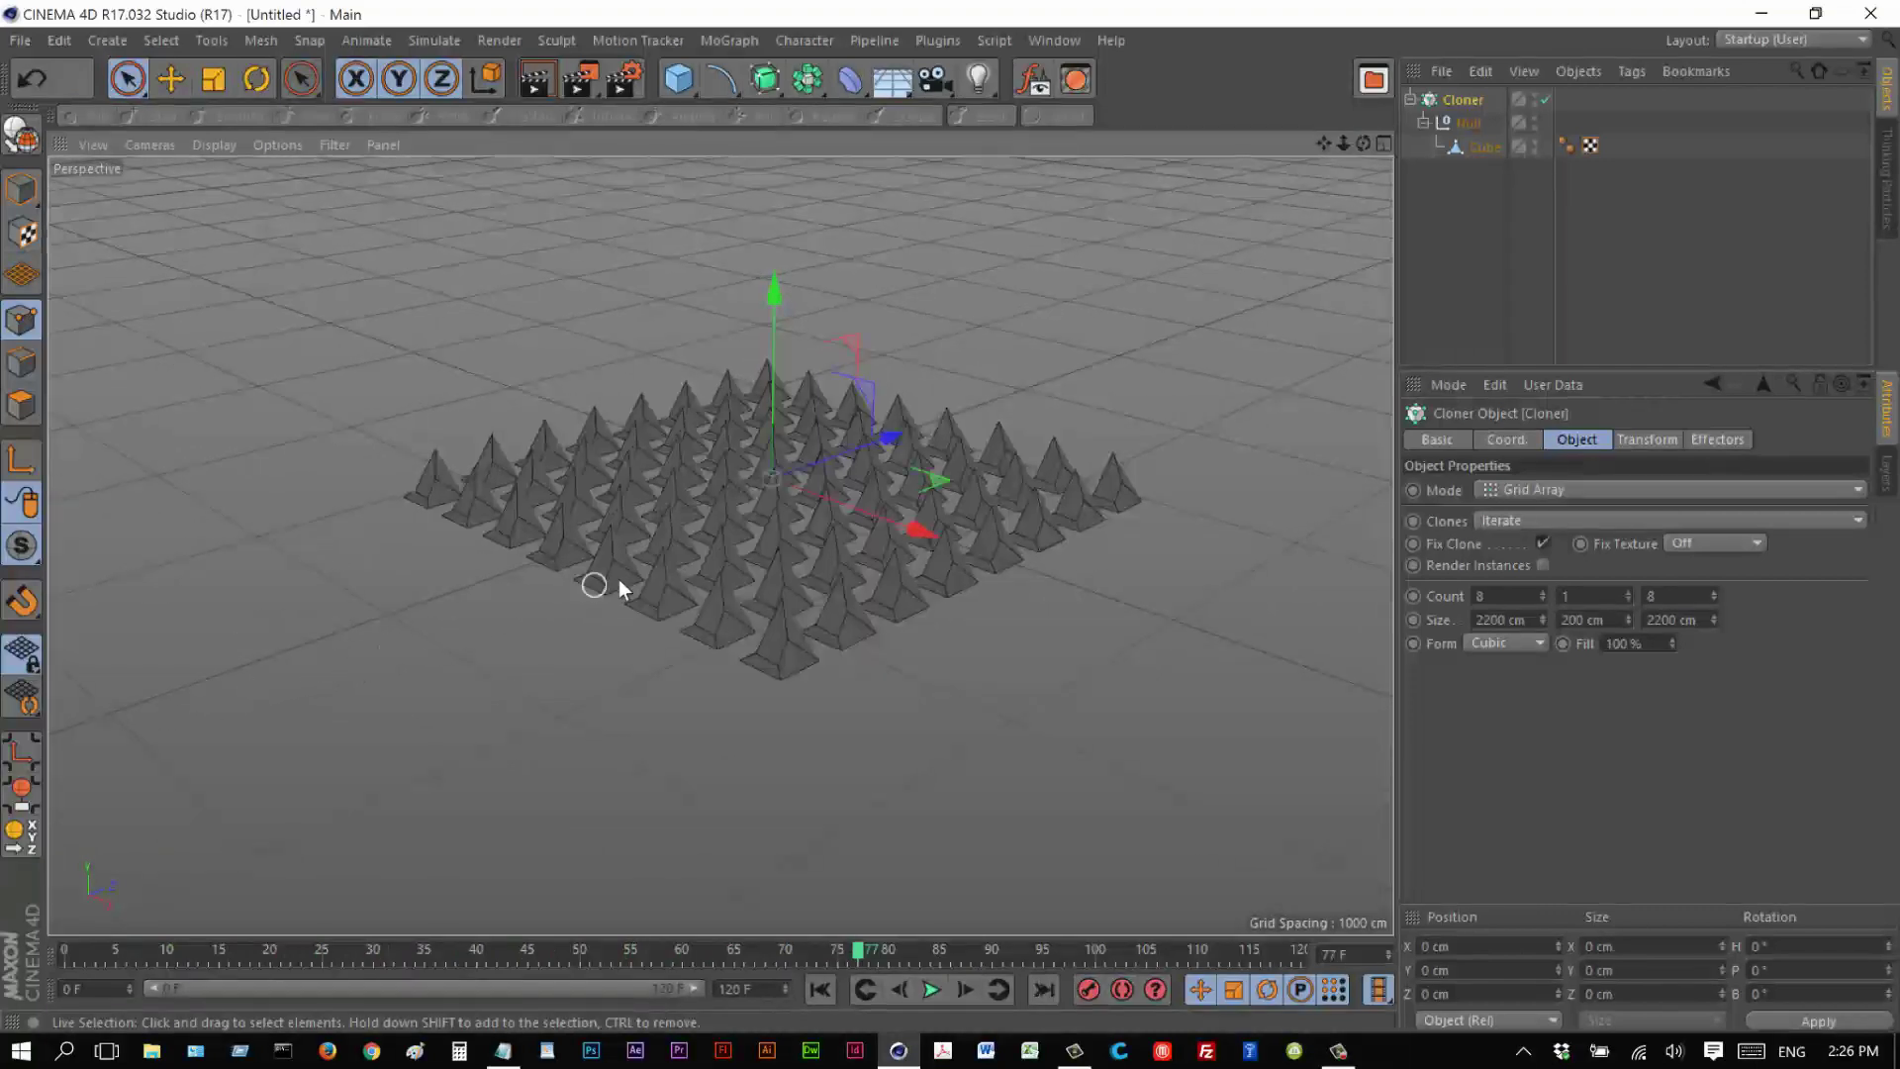
{"action": "mouse_move", "coordinate": [572, 530]}
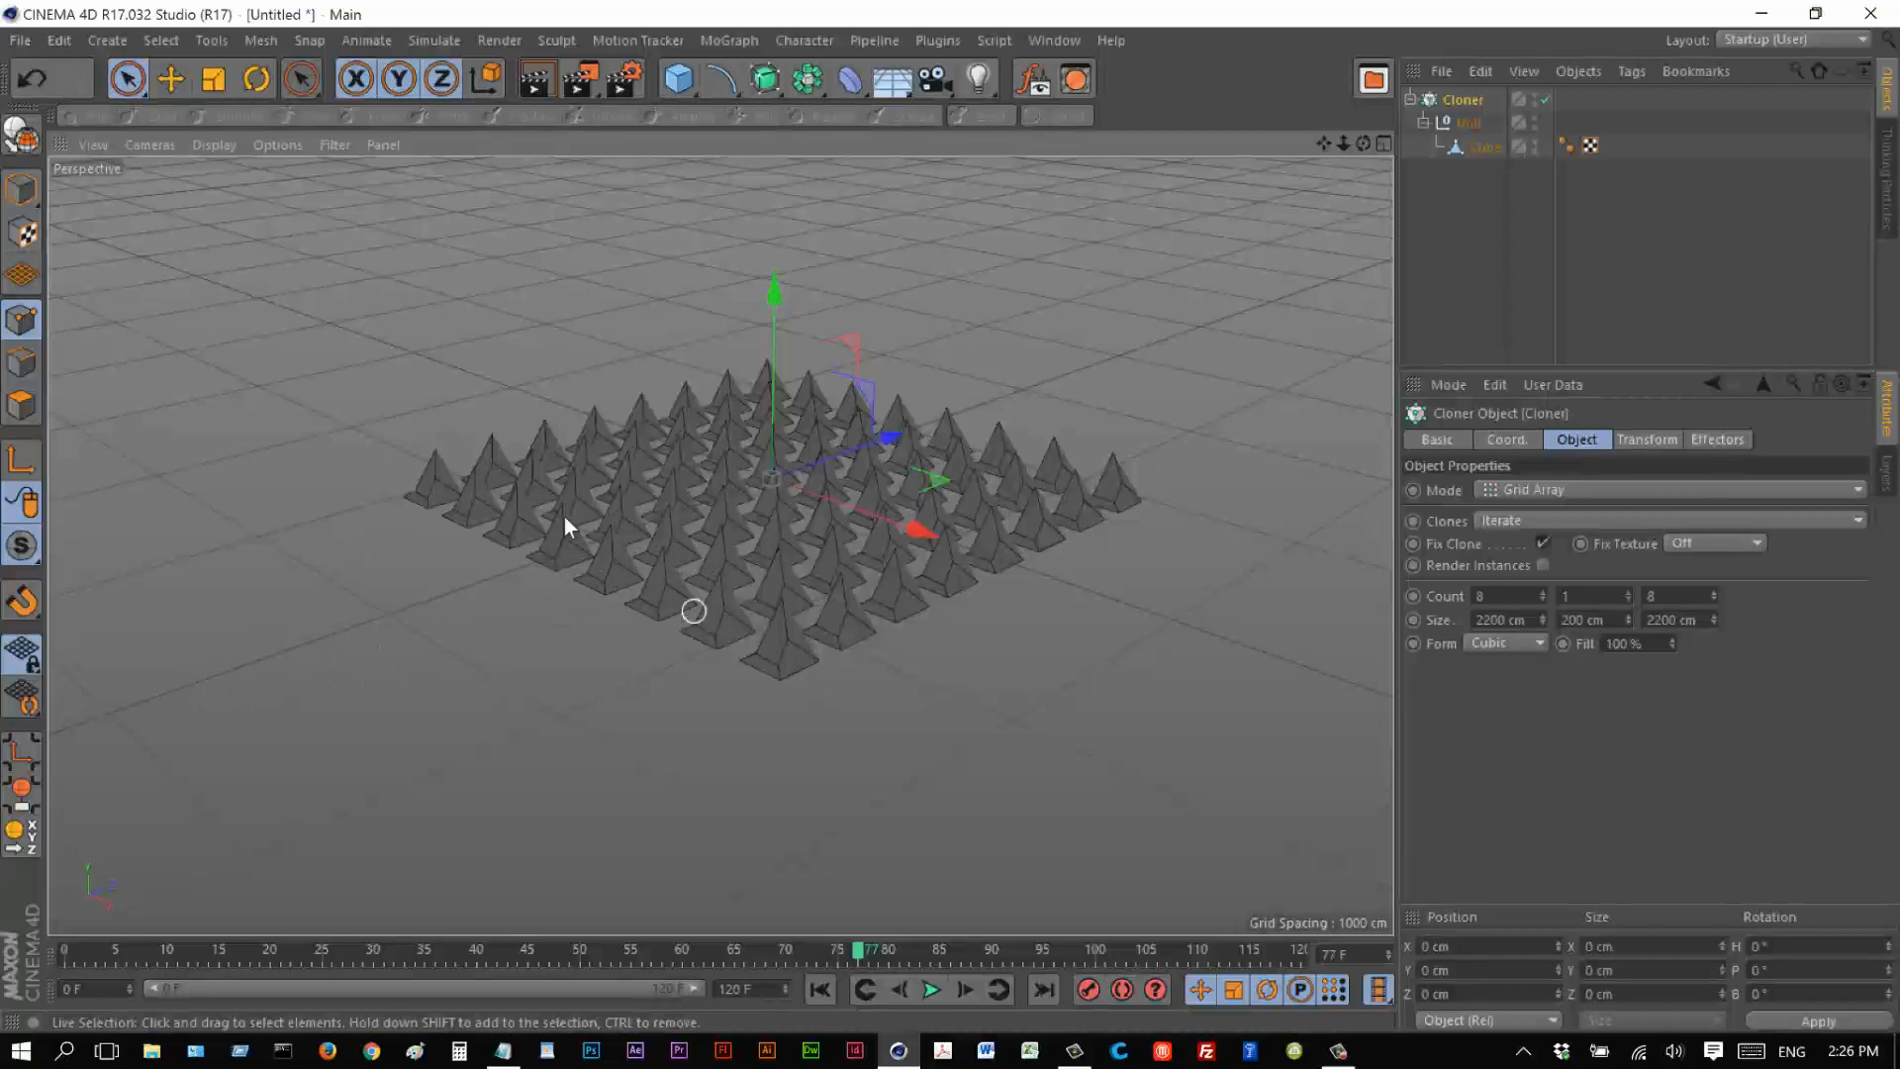
{"action": "mouse_move", "coordinate": [372, 661]}
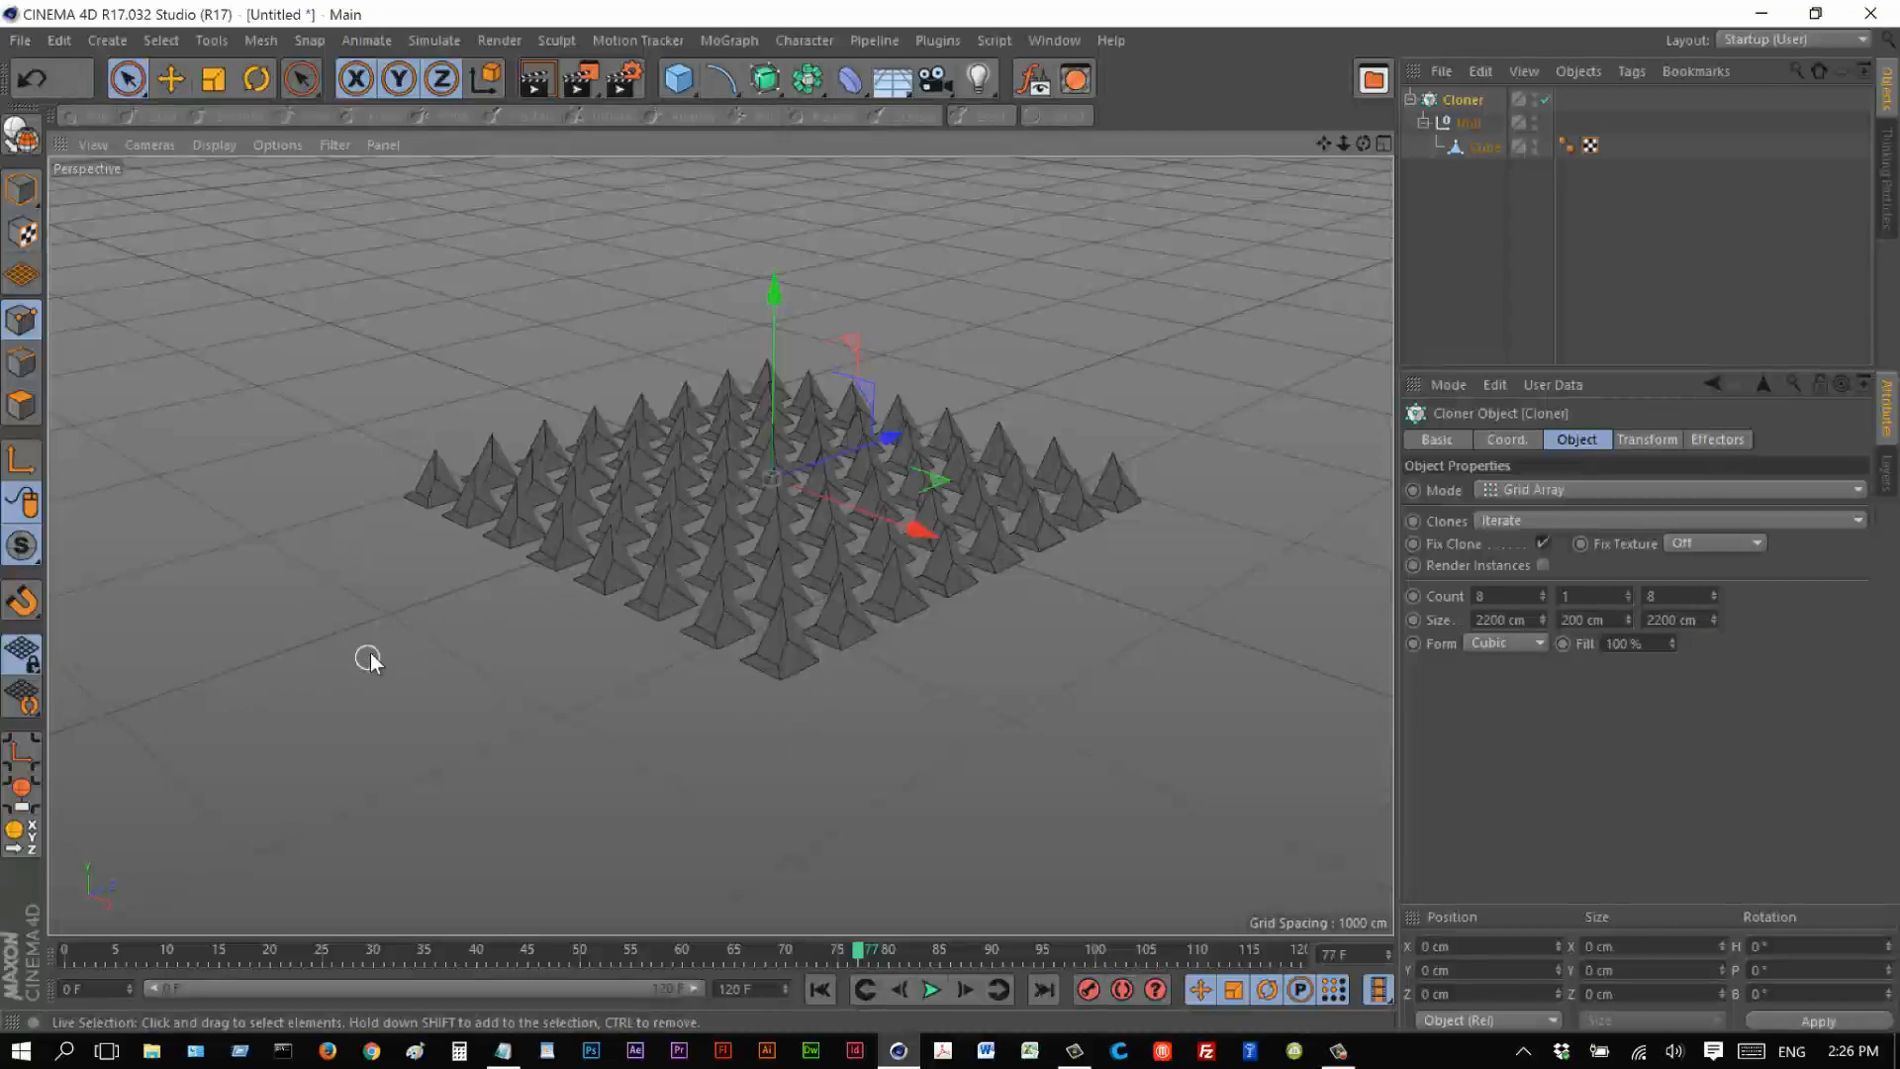
{"action": "mouse_move", "coordinate": [507, 578]}
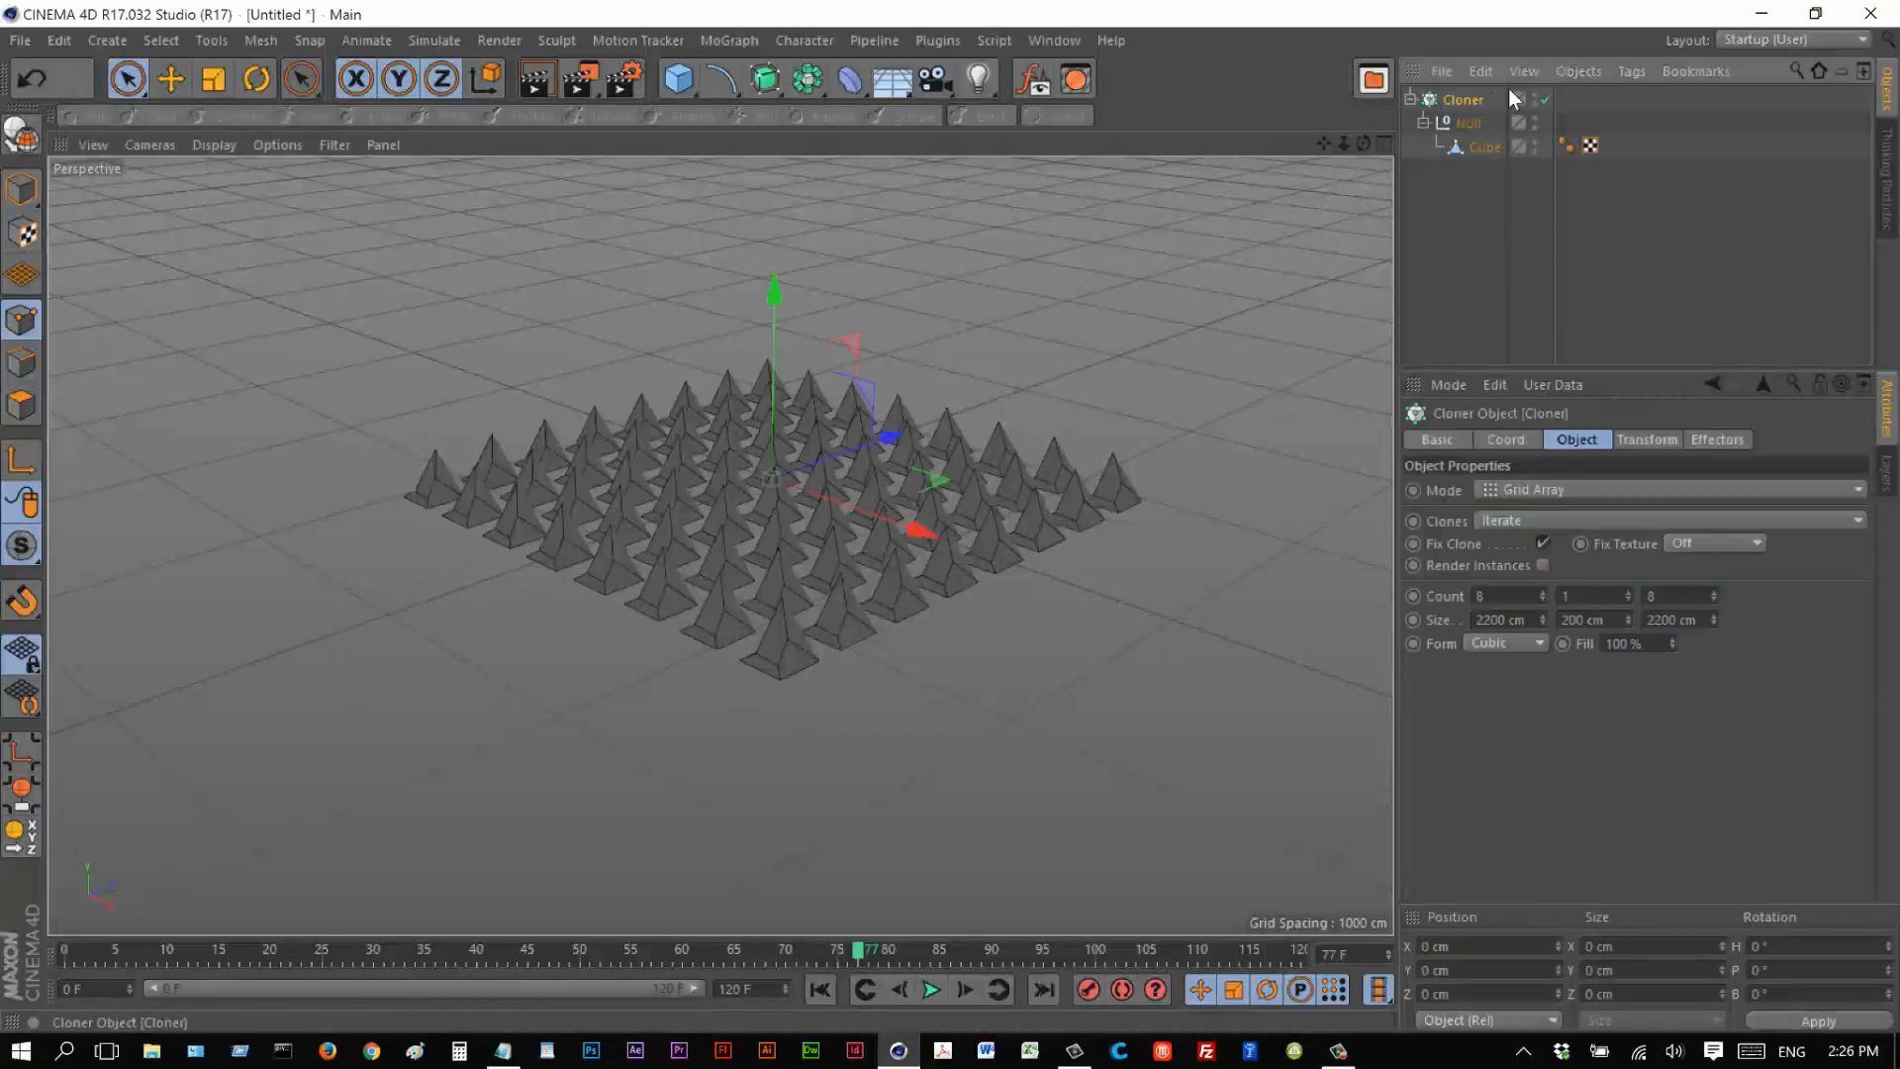
Add a Plain effector with a Linear falloff shape and an enlarged scale beside the grid.
{"action": "left_click", "coordinate": [728, 40]}
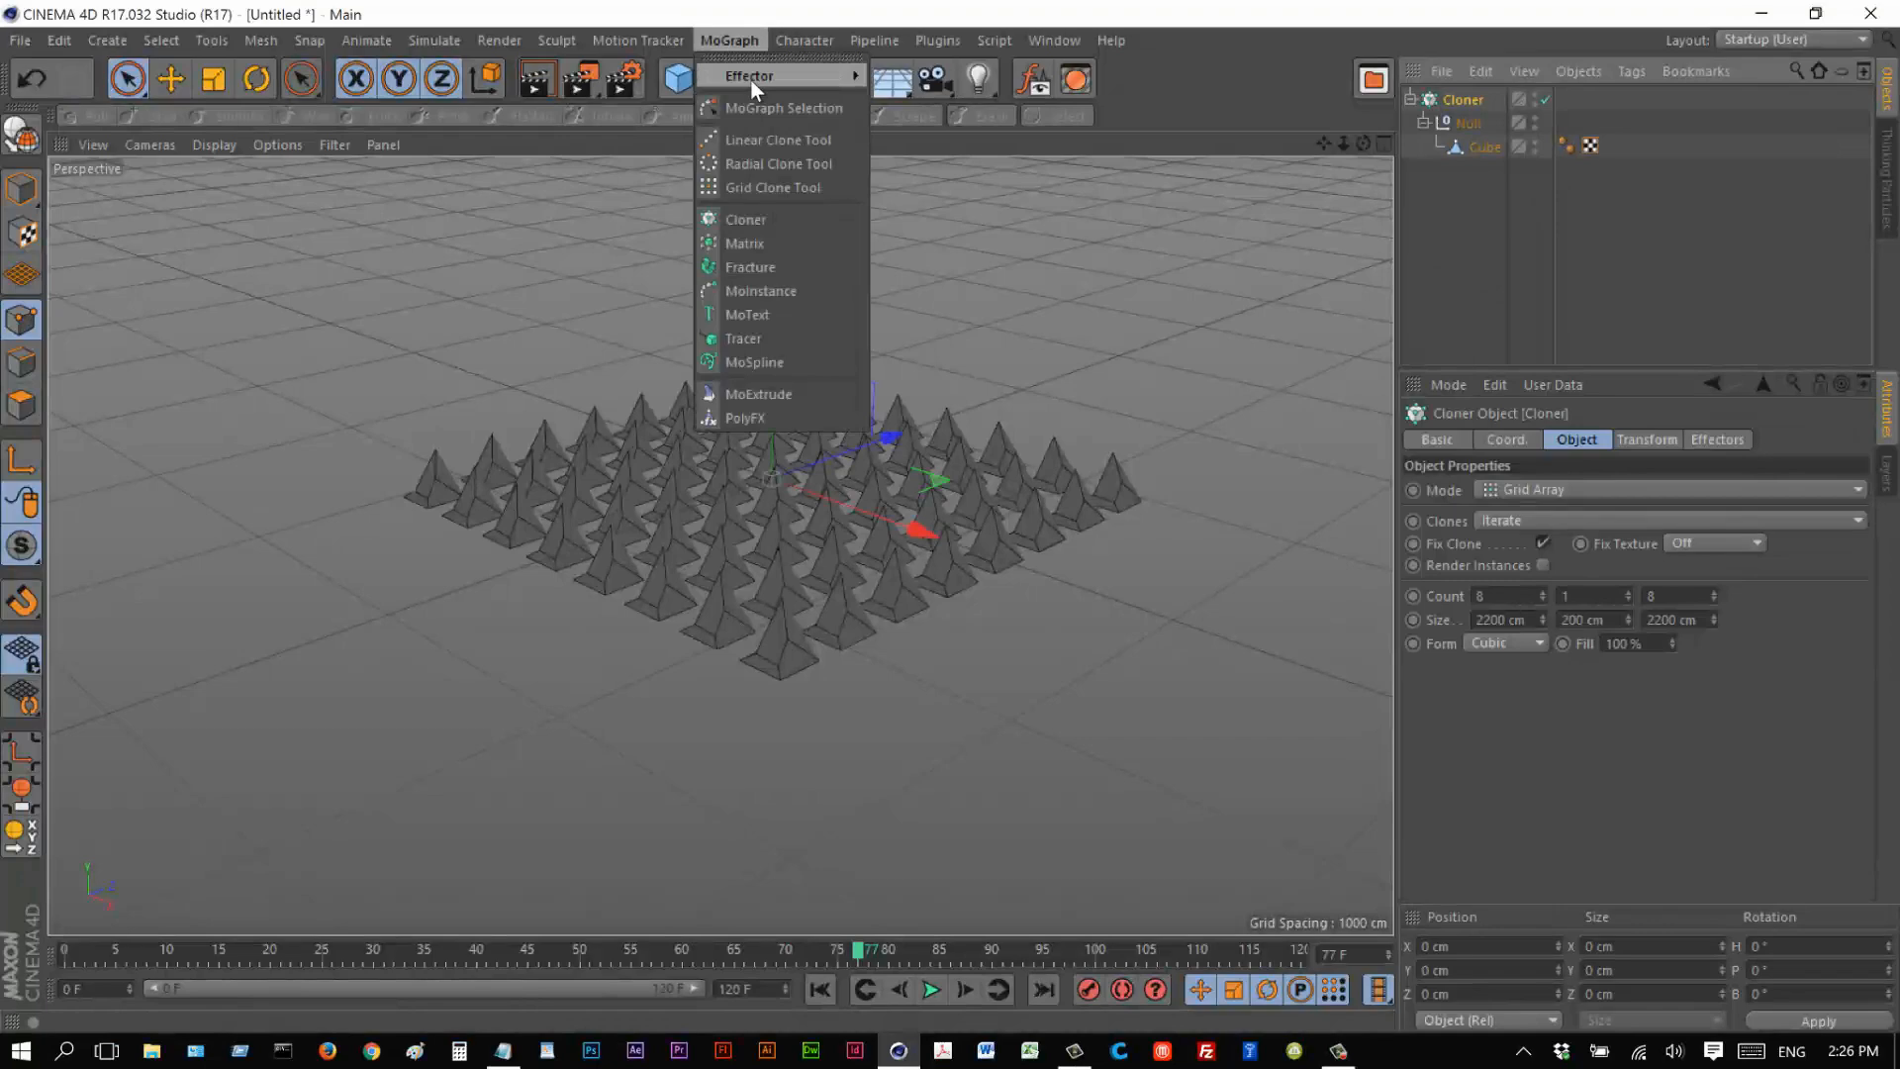
{"action": "mouse_move", "coordinate": [954, 239]}
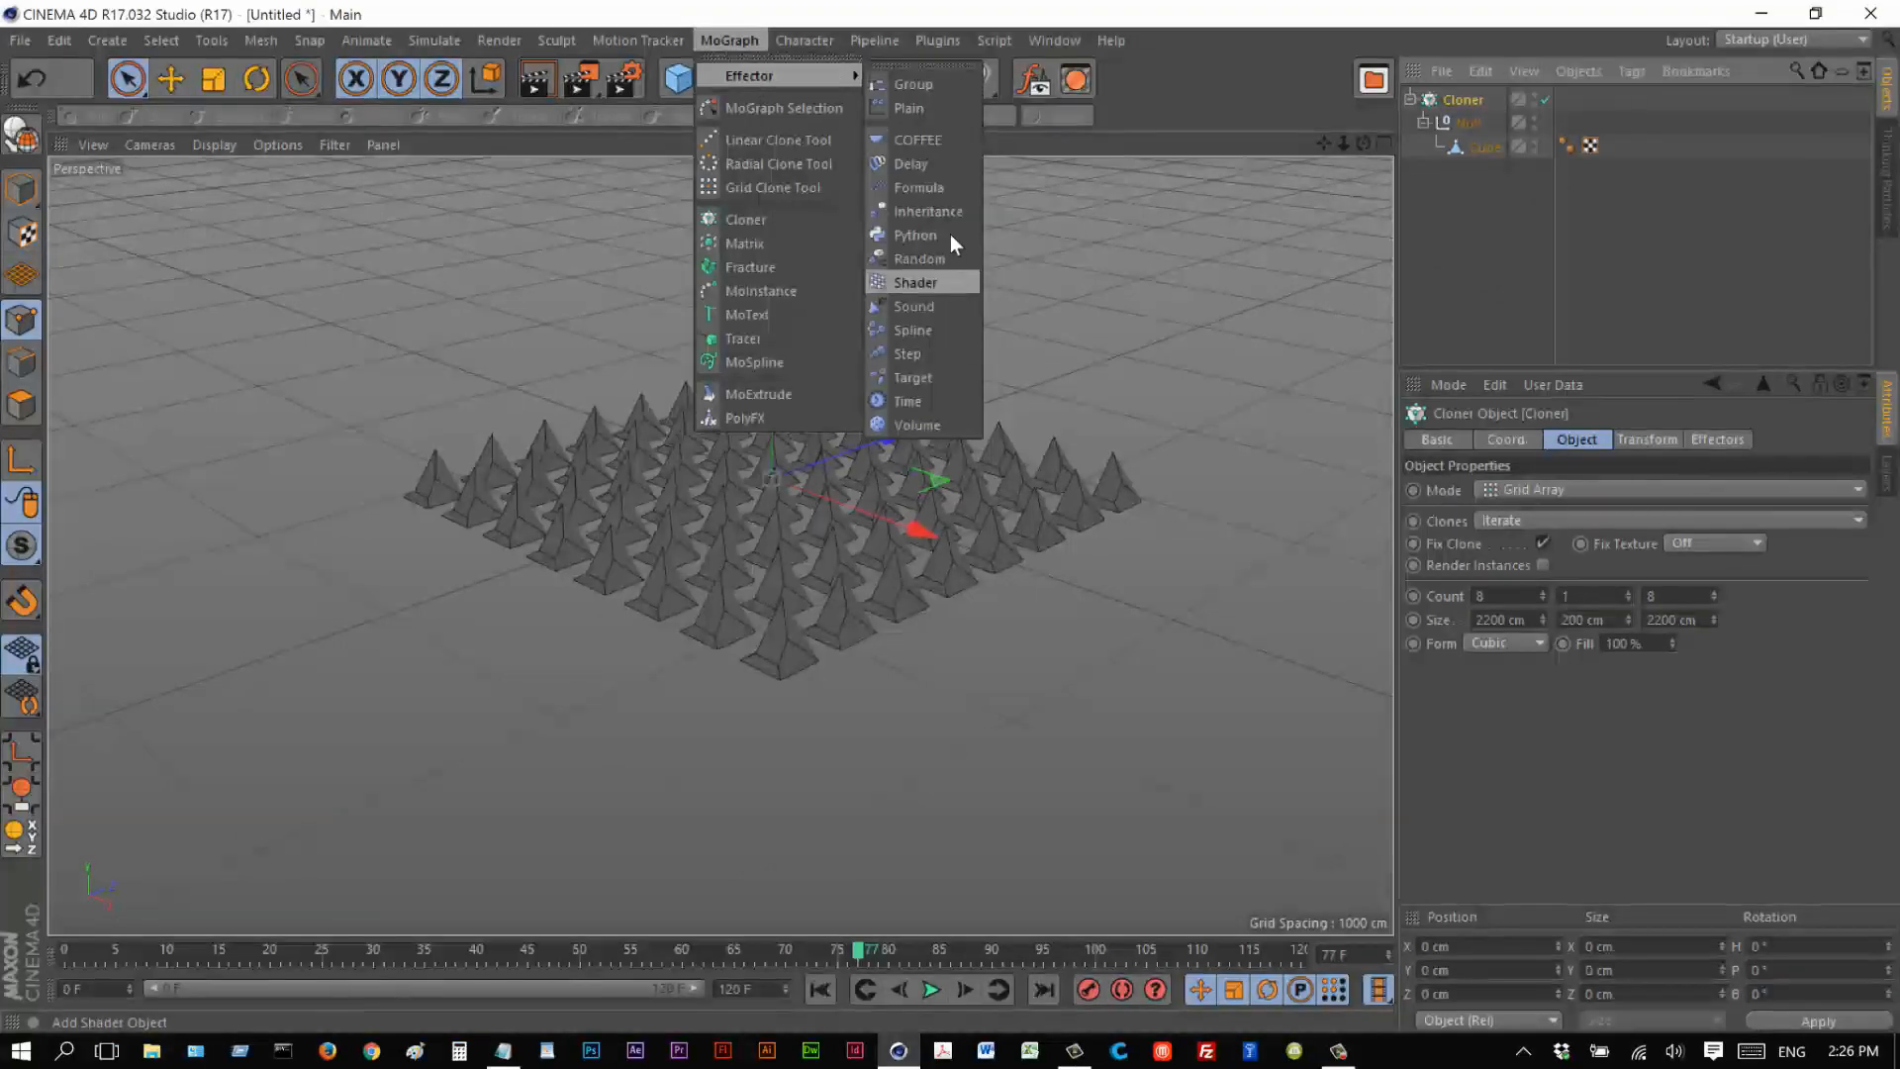
{"action": "left_click", "coordinate": [904, 107]}
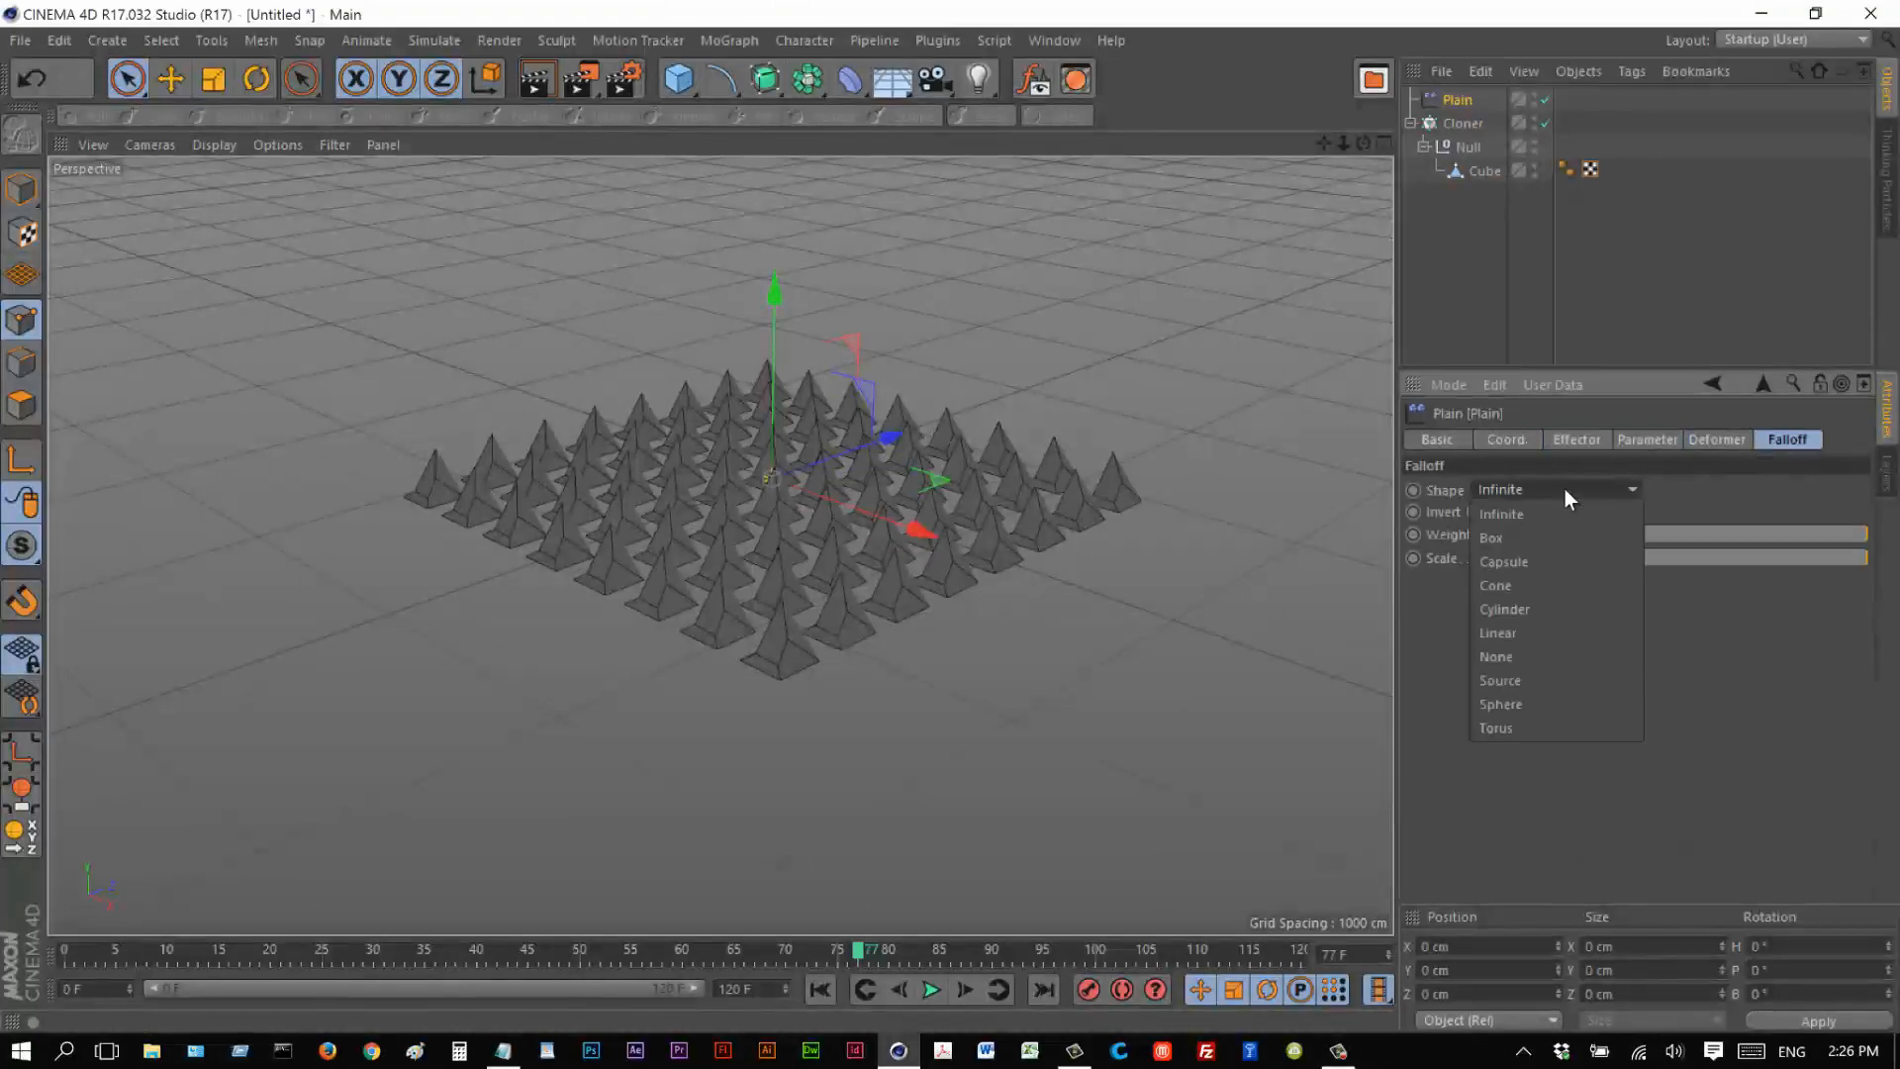
{"action": "left_click", "coordinate": [1497, 634]}
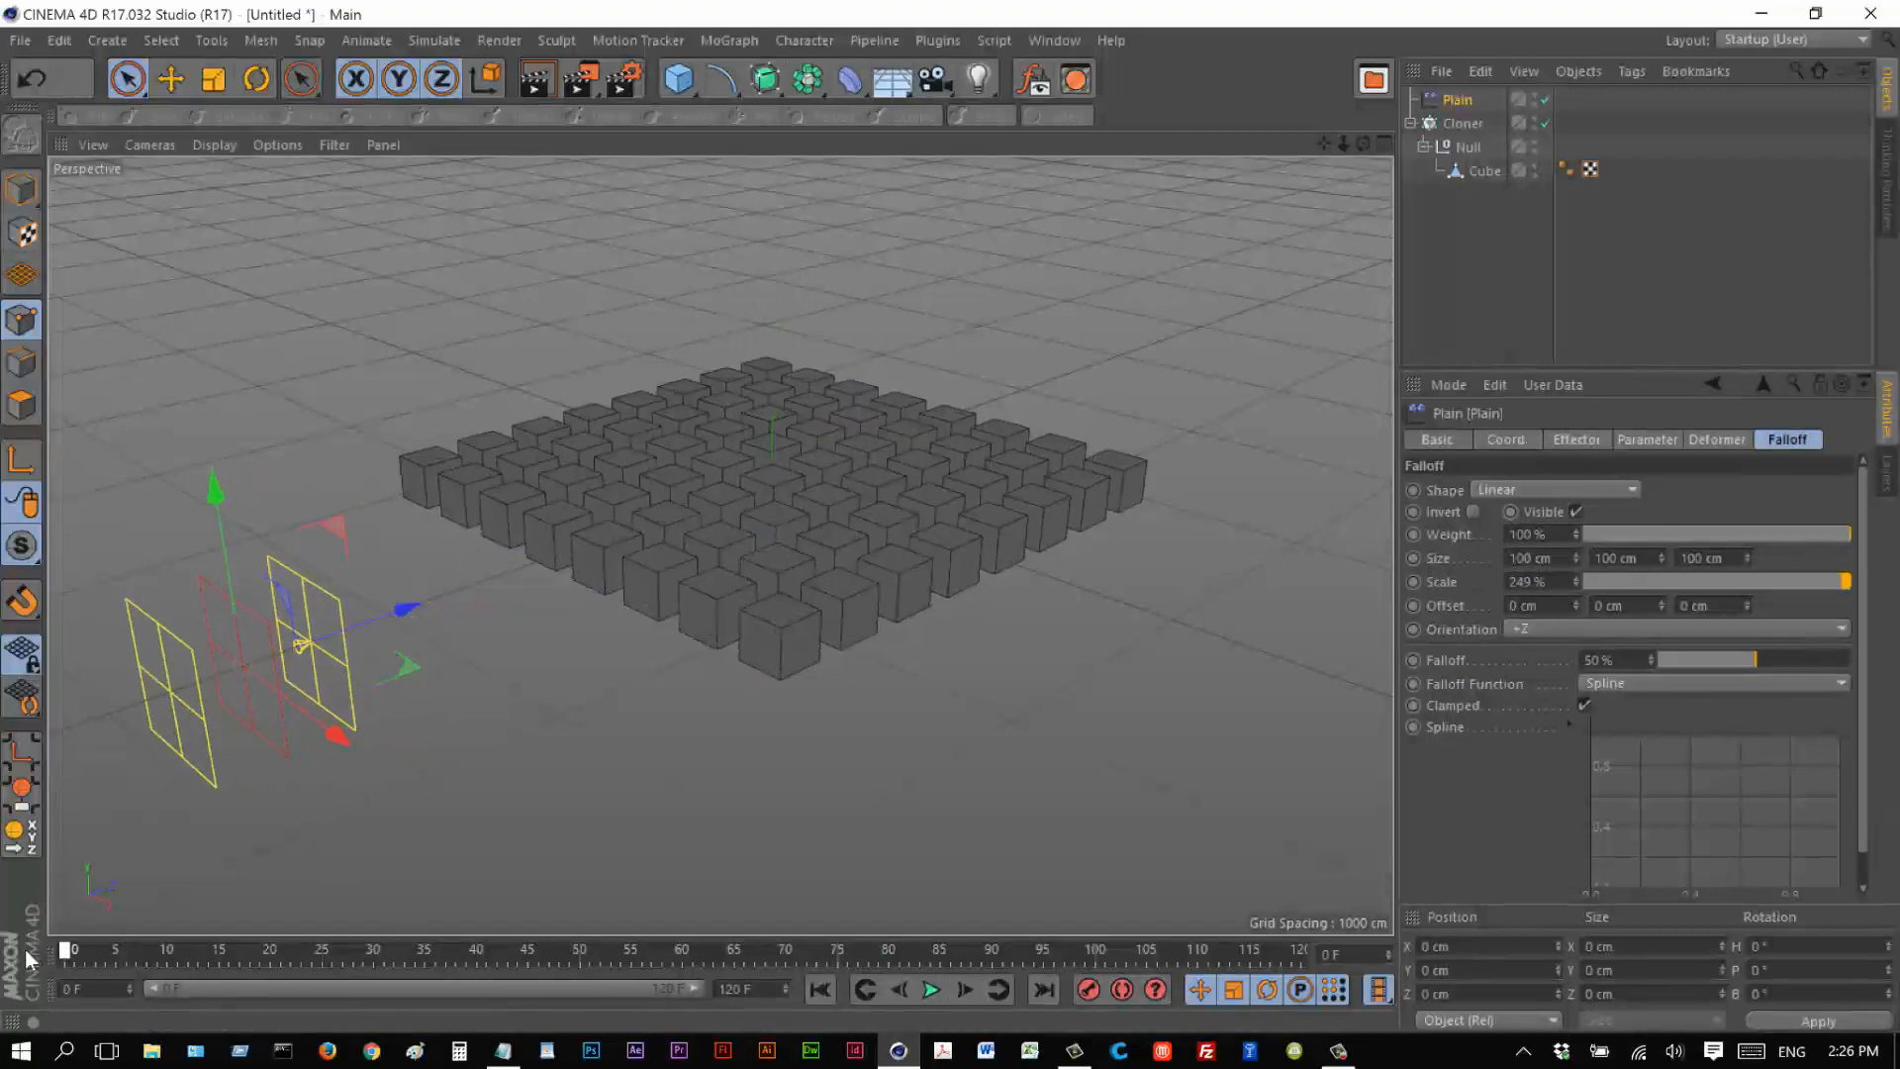
Keyframe the effector's P.Z at frame 0 and a later frame so it sweeps across the grid, then preview.
{"action": "left_click", "coordinate": [170, 974]}
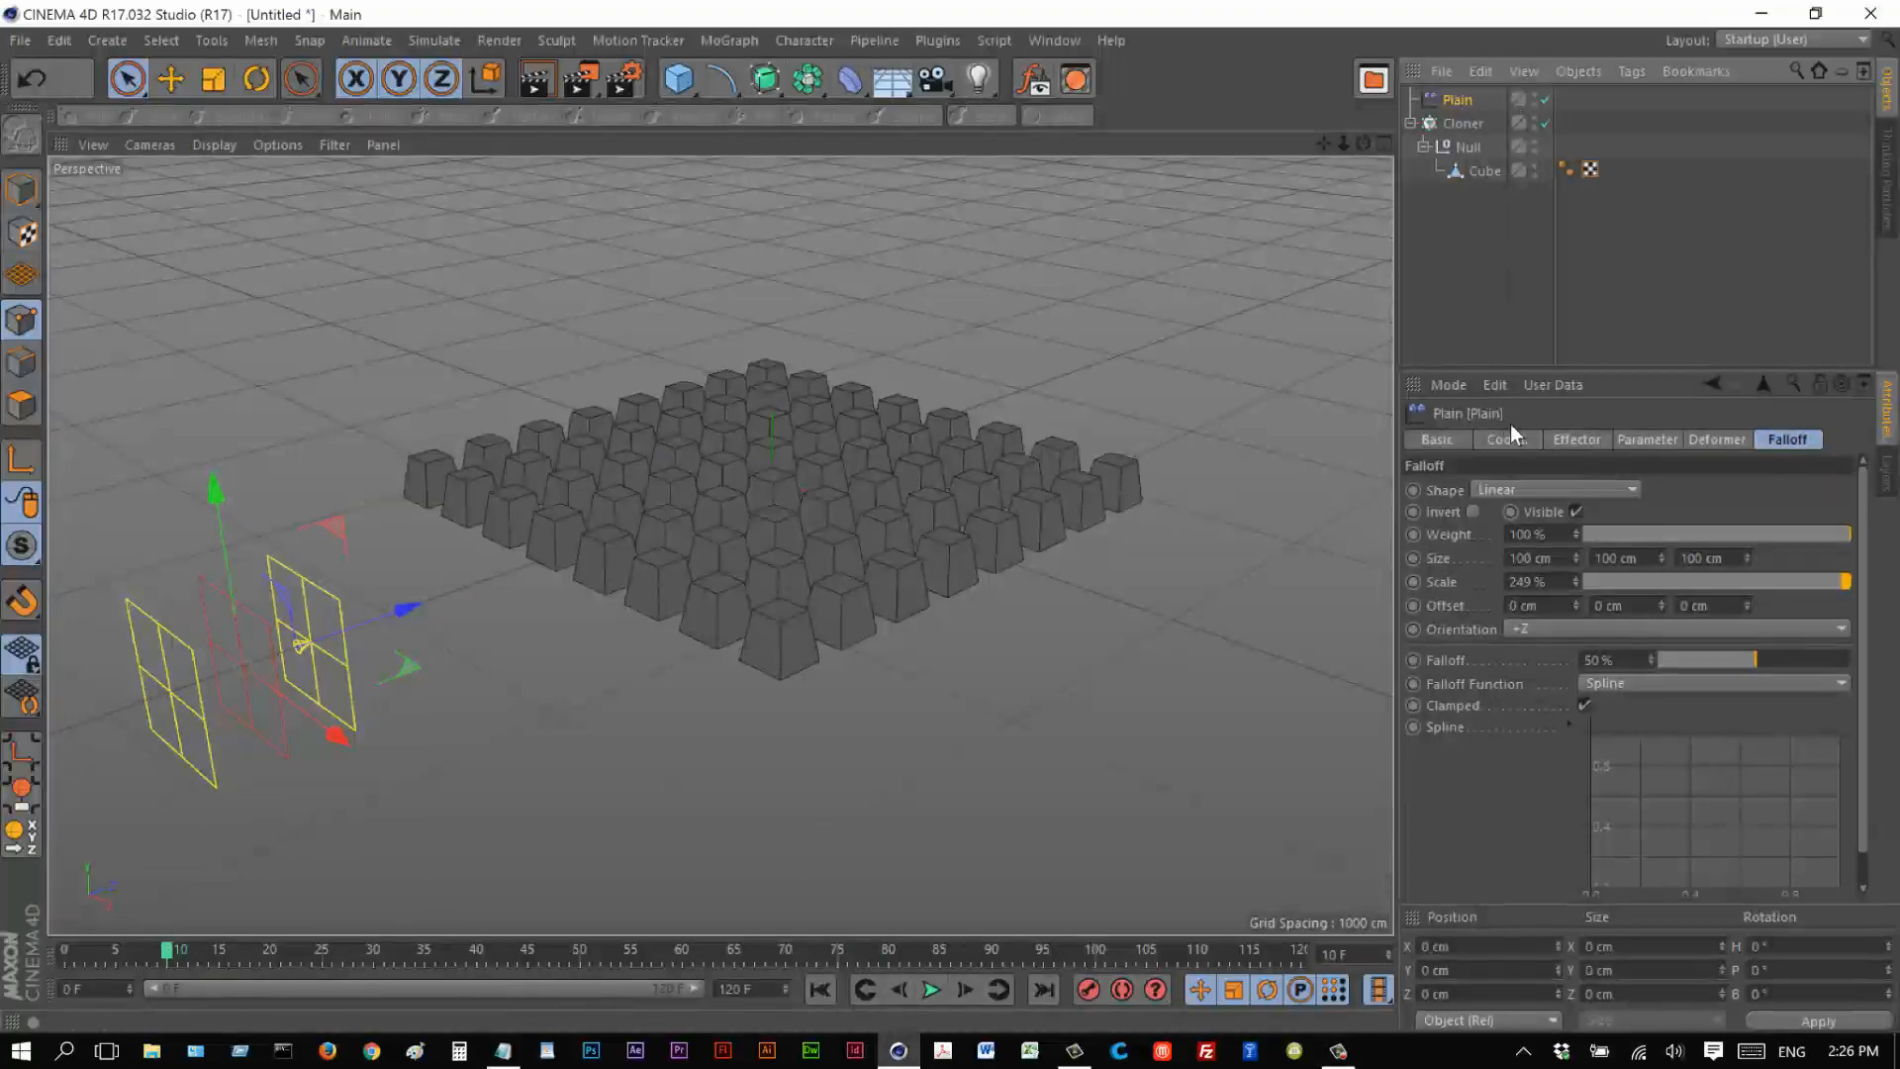
{"action": "left_click", "coordinate": [1508, 439]}
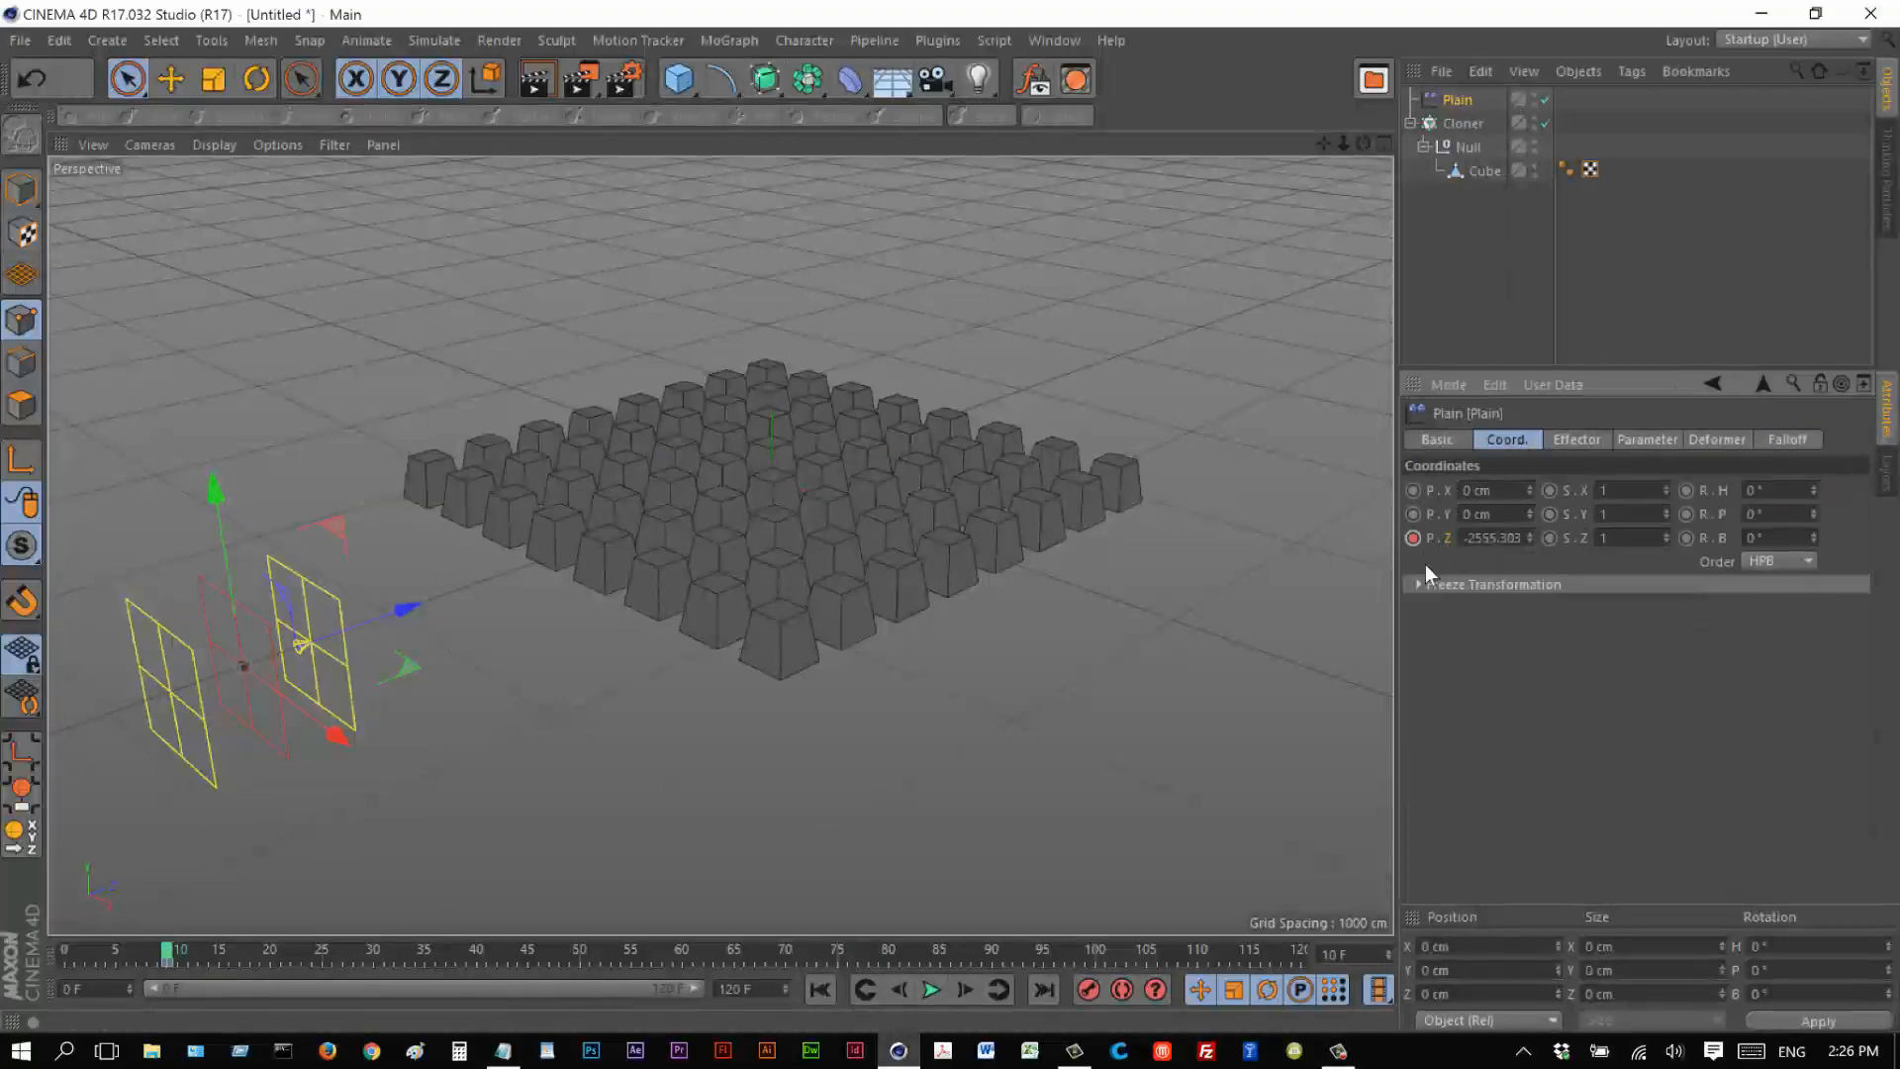
{"action": "left_click_drag", "start_coordinate": [180, 964], "coordinate": [689, 964]}
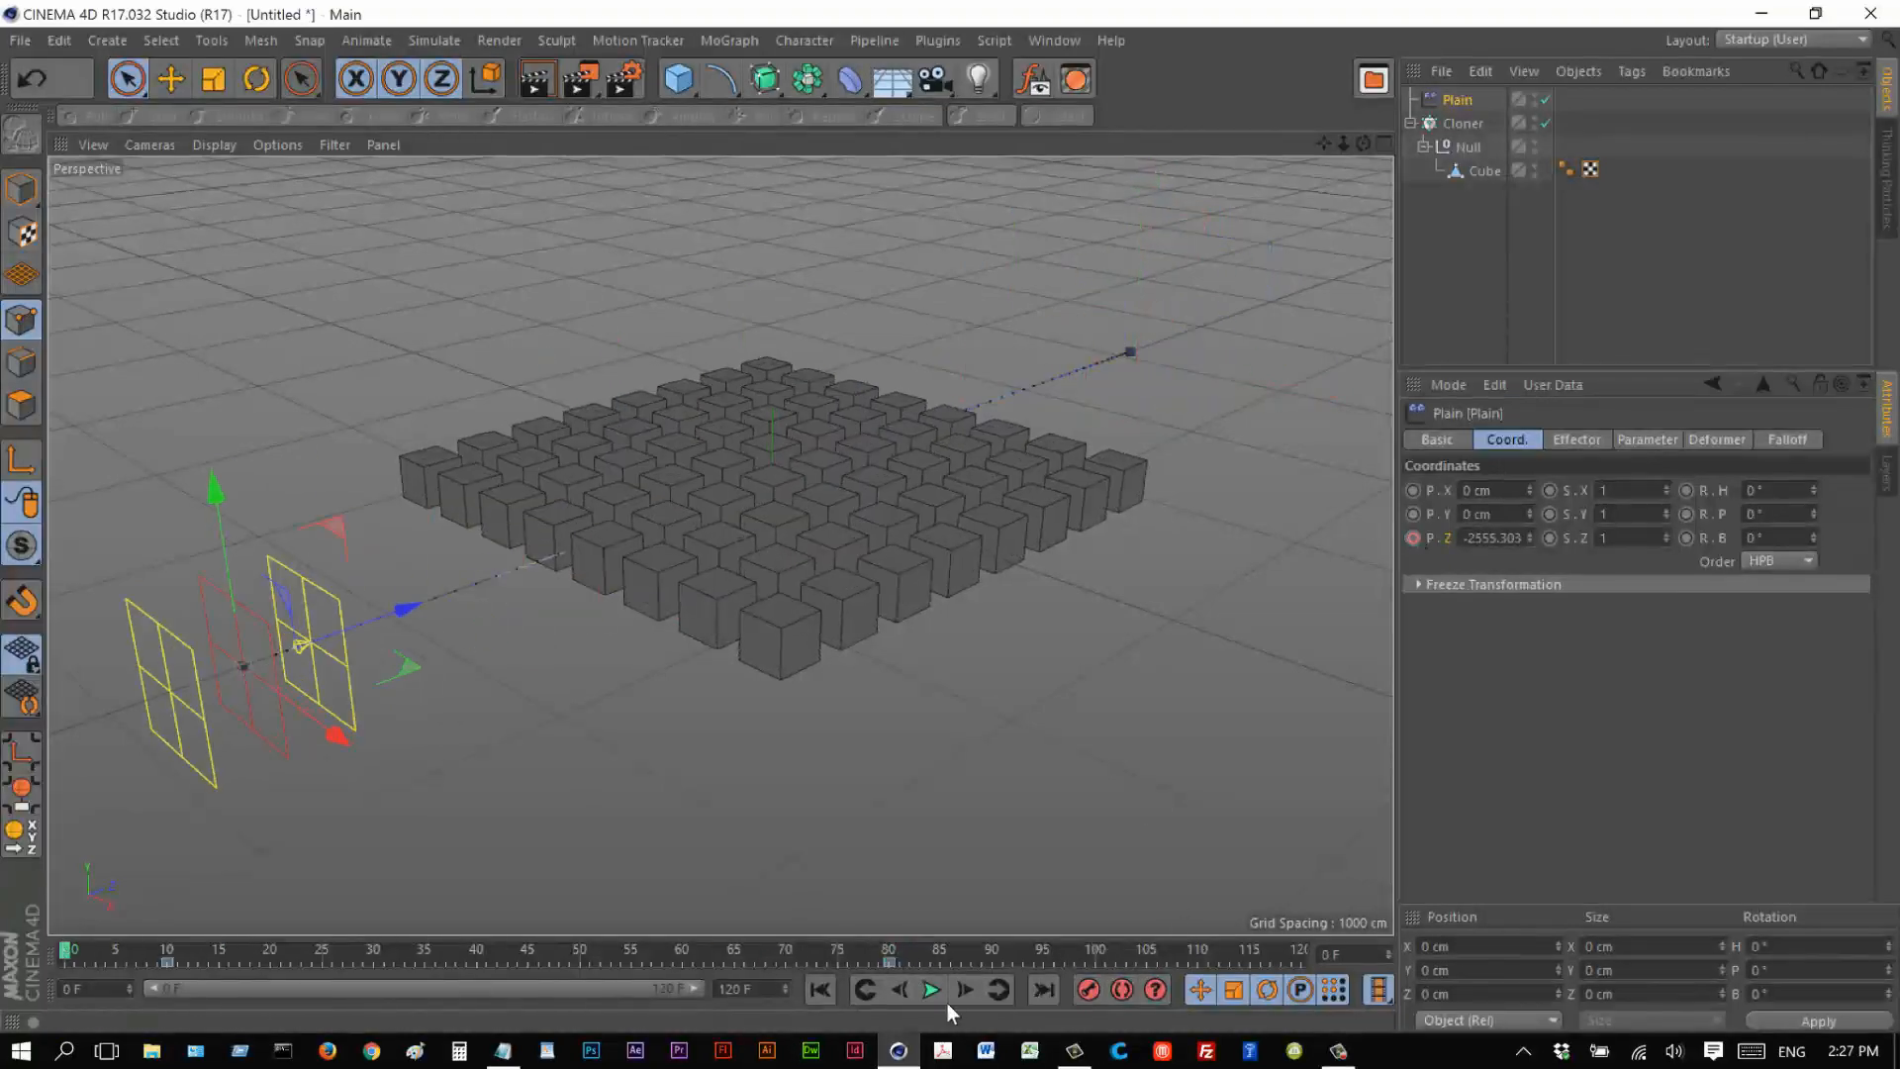
{"action": "left_click", "coordinate": [932, 989]}
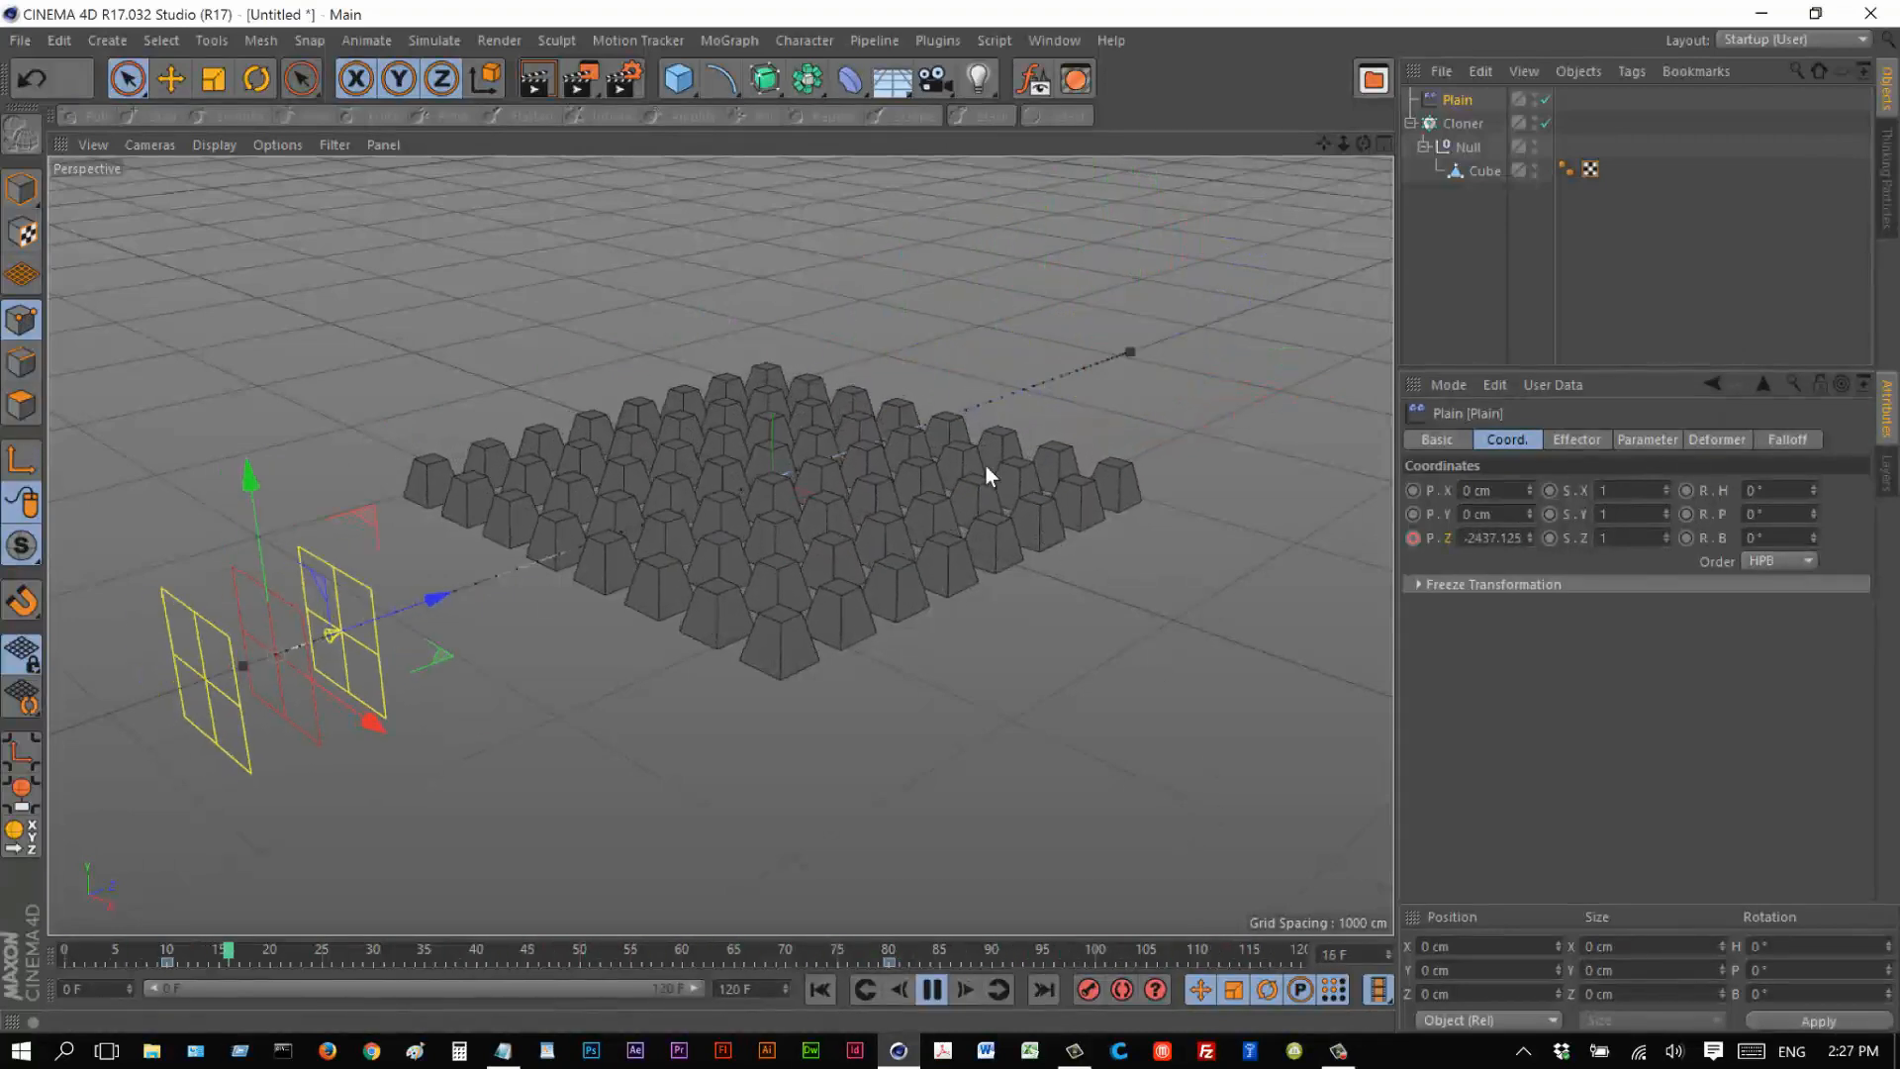
{"action": "left_click", "coordinate": [928, 990]}
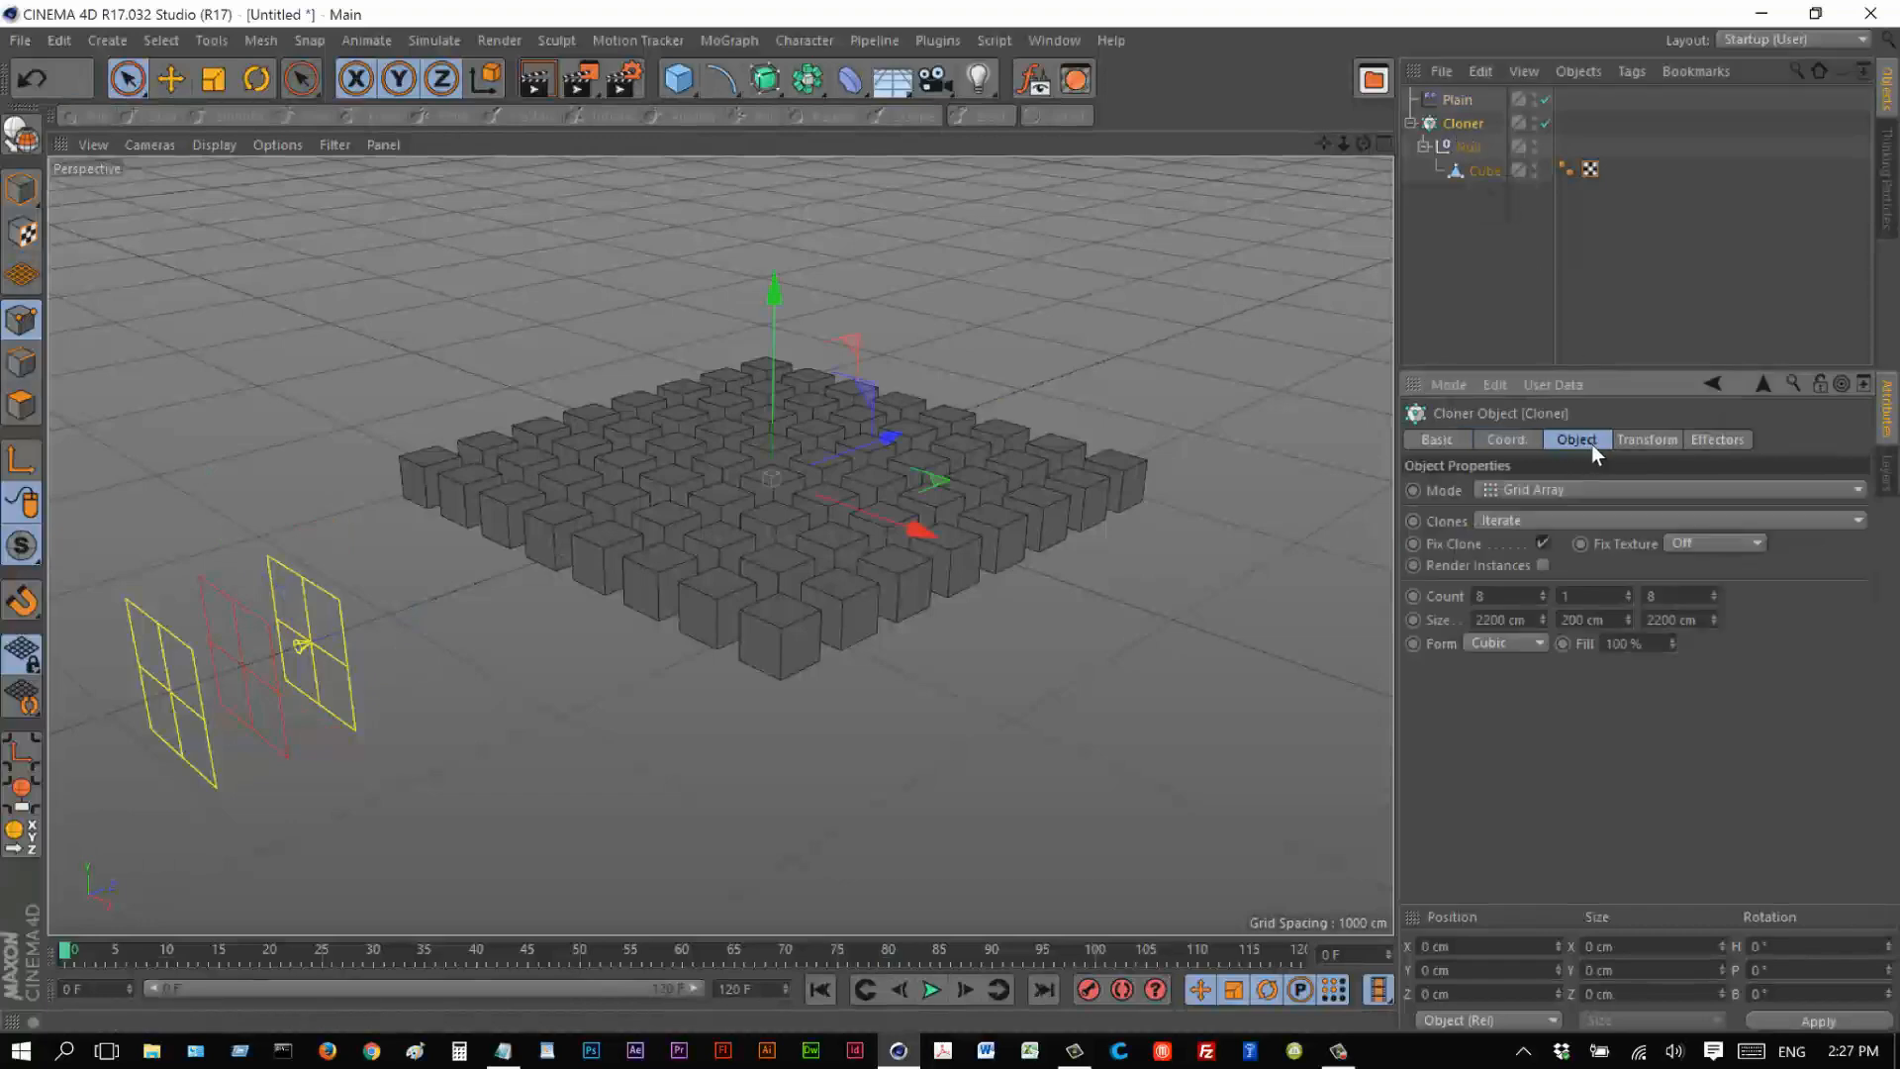
Set the Cloner's Animation Mode to Fixed and play to confirm the clones stay as cubes.
{"action": "left_click", "coordinate": [1647, 440]}
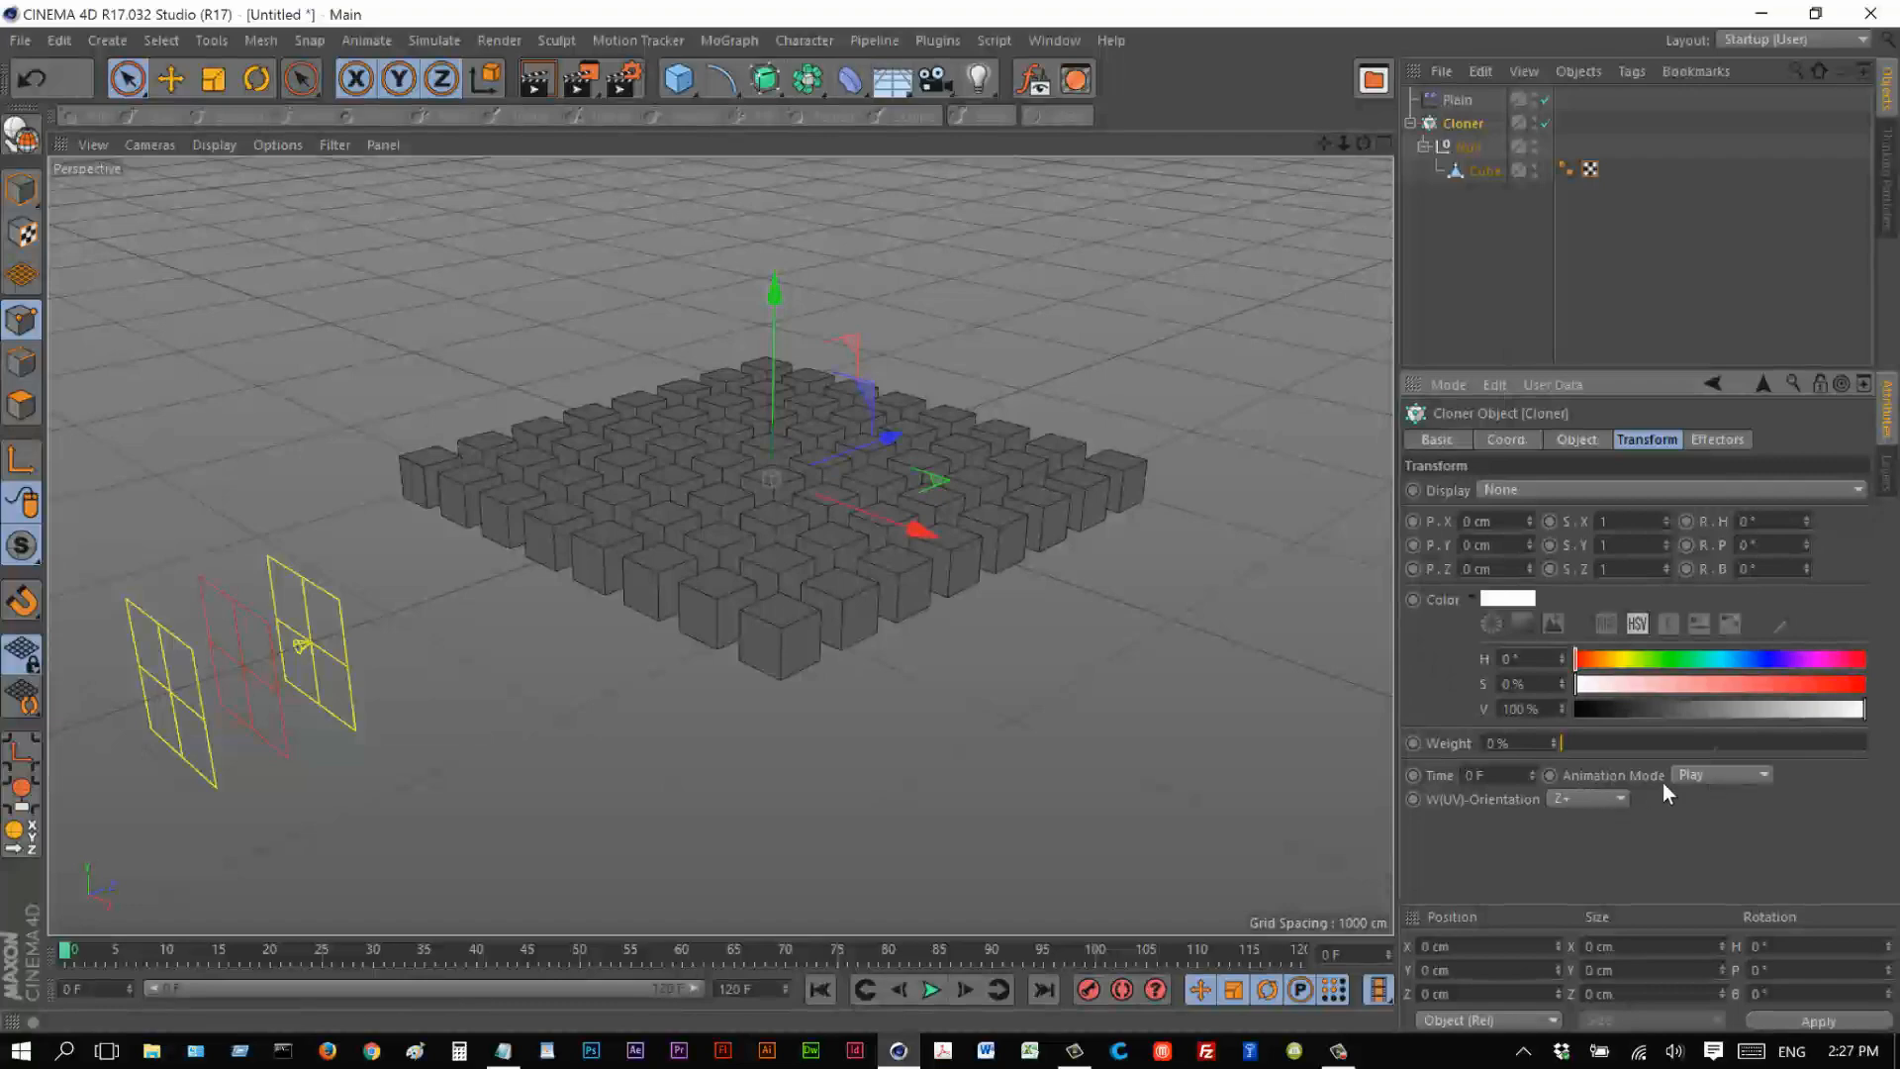
{"action": "left_click", "coordinate": [1769, 776]}
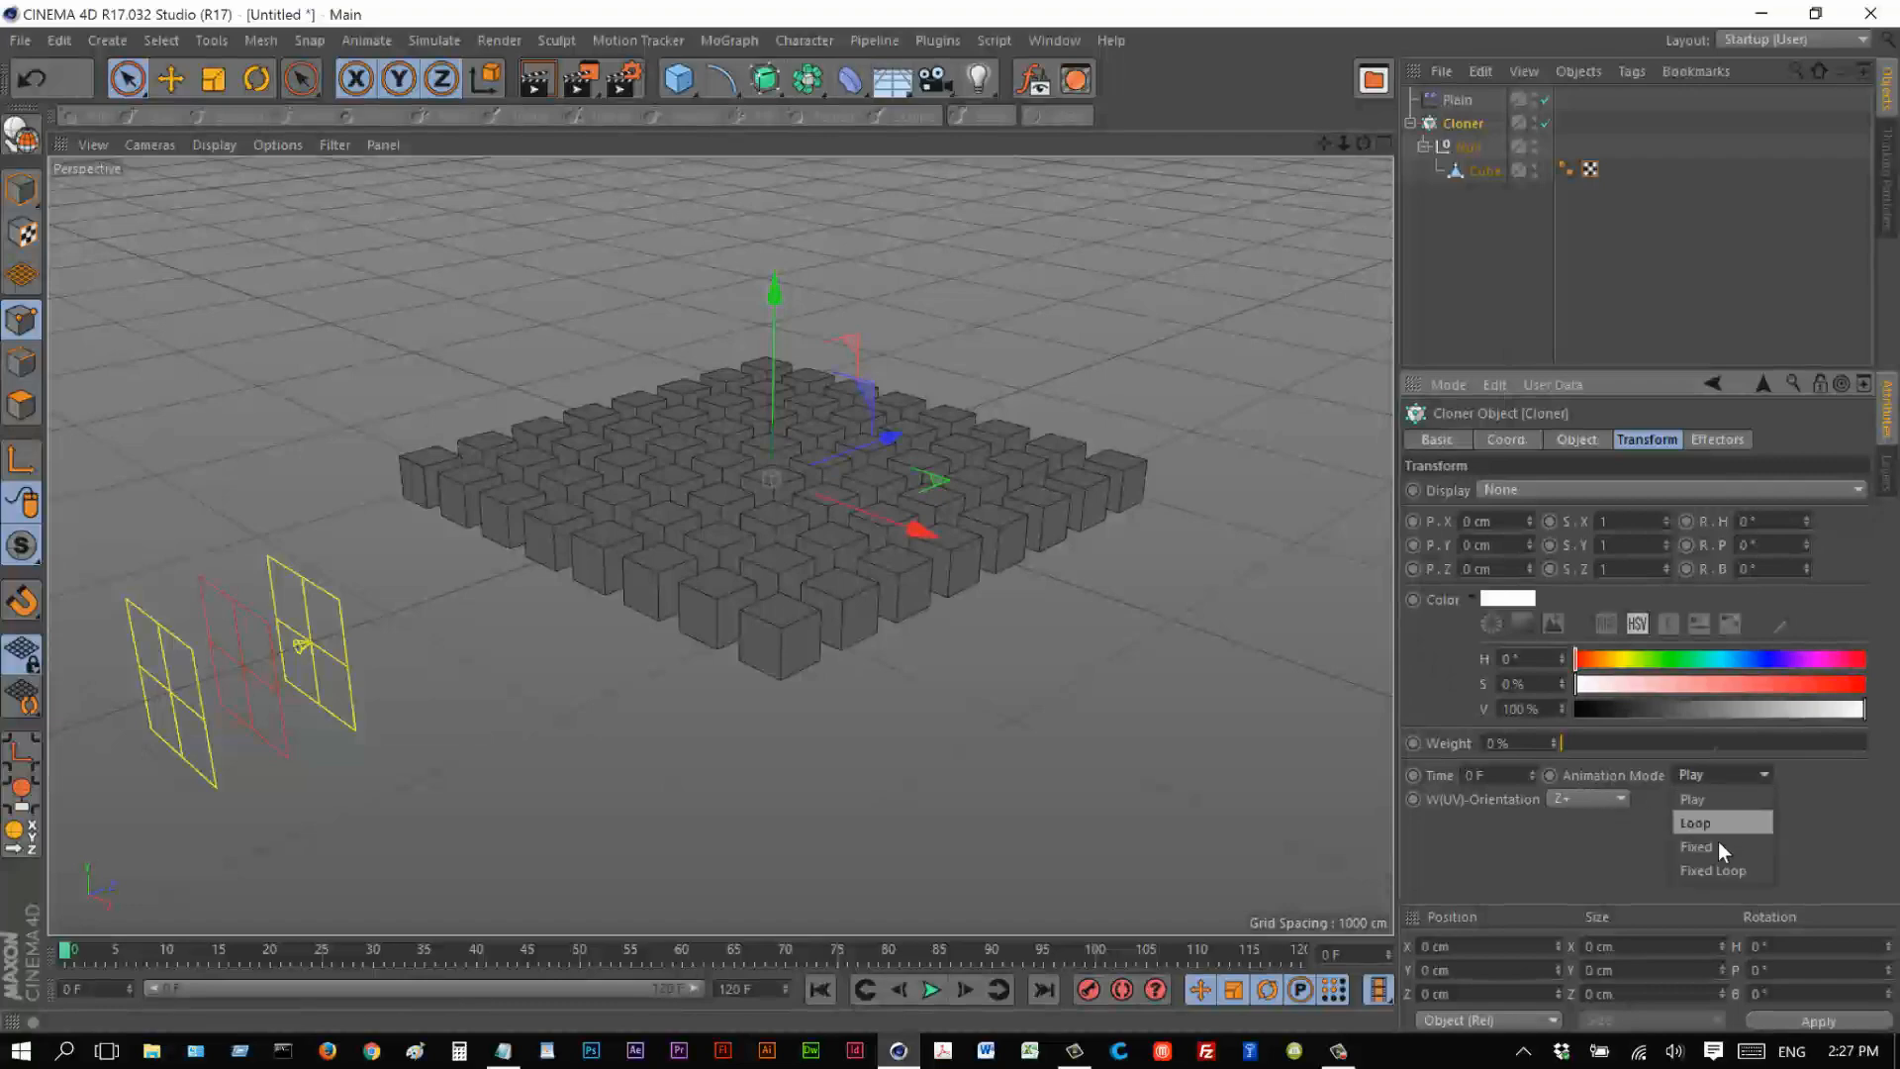
{"action": "left_click", "coordinate": [1696, 848]}
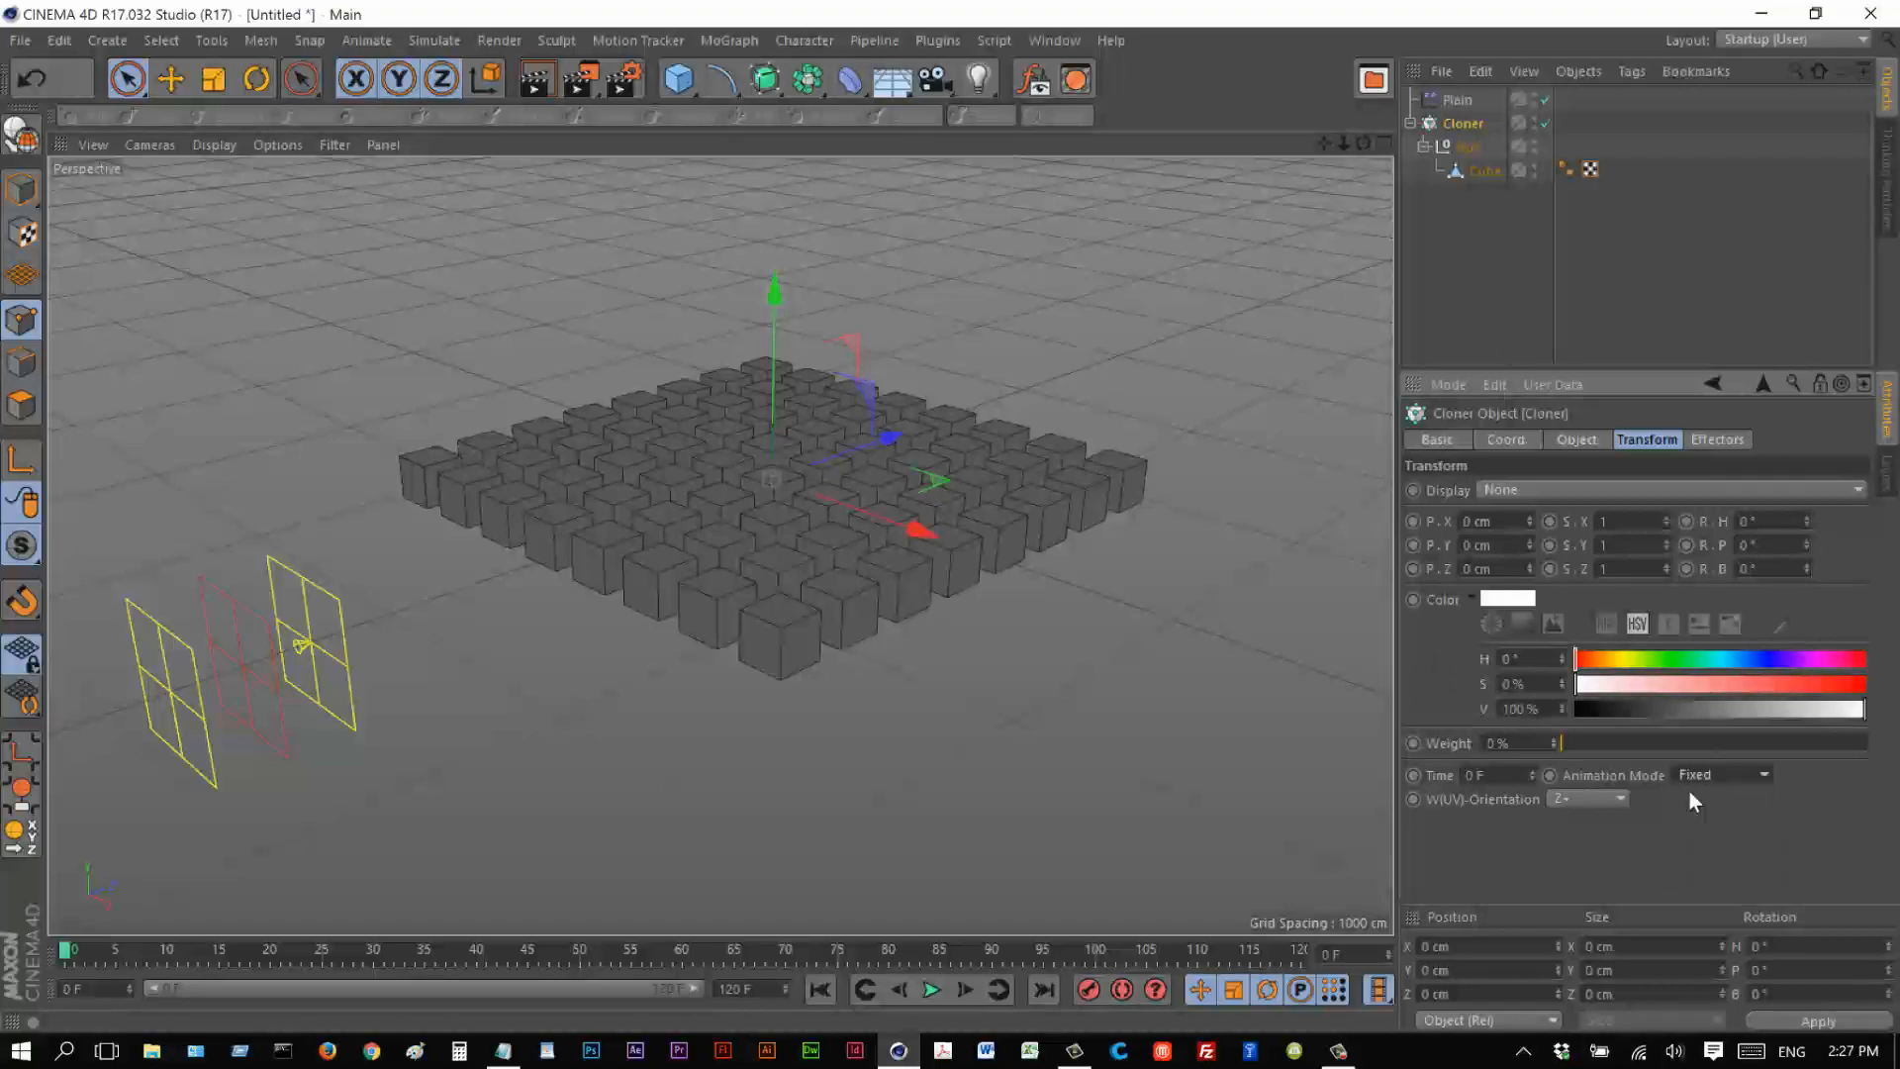
{"action": "left_click", "coordinate": [933, 991]}
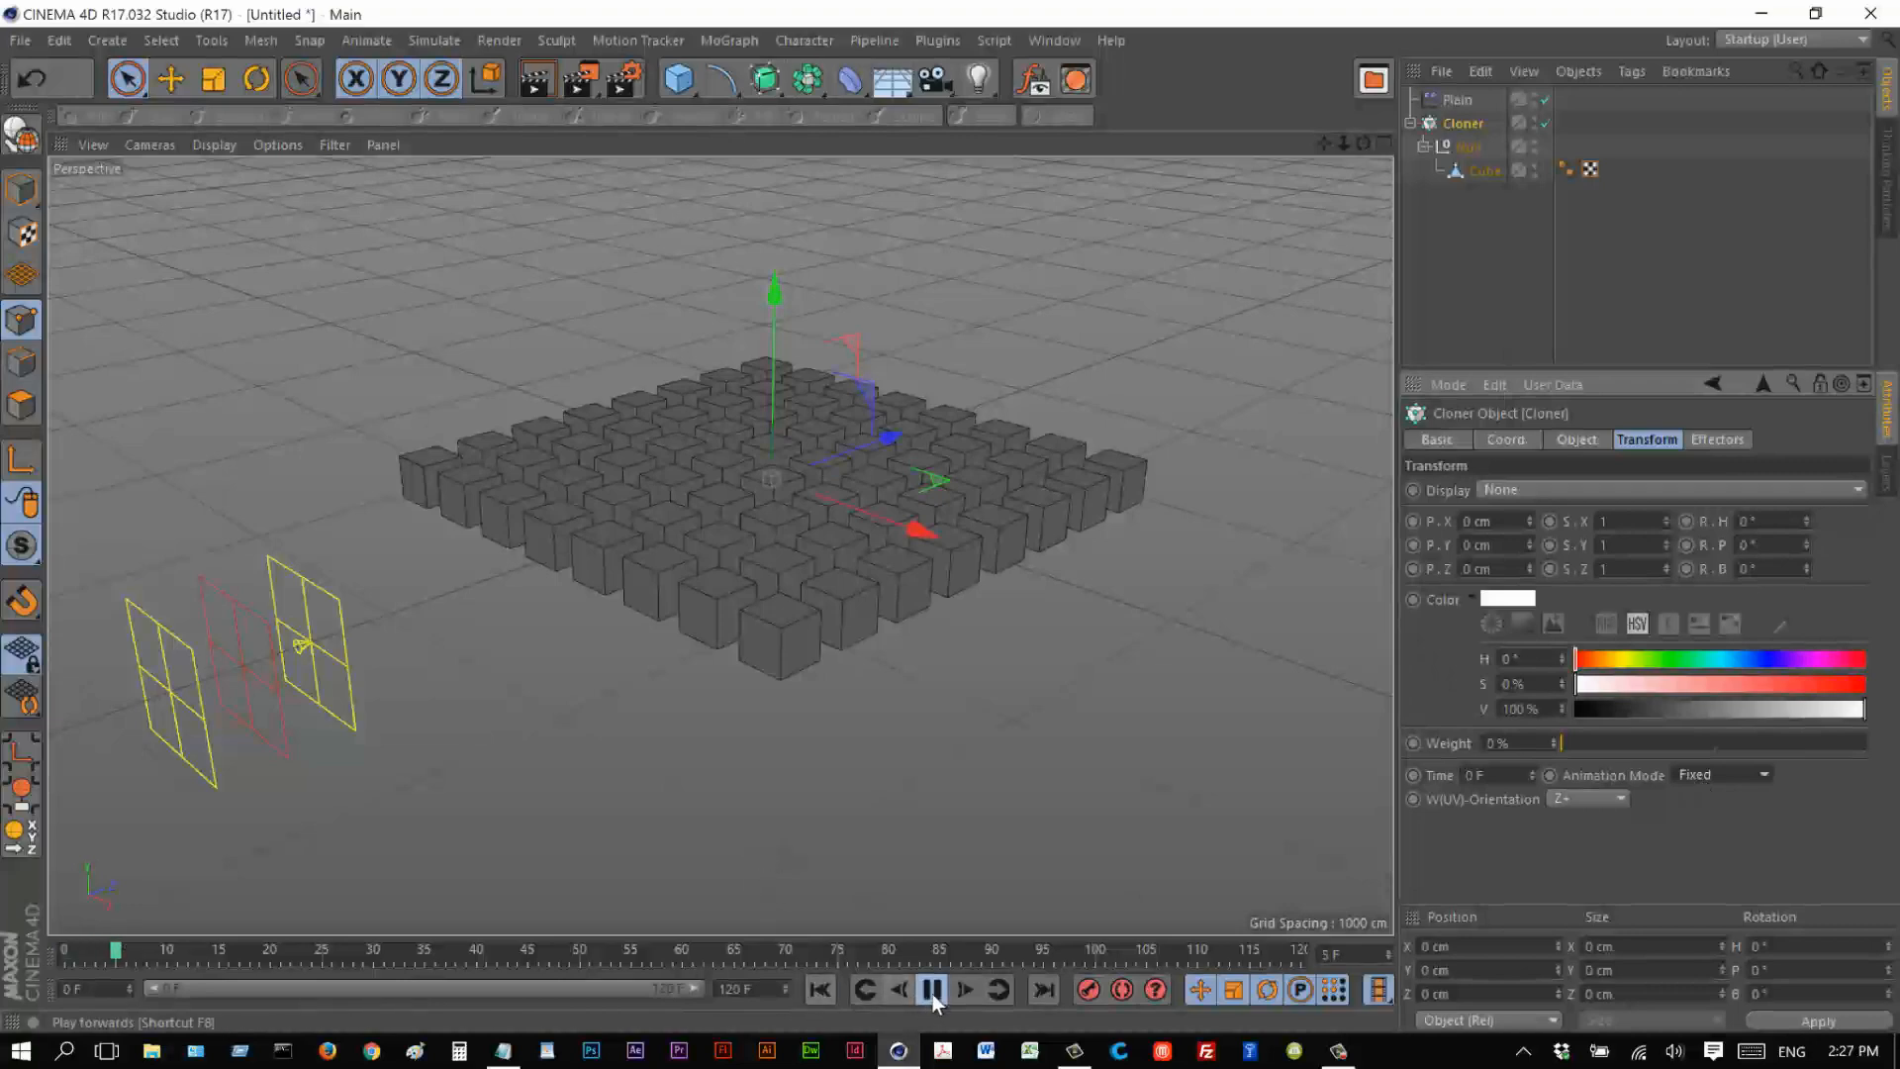
{"action": "left_click", "coordinate": [927, 990]}
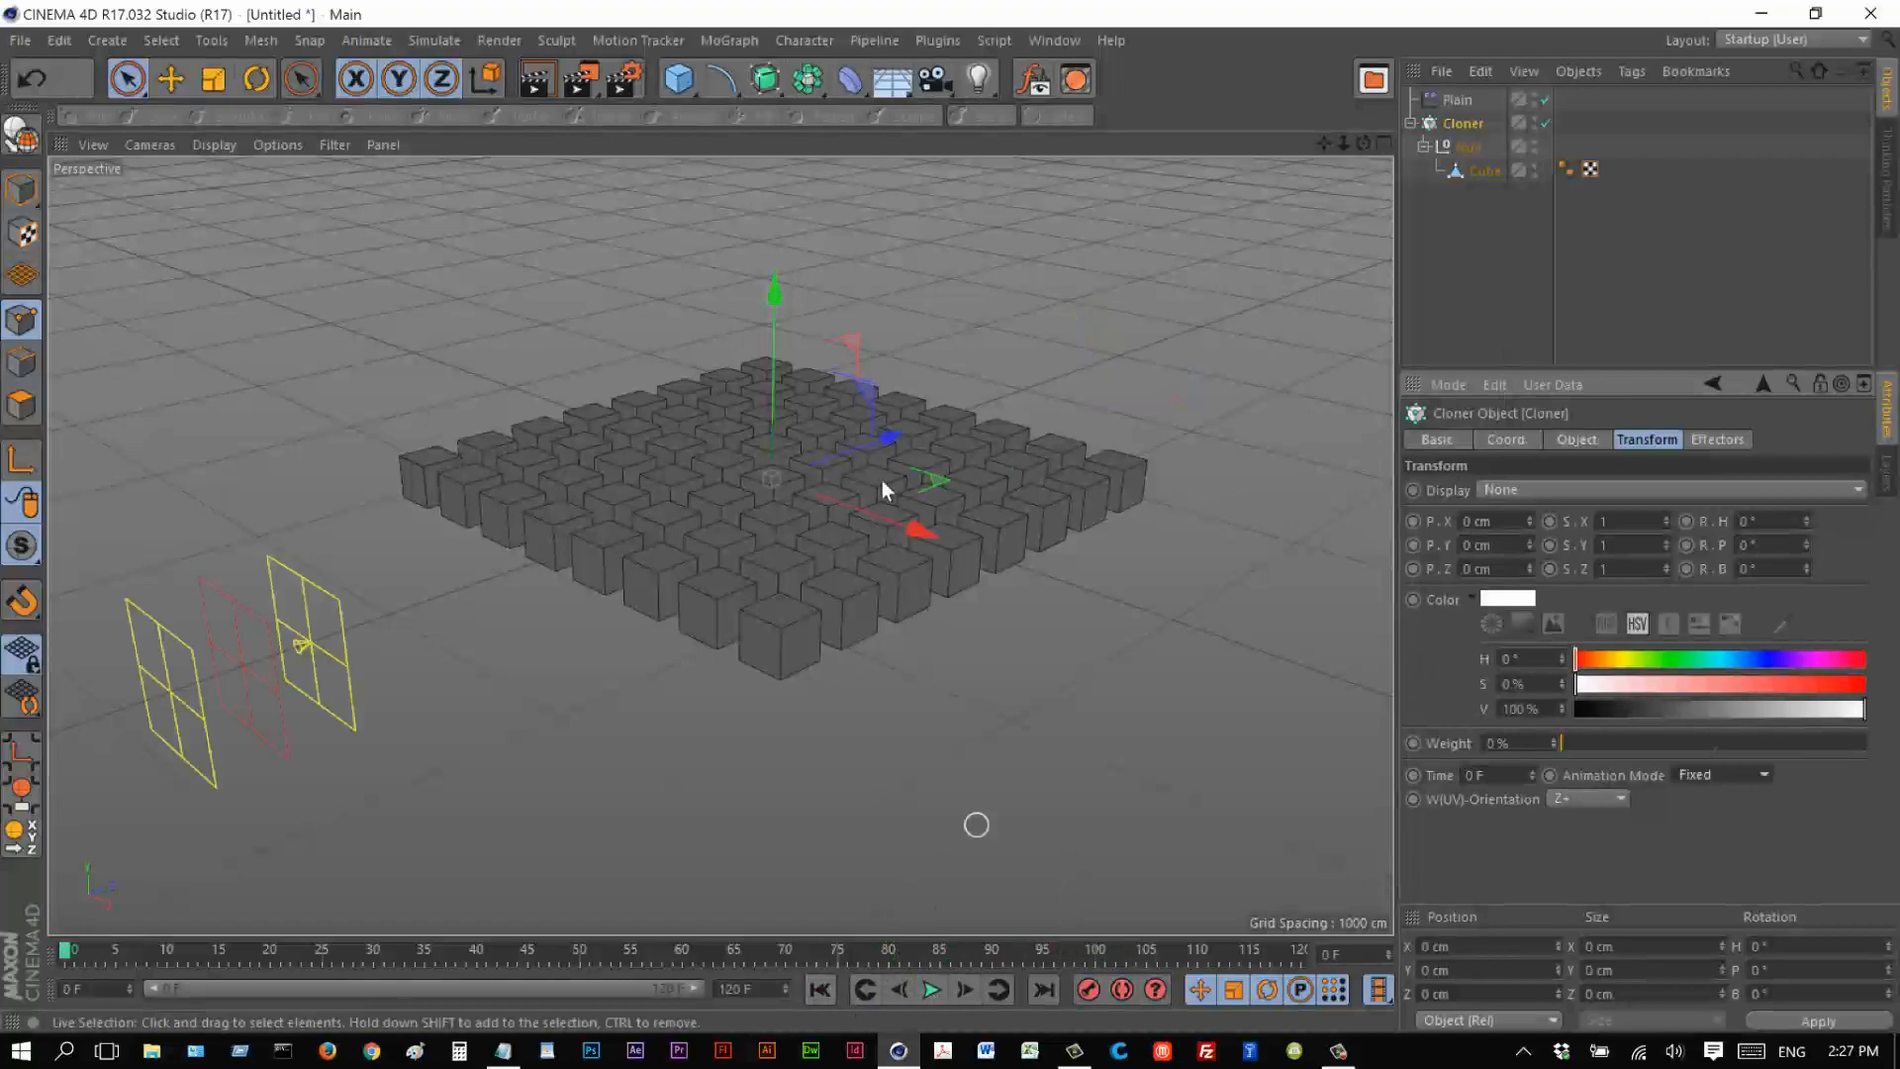
Give the Plain effector a Time Offset of 45 F in its Parameter tab.
{"action": "left_click", "coordinate": [1484, 170]}
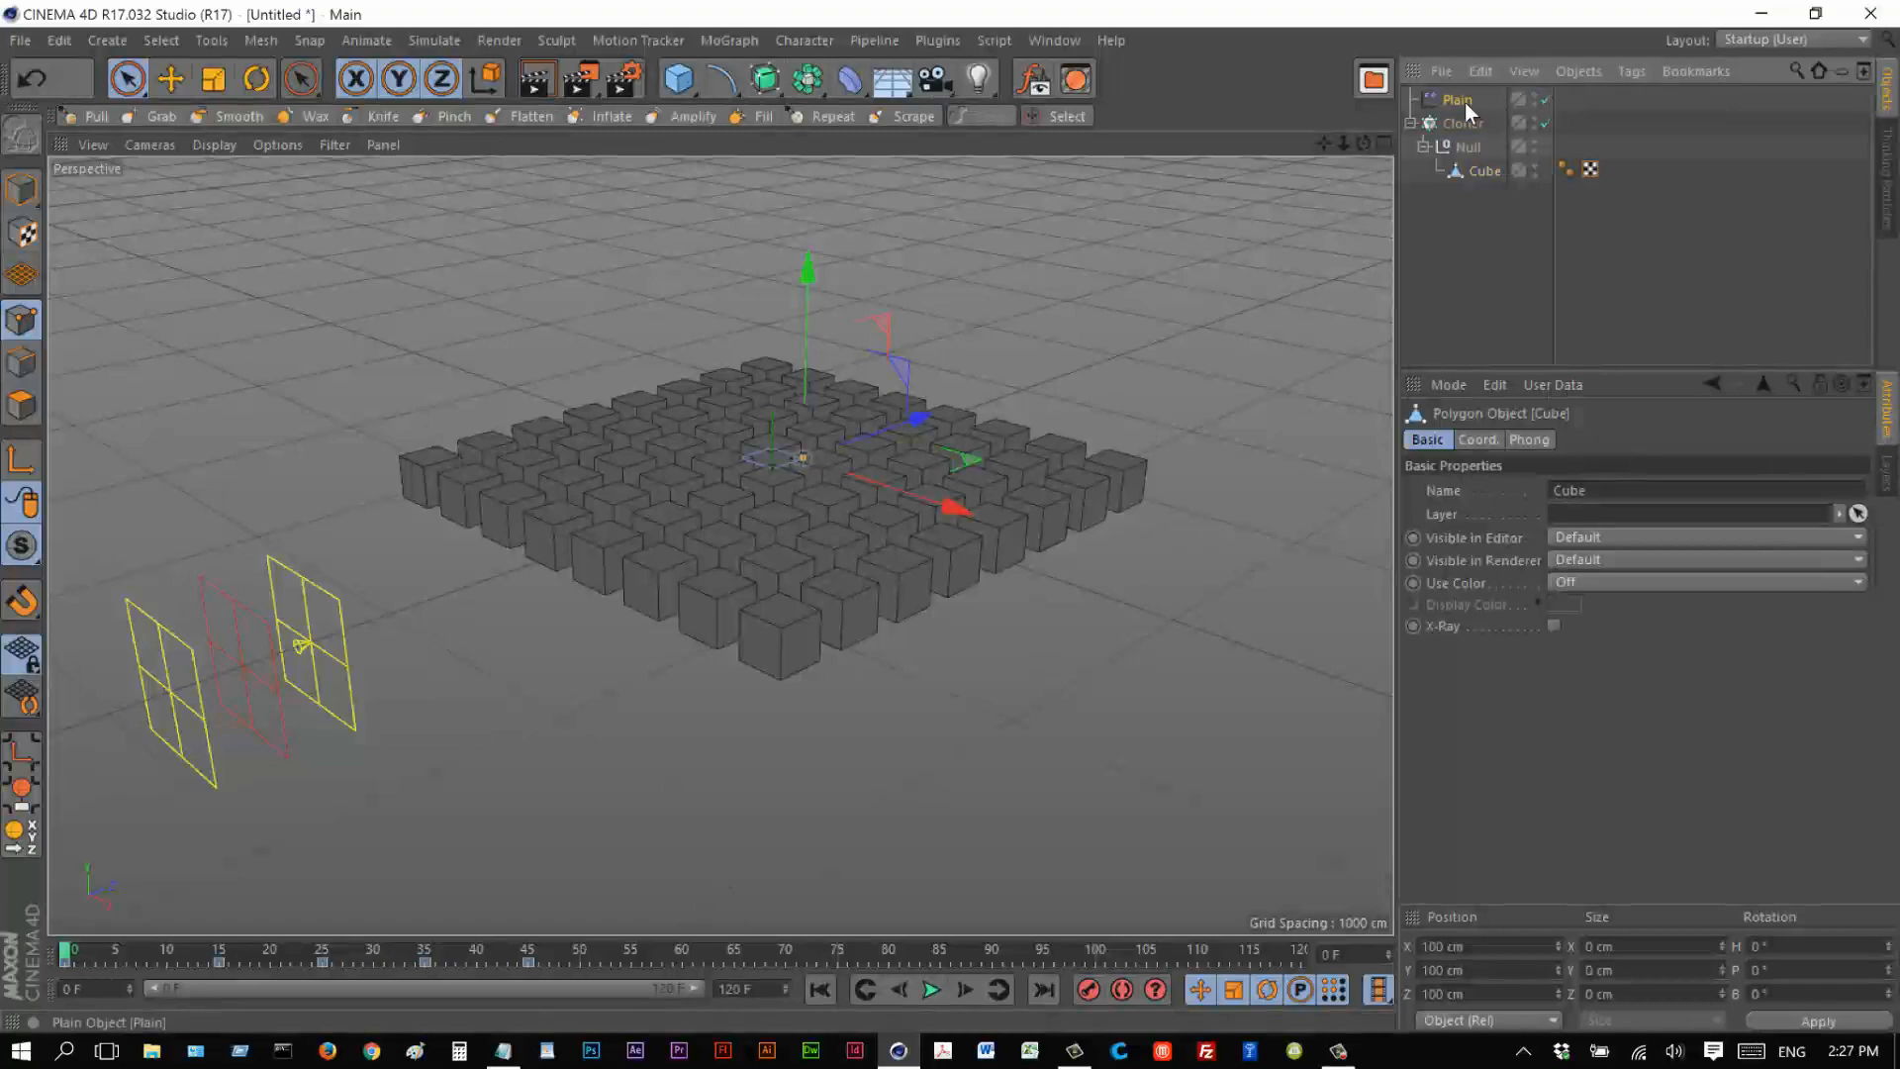
{"action": "left_click", "coordinate": [1450, 99]}
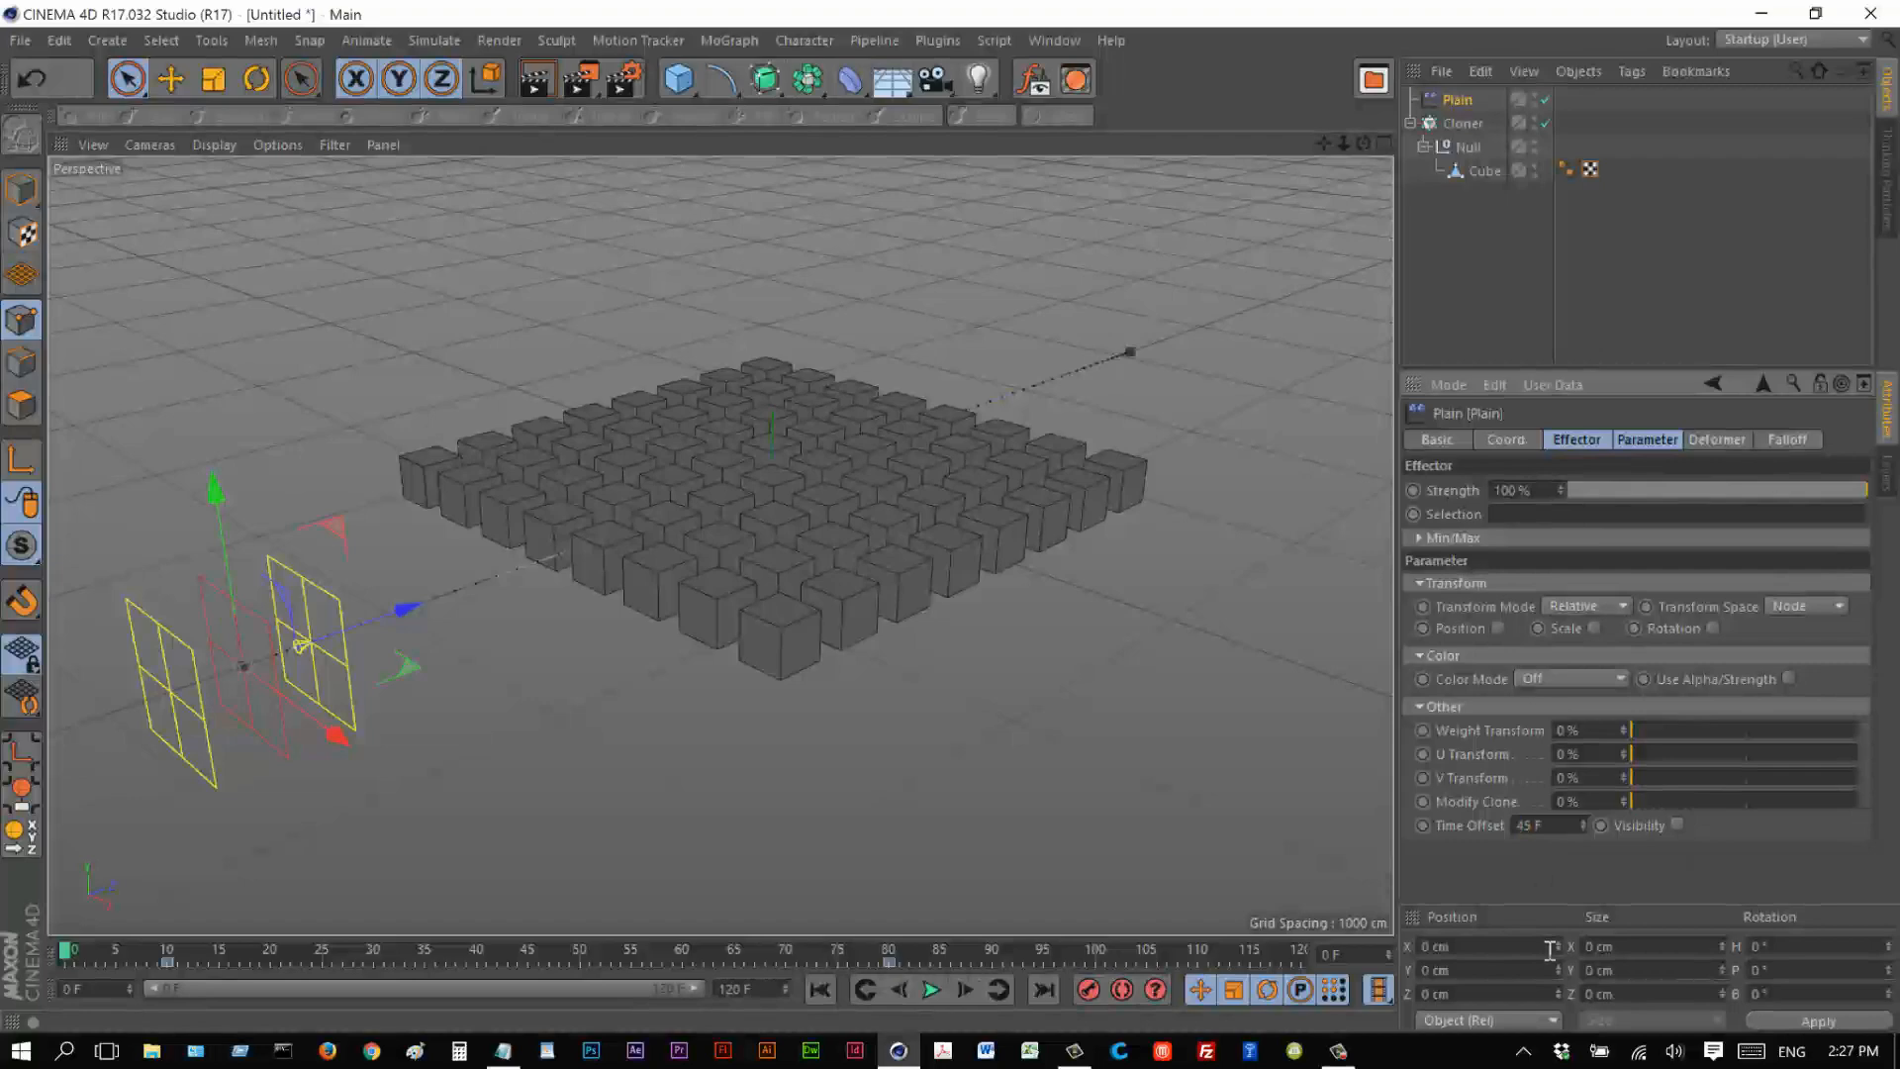
{"action": "mouse_move", "coordinate": [764, 990]}
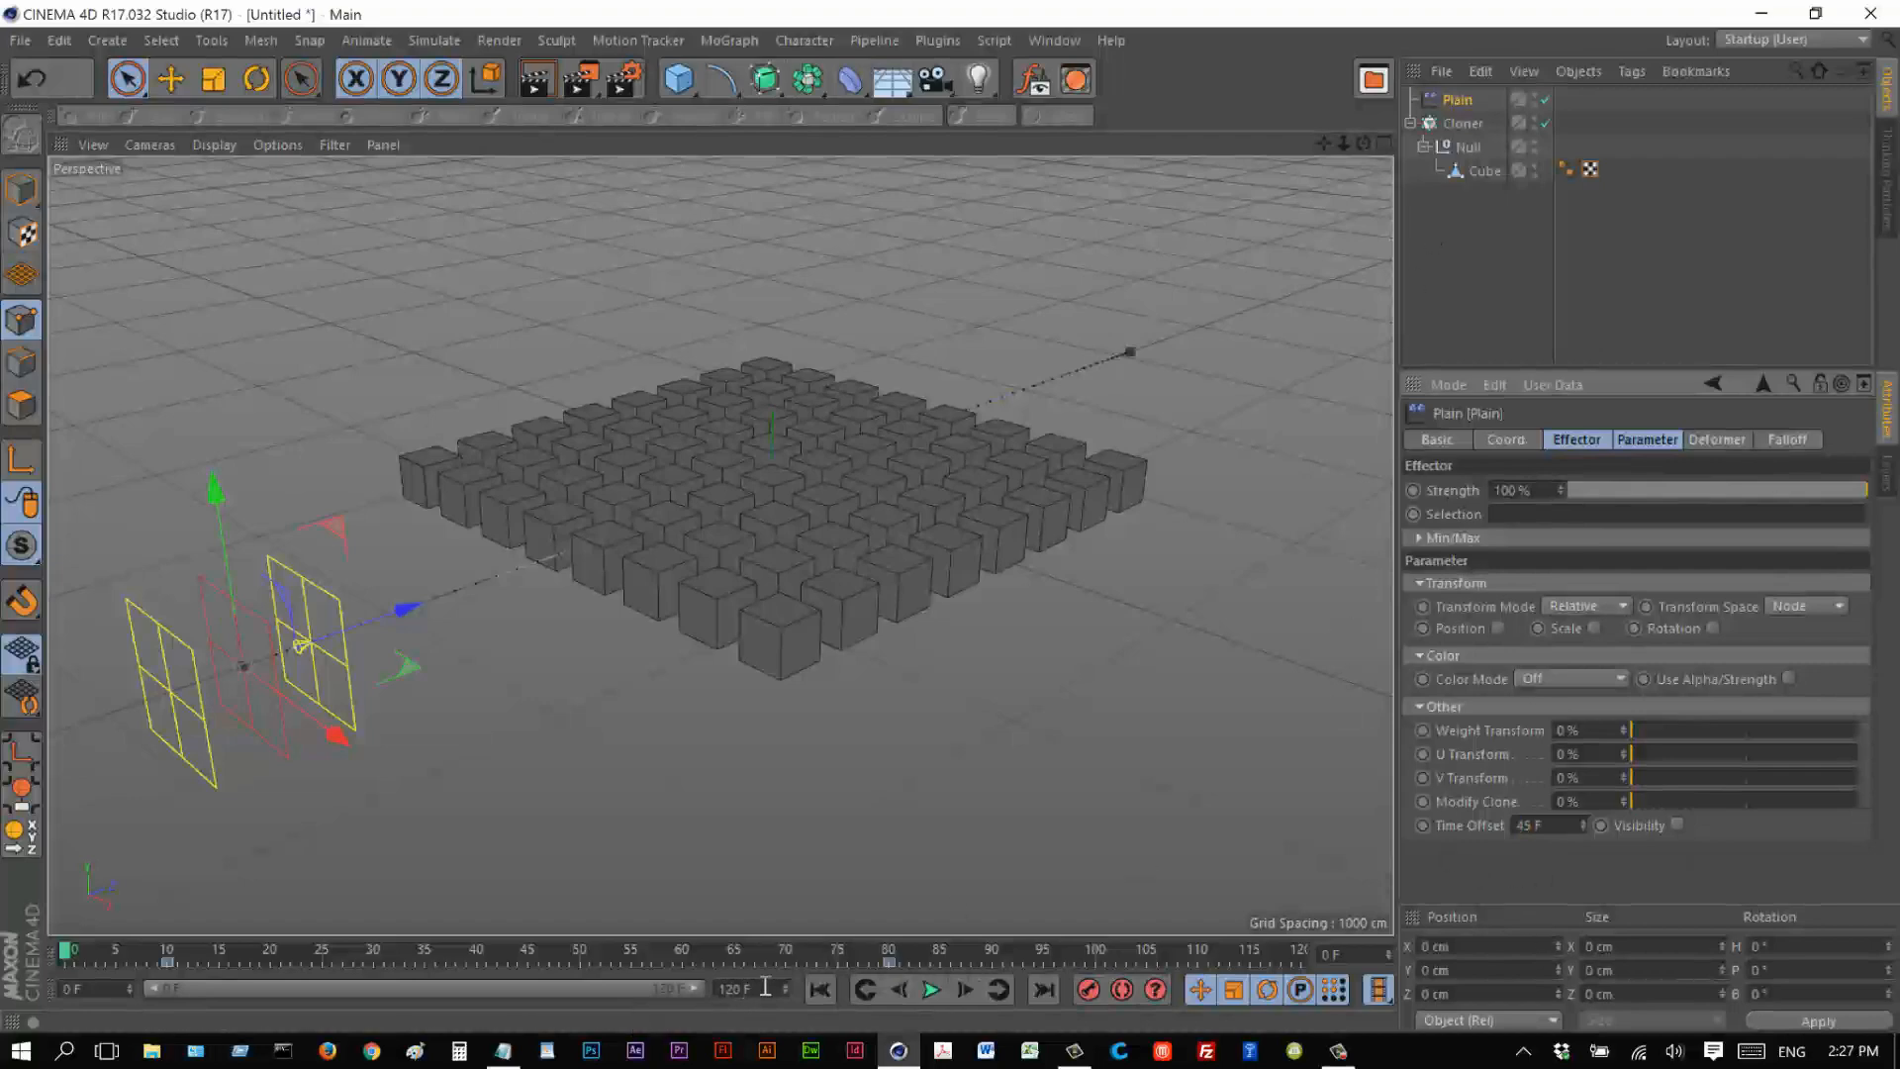
{"action": "left_click", "coordinate": [932, 990]}
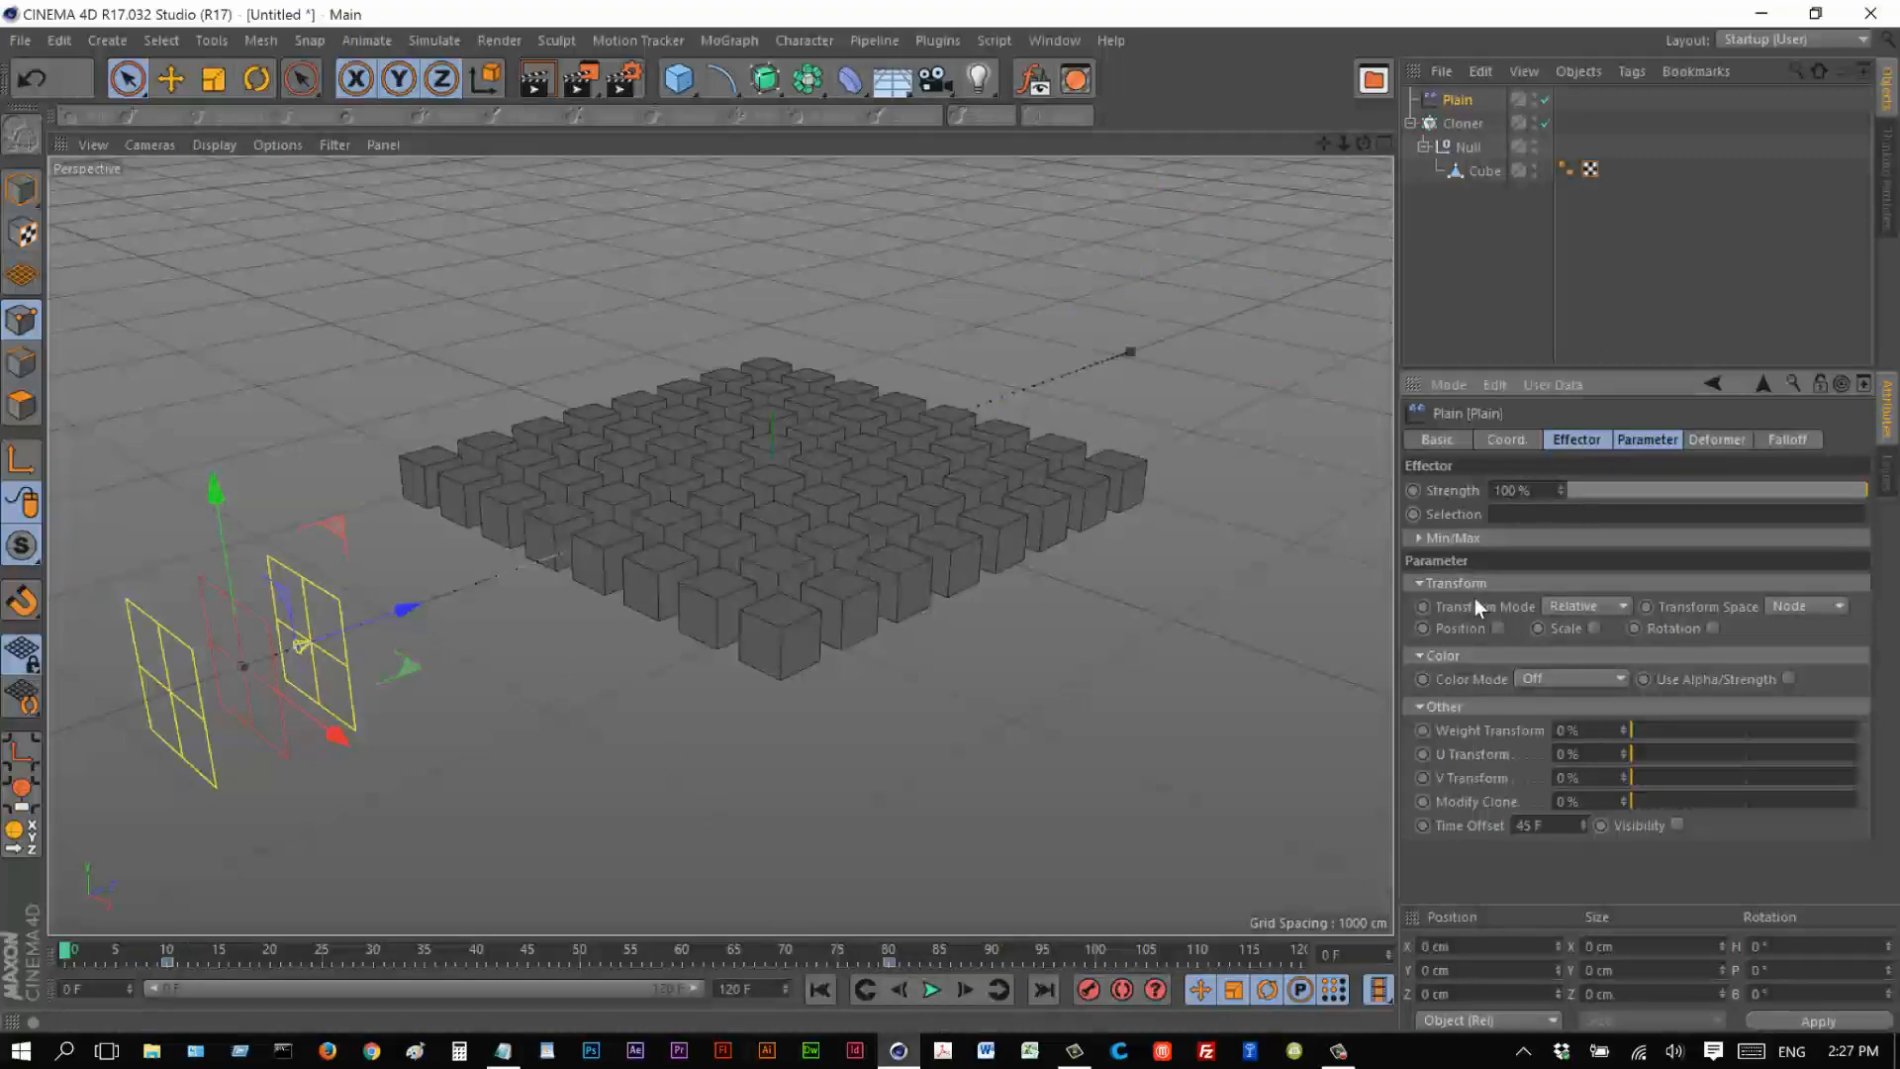
{"action": "left_click", "coordinate": [1787, 439]}
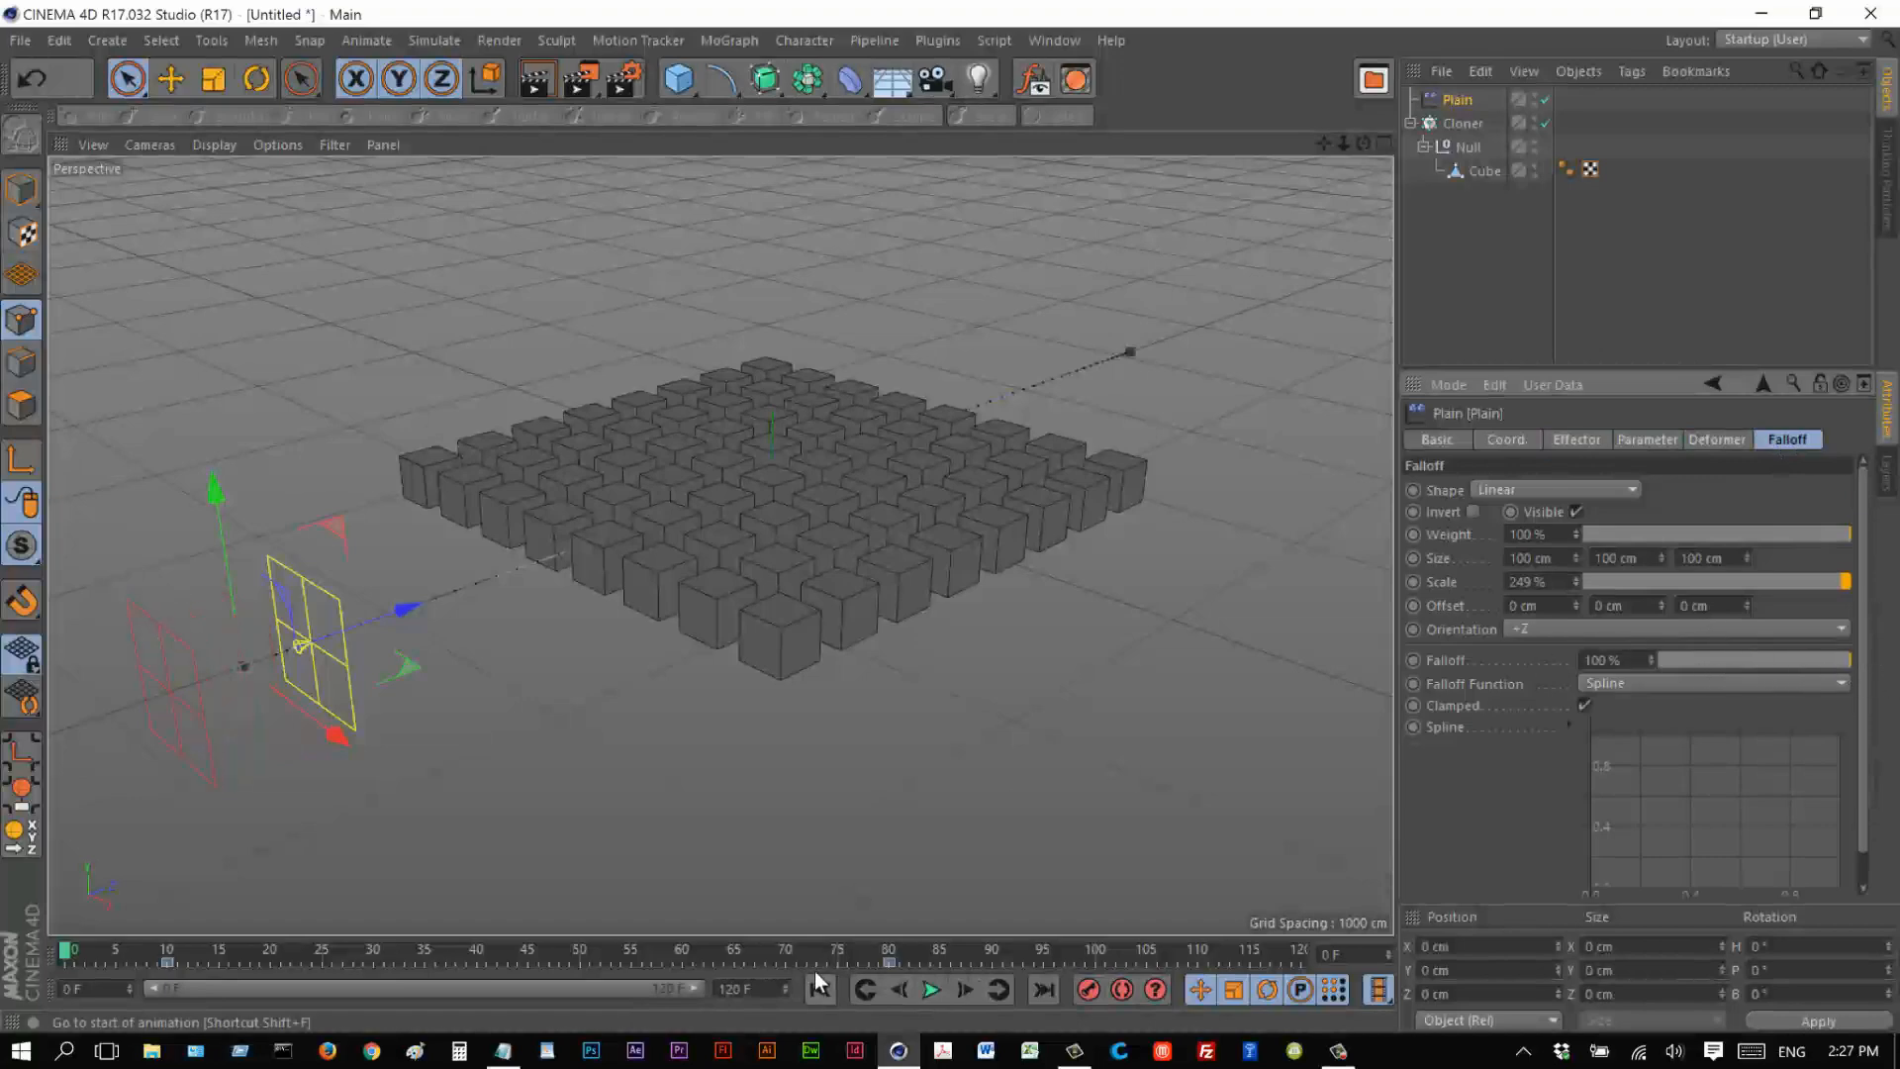
Set Falloff to 100%, extend the scene to 200 F, move the last key to frame 180 and play.
{"action": "left_click", "coordinate": [930, 990]}
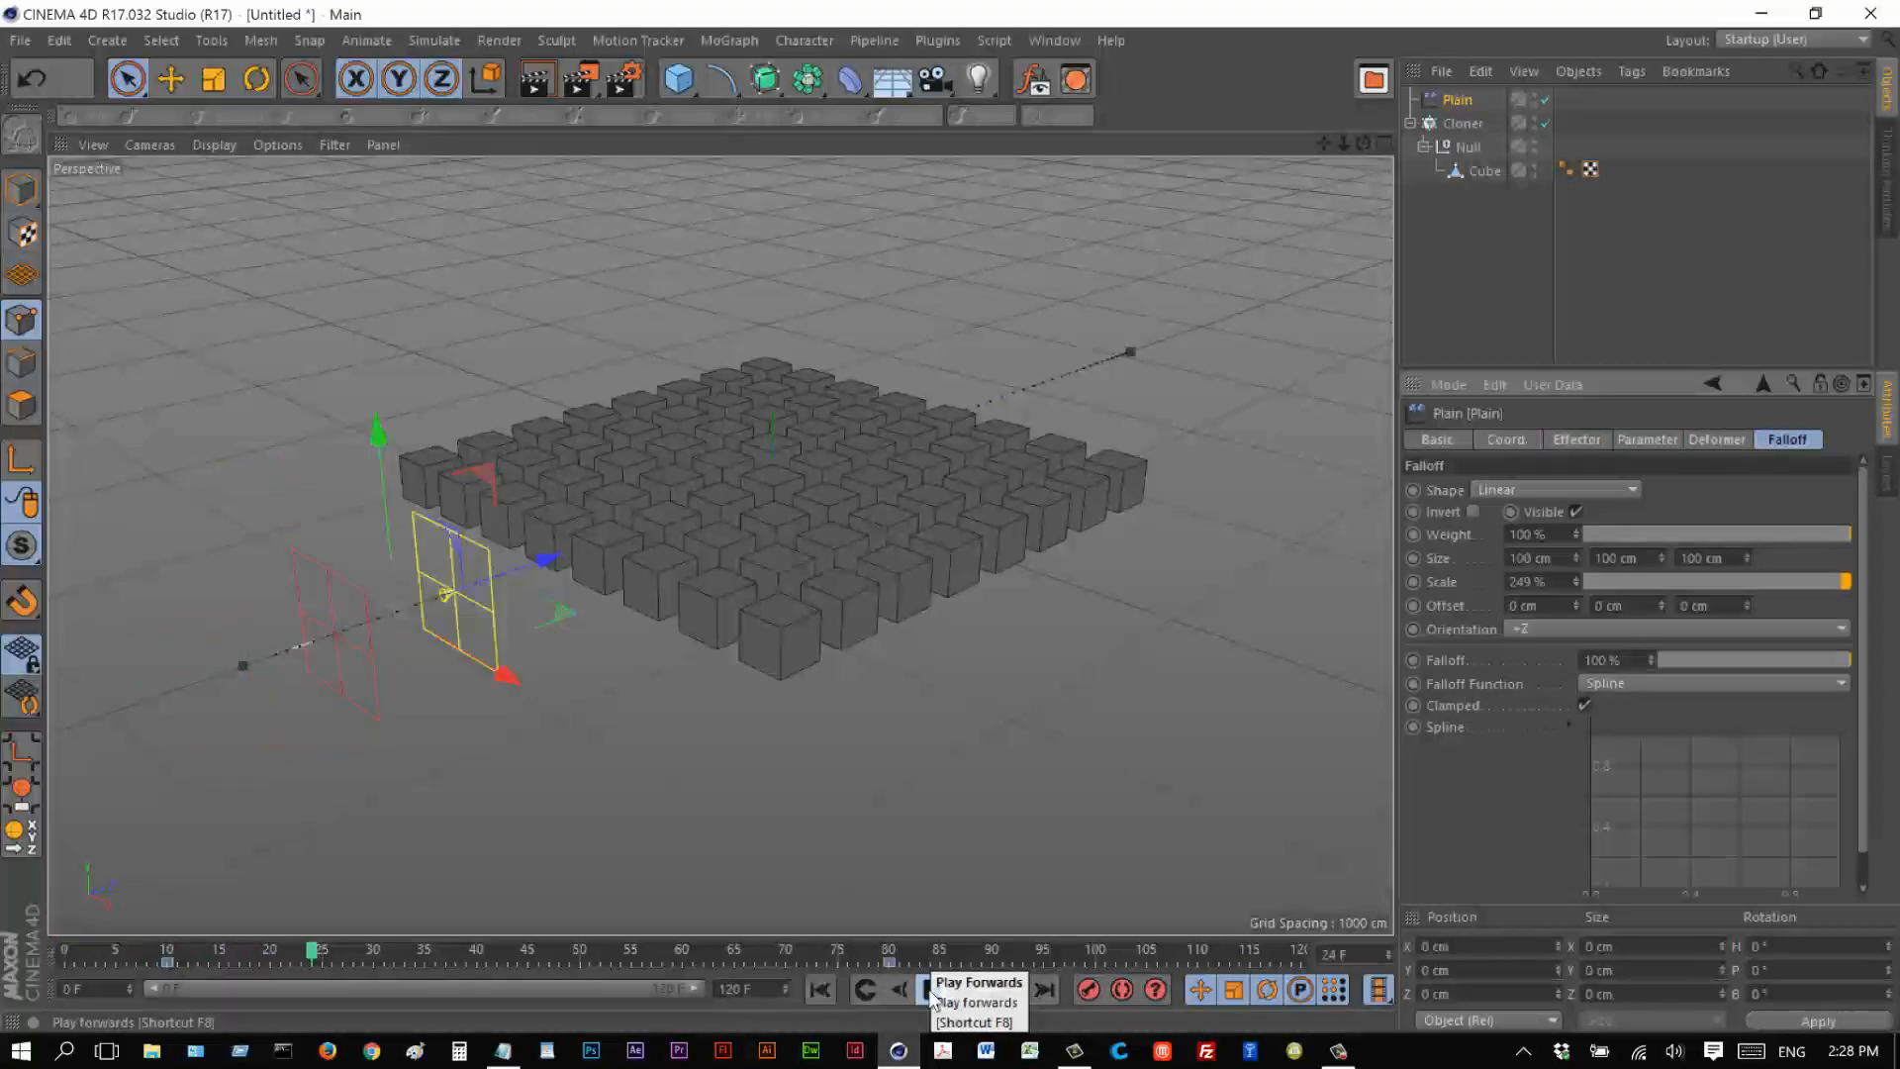
{"action": "left_click", "coordinate": [934, 990]}
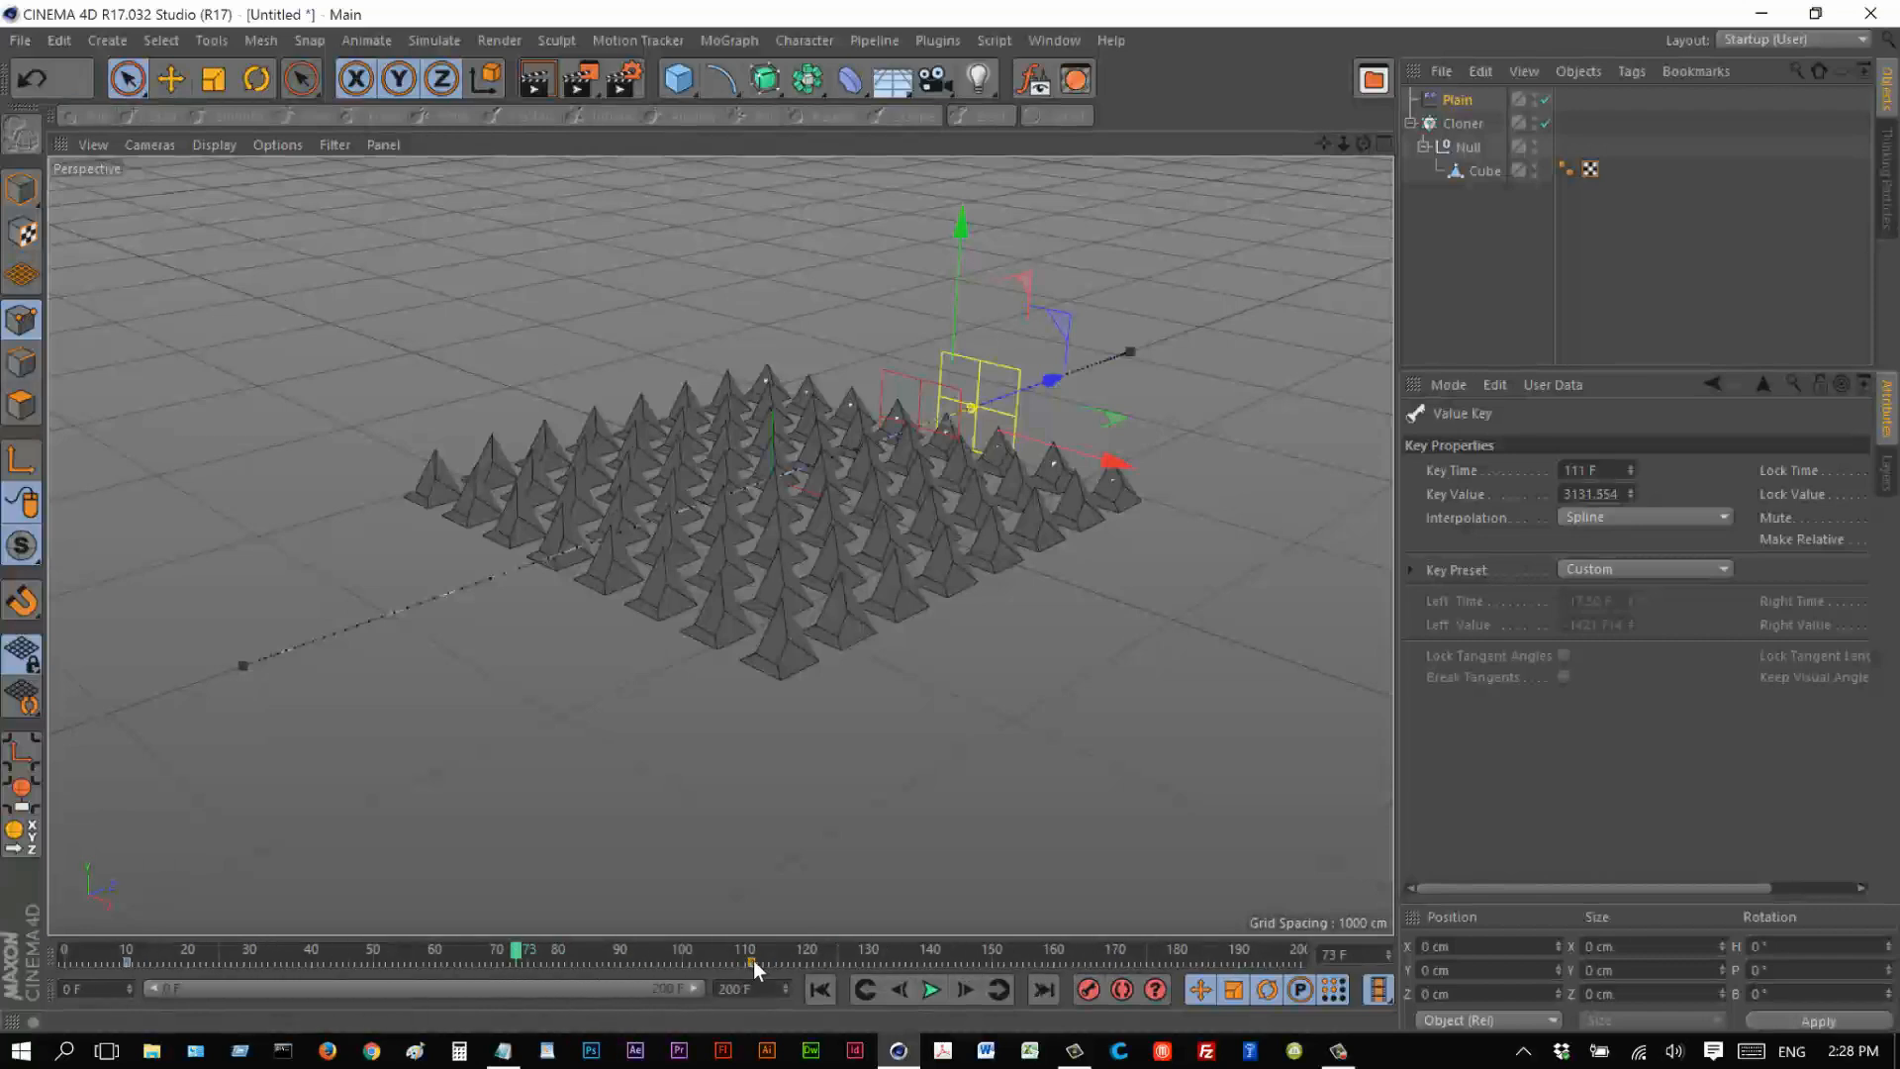
{"action": "left_click_drag", "start_coordinate": [752, 958], "coordinate": [1176, 958]}
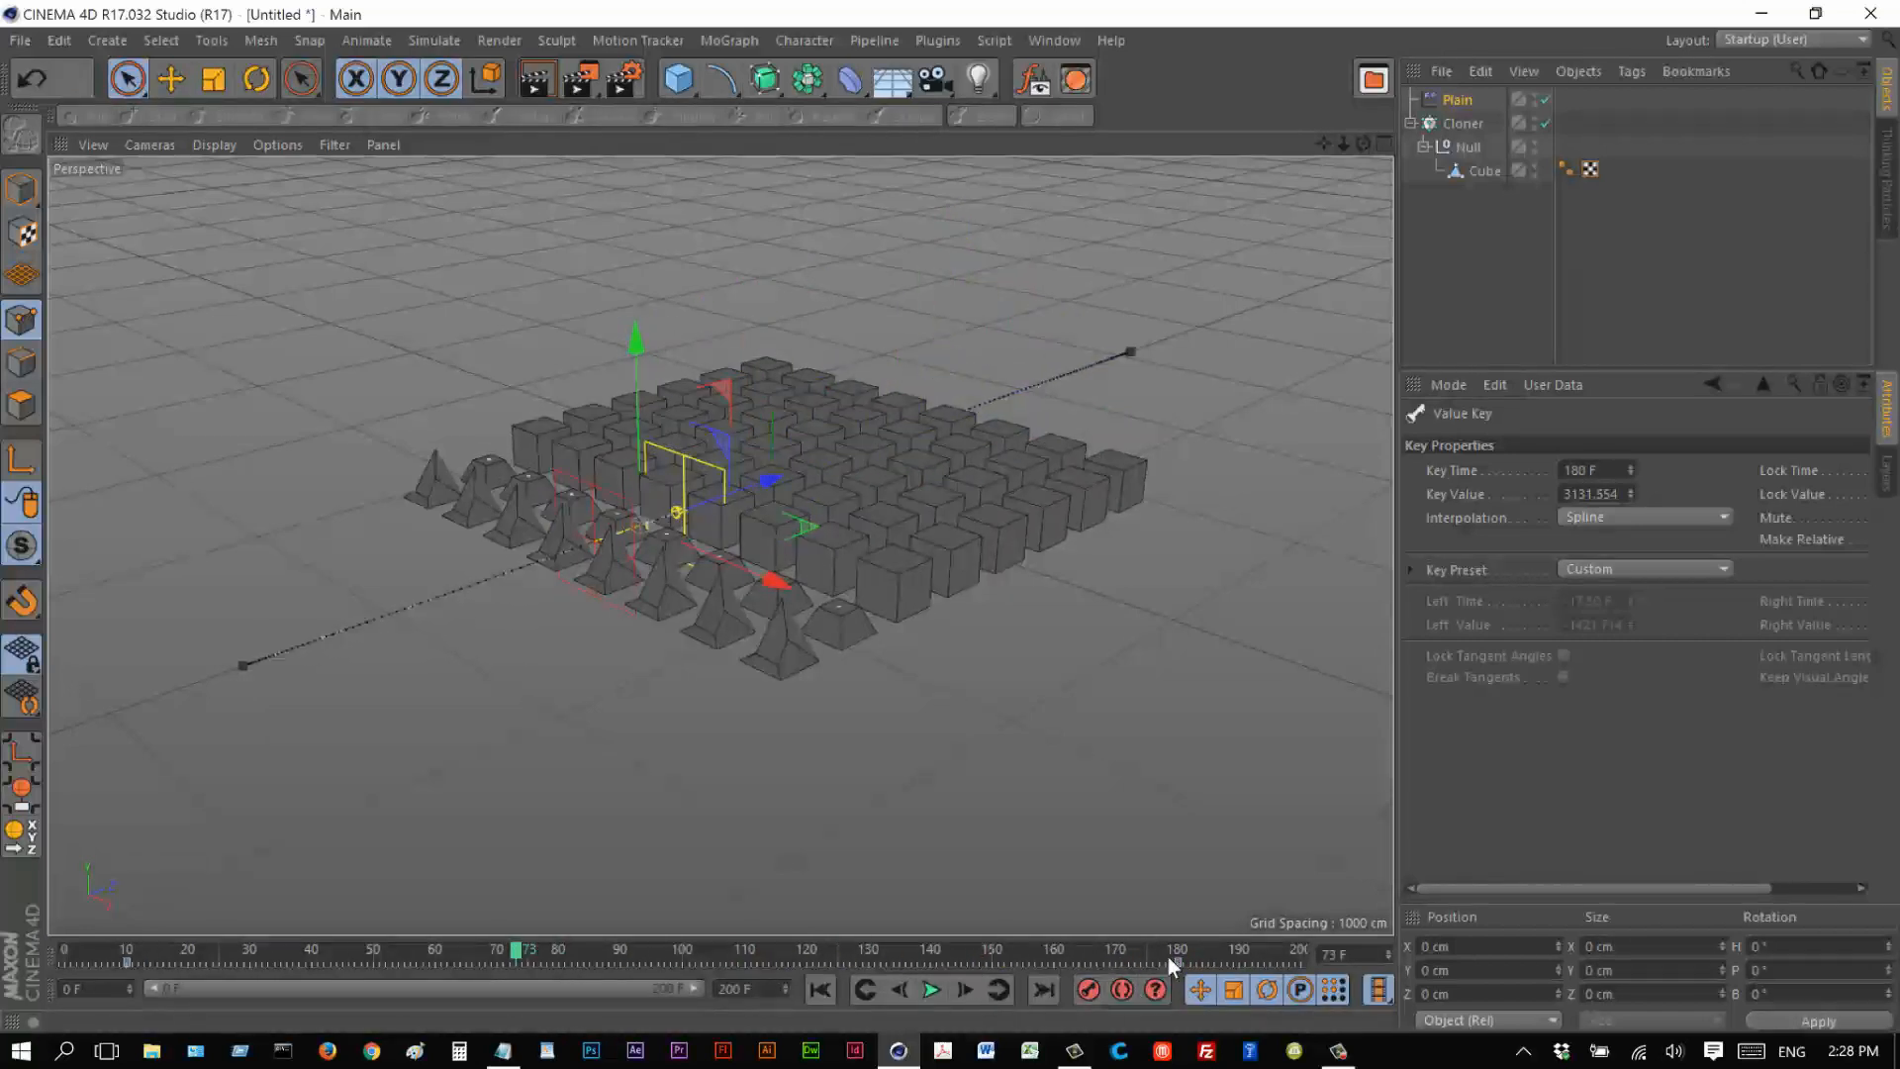
{"action": "left_click", "coordinate": [932, 990]}
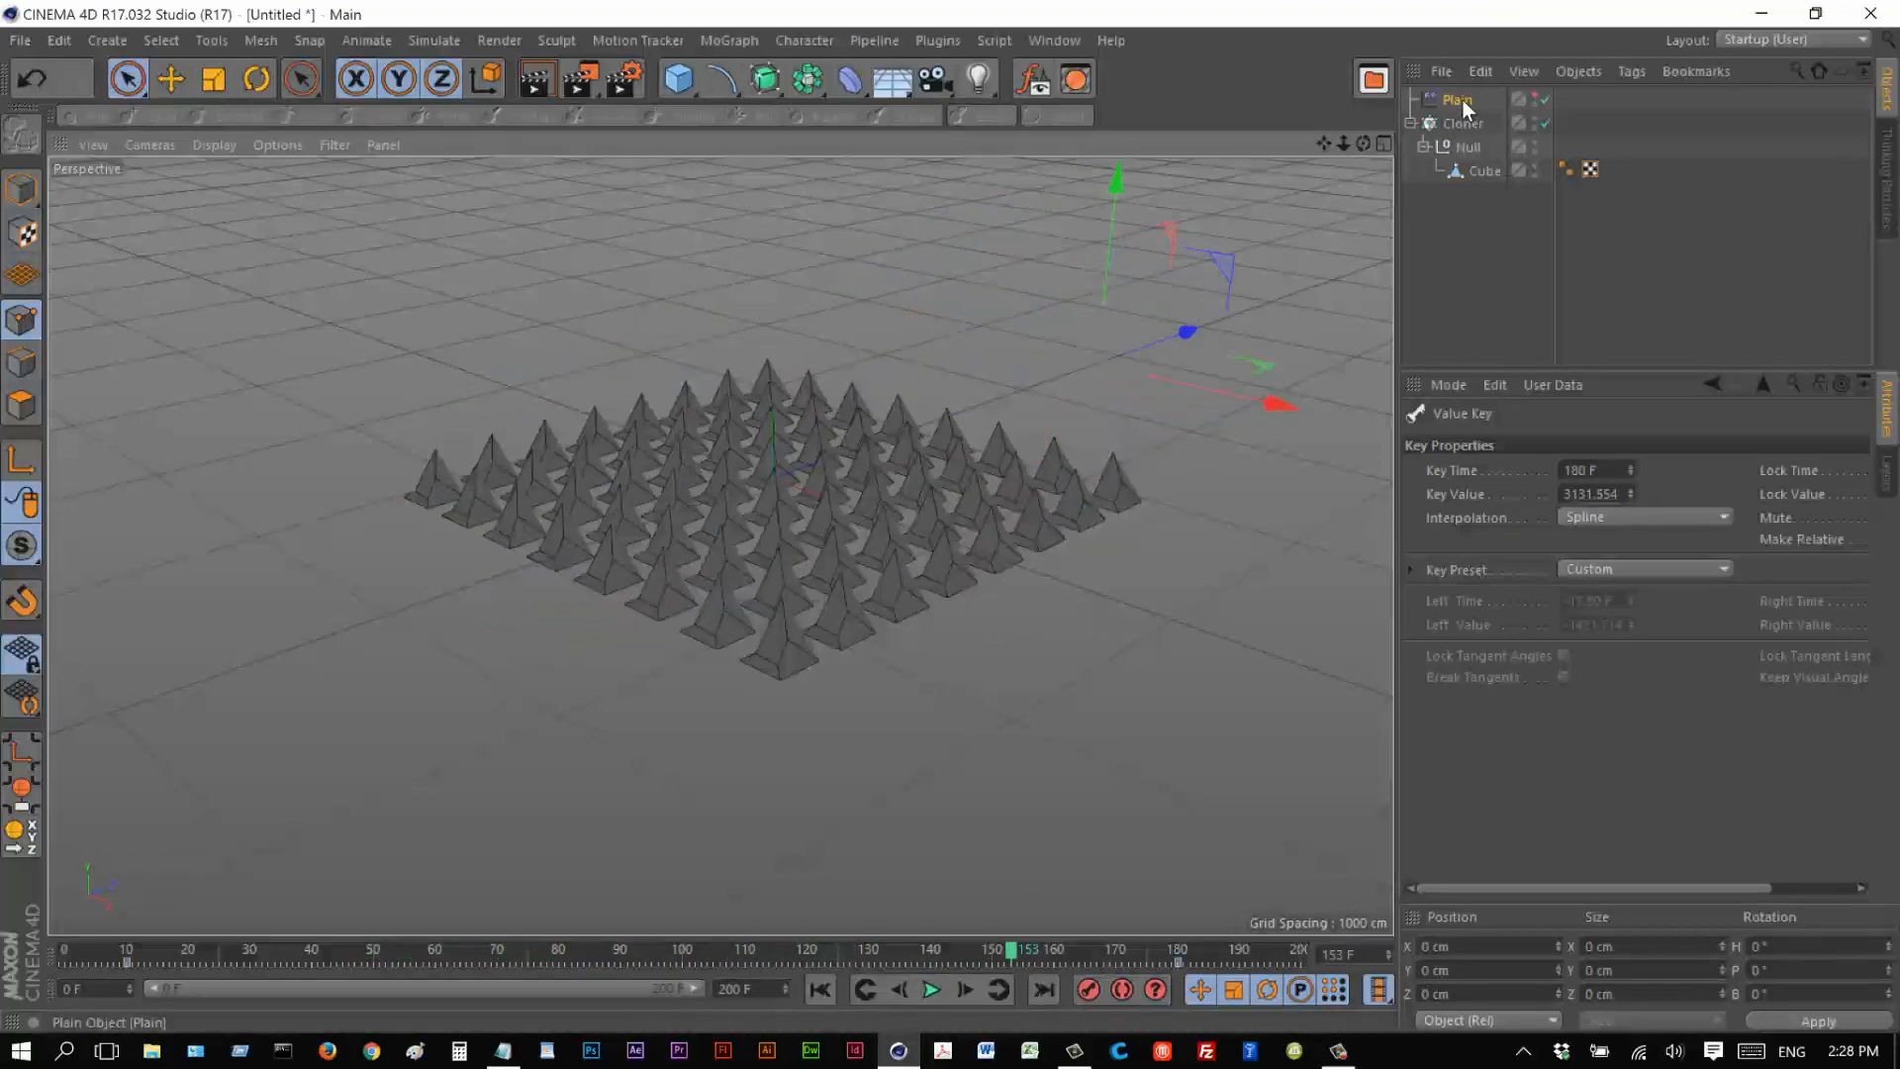
Rename the Plain effector to 'trigger' and add it to the Cloner's Effectors list.
{"action": "left_click", "coordinate": [1461, 123]}
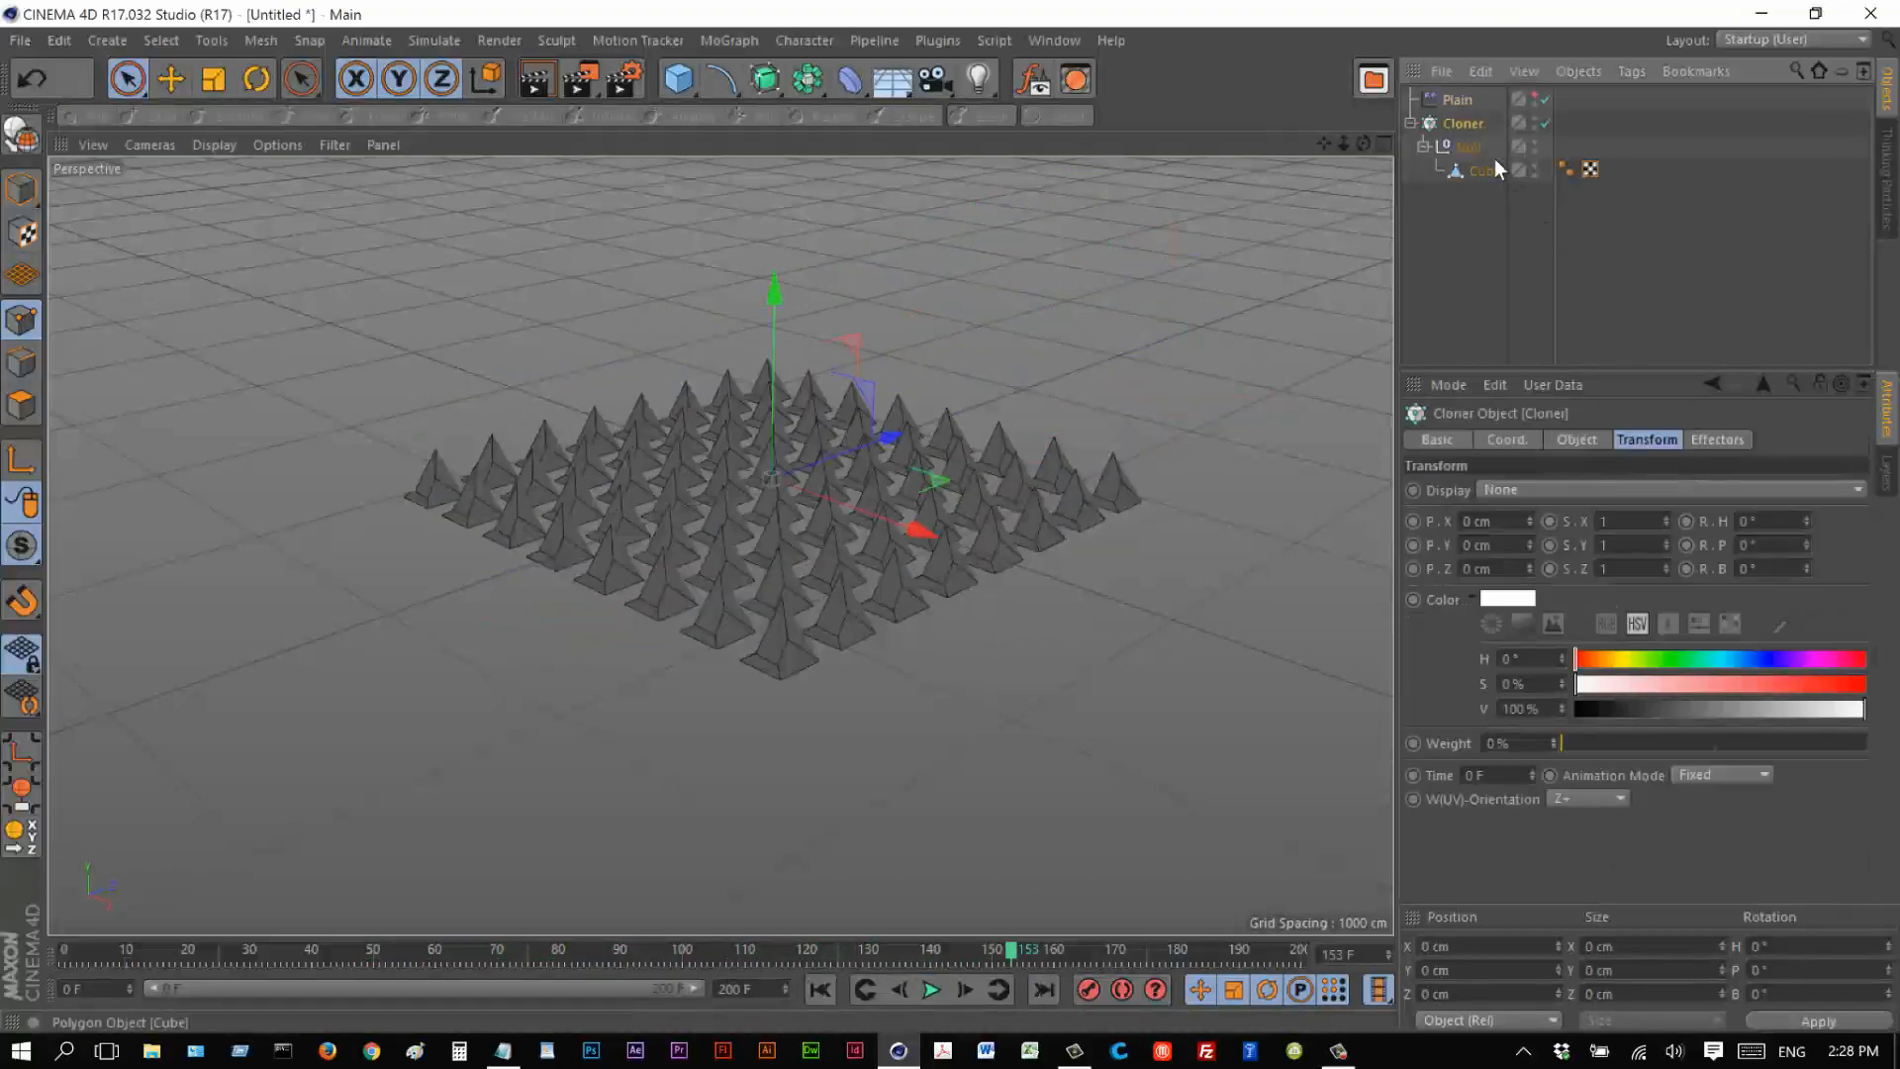
{"action": "left_click", "coordinate": [1449, 99]}
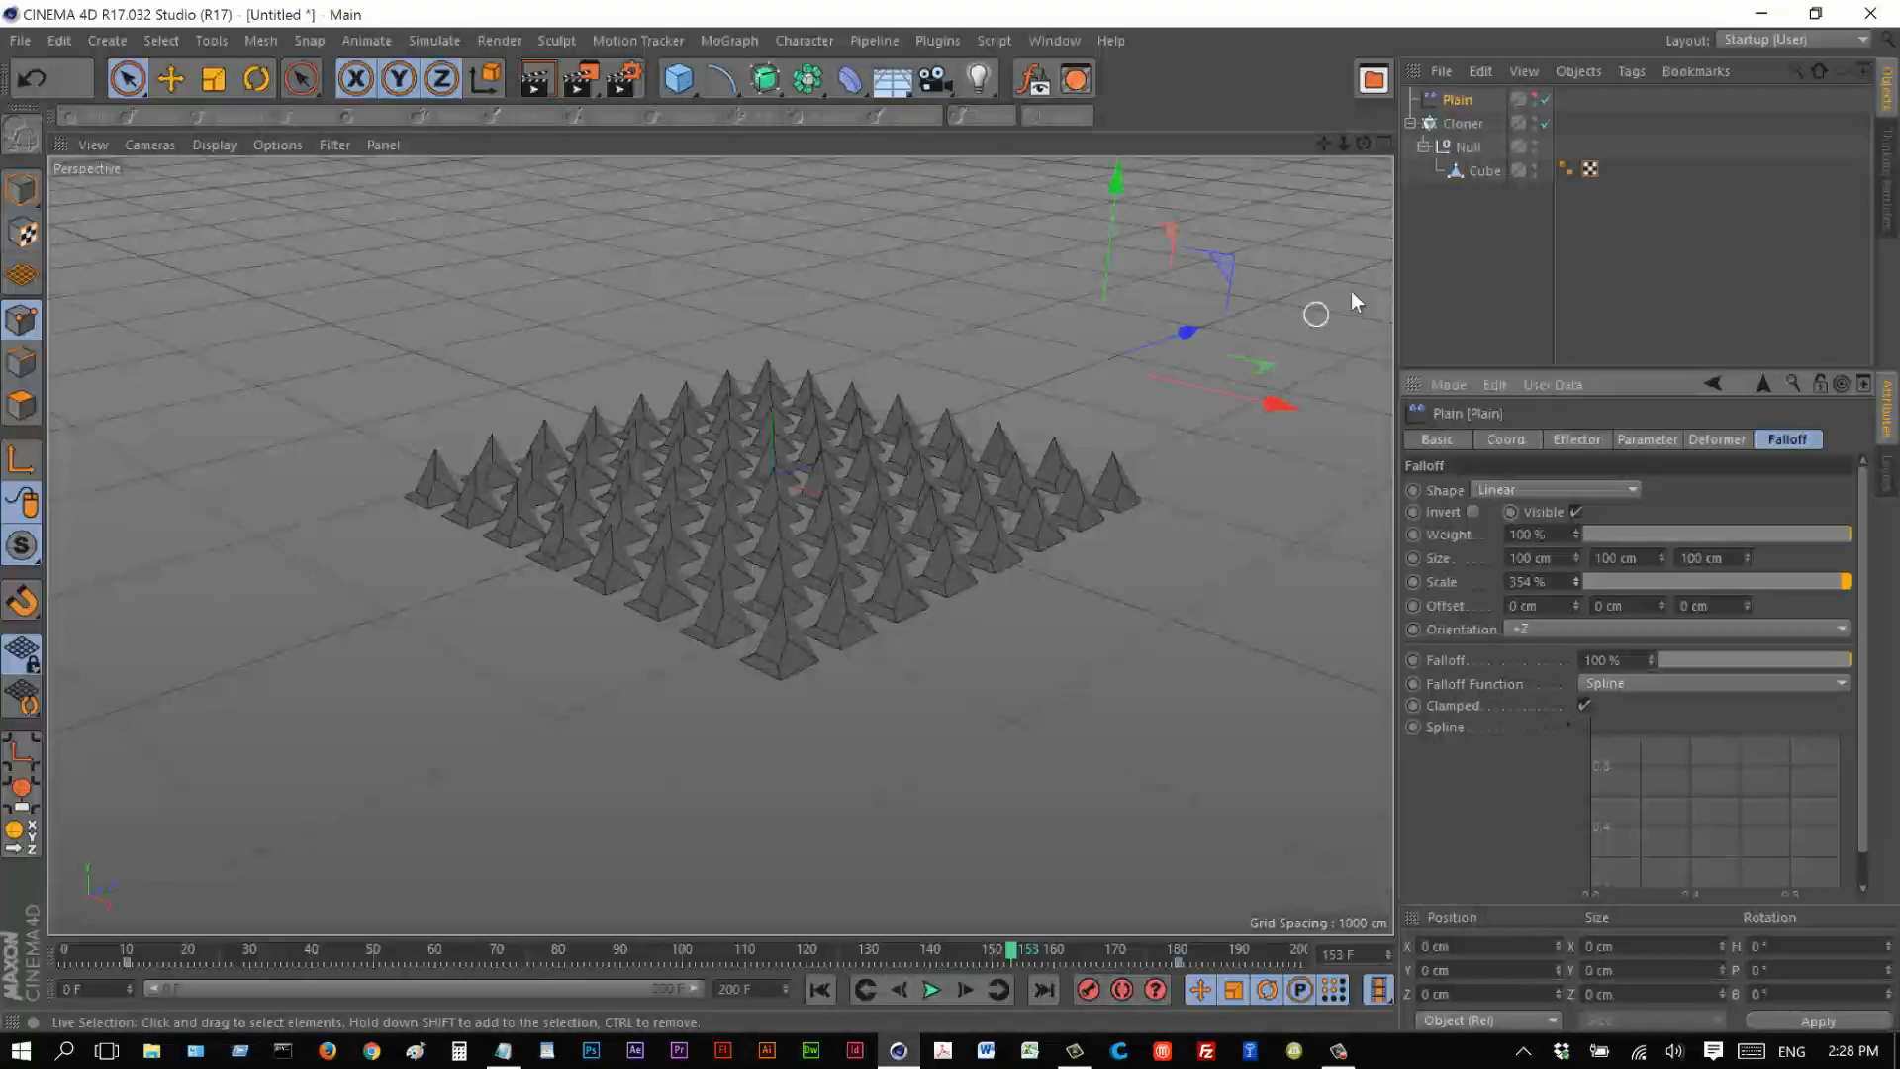
{"action": "left_click", "coordinate": [1465, 123]}
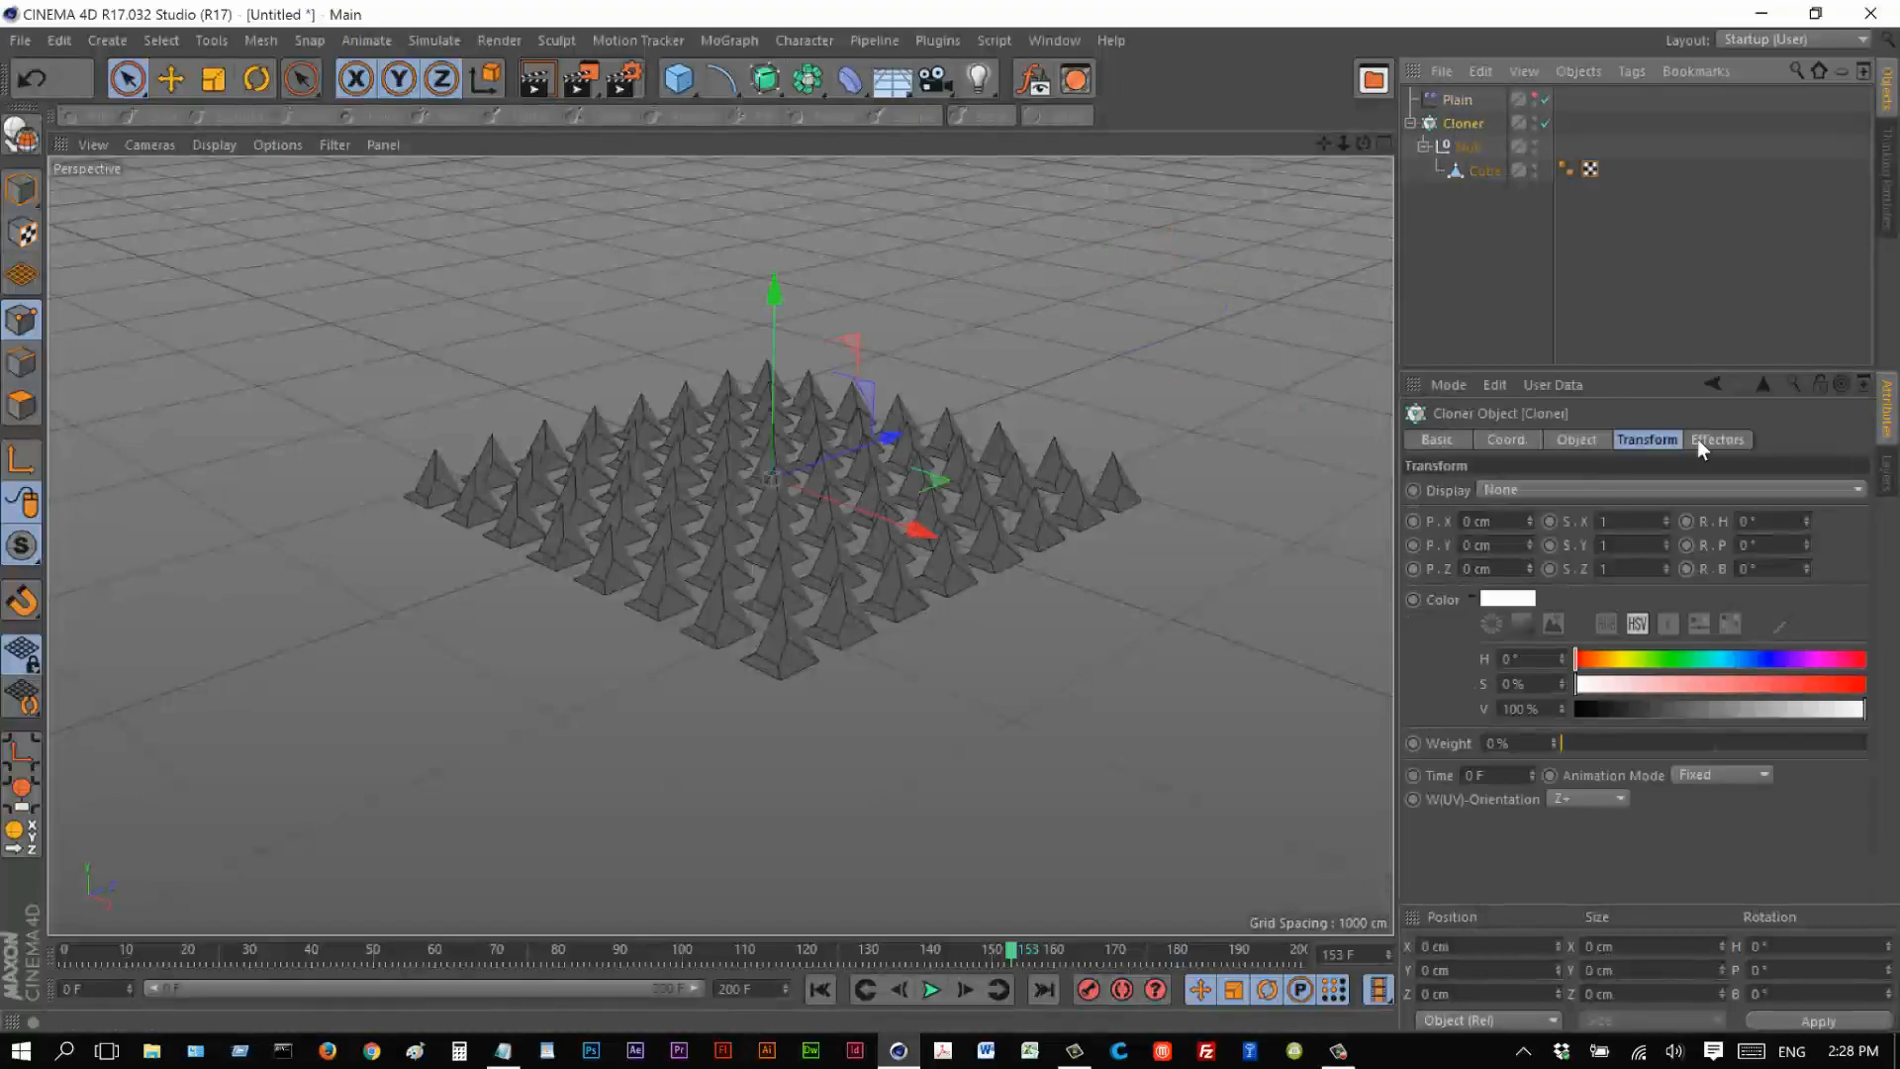
{"action": "left_click", "coordinate": [1719, 439]}
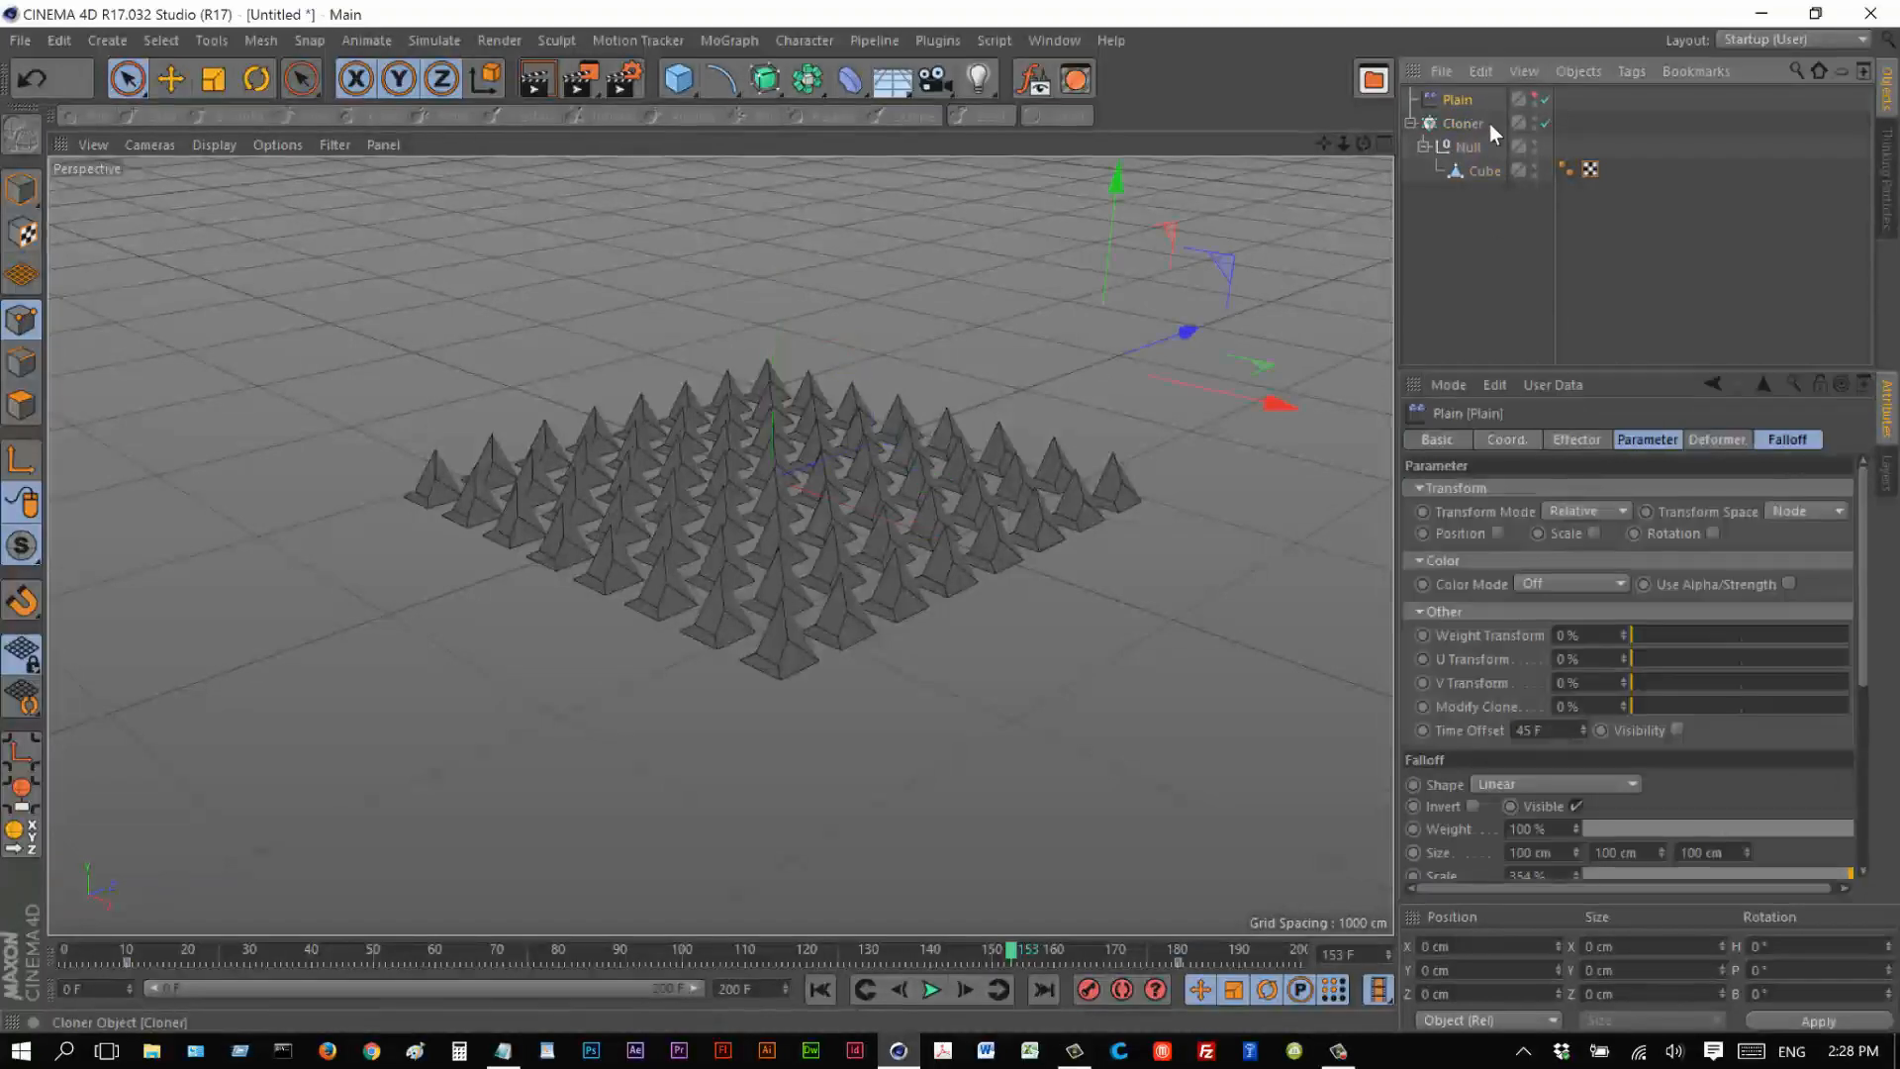
{"action": "type", "text": "trigger"}
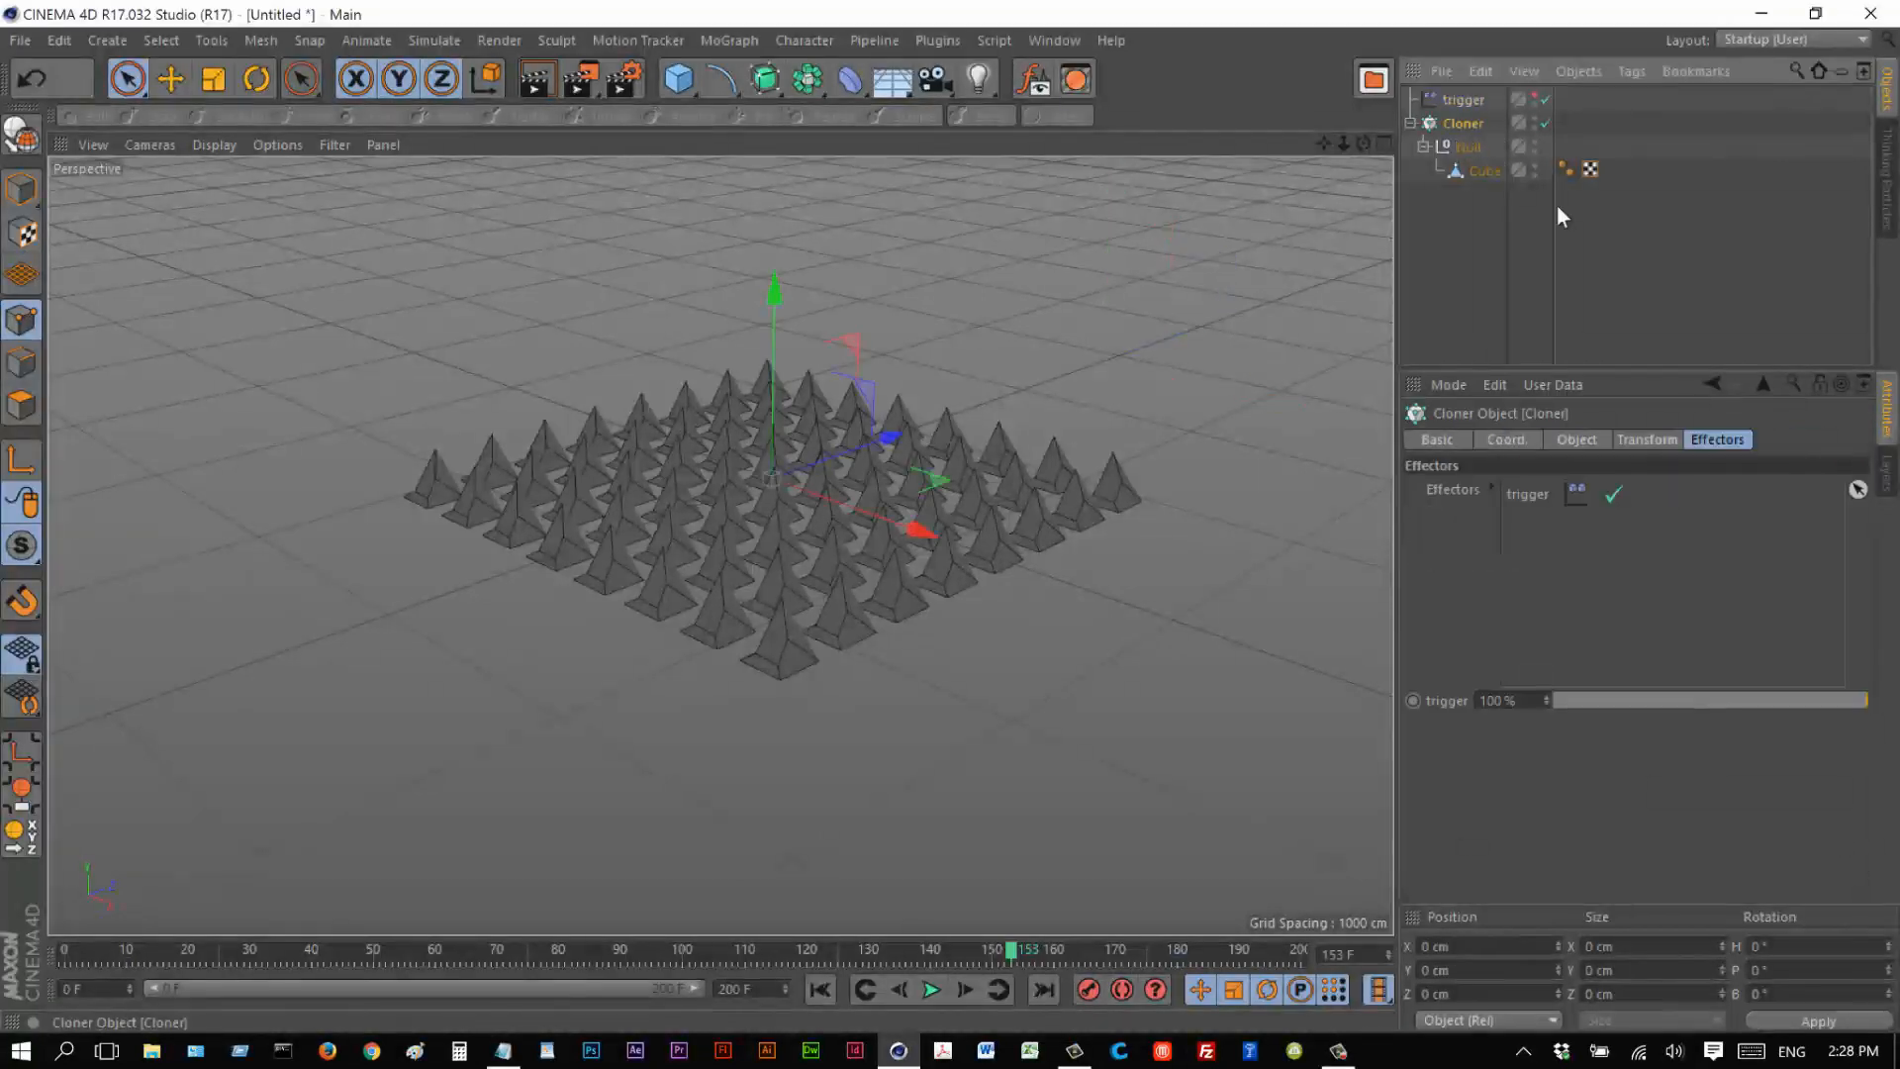
Add a Random effector to the Cloner alongside trigger.
{"action": "left_click", "coordinate": [729, 40]}
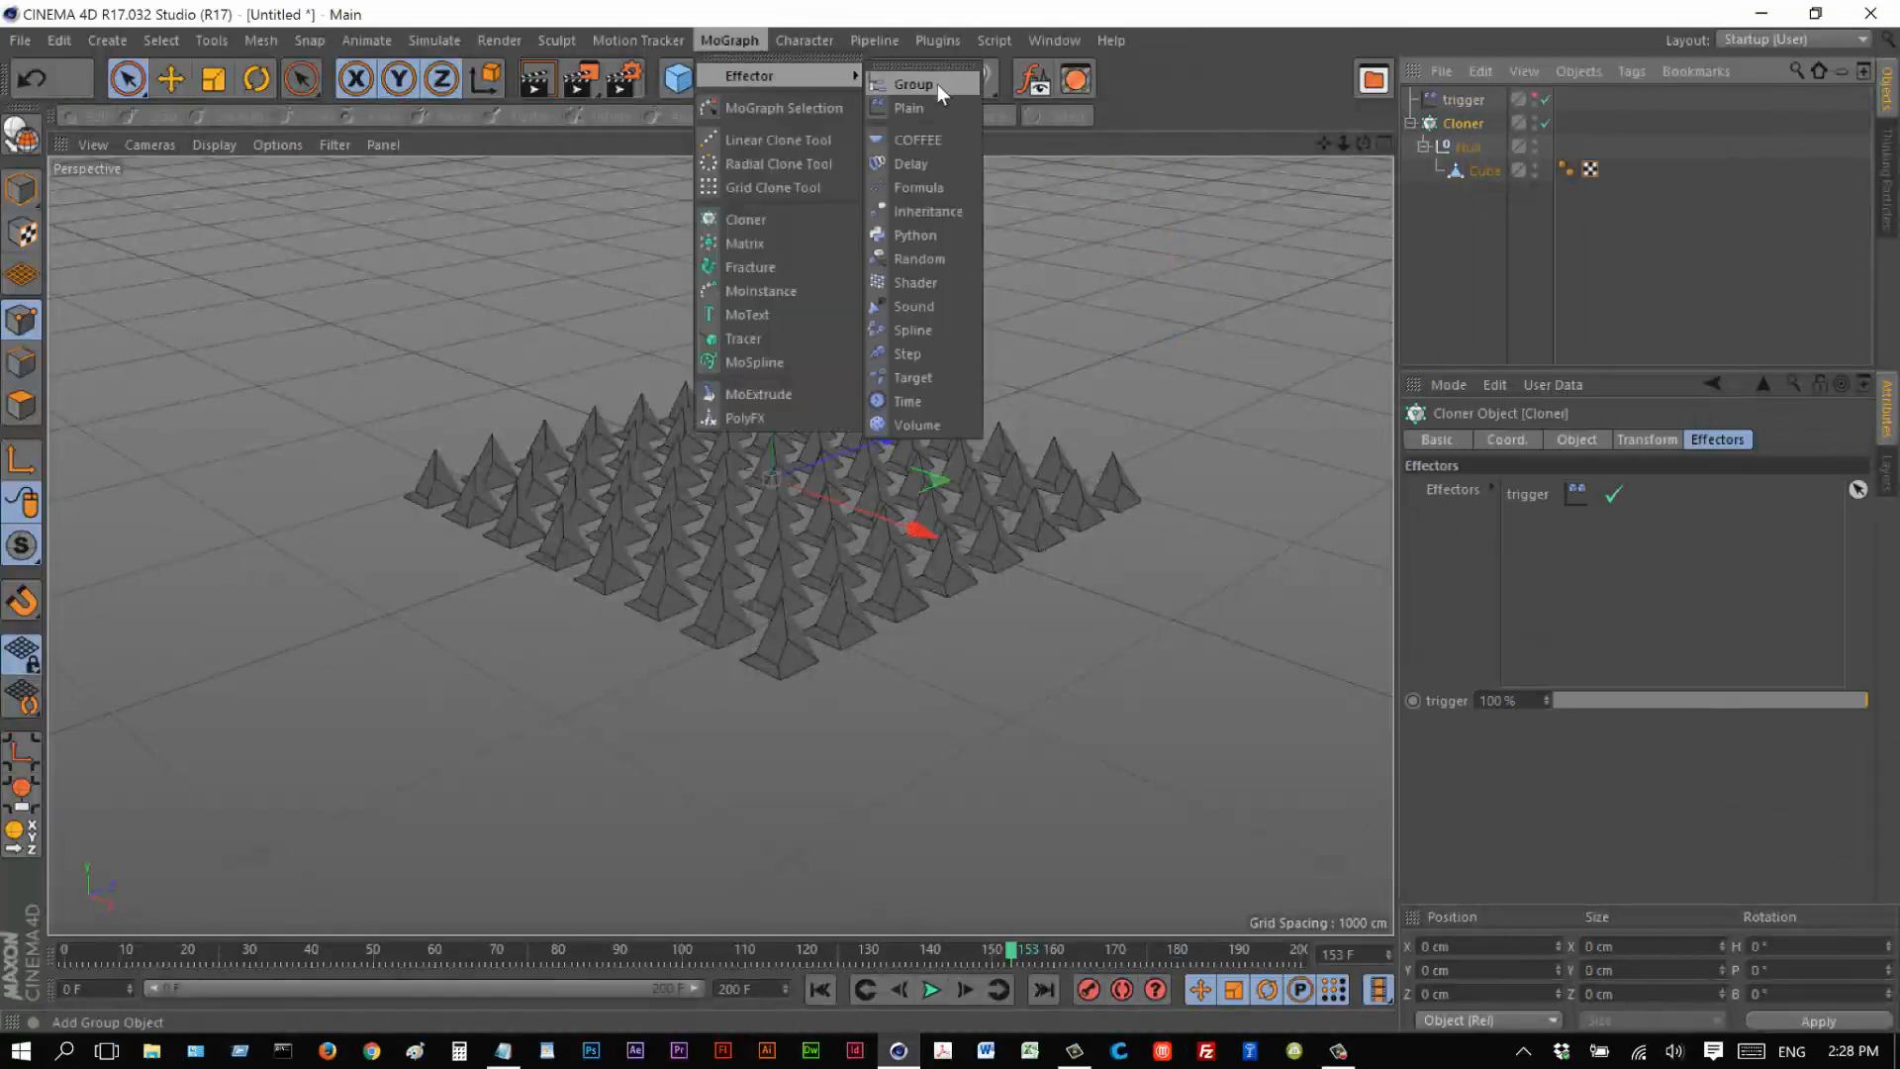
{"action": "left_click", "coordinate": [919, 257]}
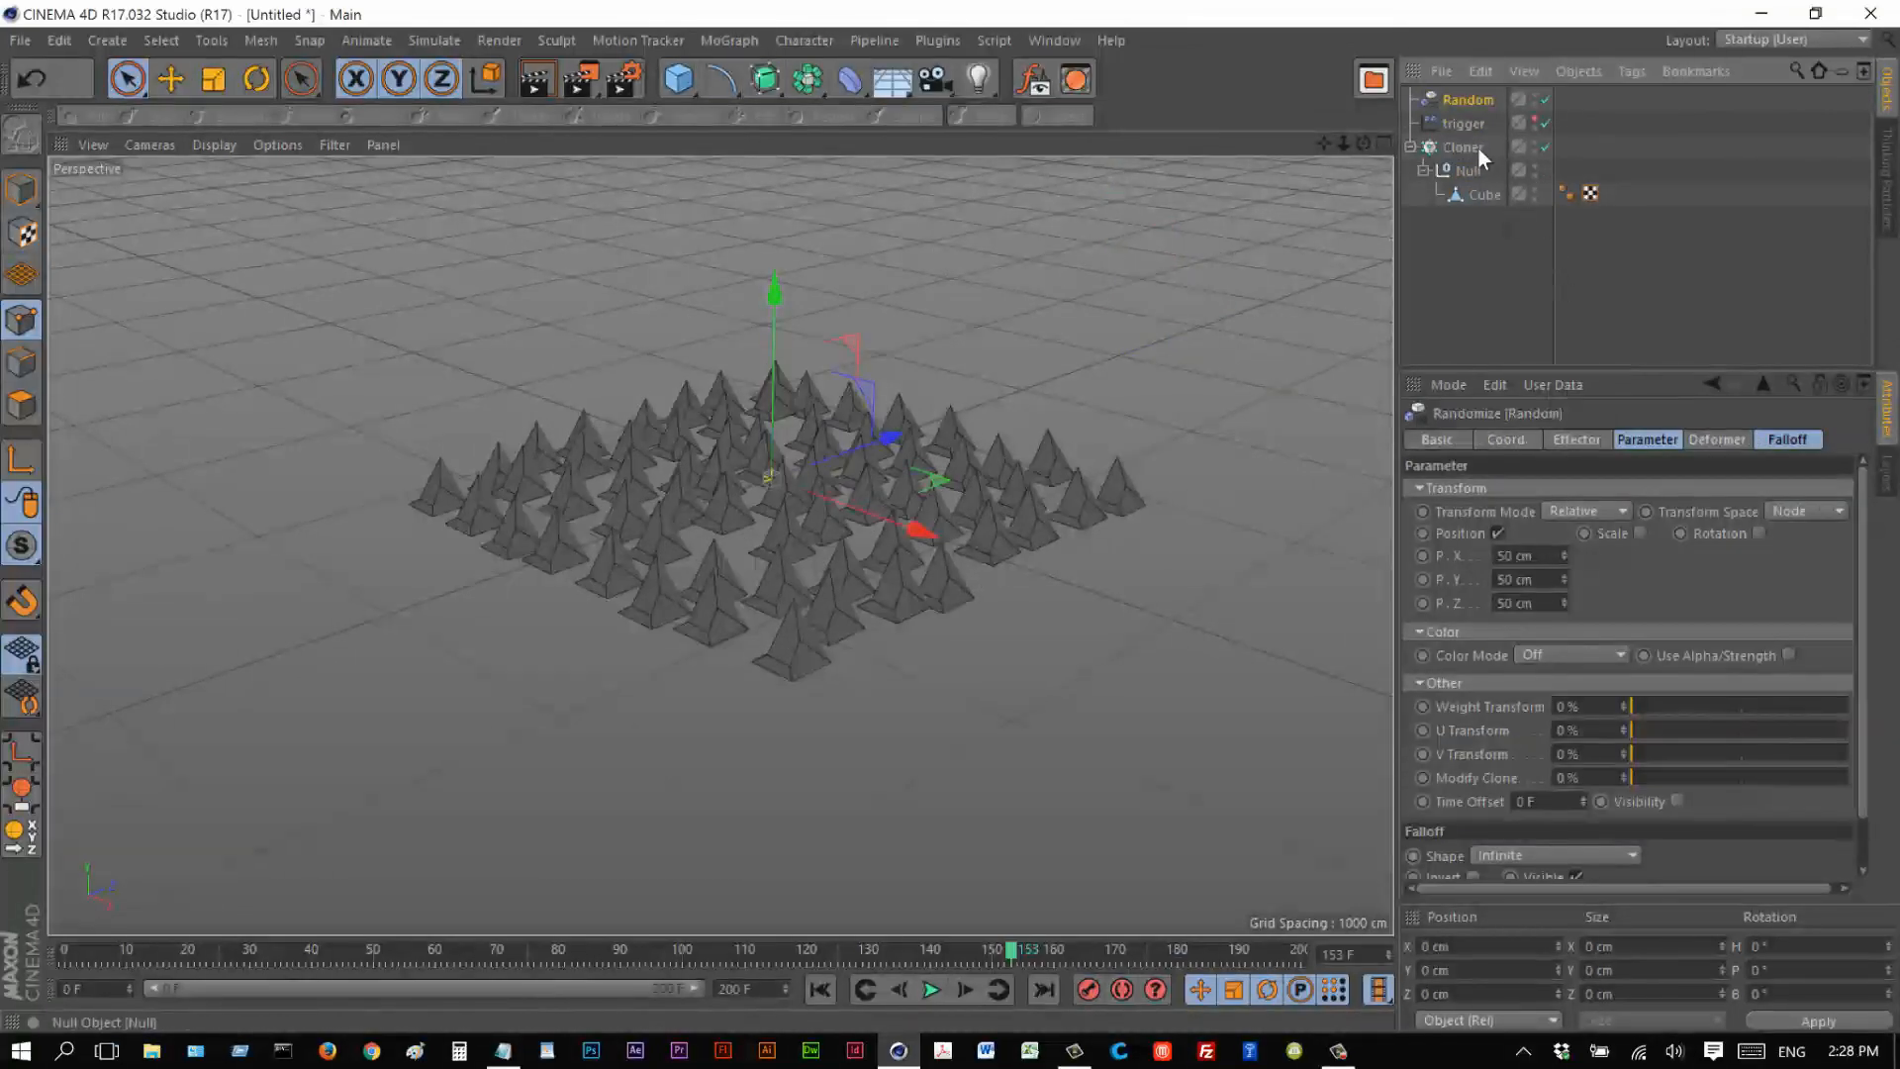
{"action": "left_click", "coordinate": [1463, 146]}
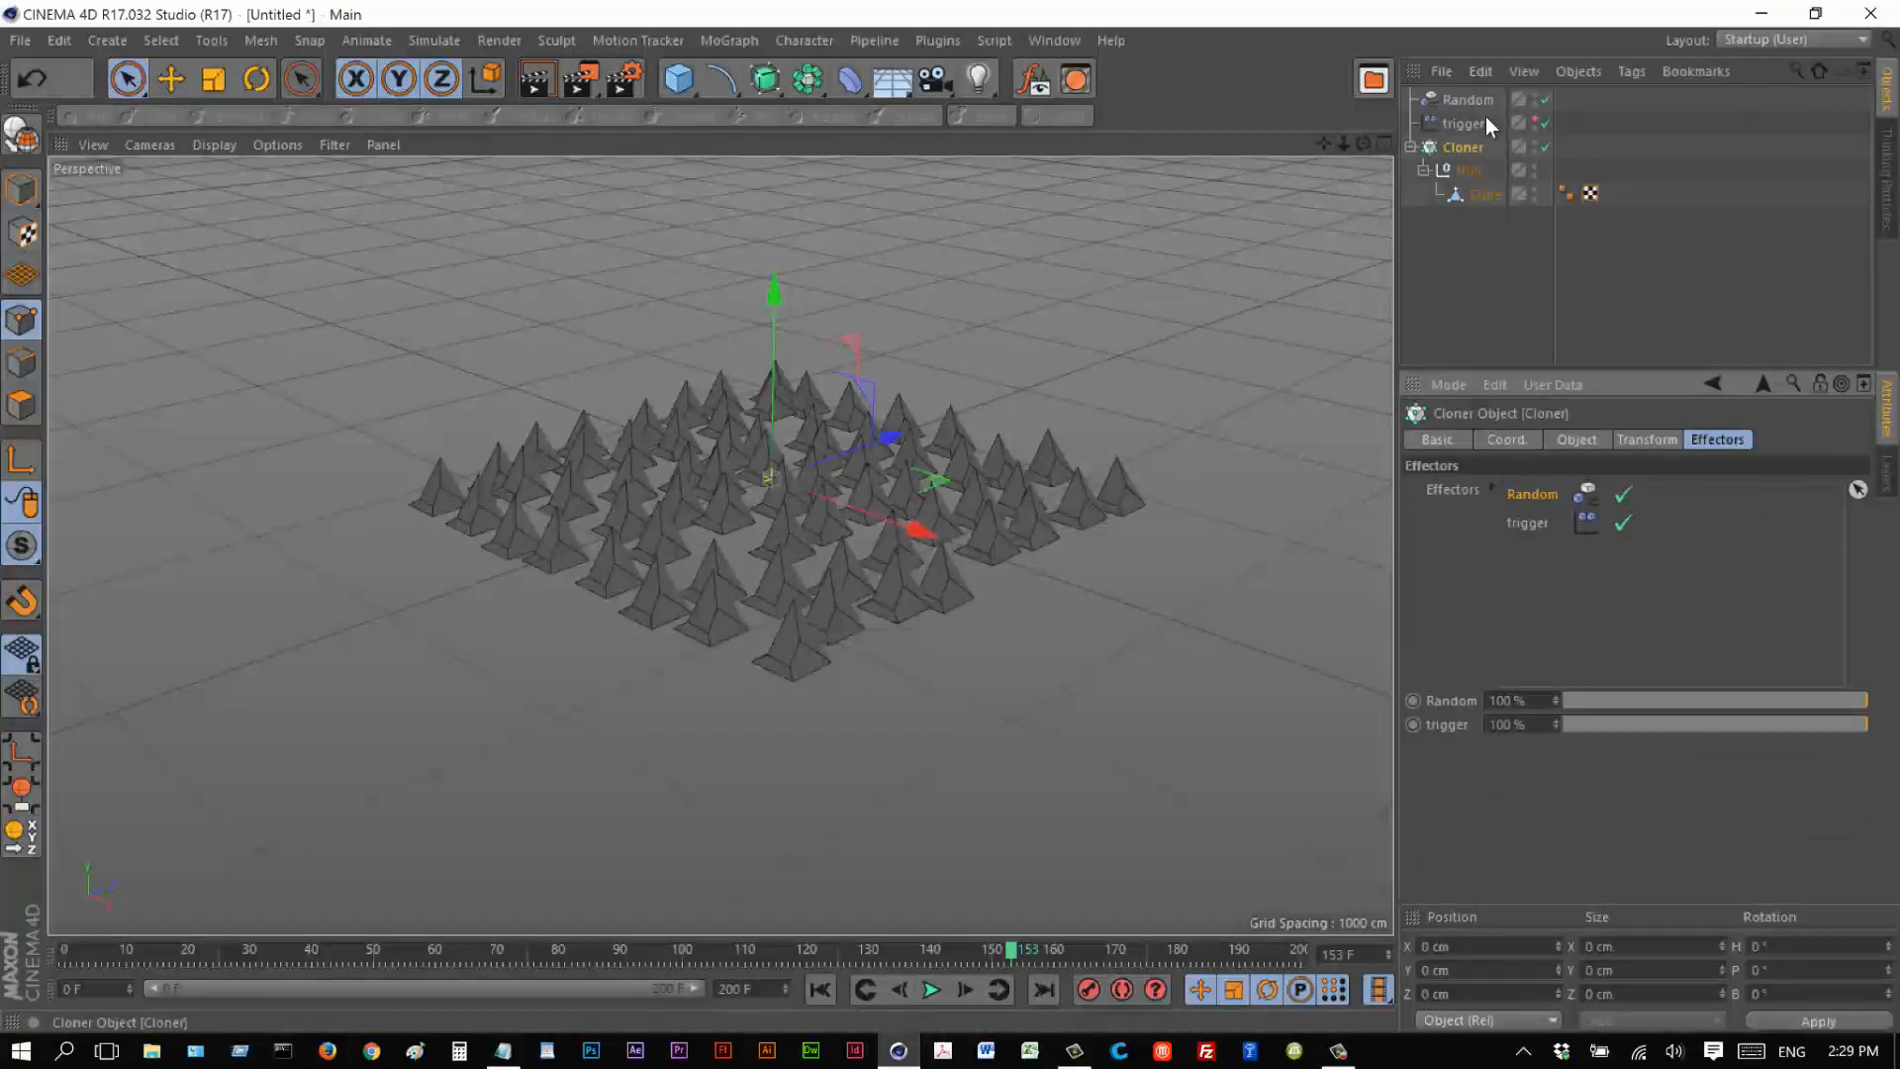
{"action": "left_click", "coordinate": [1465, 99]}
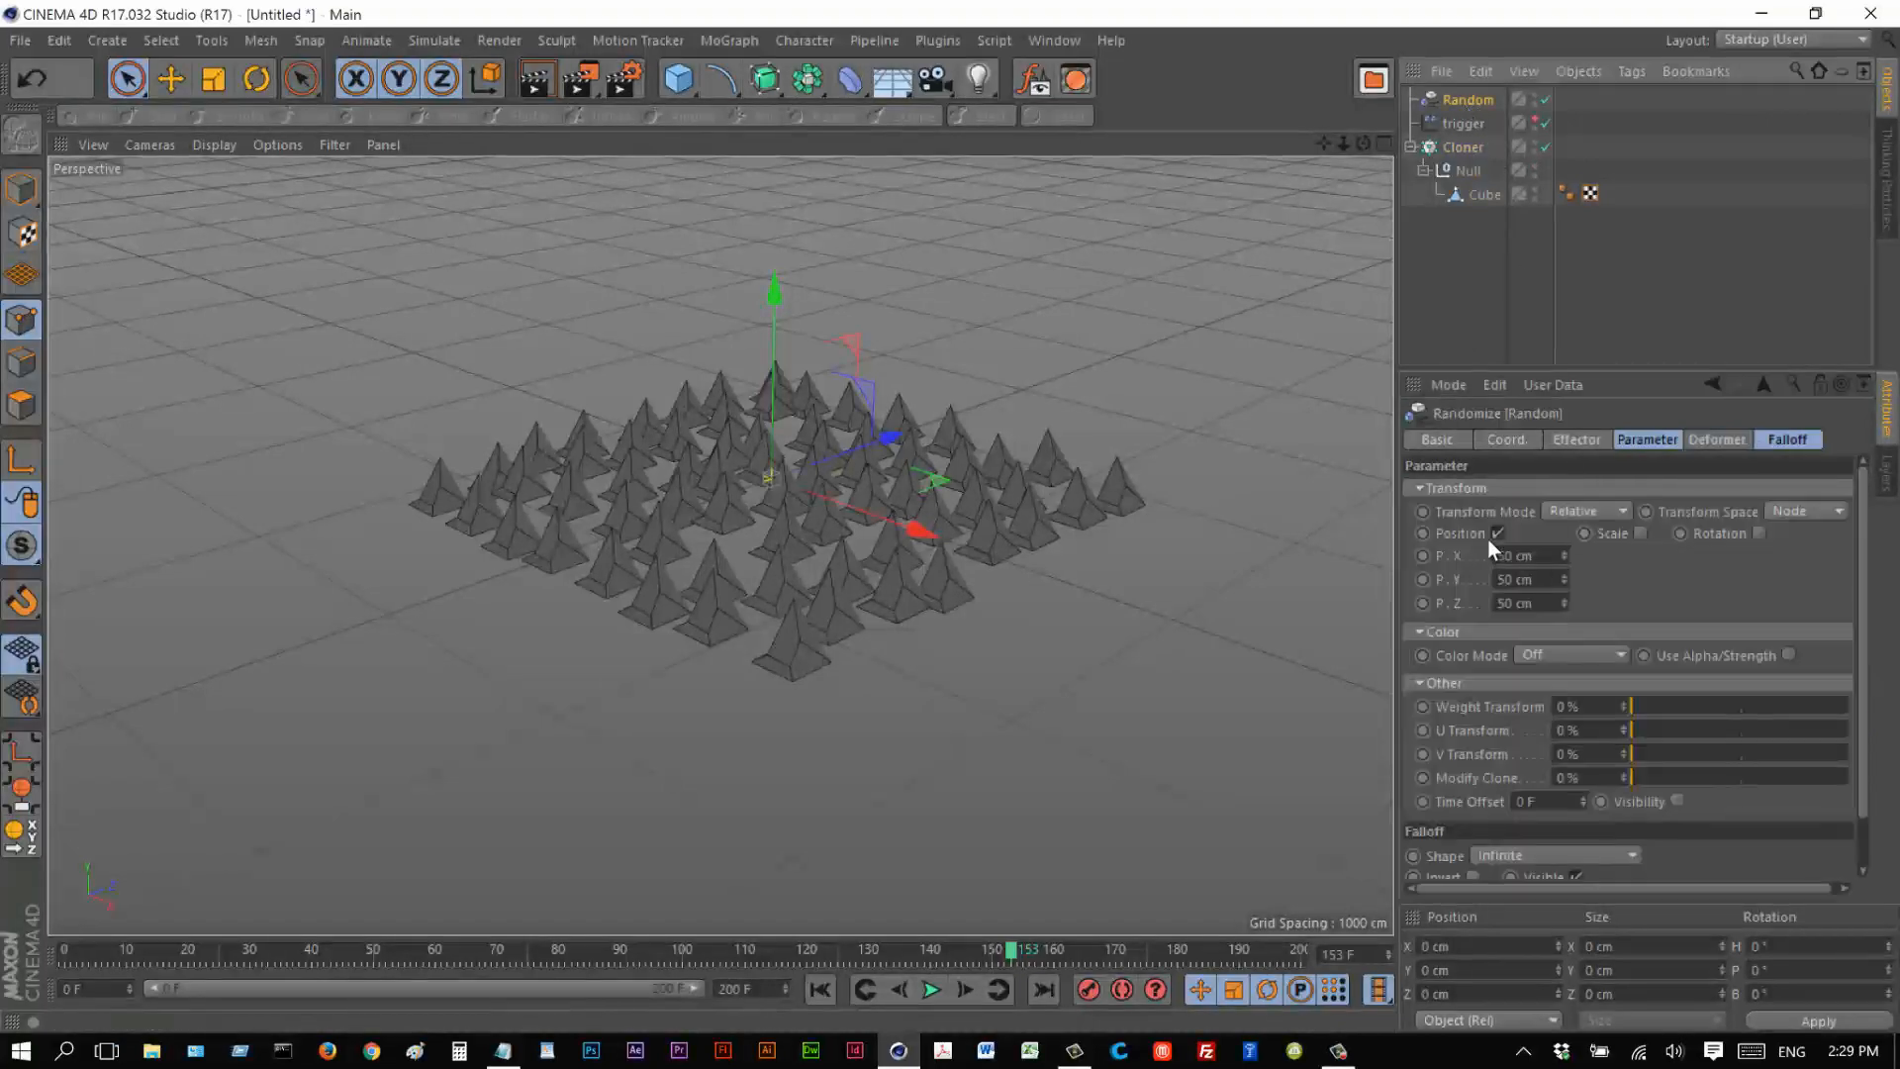
Turn off position randomising and raise the Random effector's Weight Transform to 100%.
{"action": "left_click", "coordinate": [1576, 439]}
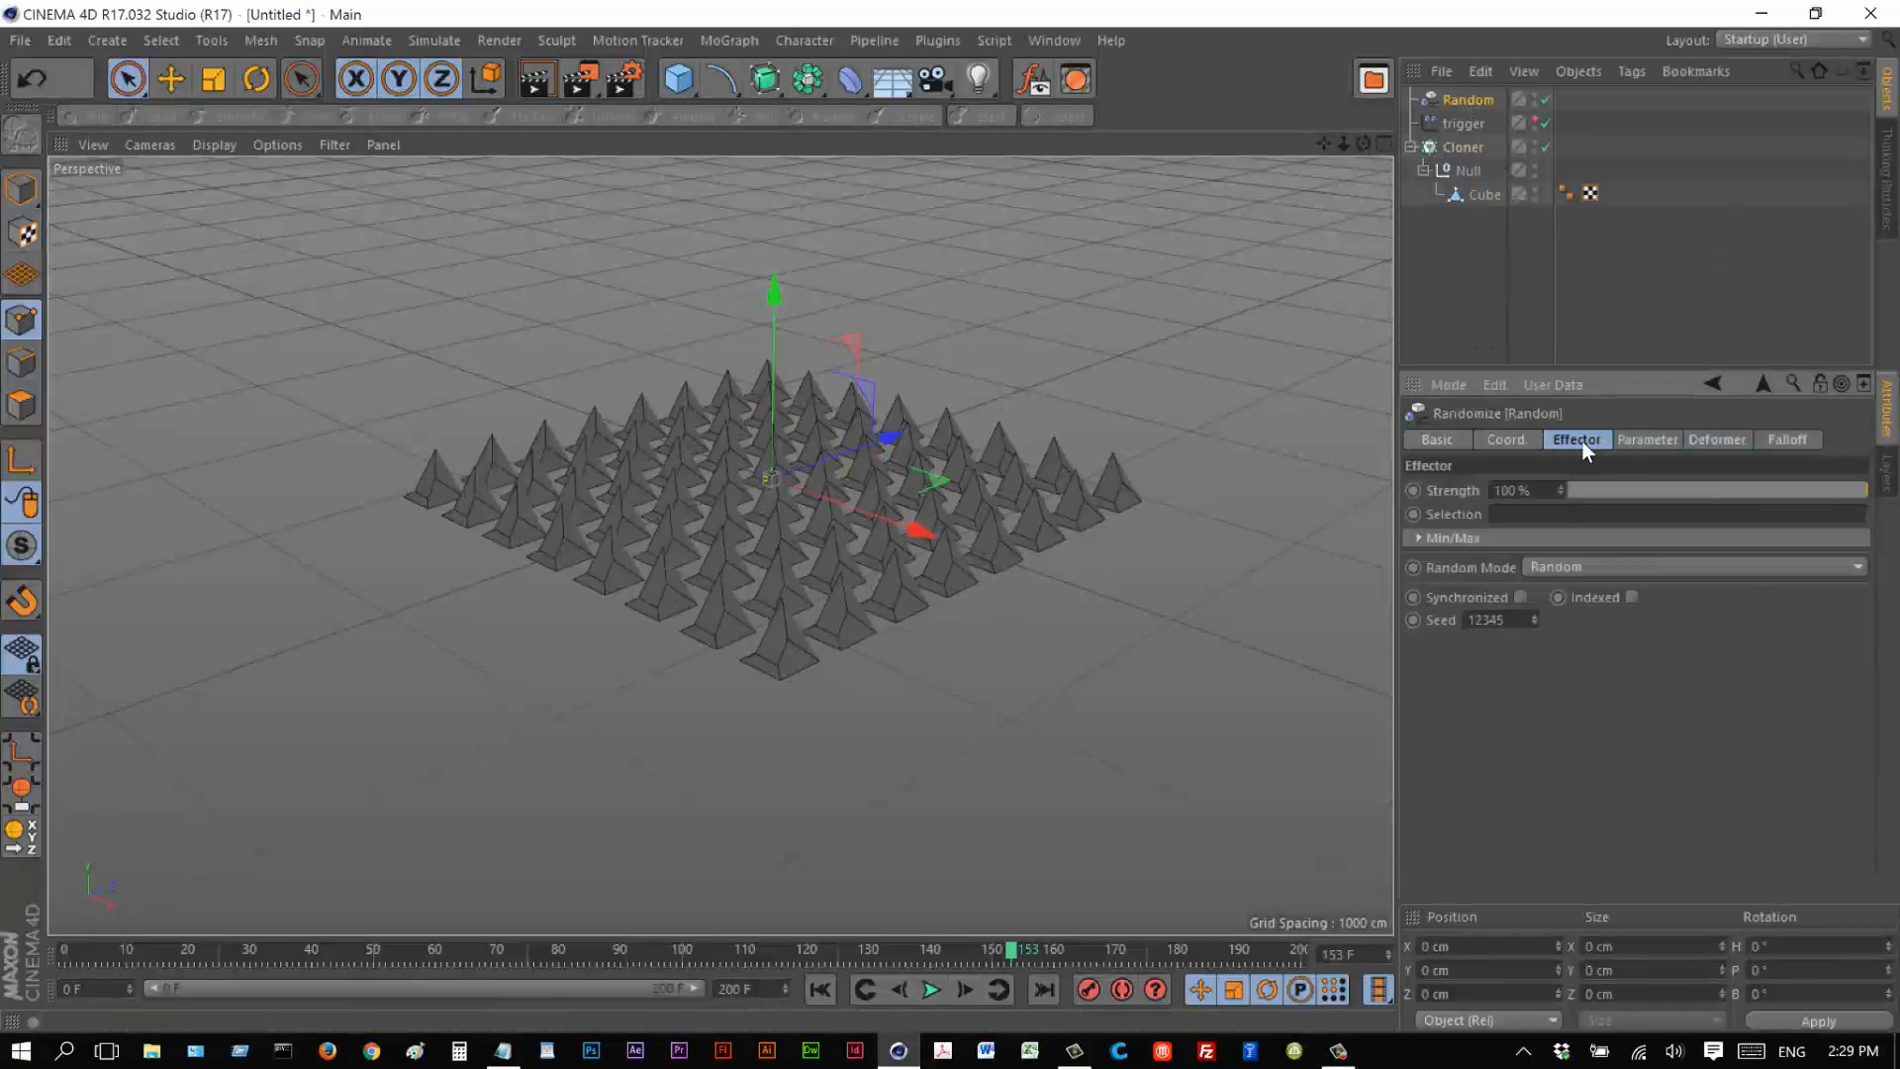
{"action": "left_click", "coordinate": [1647, 440]}
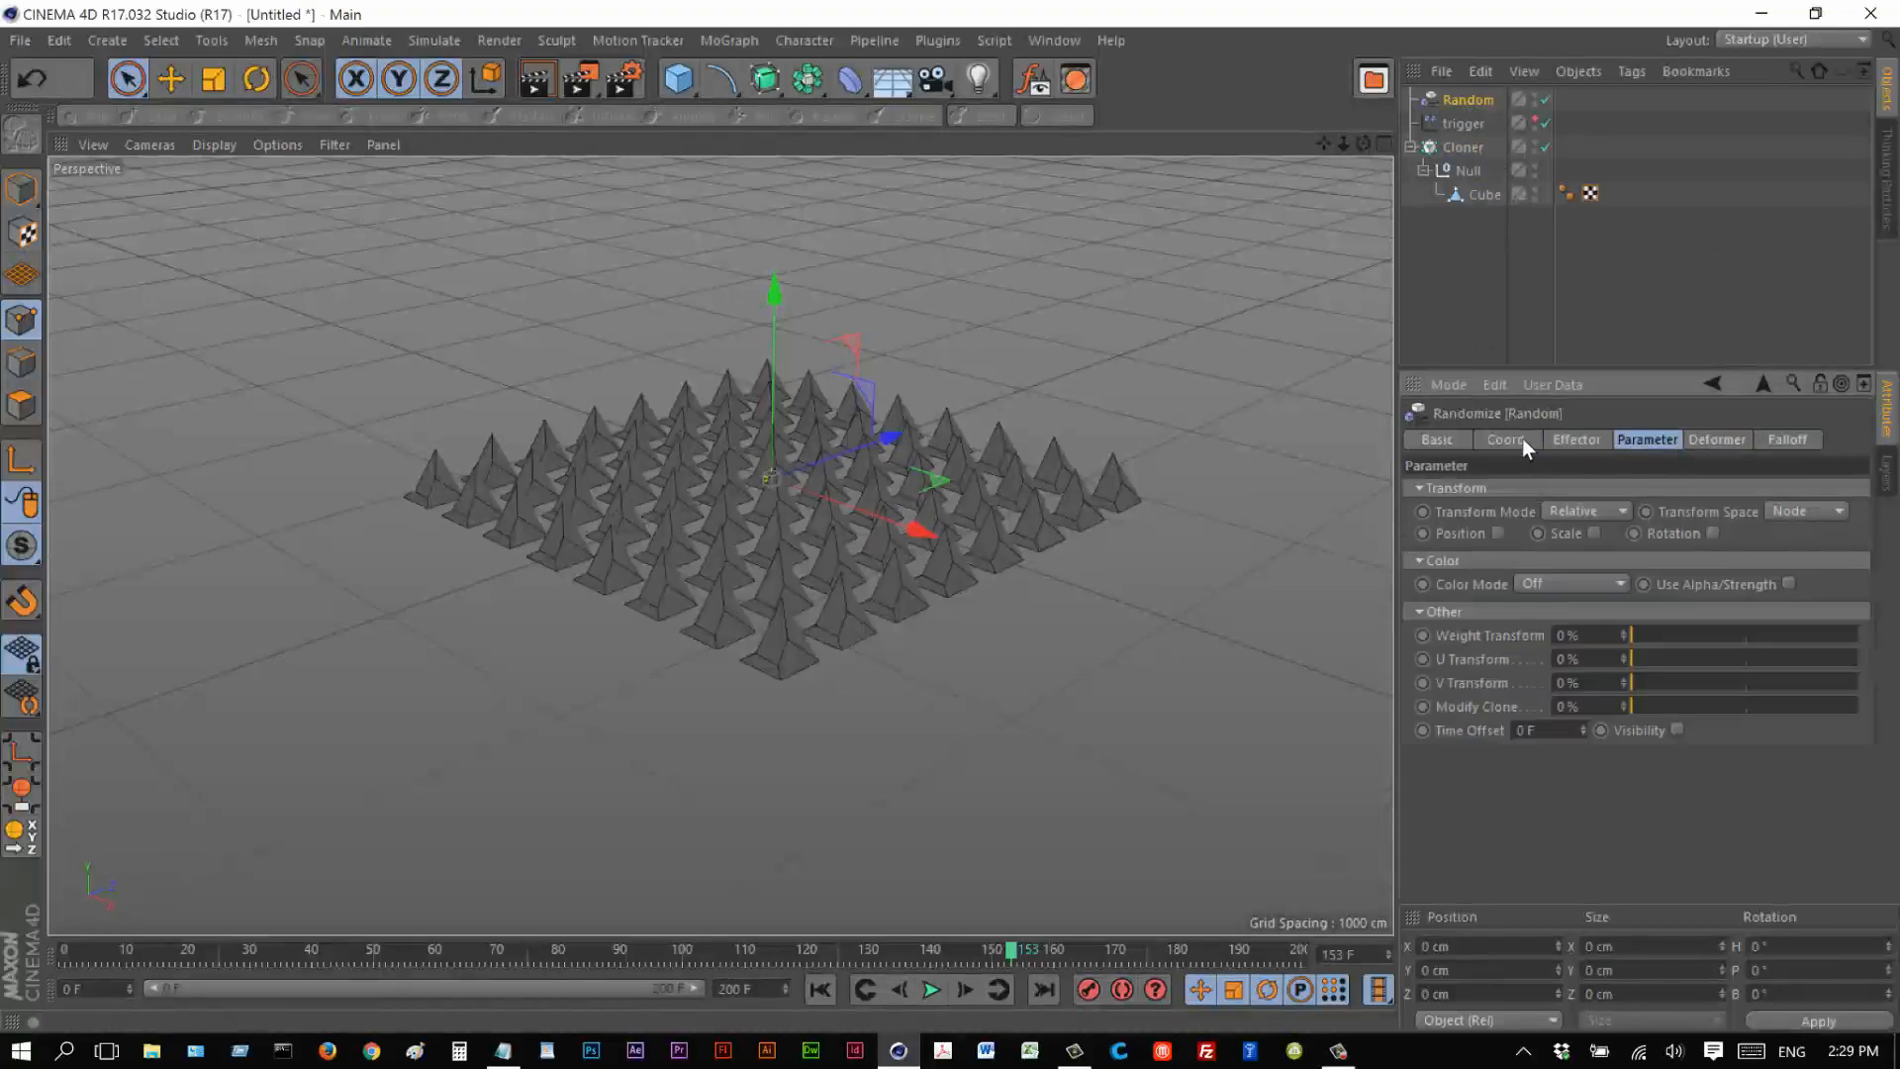
{"action": "left_click", "coordinate": [1576, 439]}
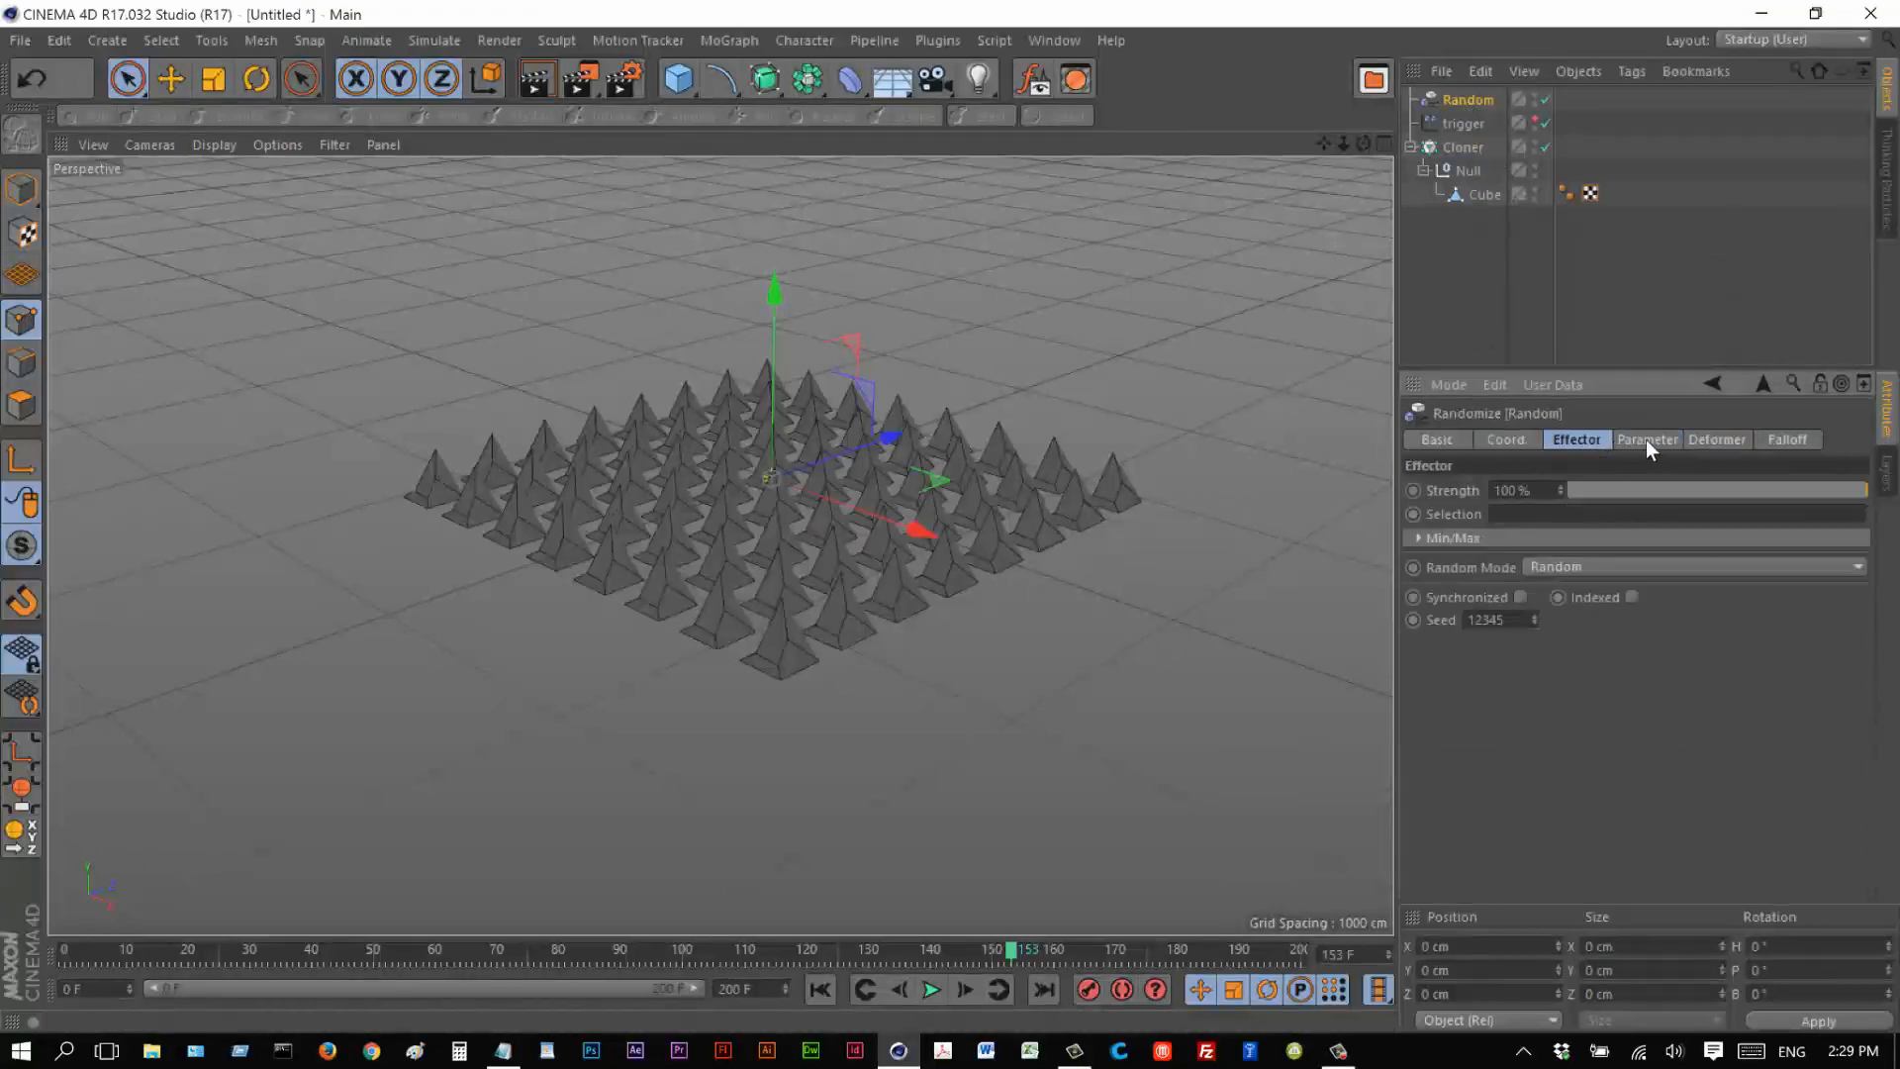
{"action": "left_click", "coordinate": [1647, 439]}
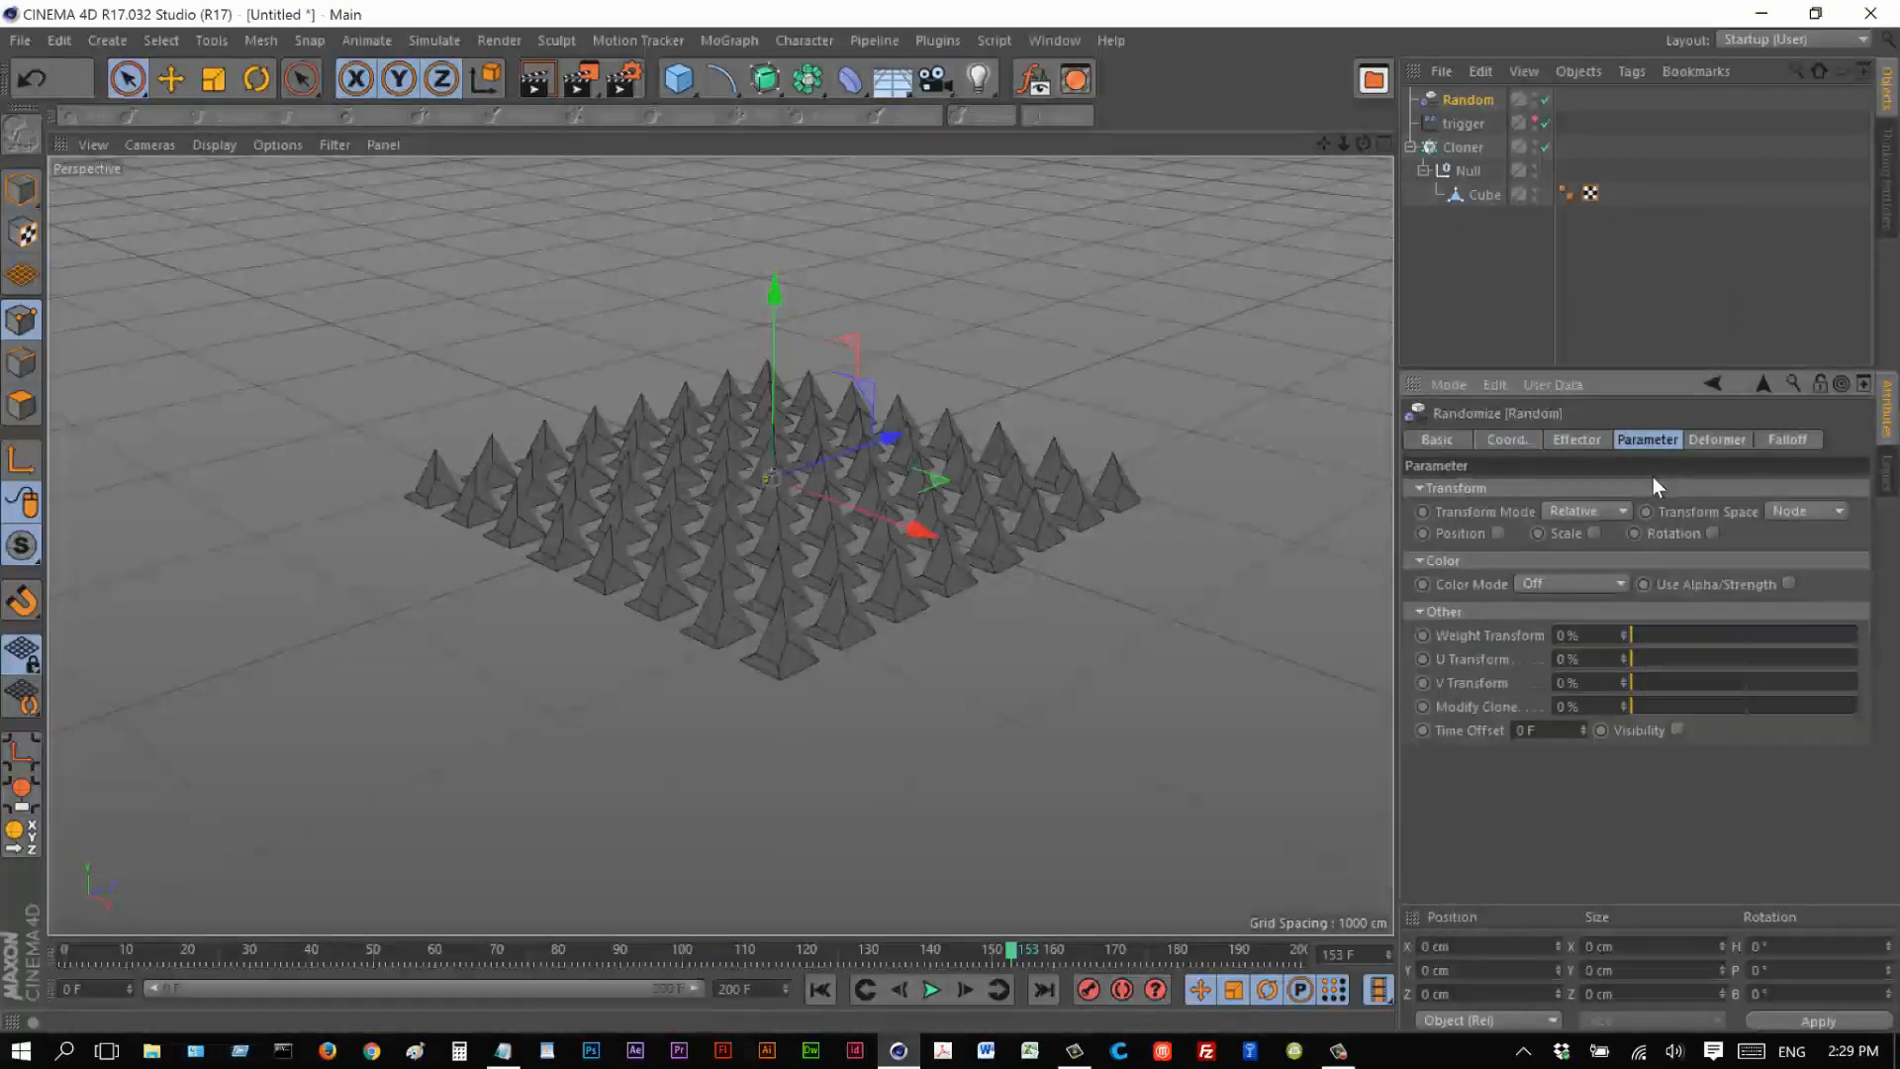
{"action": "left_click_drag", "start_coordinate": [1637, 634], "coordinate": [1854, 634]}
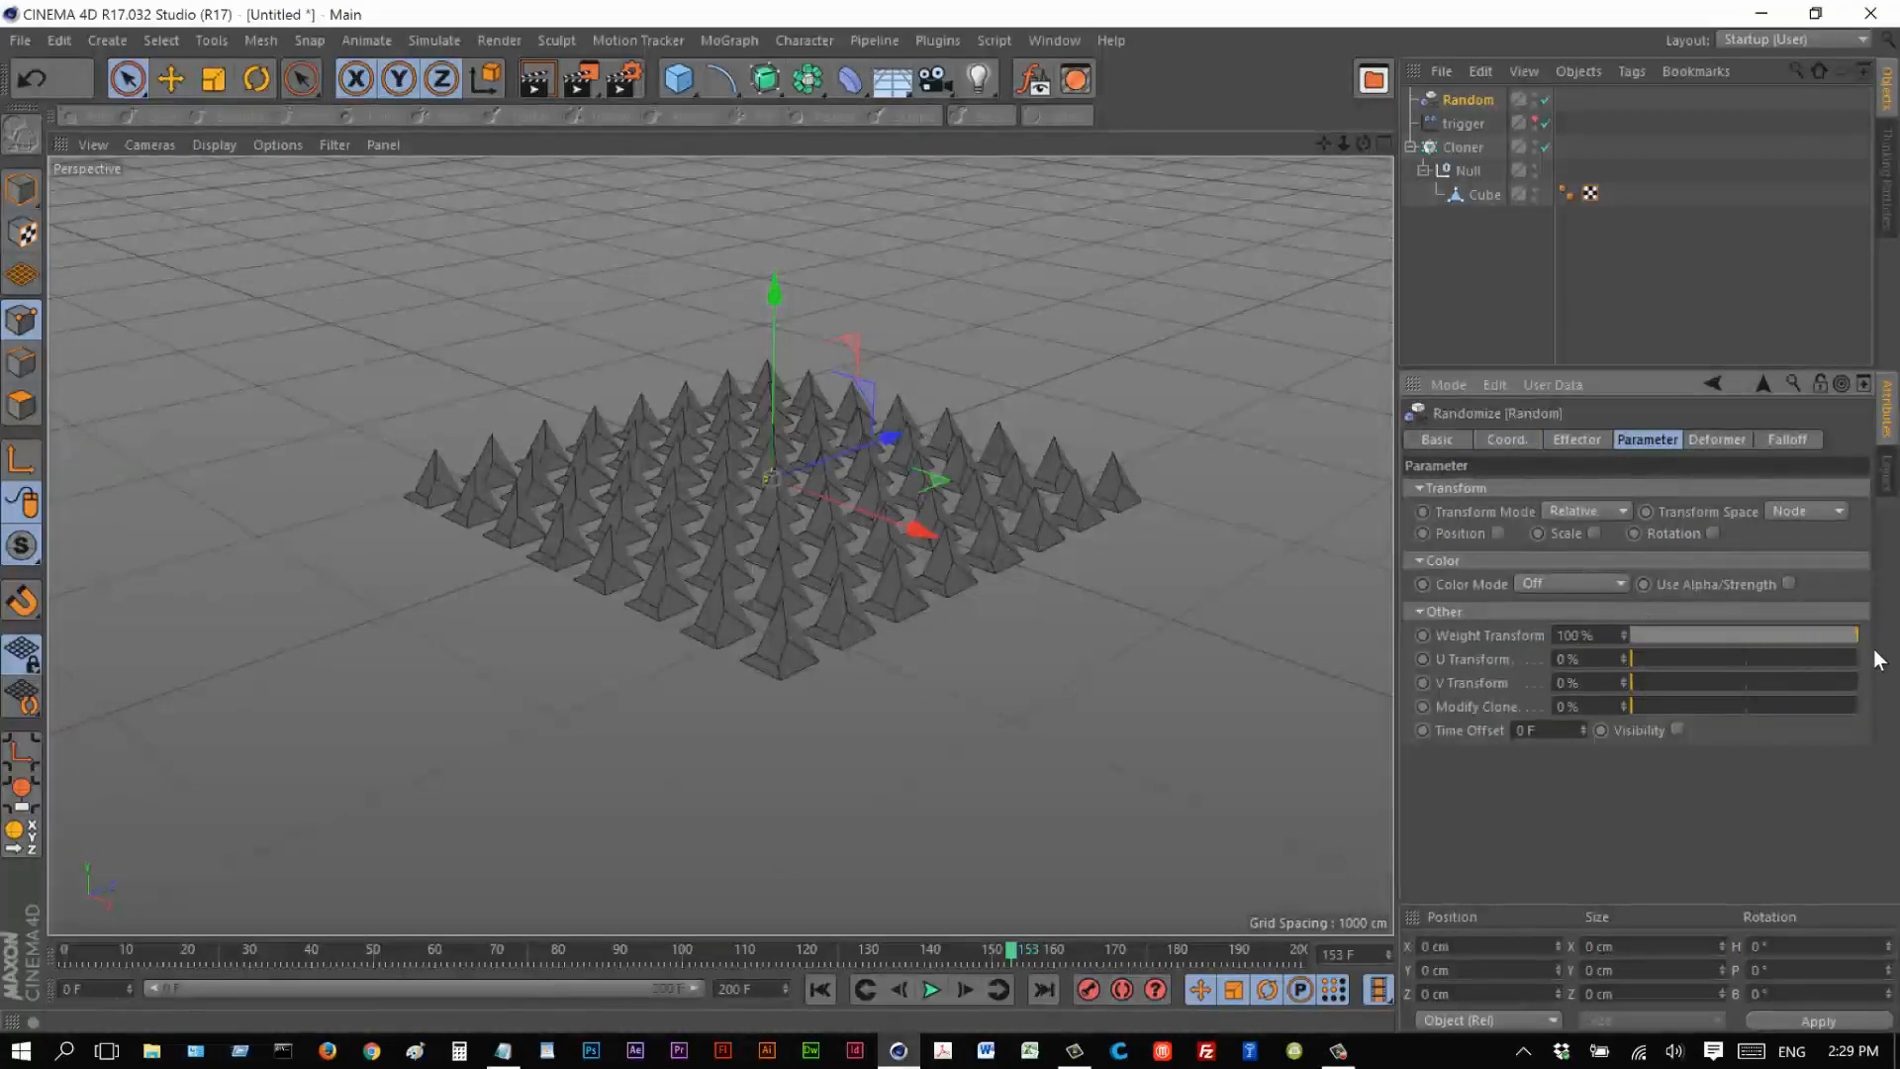
{"action": "left_click", "coordinate": [1460, 170]}
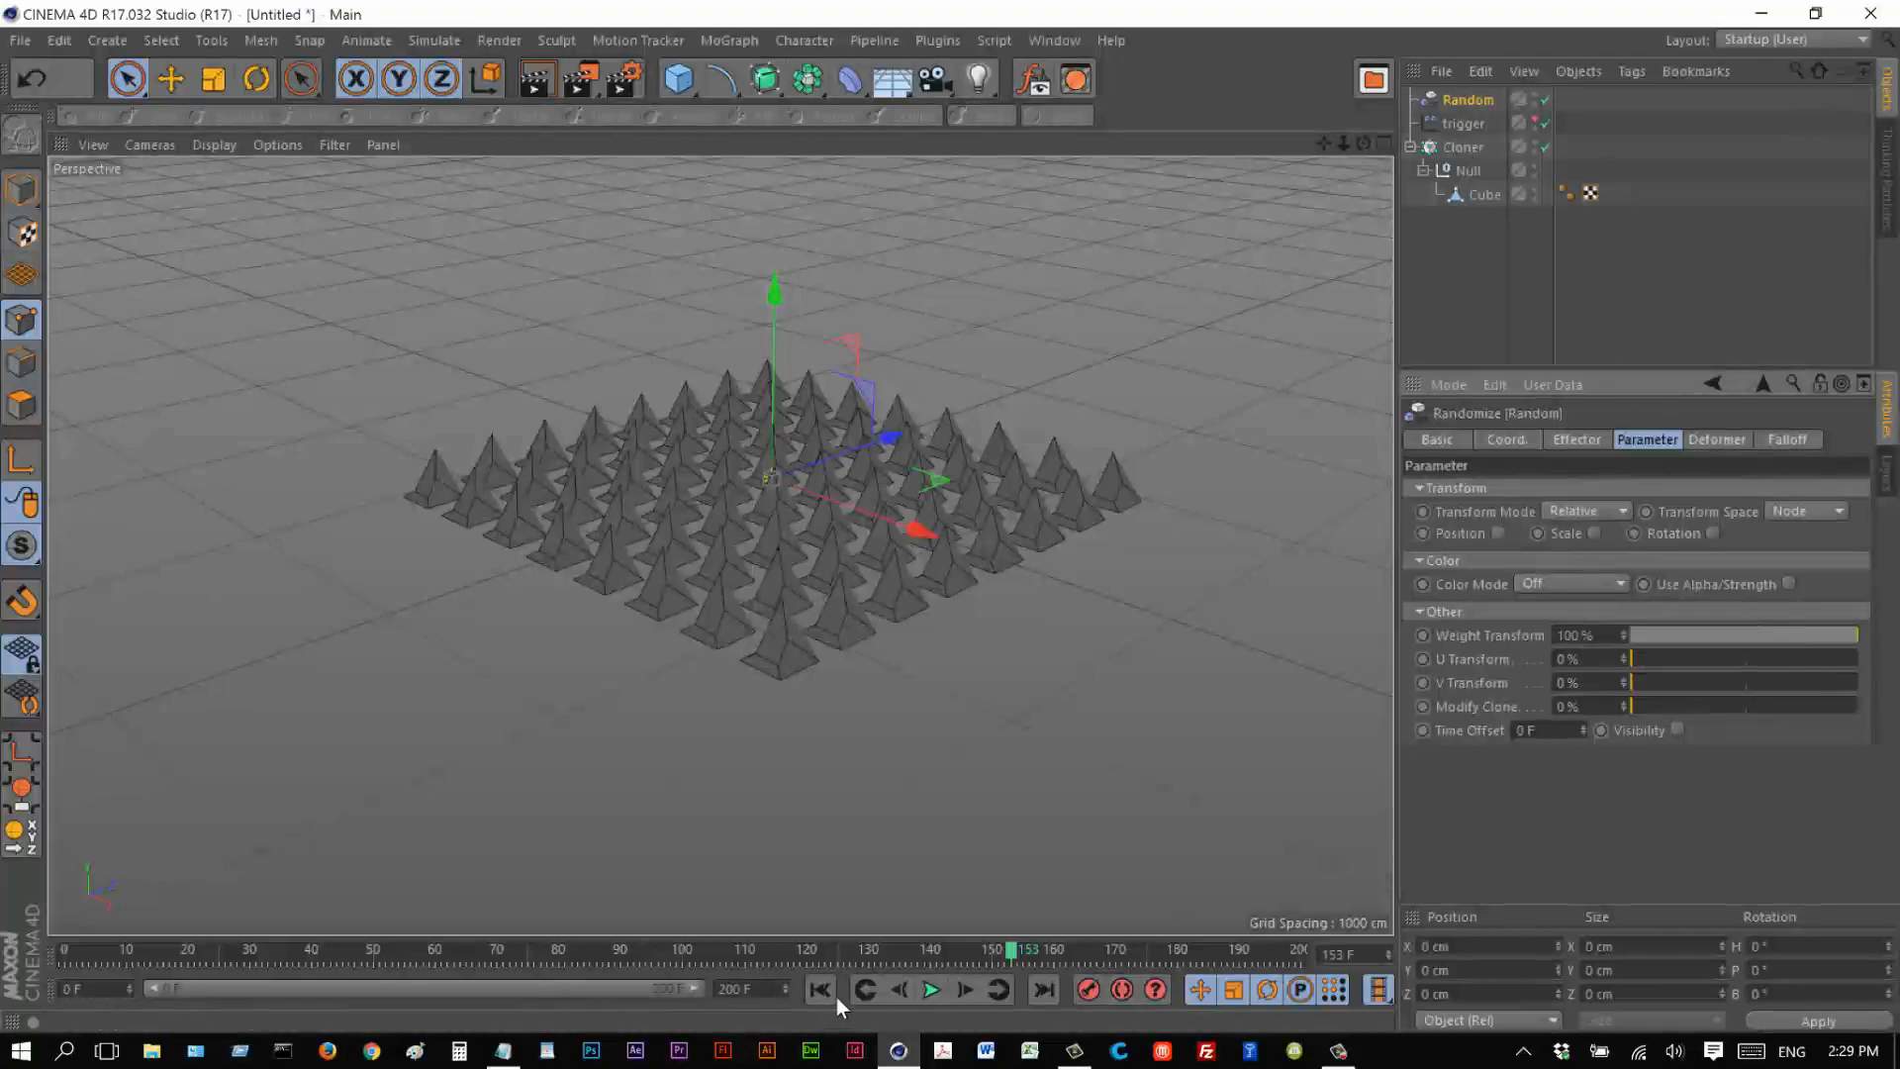
Play back the staggered cube-to-pyramid morph and lower the Random effector's strength to 37%.
{"action": "left_click", "coordinate": [932, 1017]}
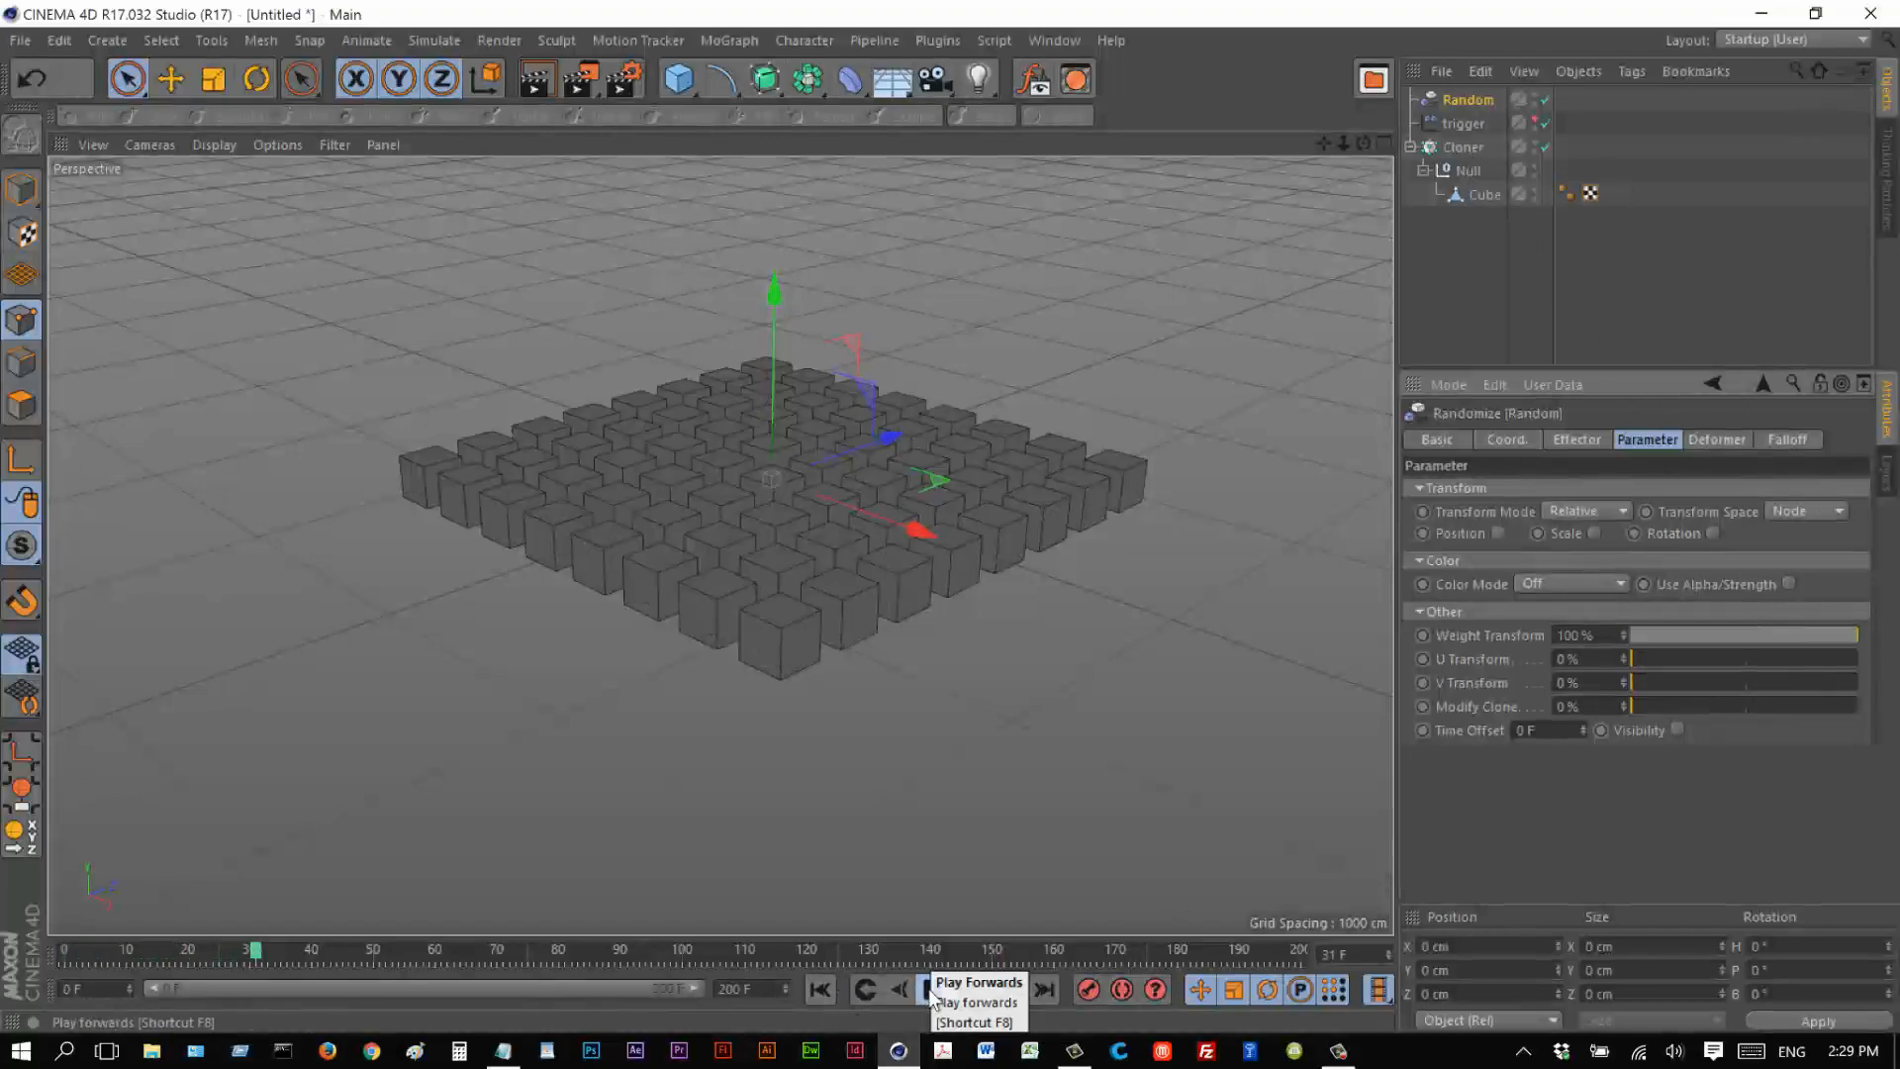
{"action": "left_click", "coordinate": [932, 989]}
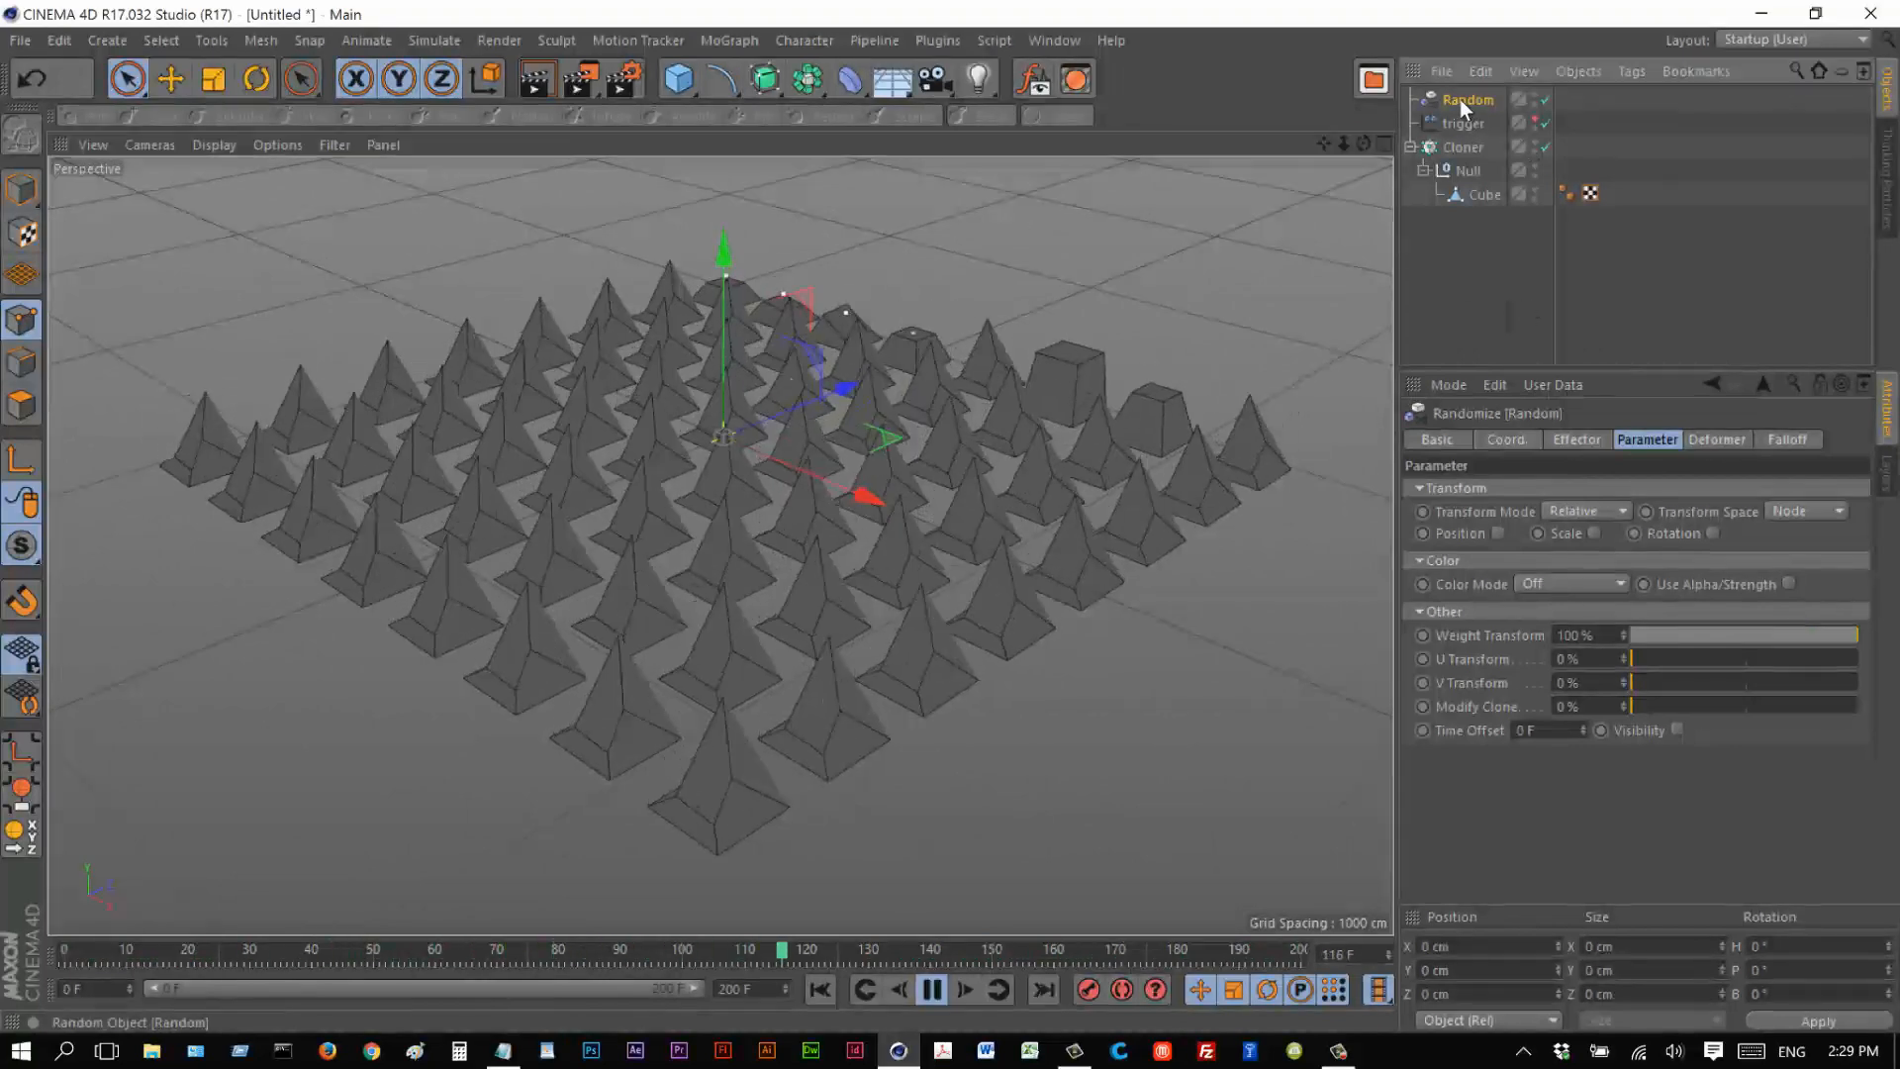
{"action": "left_click", "coordinate": [1576, 439]}
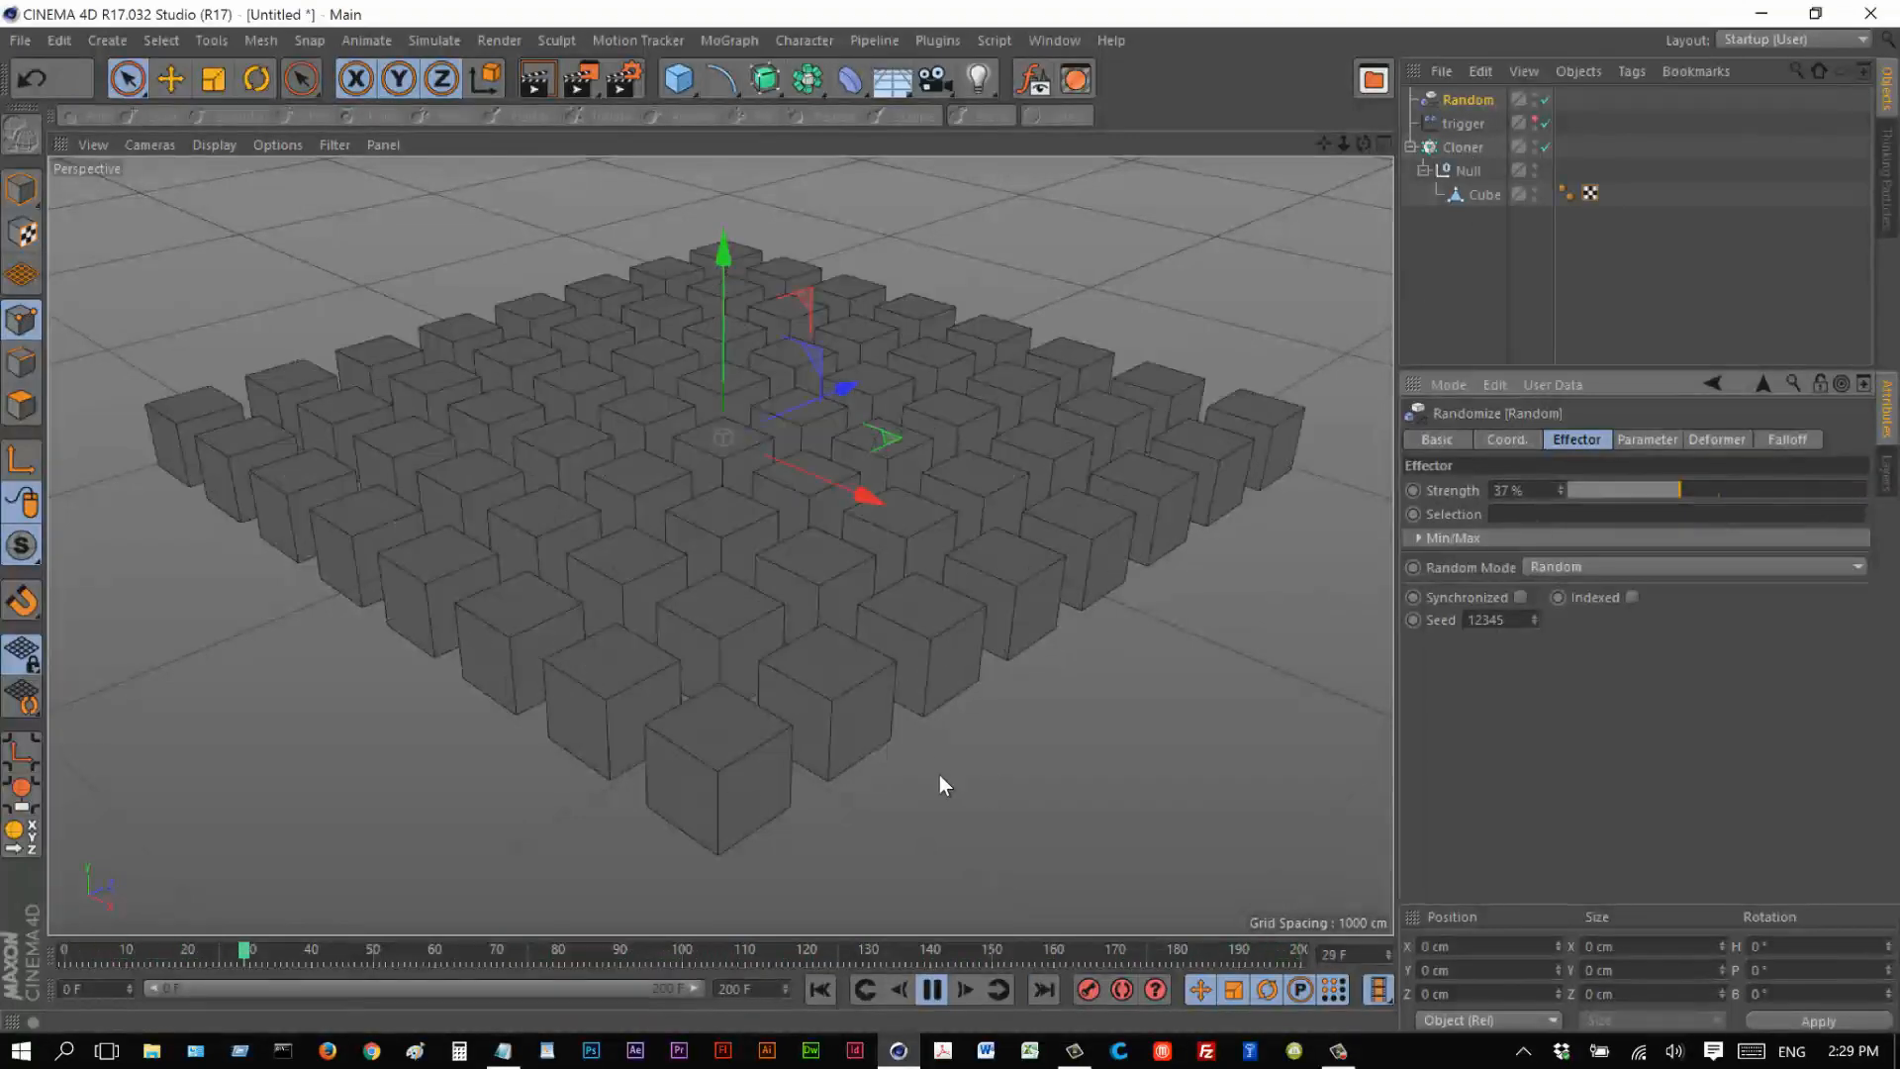
{"action": "left_click", "coordinate": [930, 991]}
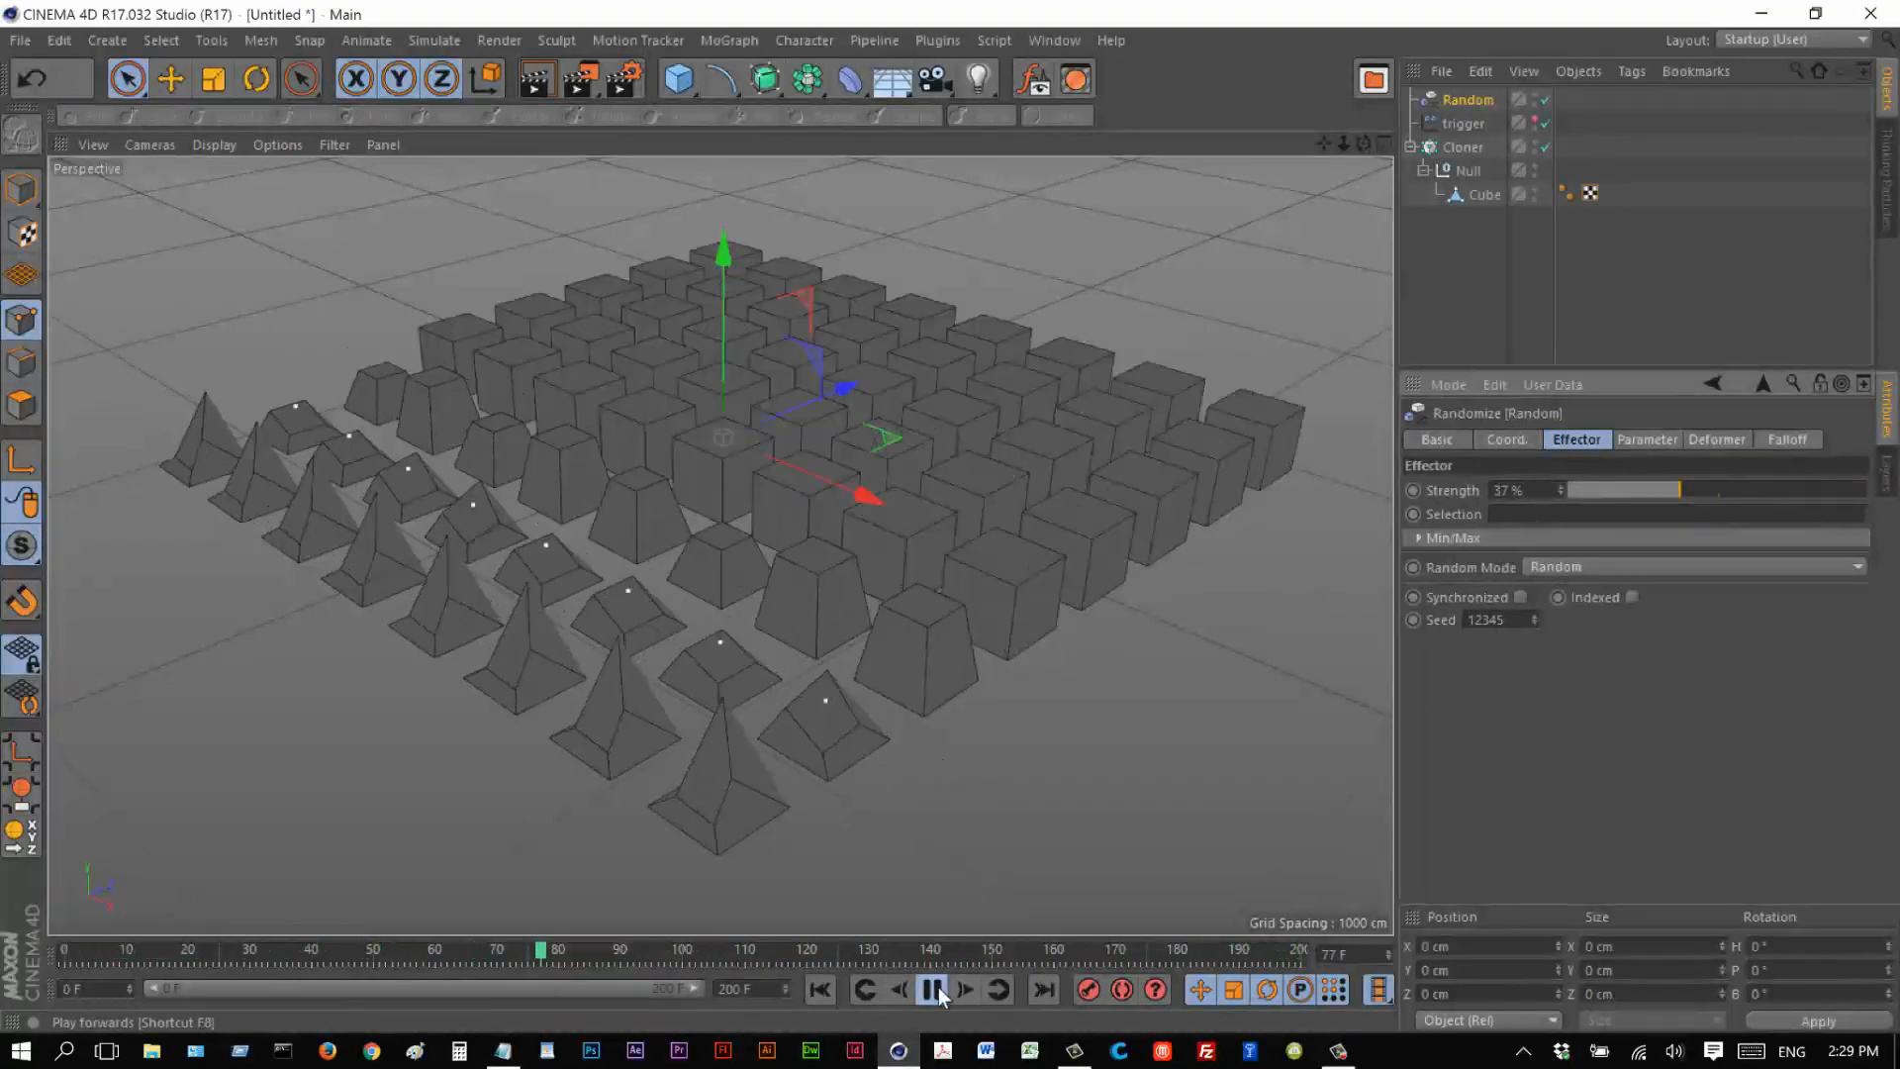
{"action": "left_click", "coordinate": [930, 989]}
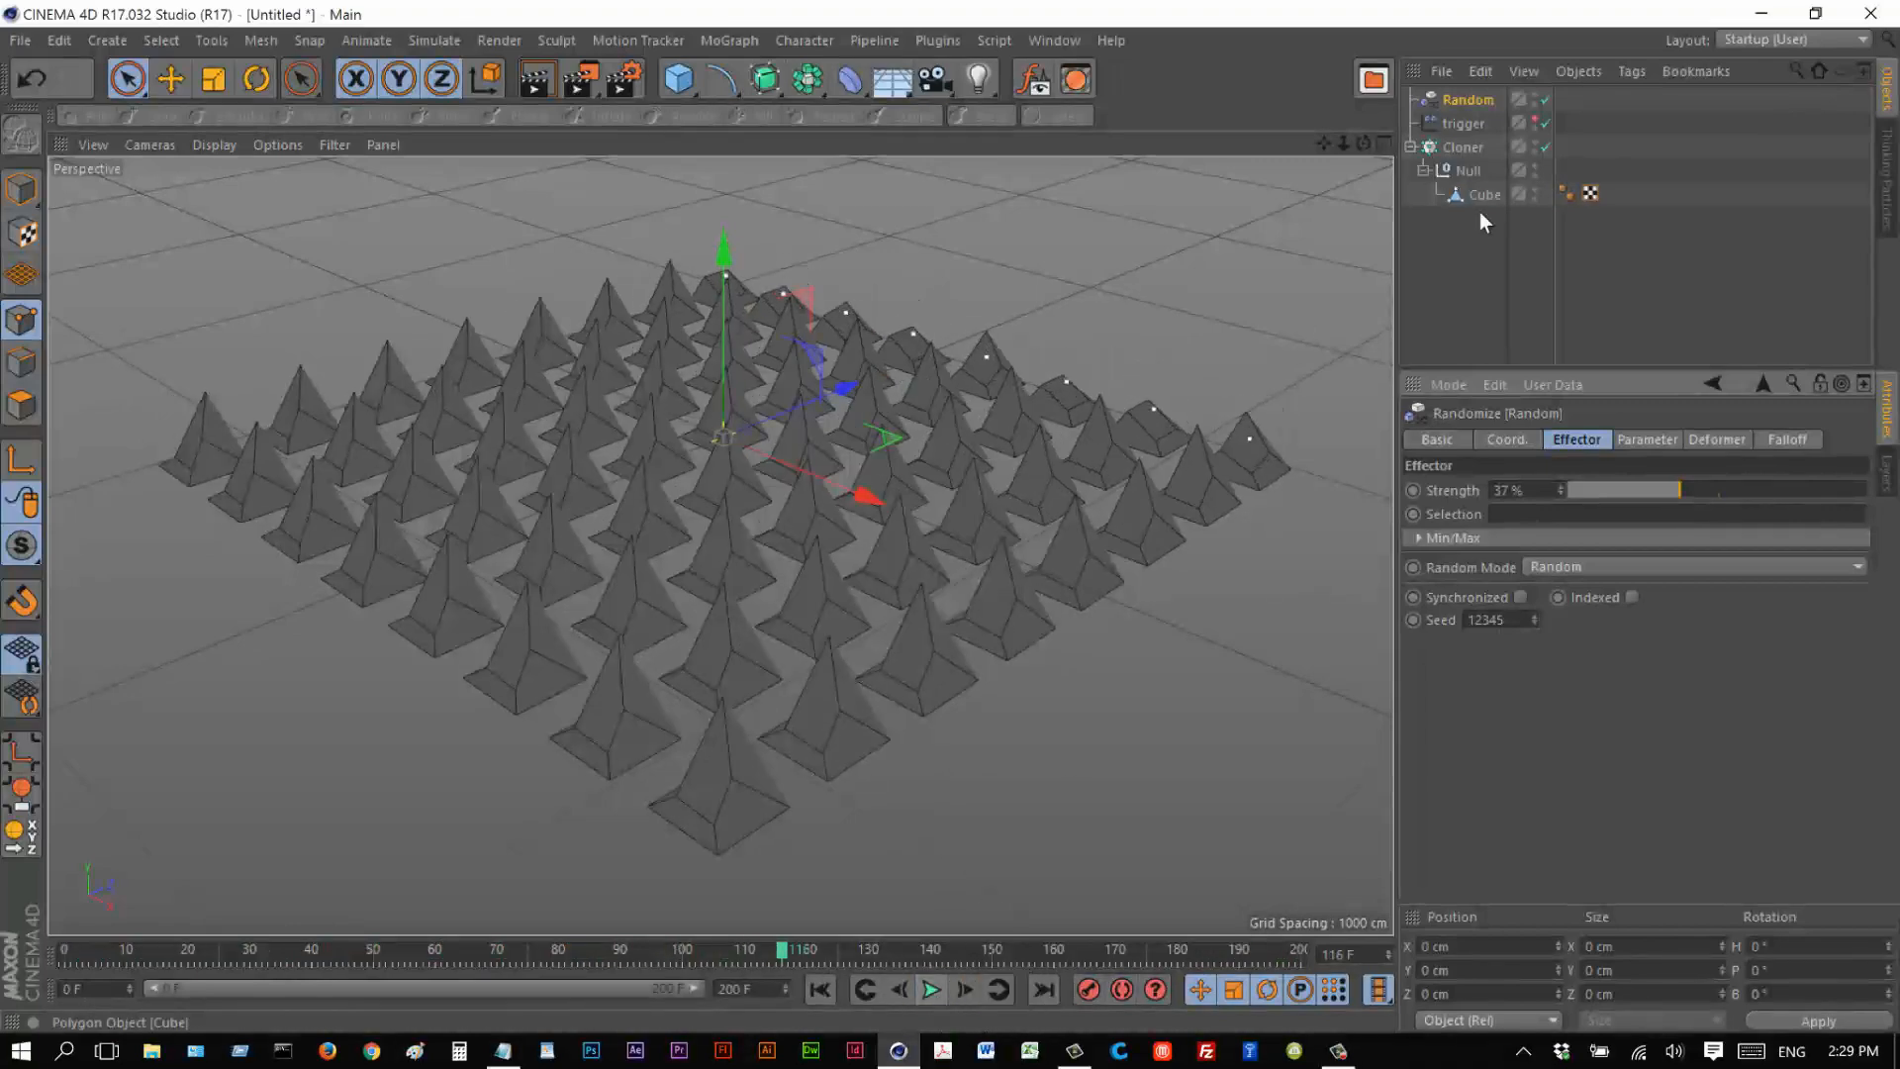
{"action": "left_click", "coordinate": [1469, 170]}
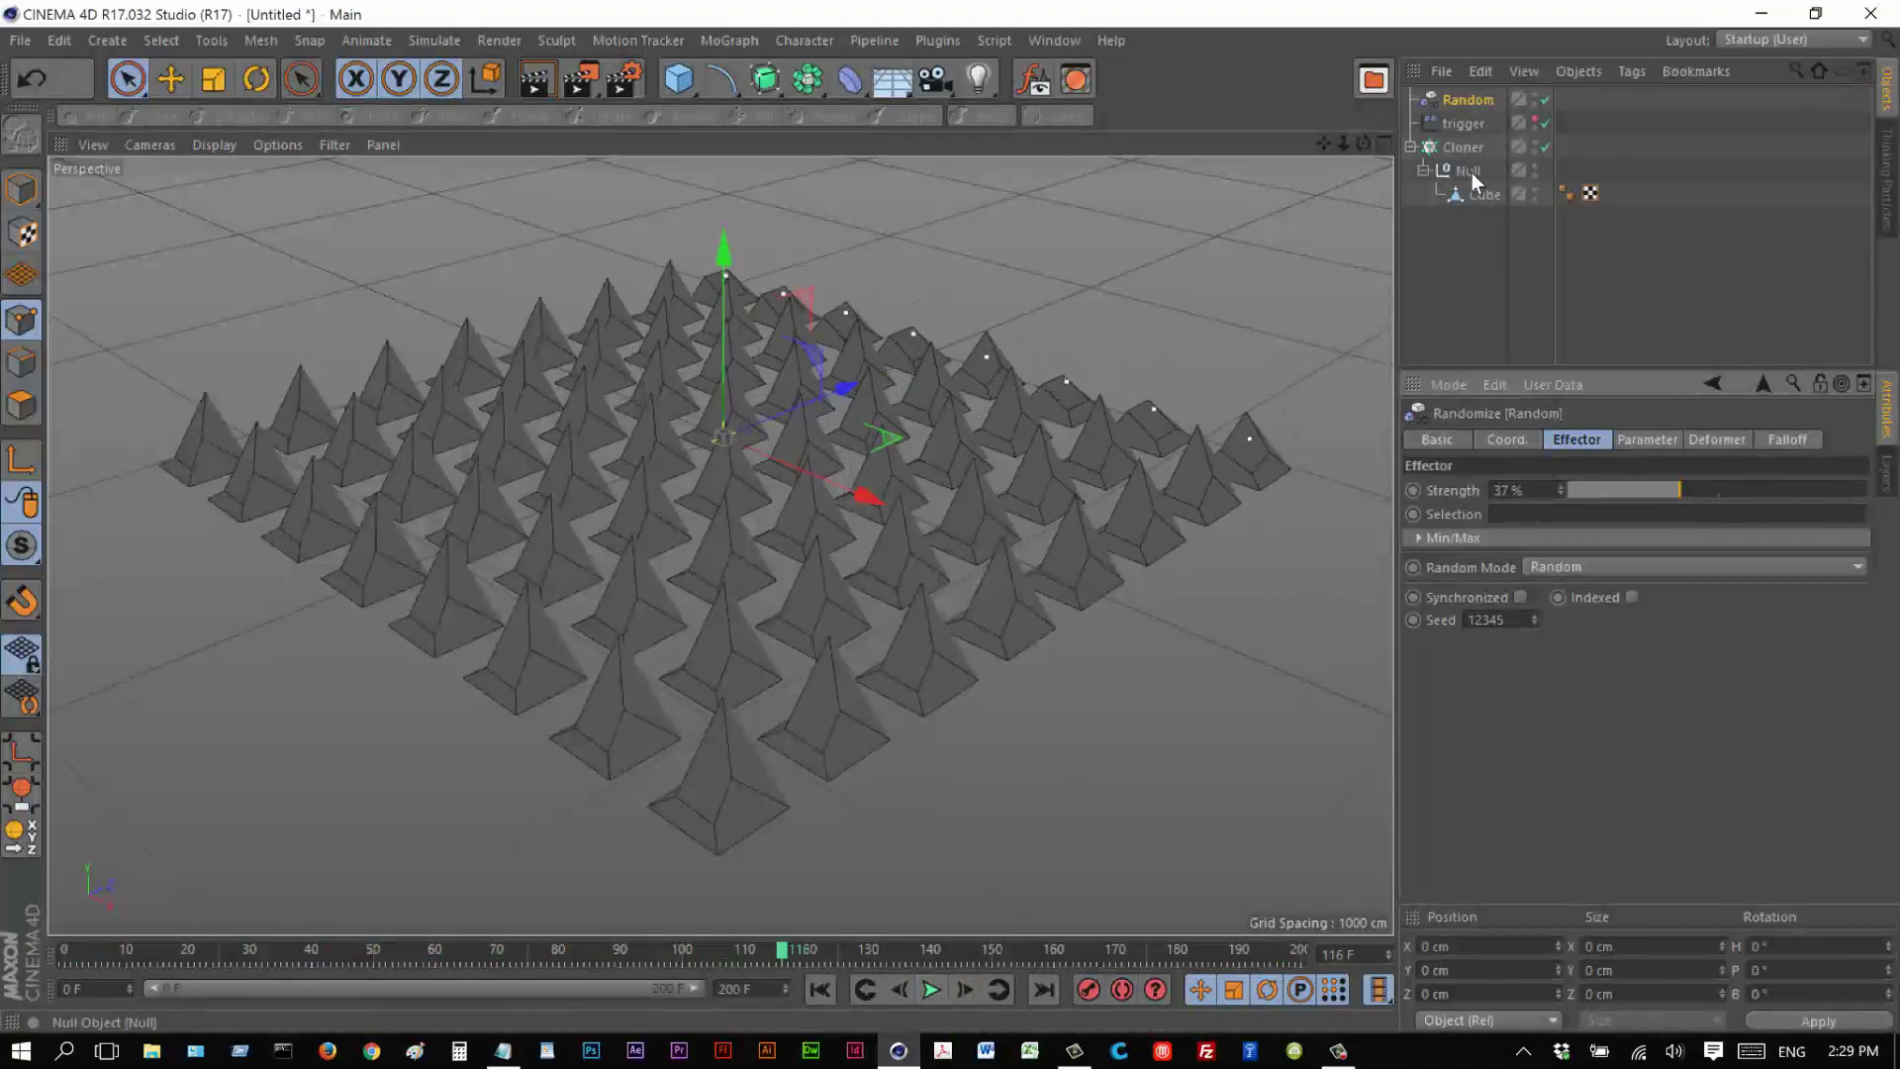
{"action": "mouse_move", "coordinate": [1485, 224]}
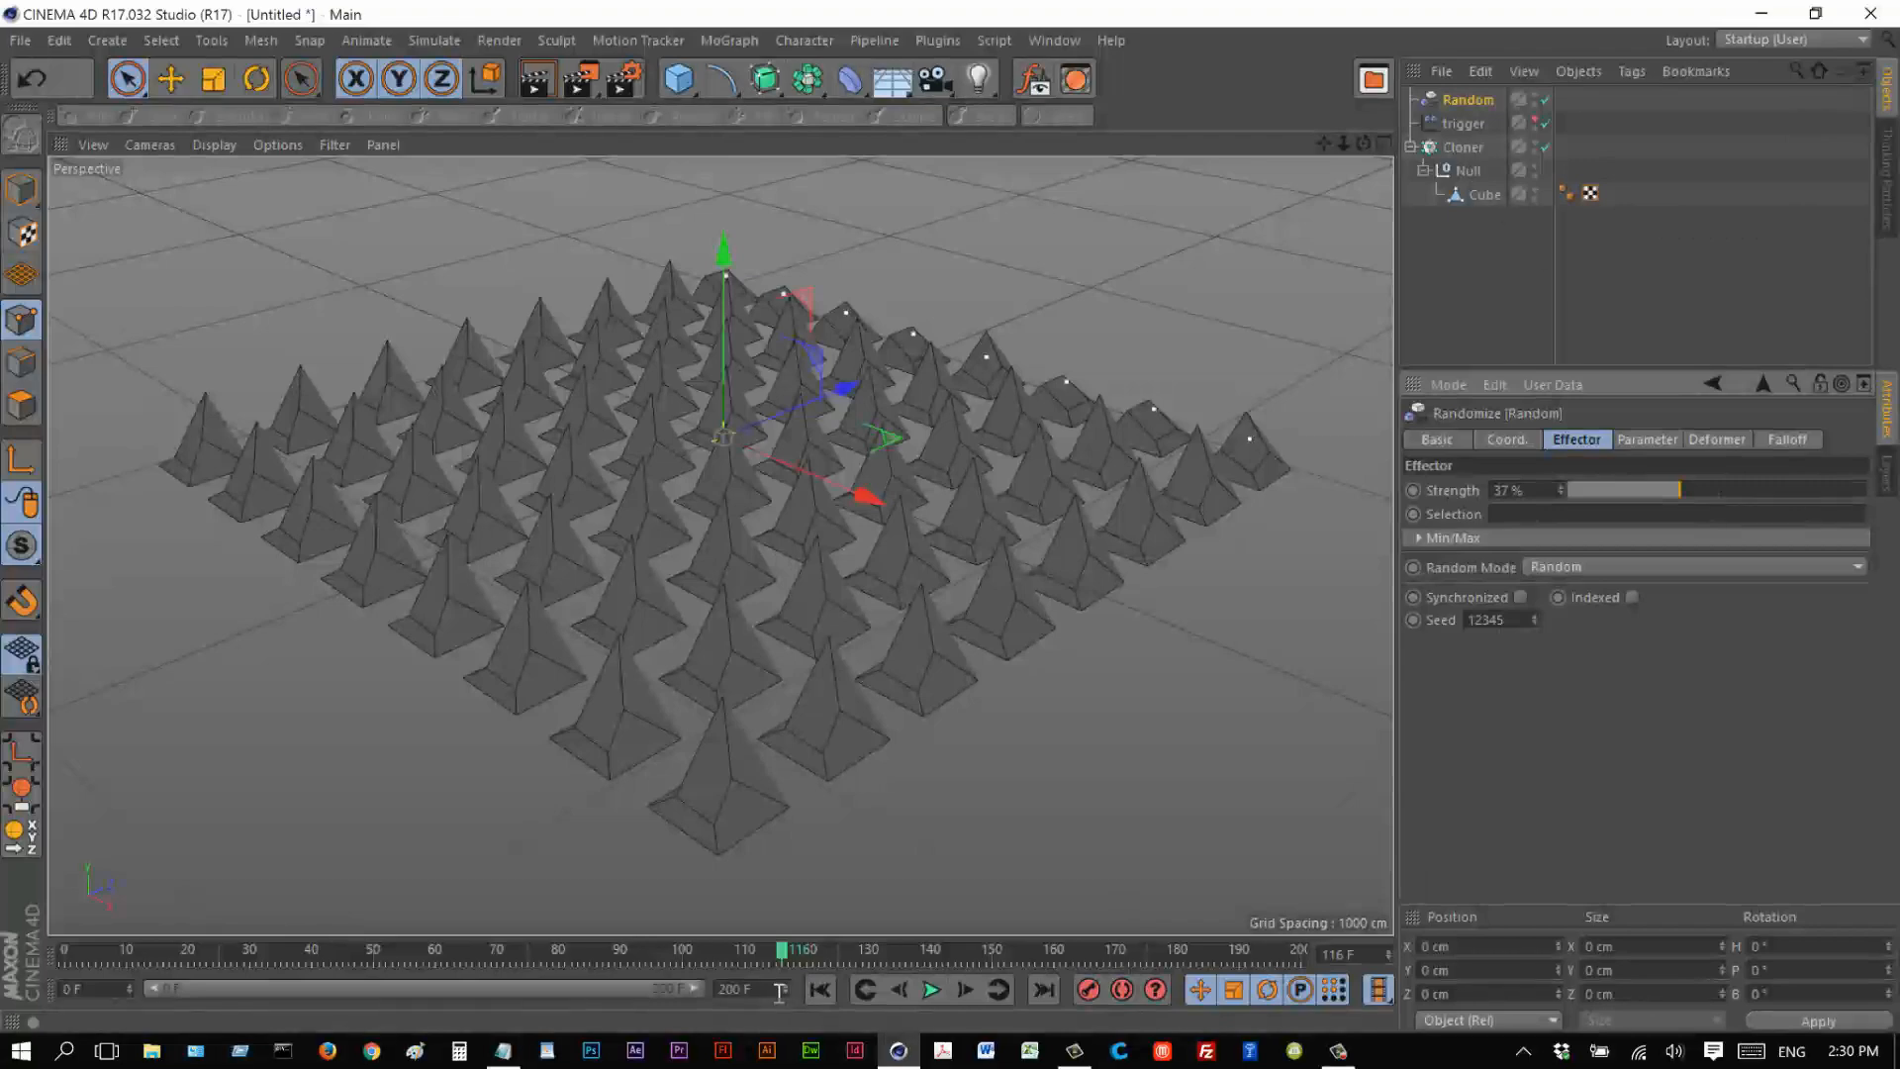
{"action": "left_click", "coordinate": [932, 992]}
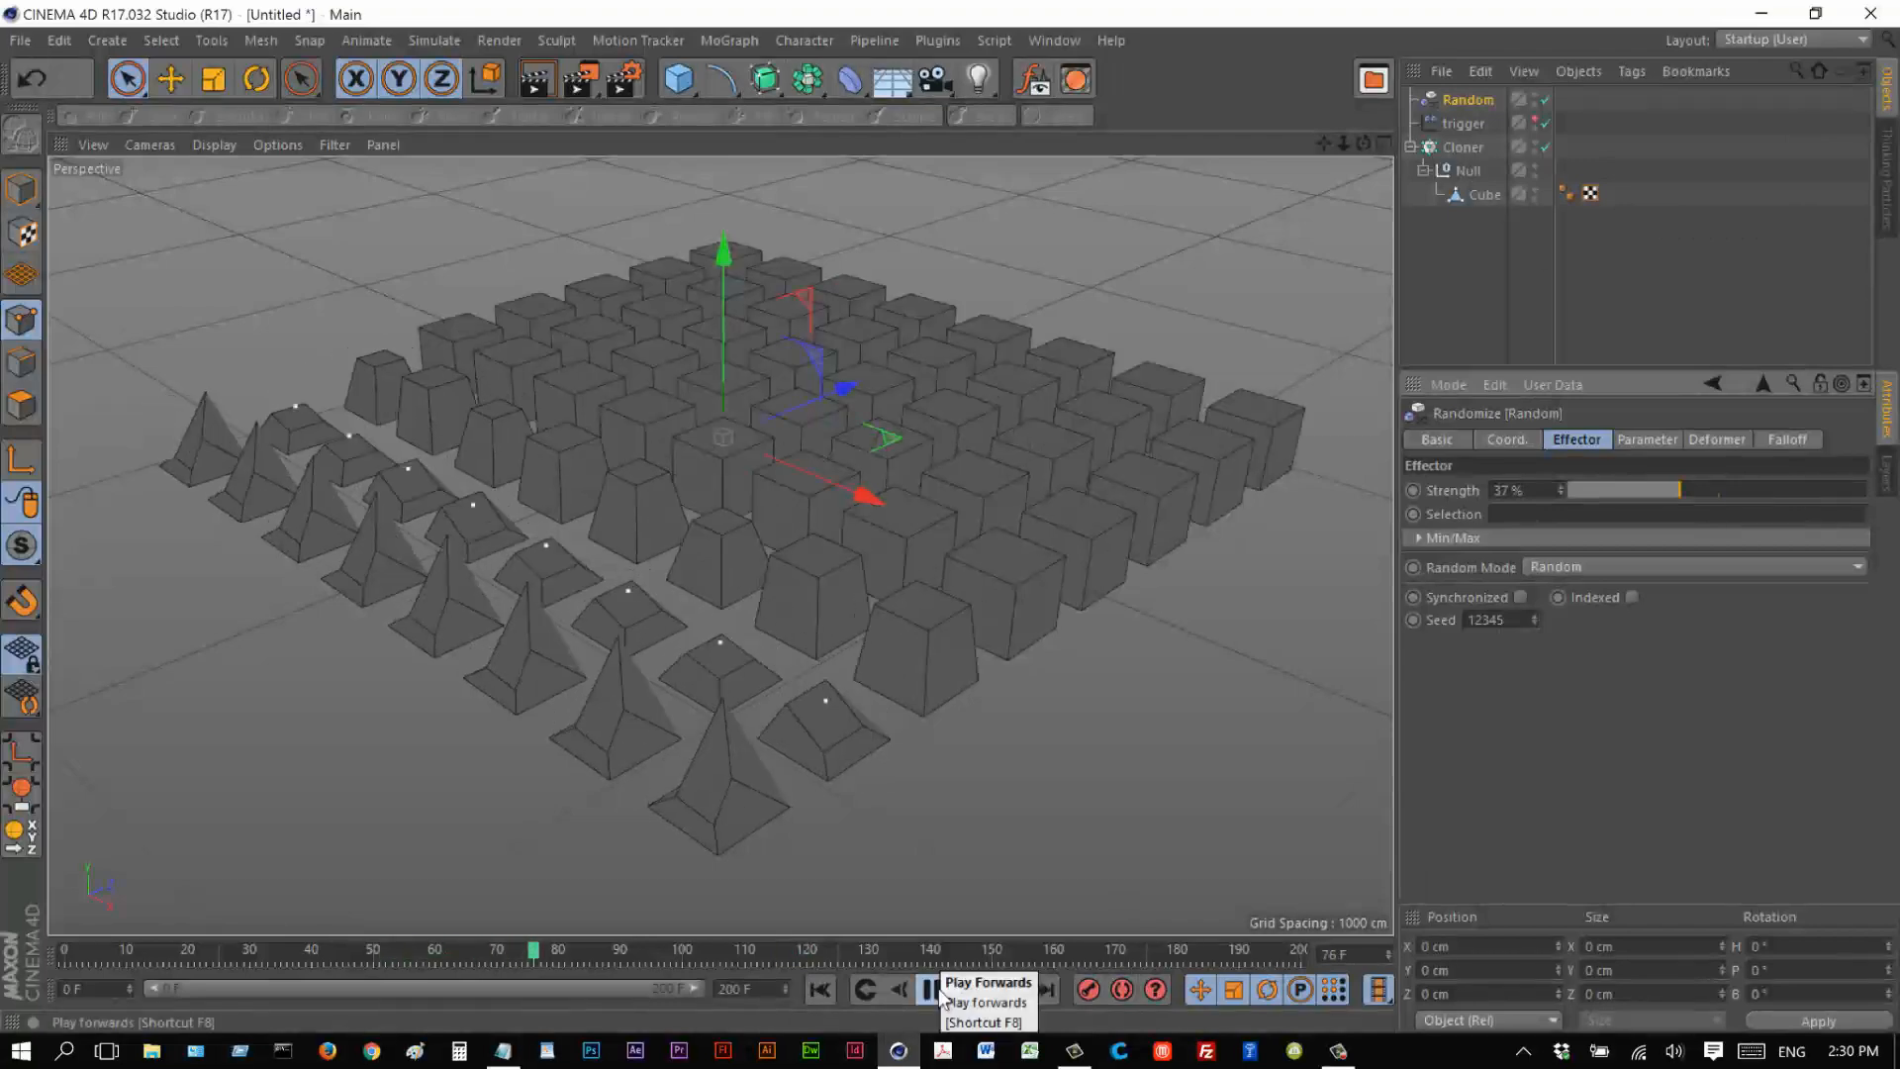
{"action": "left_click", "coordinate": [926, 990]}
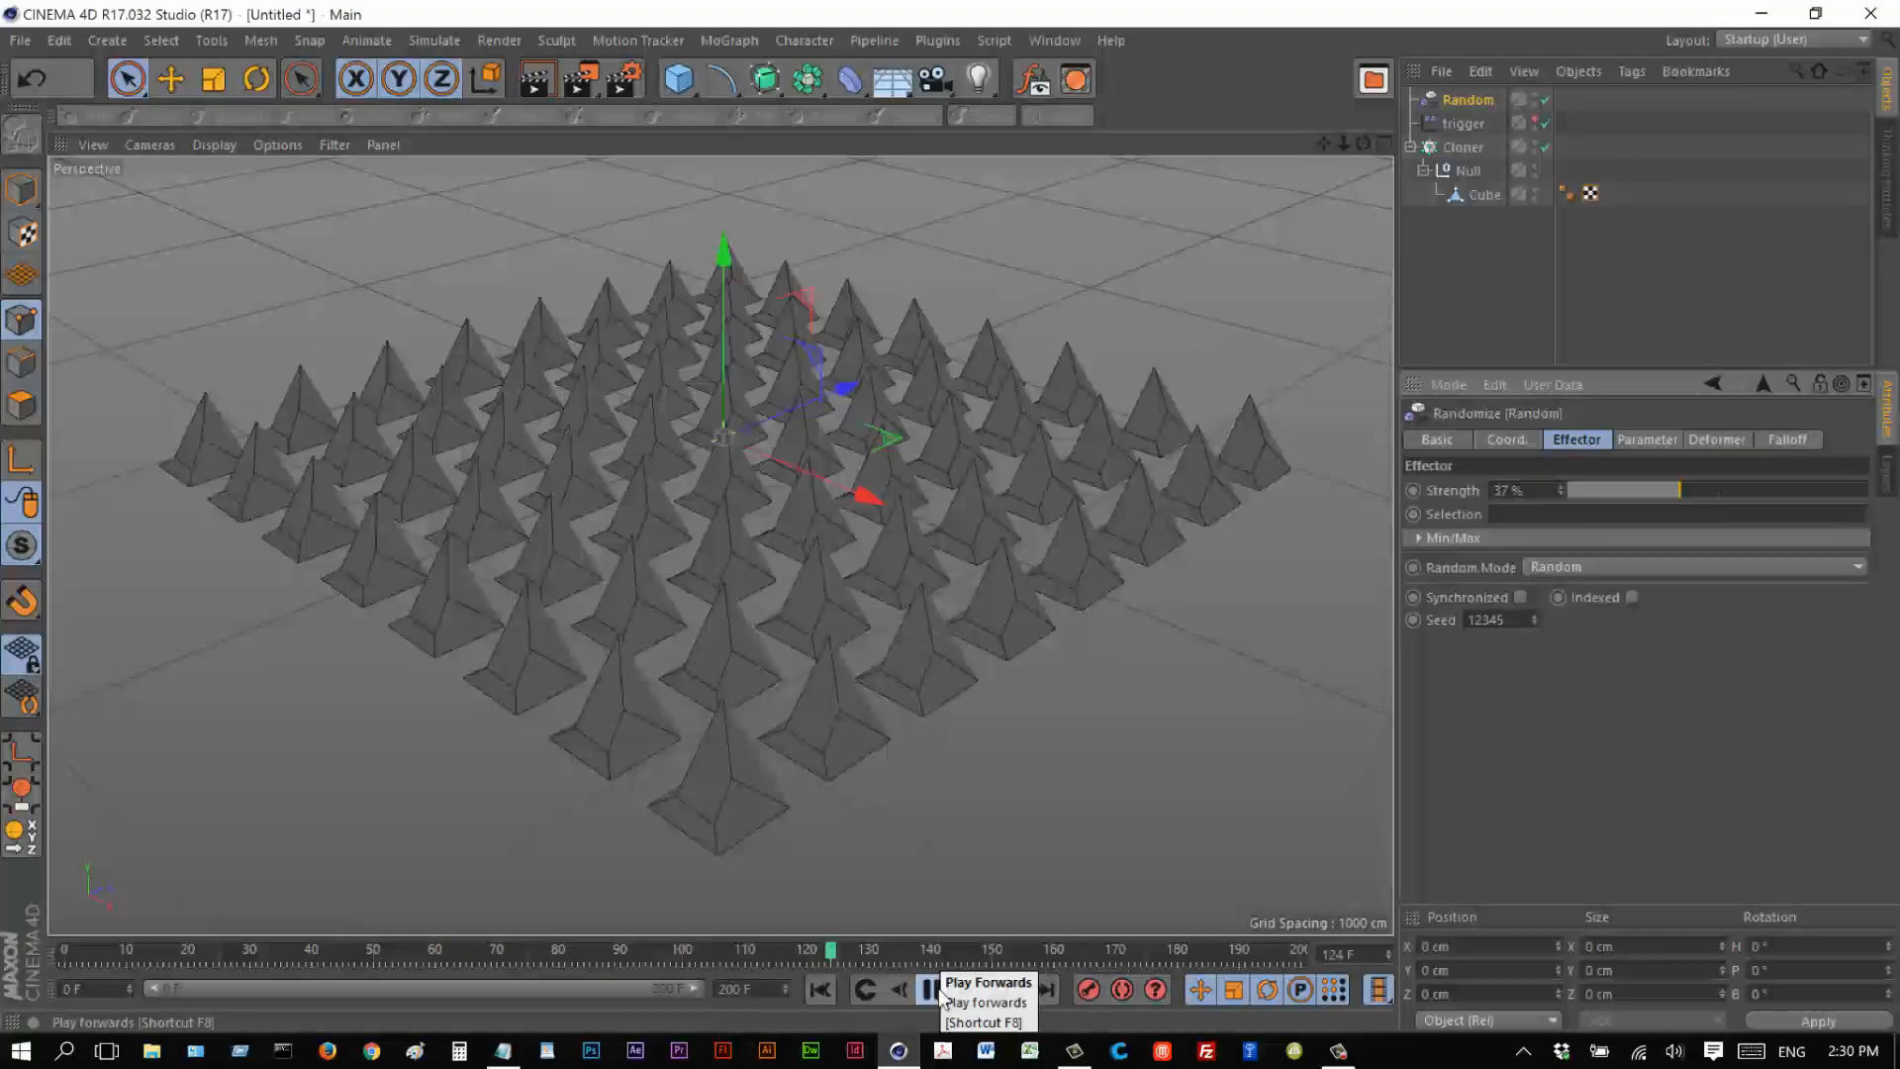
{"action": "left_click", "coordinate": [930, 990]}
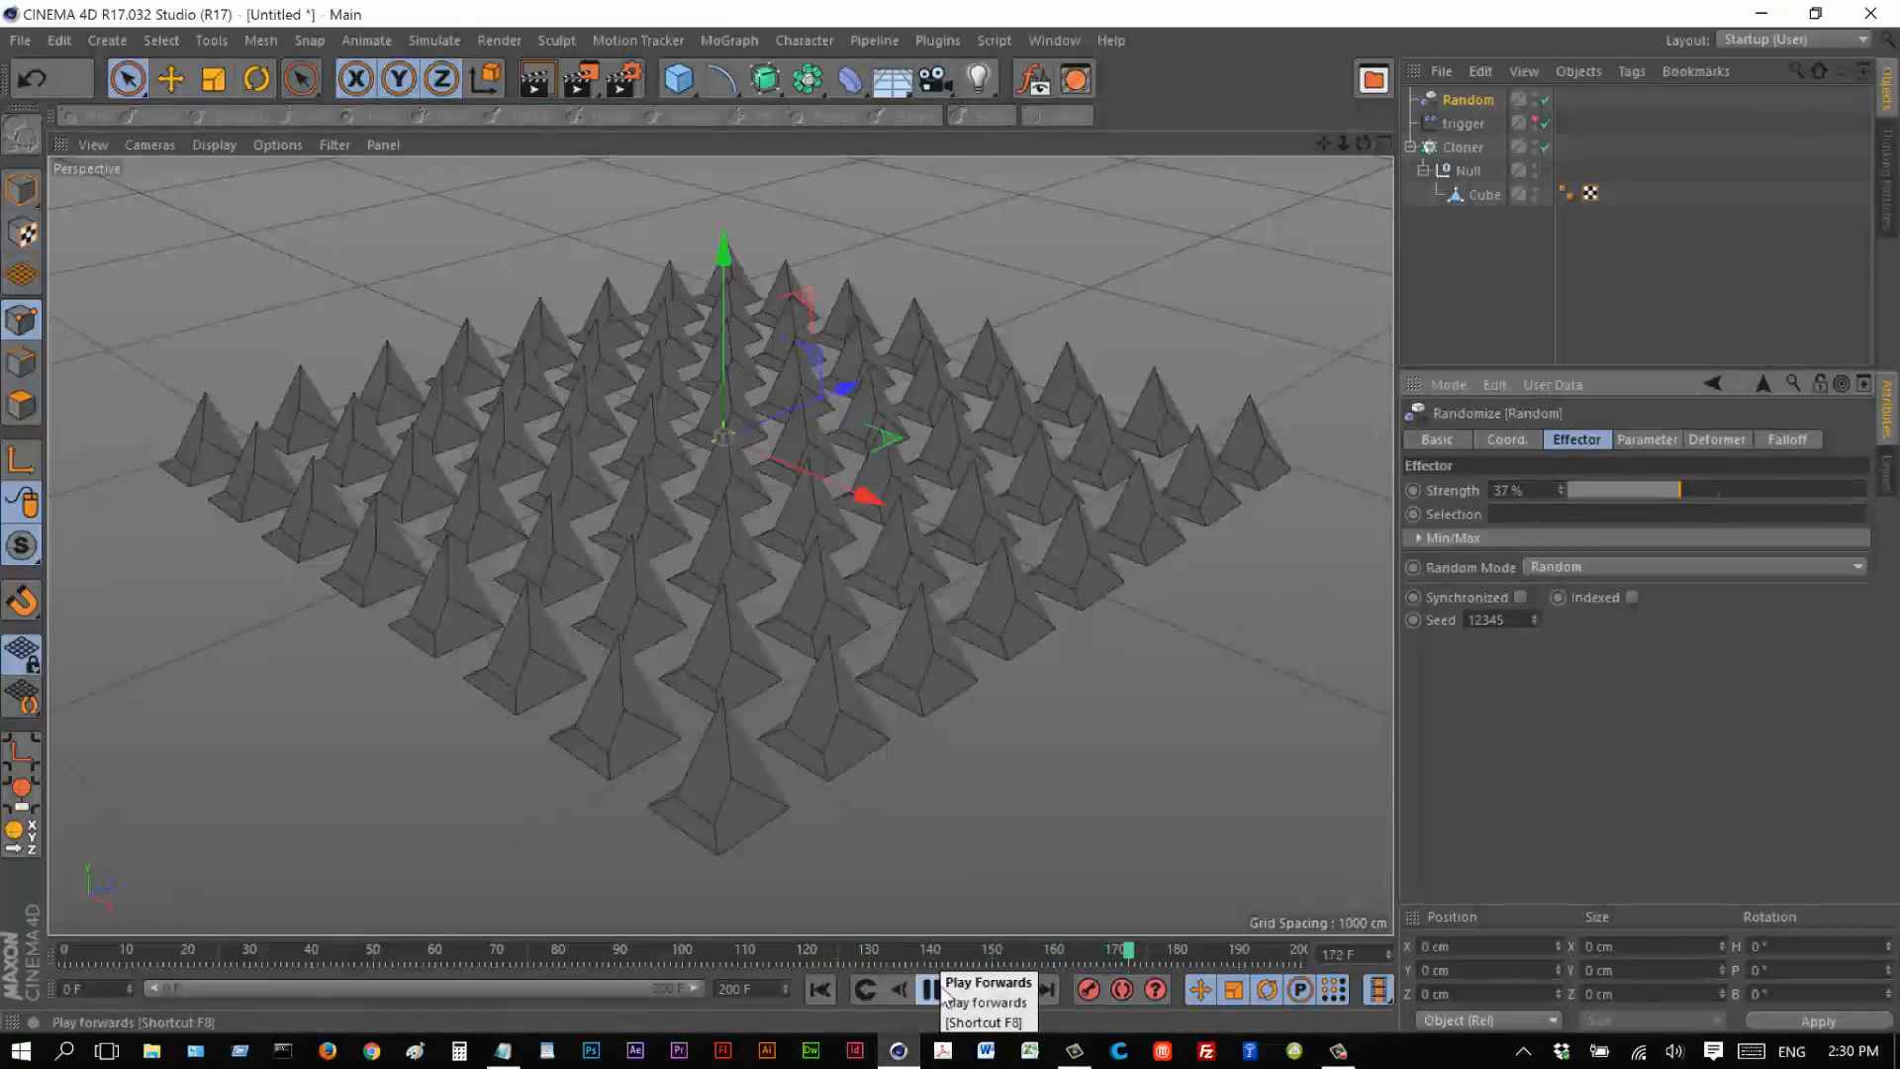
{"action": "left_click", "coordinate": [923, 992]}
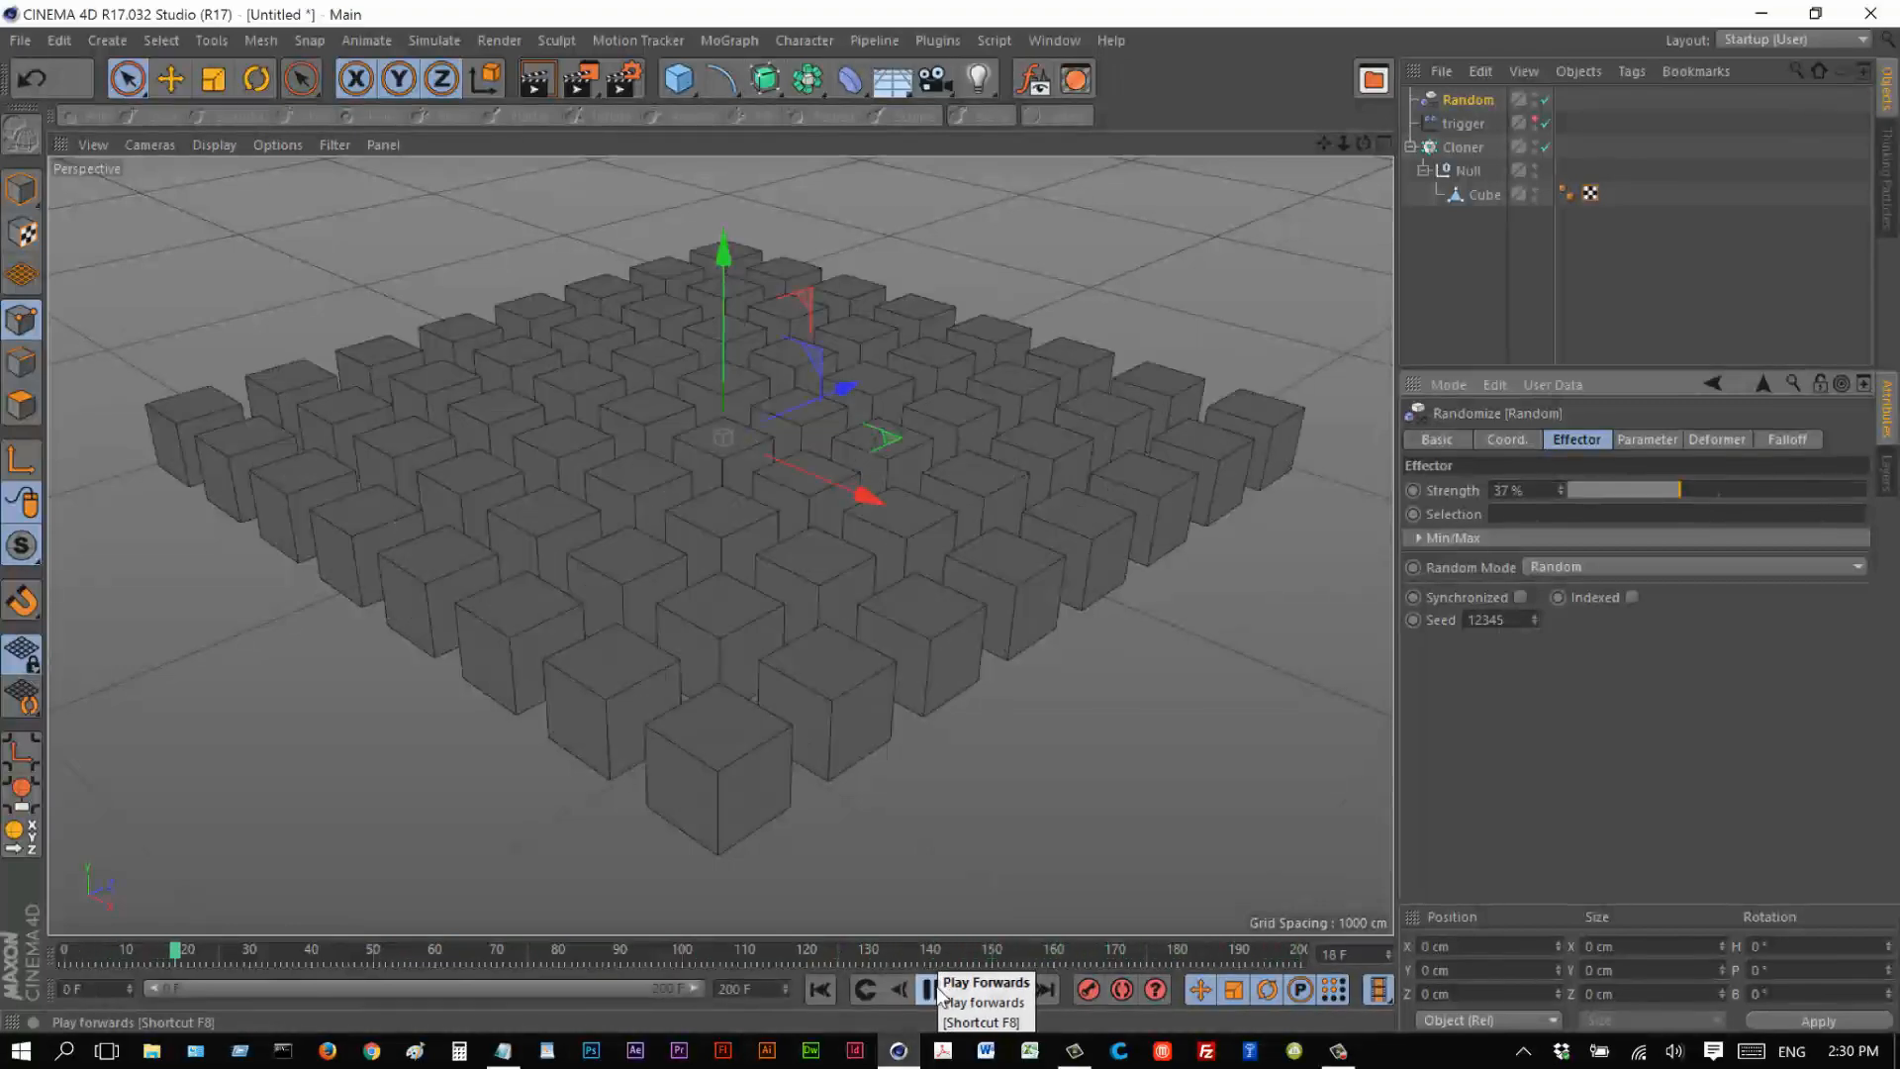
{"action": "left_click", "coordinate": [928, 990]}
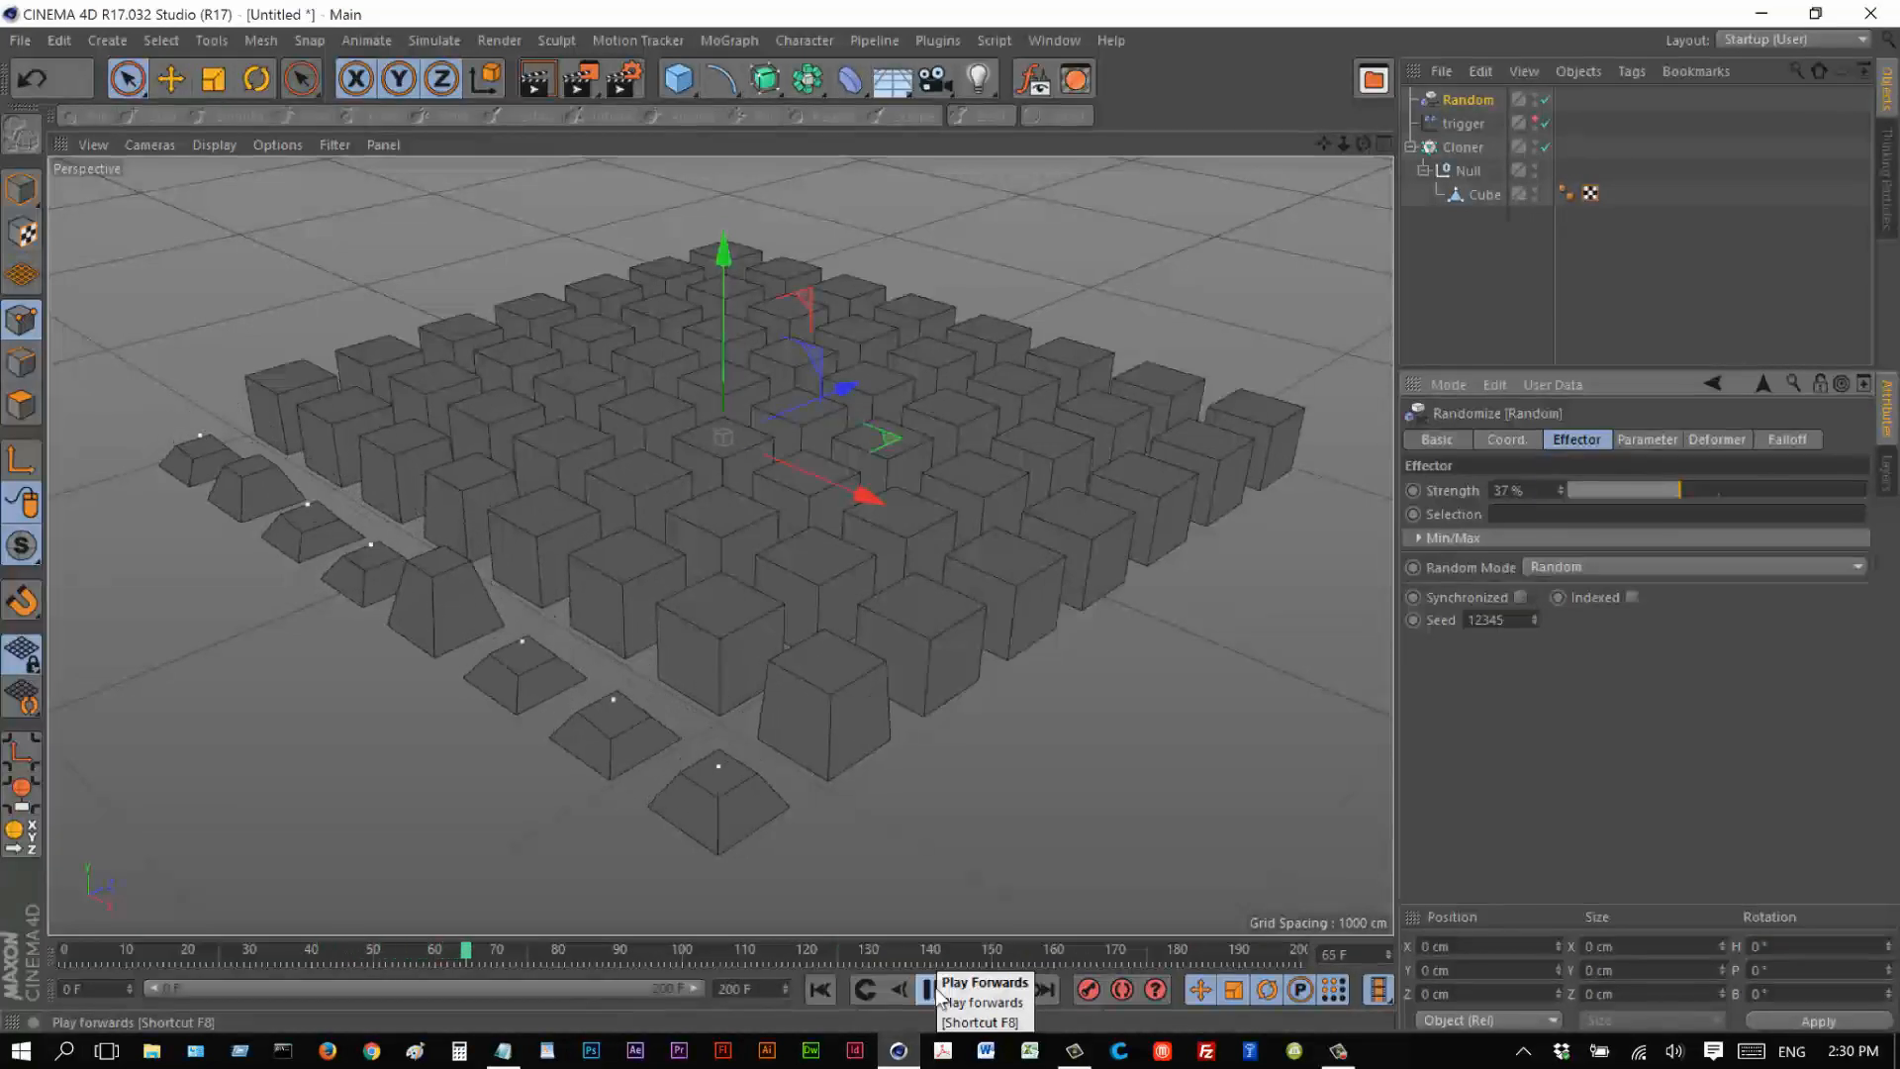
{"action": "left_click", "coordinate": [922, 989]}
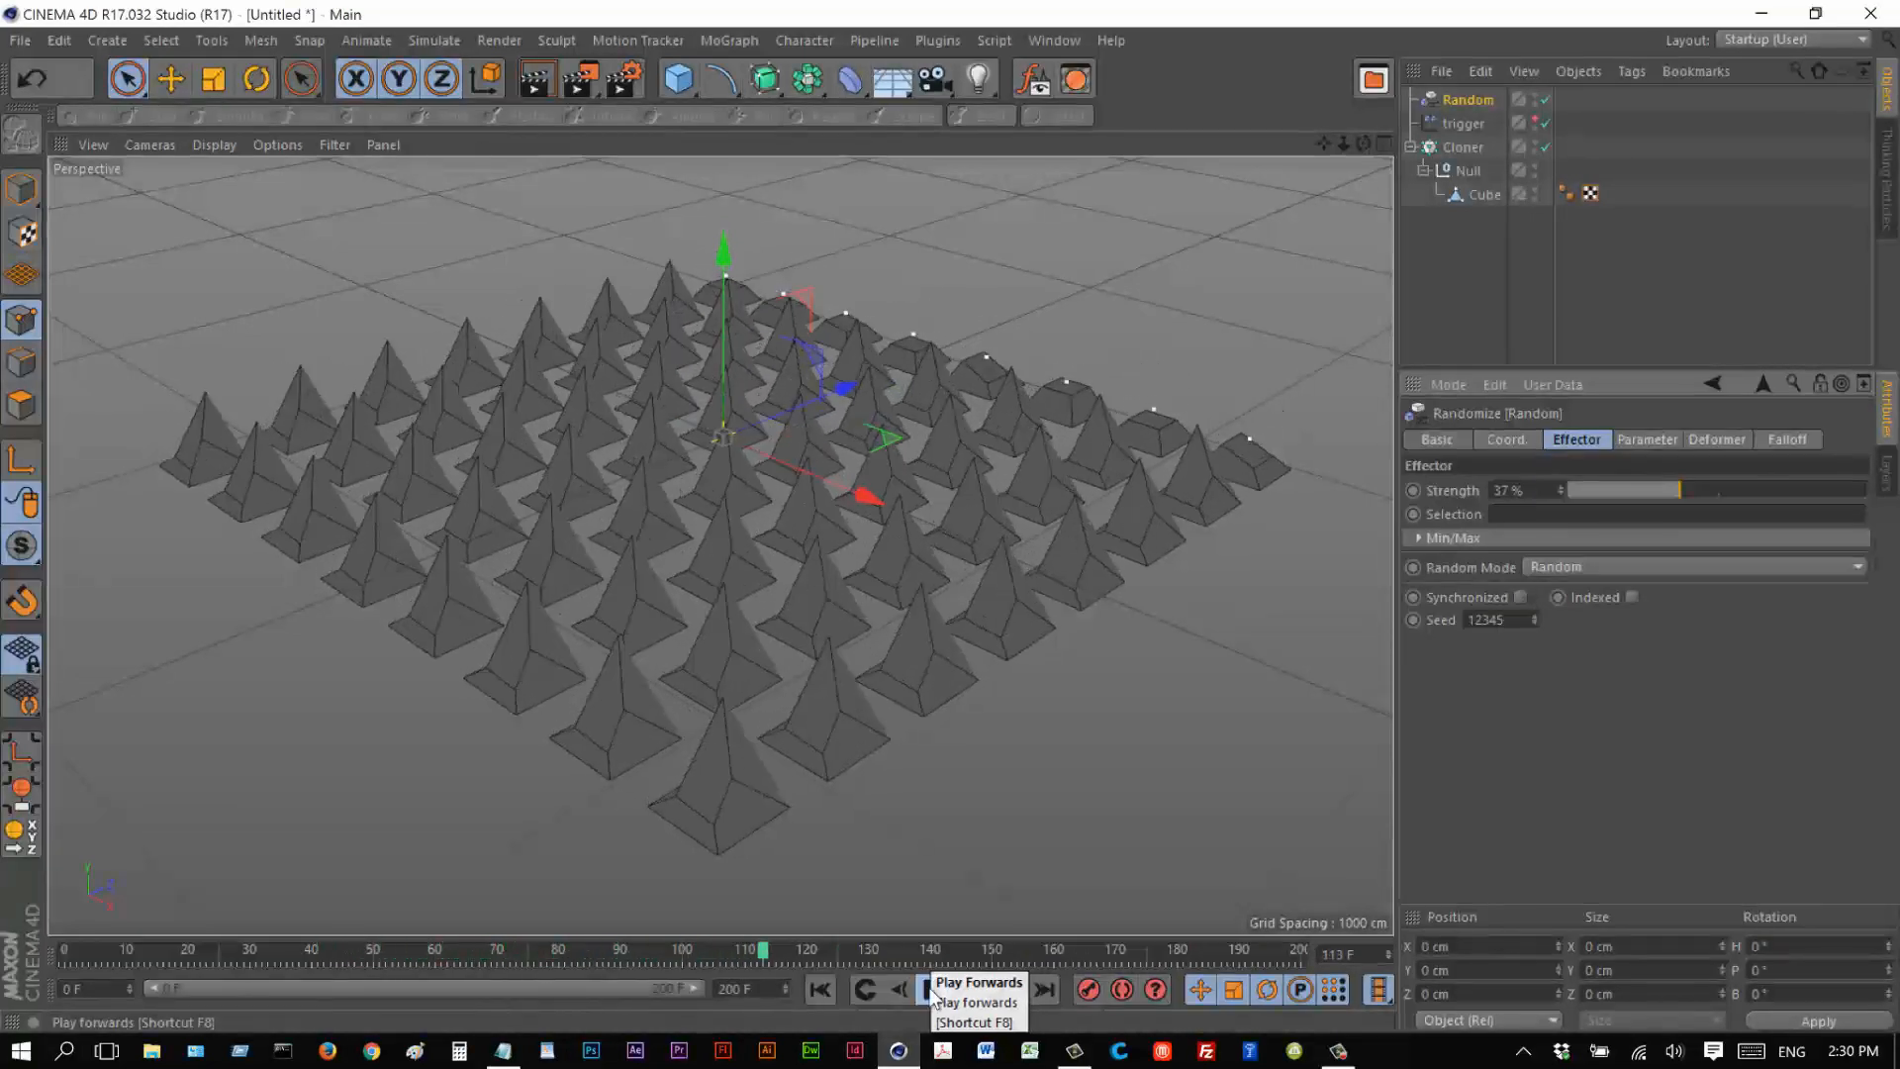
{"action": "left_click", "coordinate": [934, 990]}
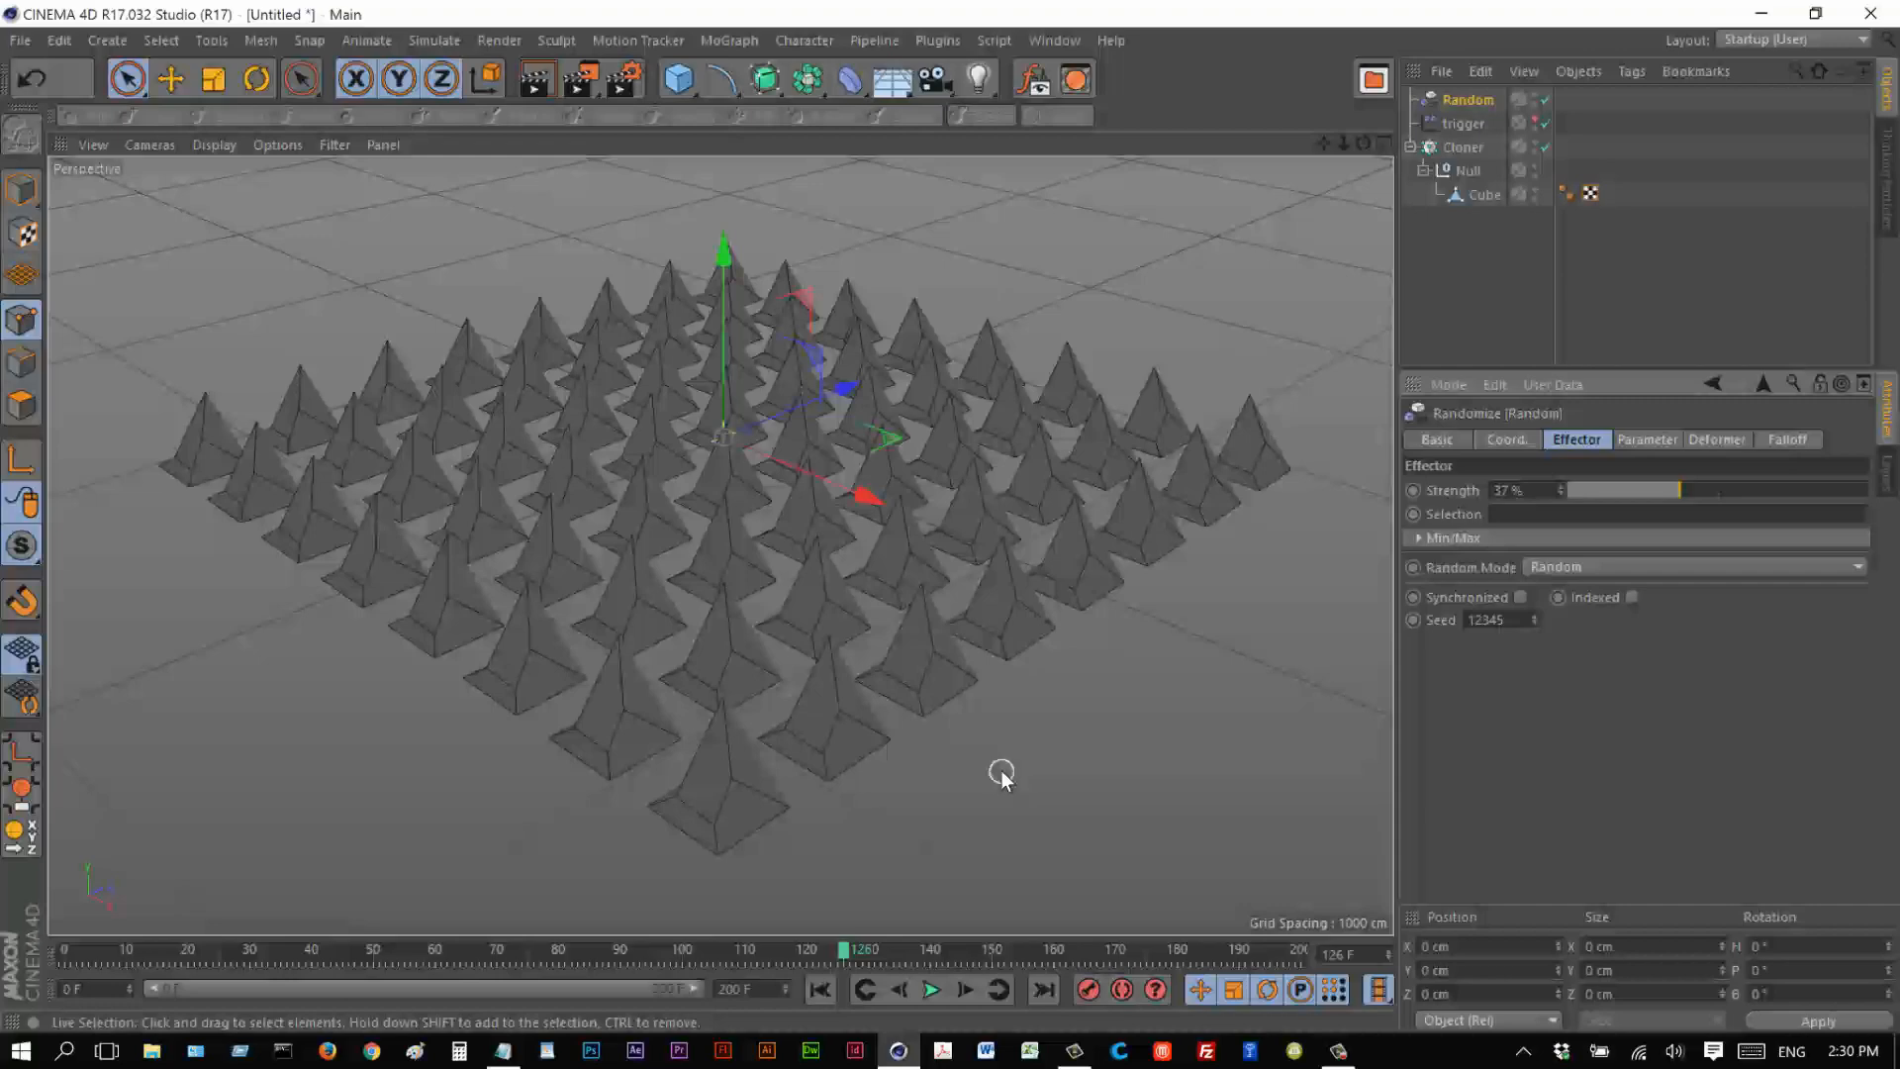